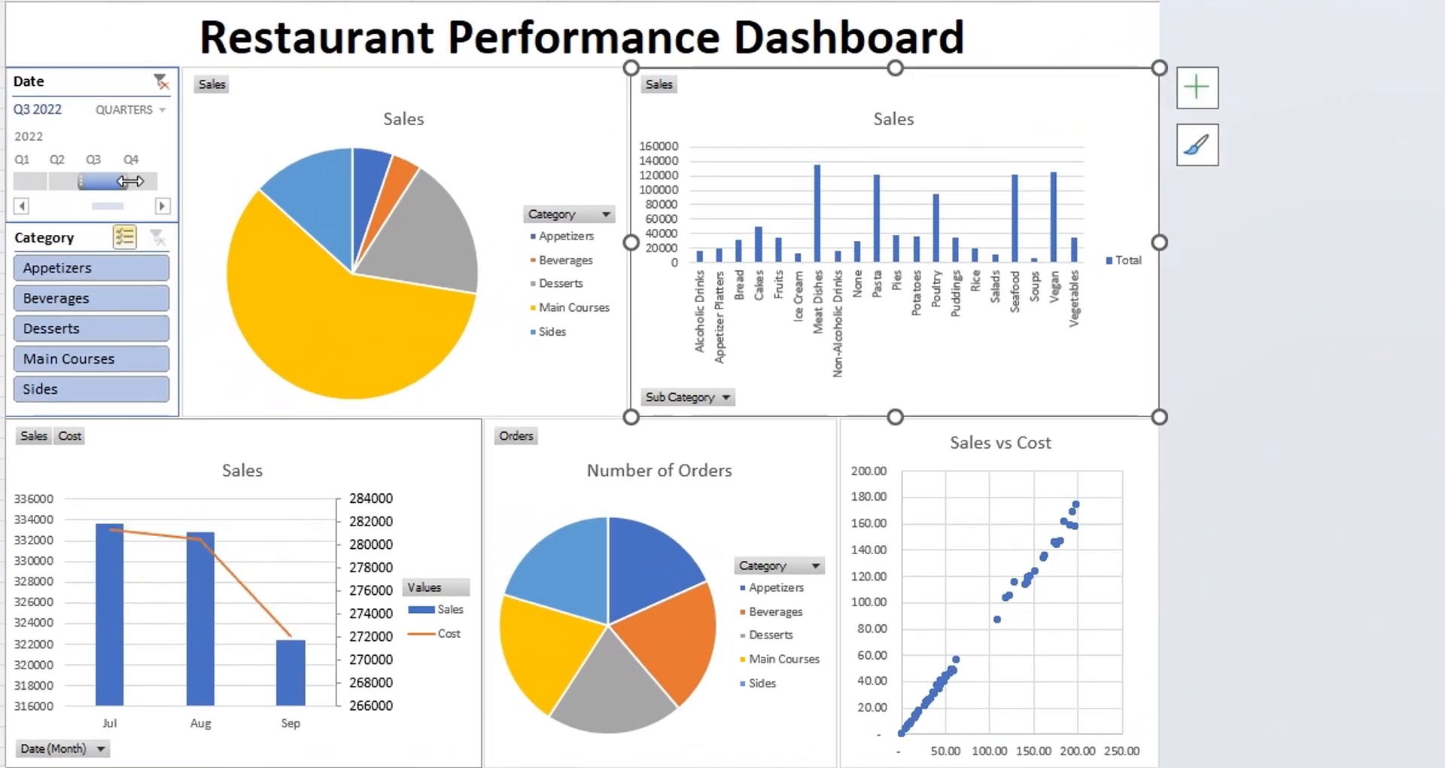
Filter the dashboard to Q4 2022 and select Beverages, Desserts, Main Courses and Sides in the slicer
click(131, 180)
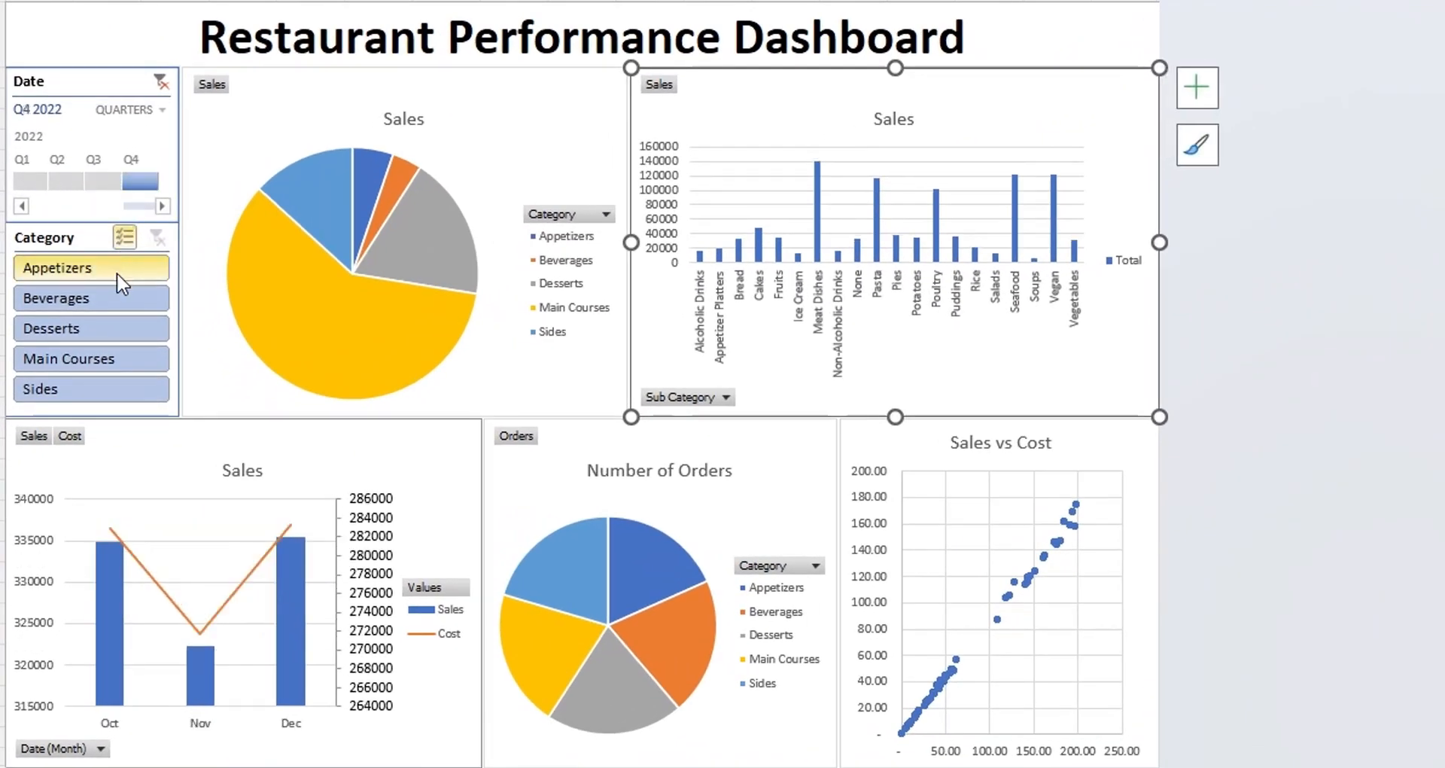
click(68, 358)
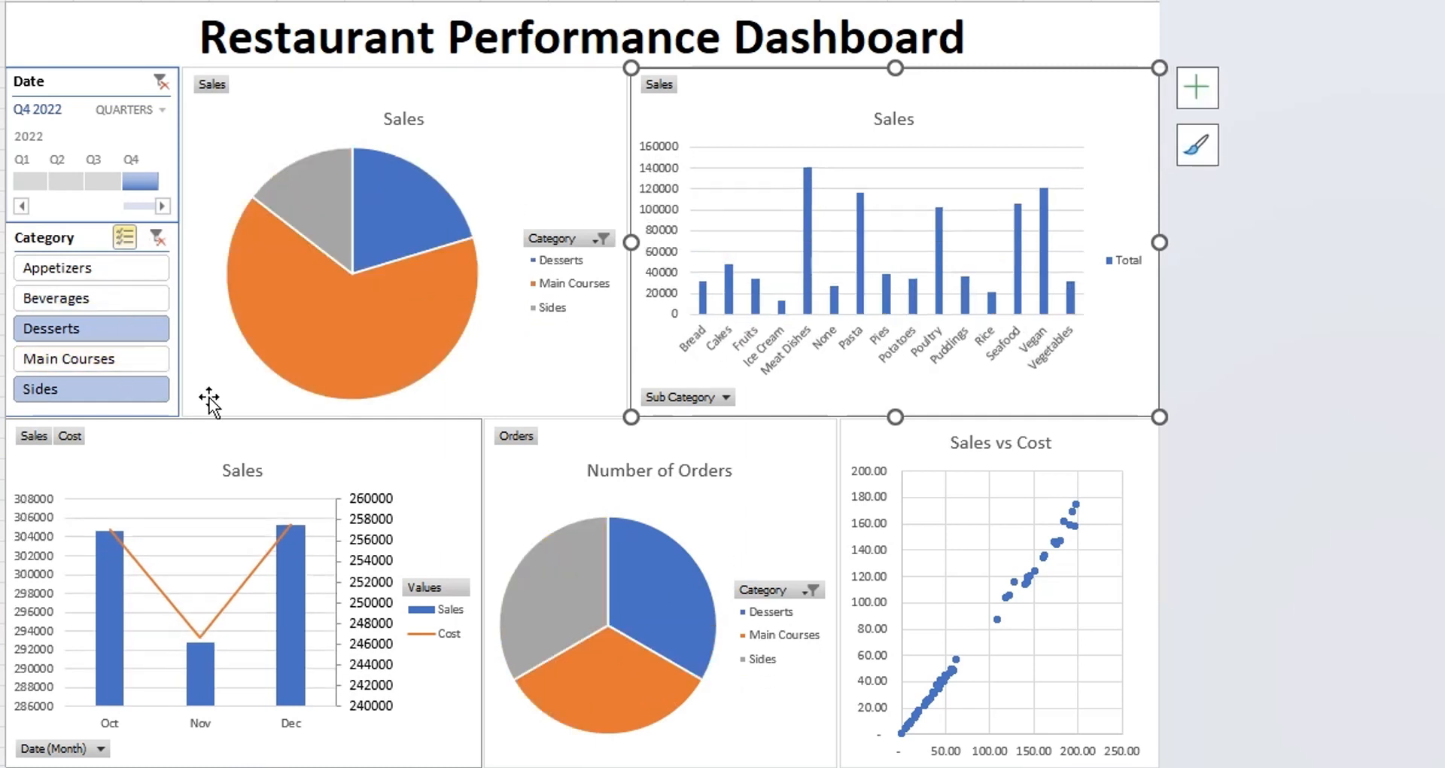
click(68, 358)
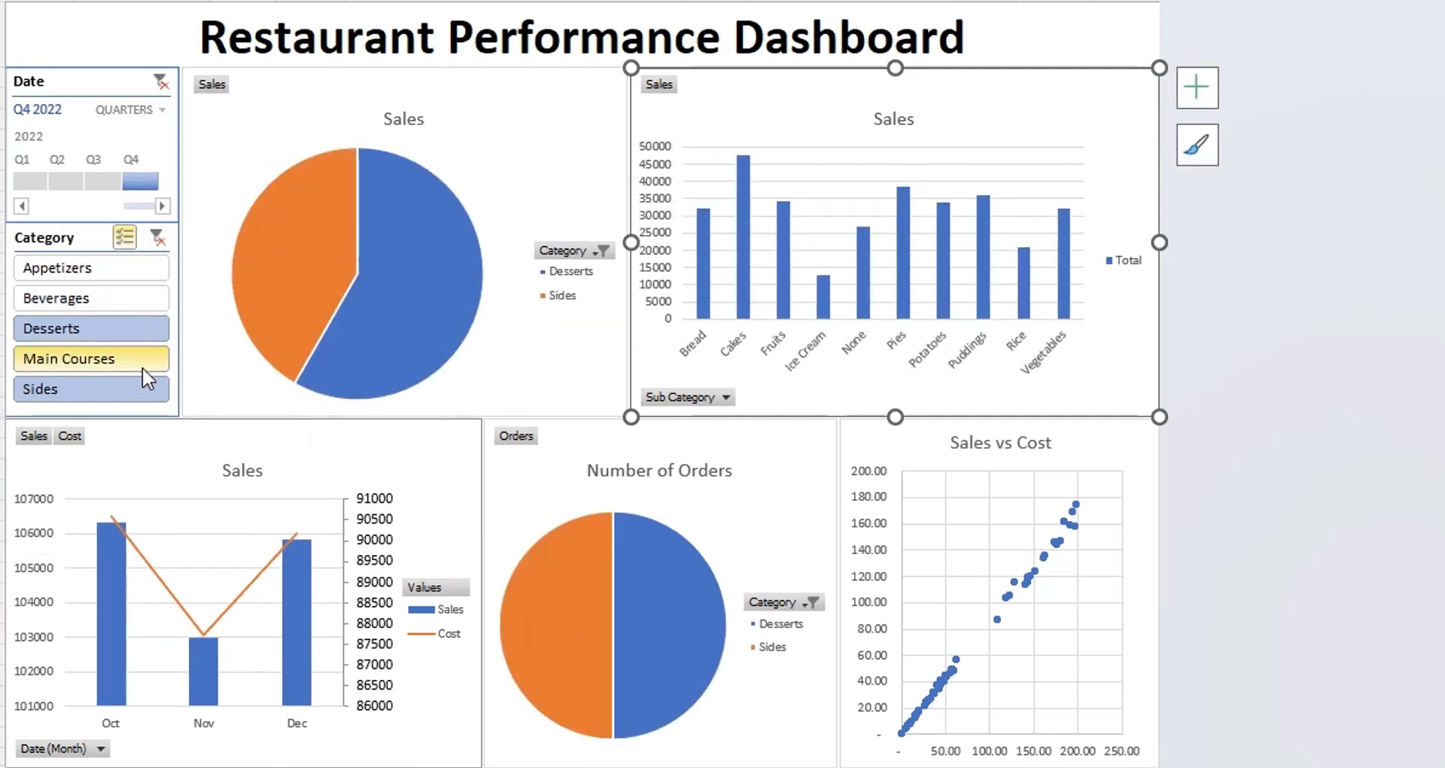
click(91, 298)
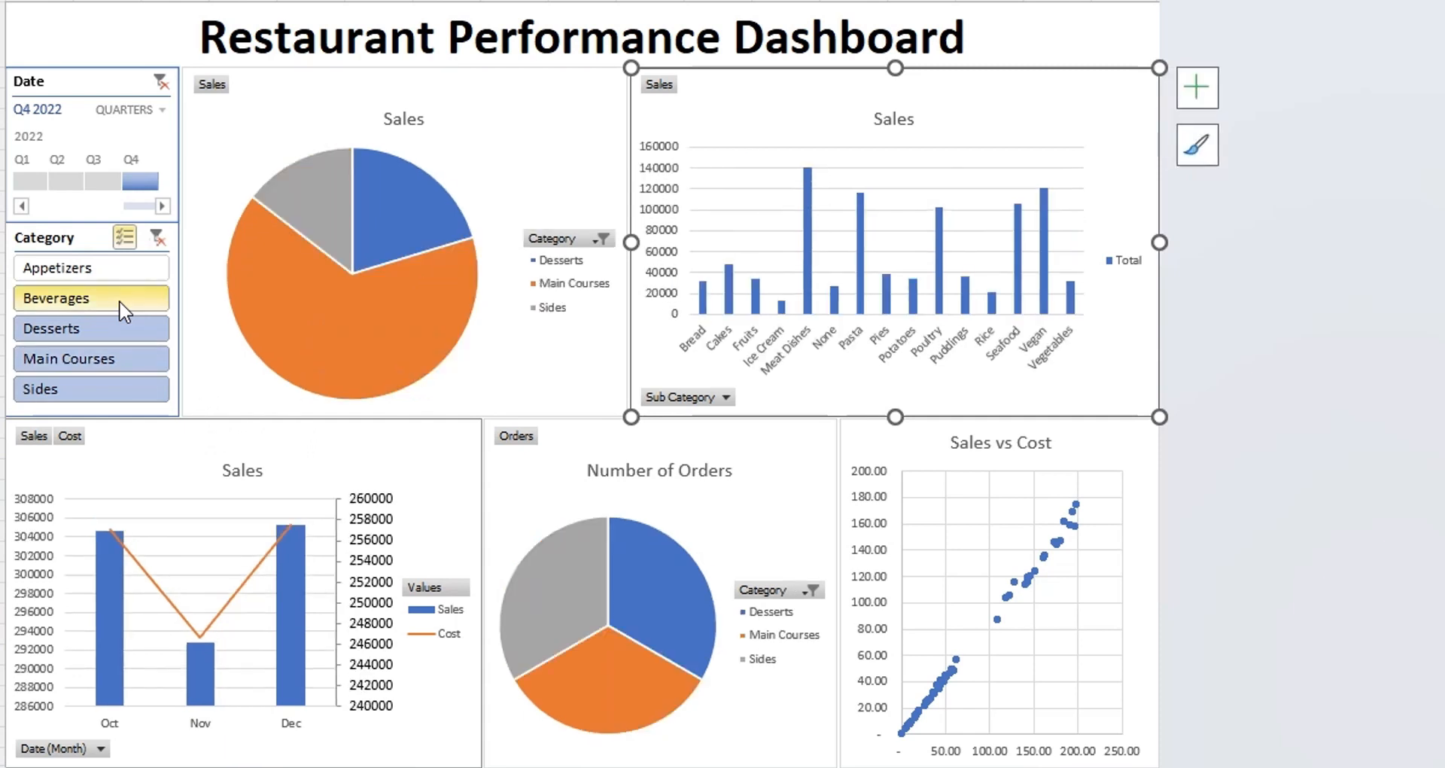
click(59, 268)
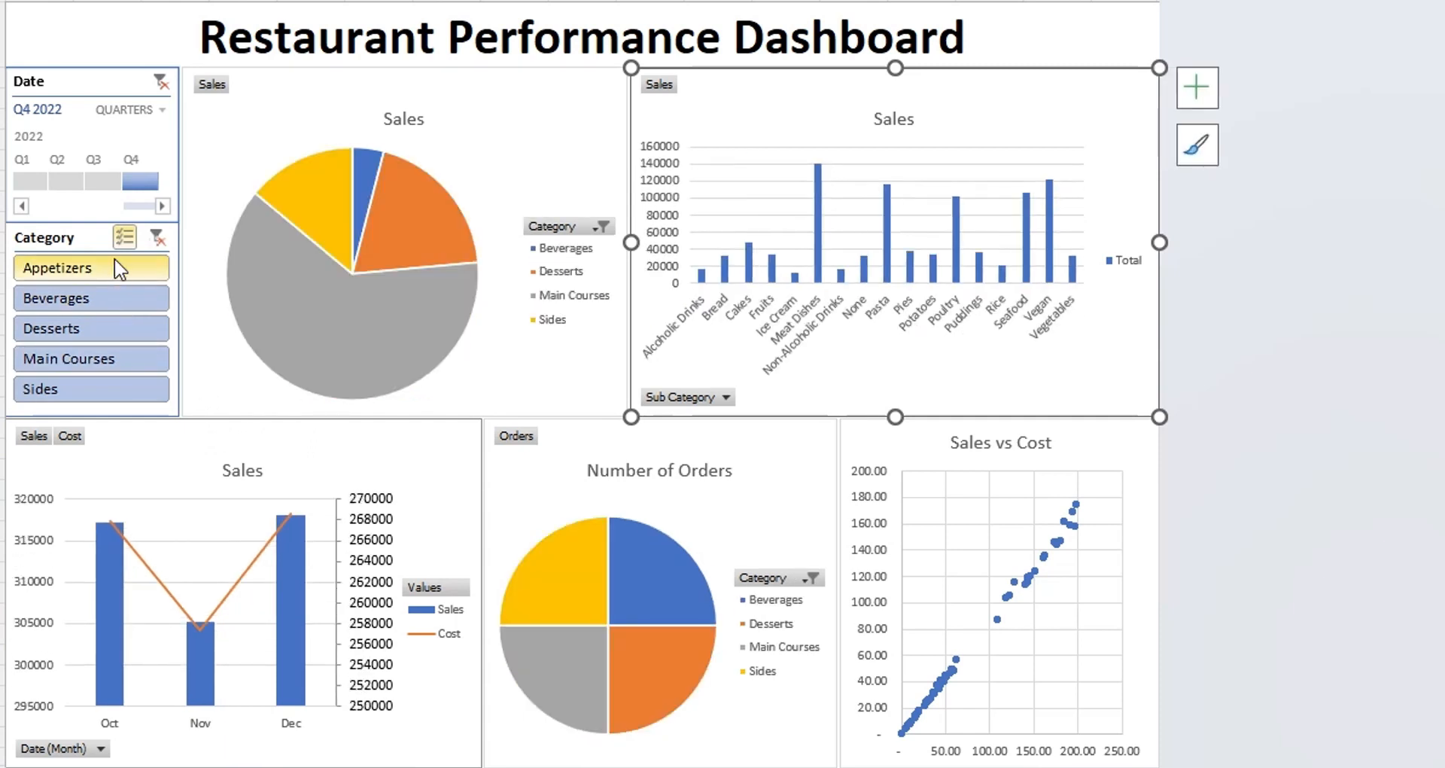
mouse_move(363, 289)
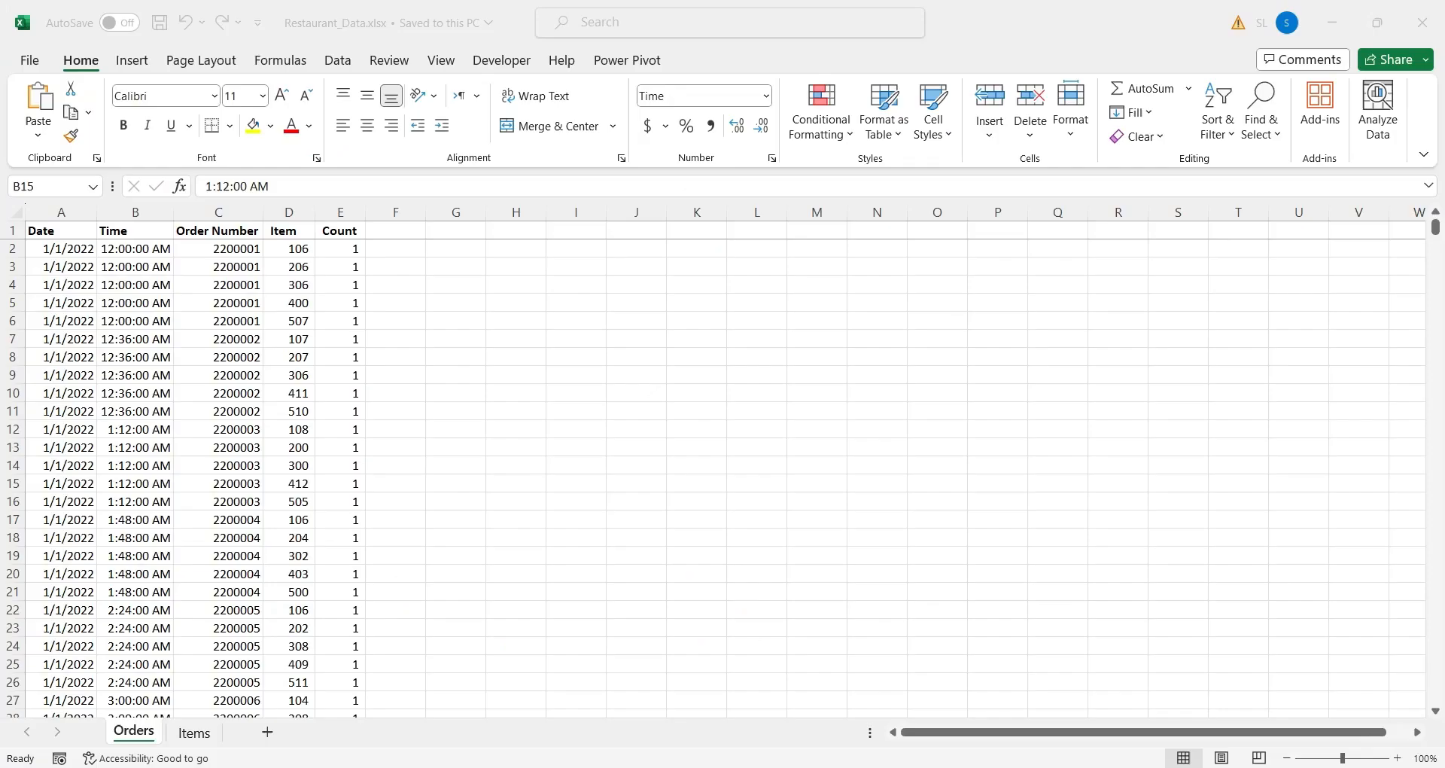
click(134, 483)
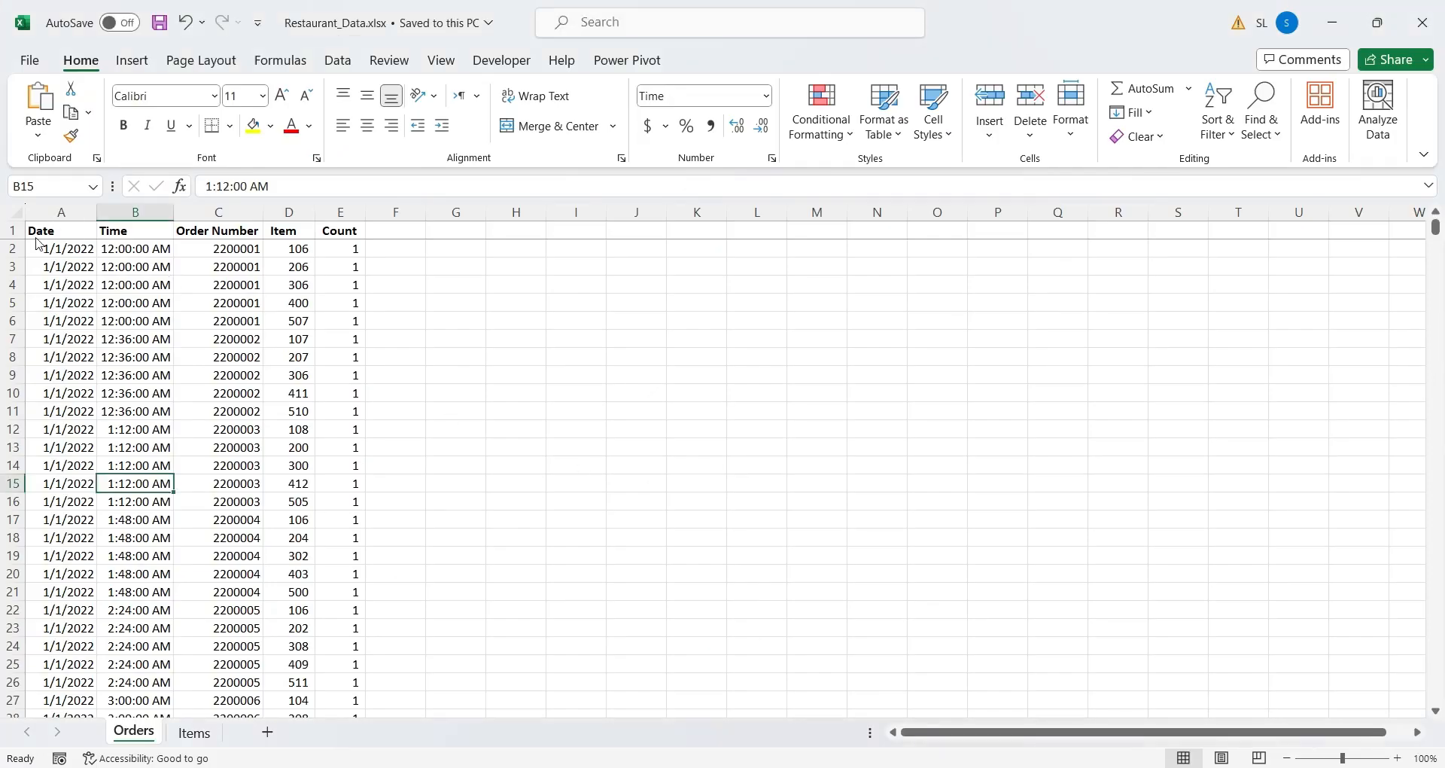
drag(41, 230, 345, 266)
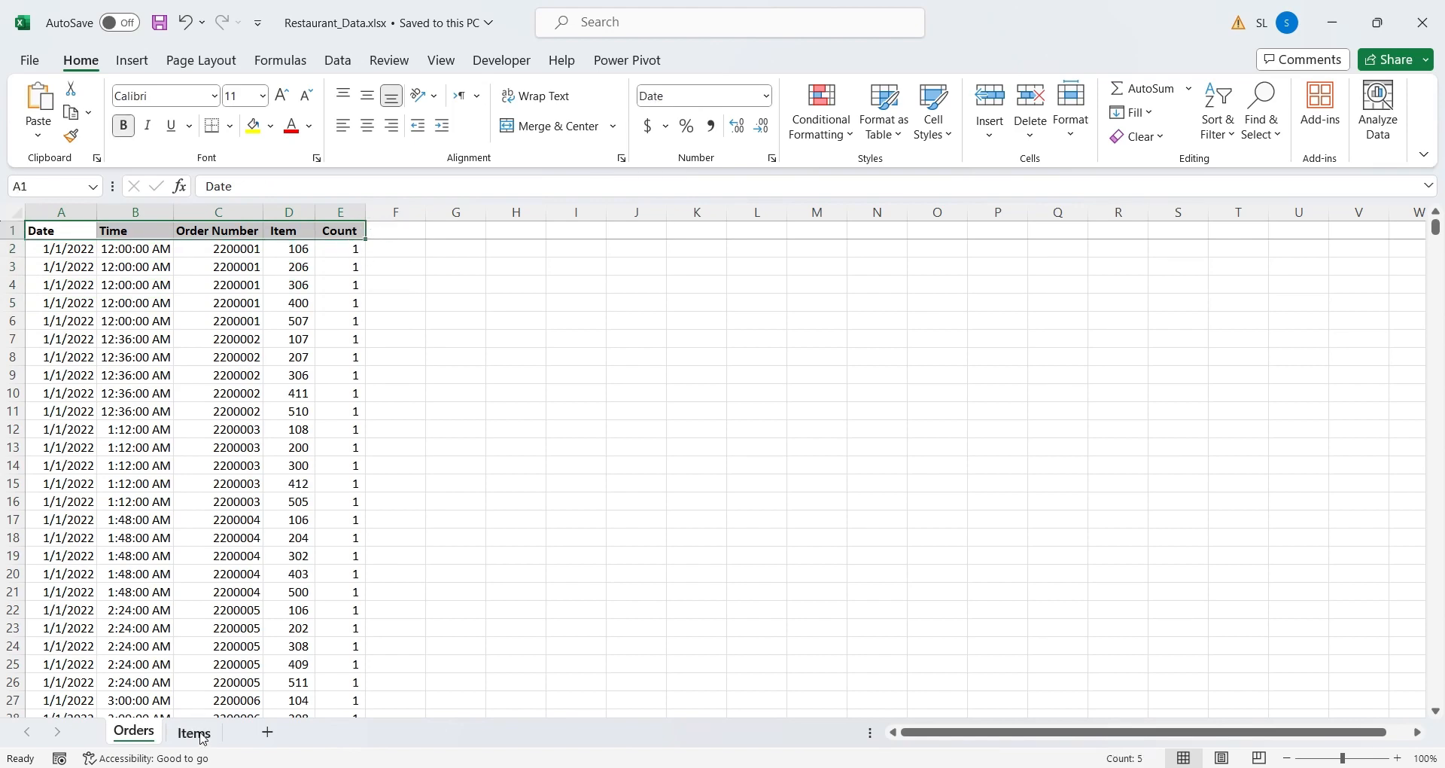
click(193, 732)
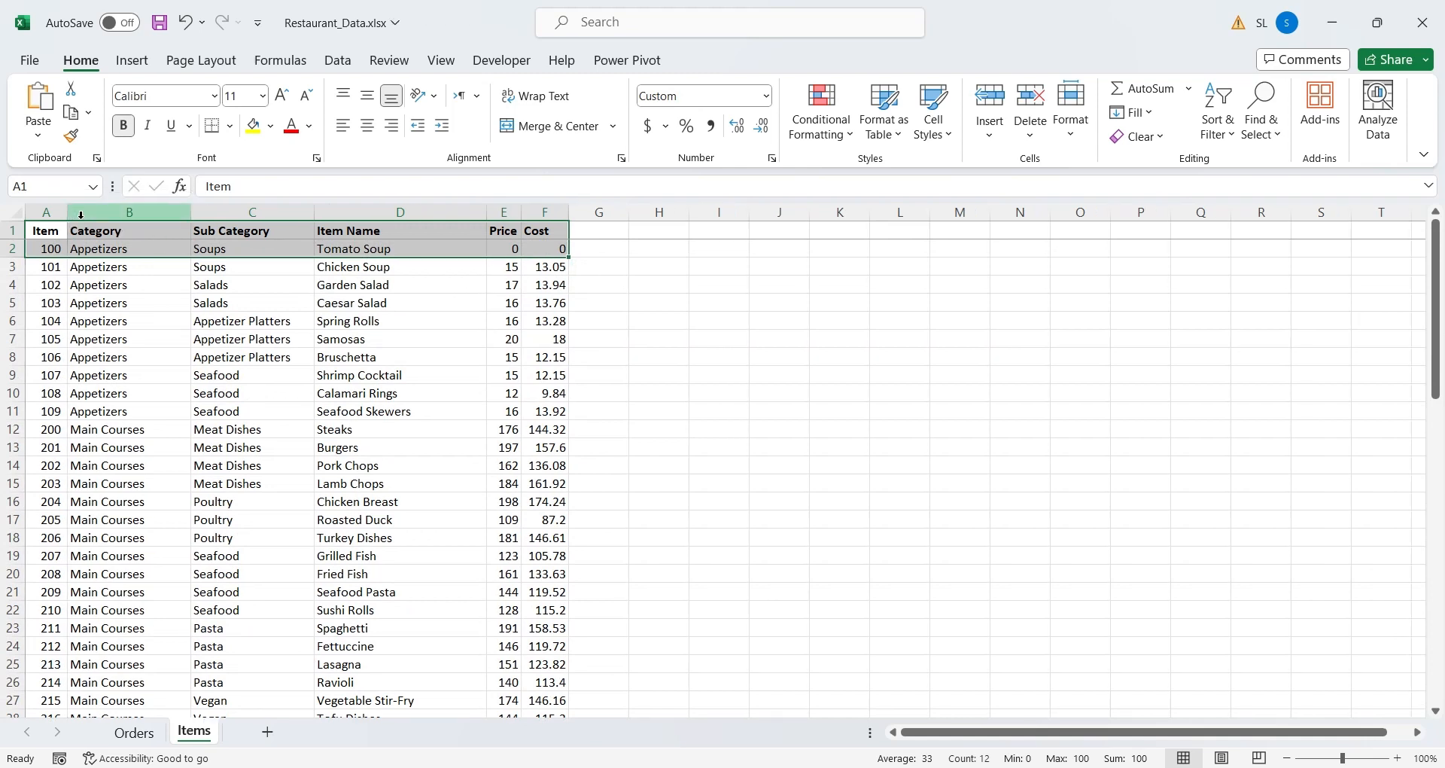
click(252, 321)
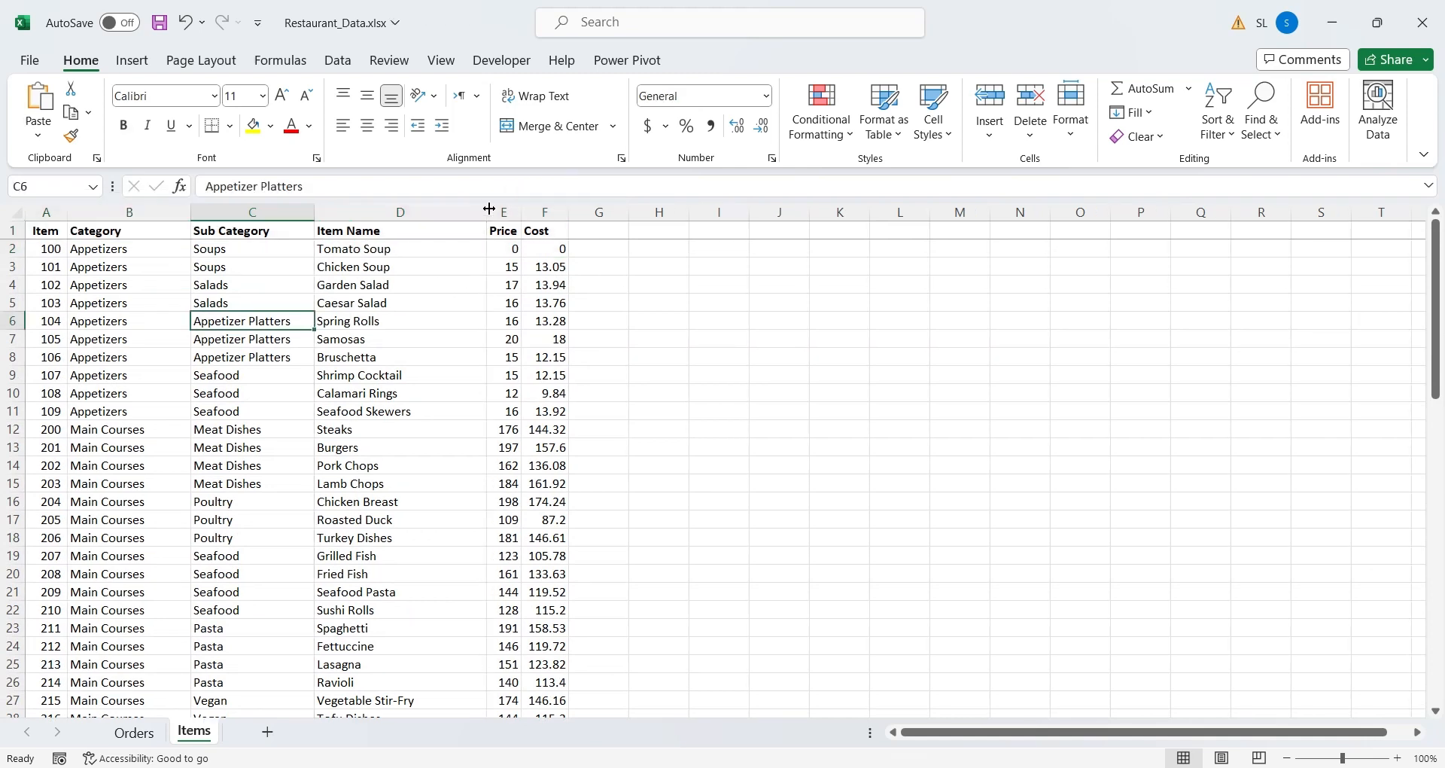
click(503, 230)
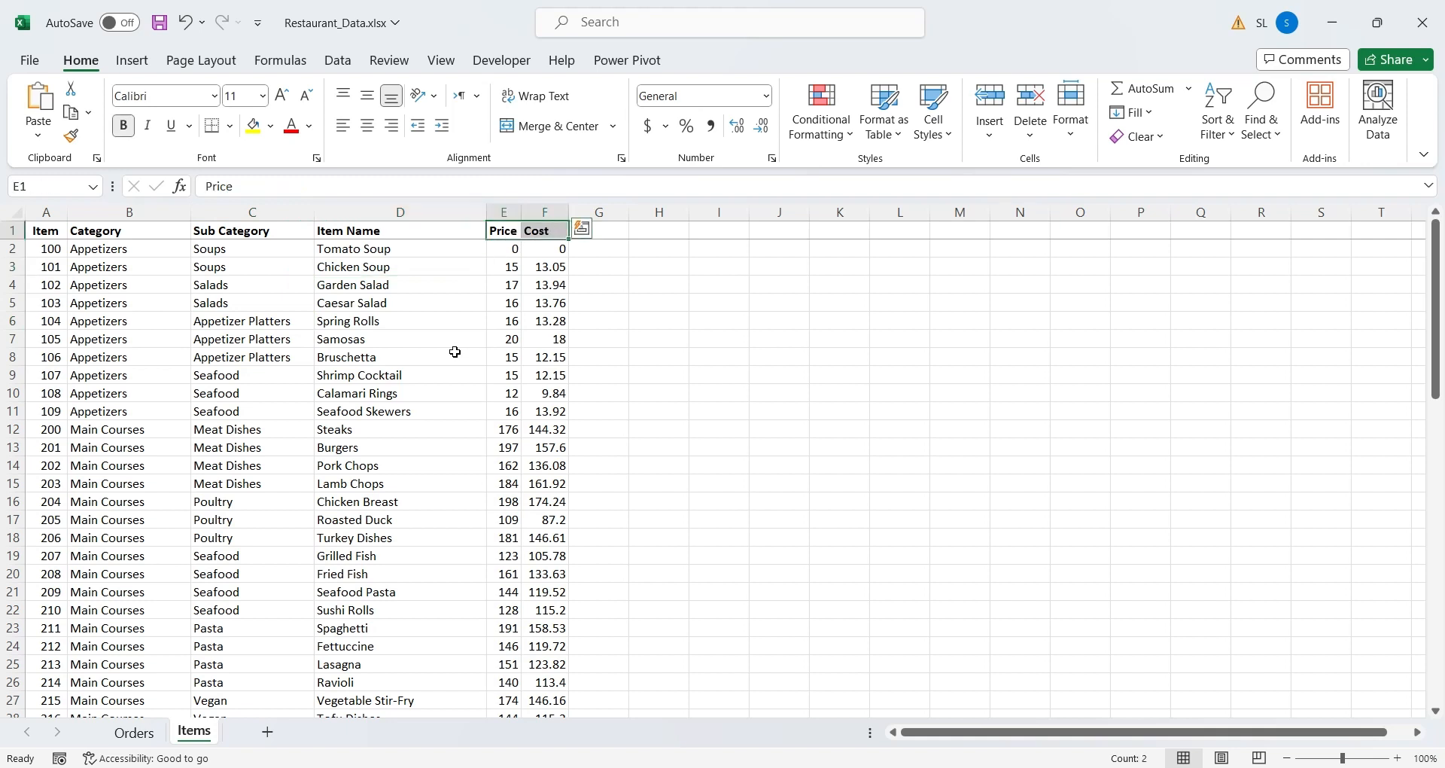
click(134, 731)
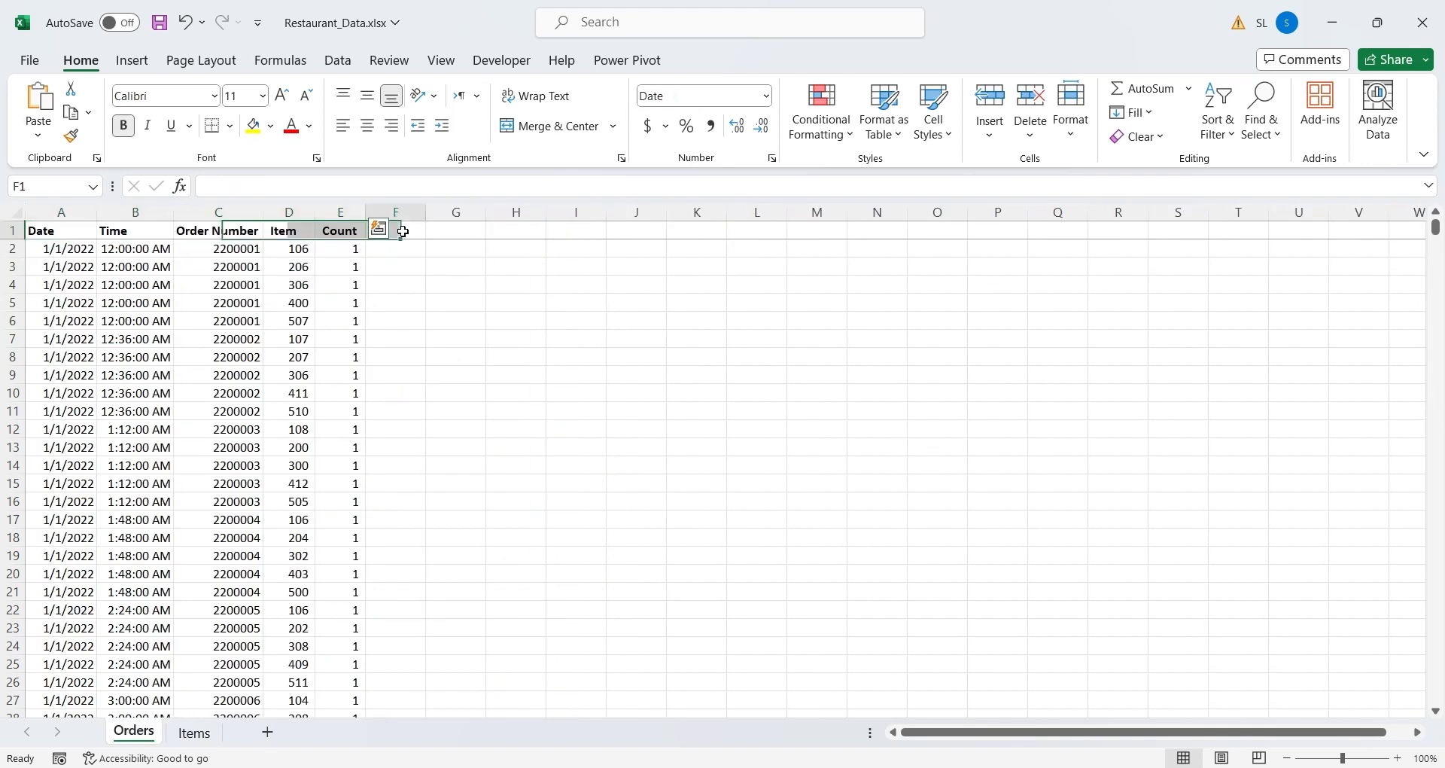
Add Price and Cost headers with =VLOOKUP(D2,Items!A:F,5/6,FALSE) lookups filled down
text(Price)
click(456, 230)
text(Cost)
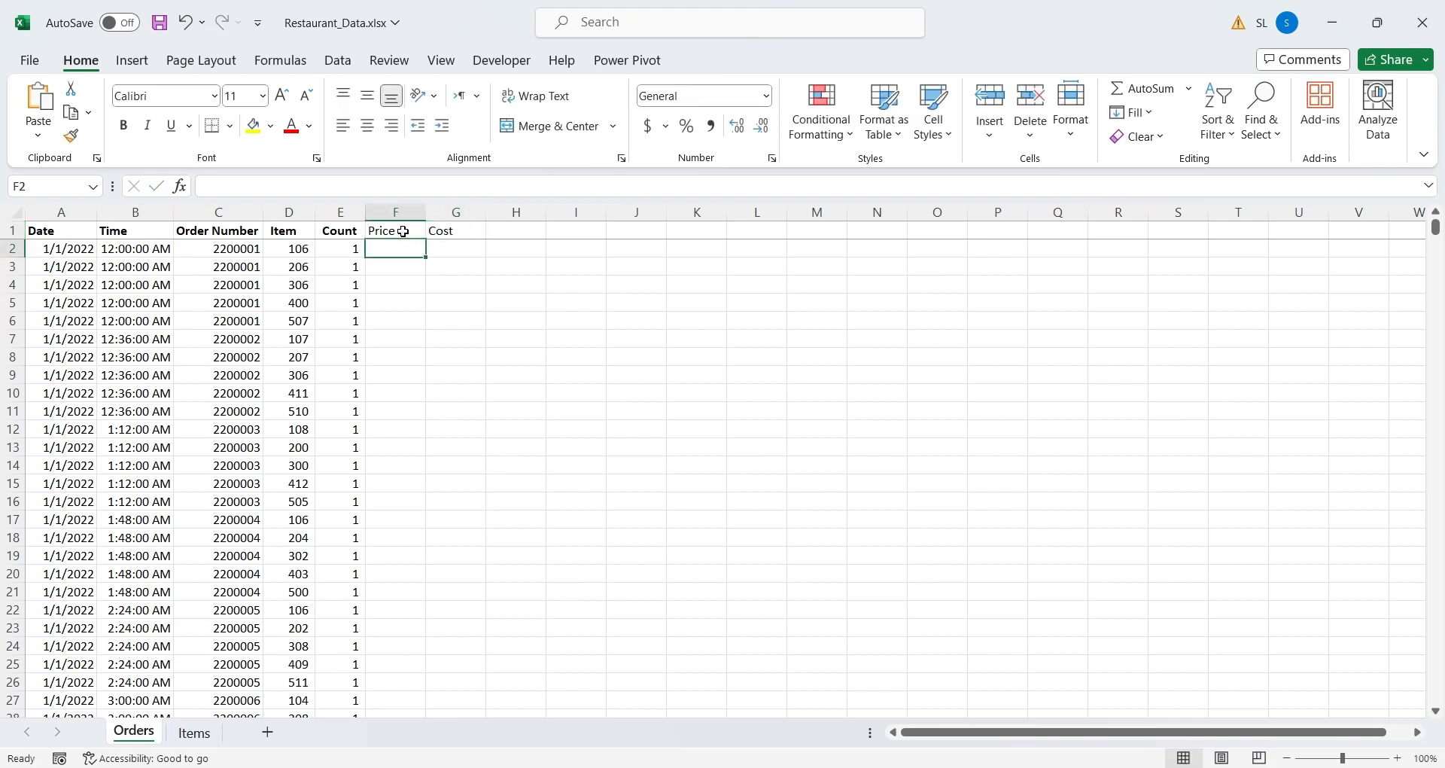
text(=vlookup()
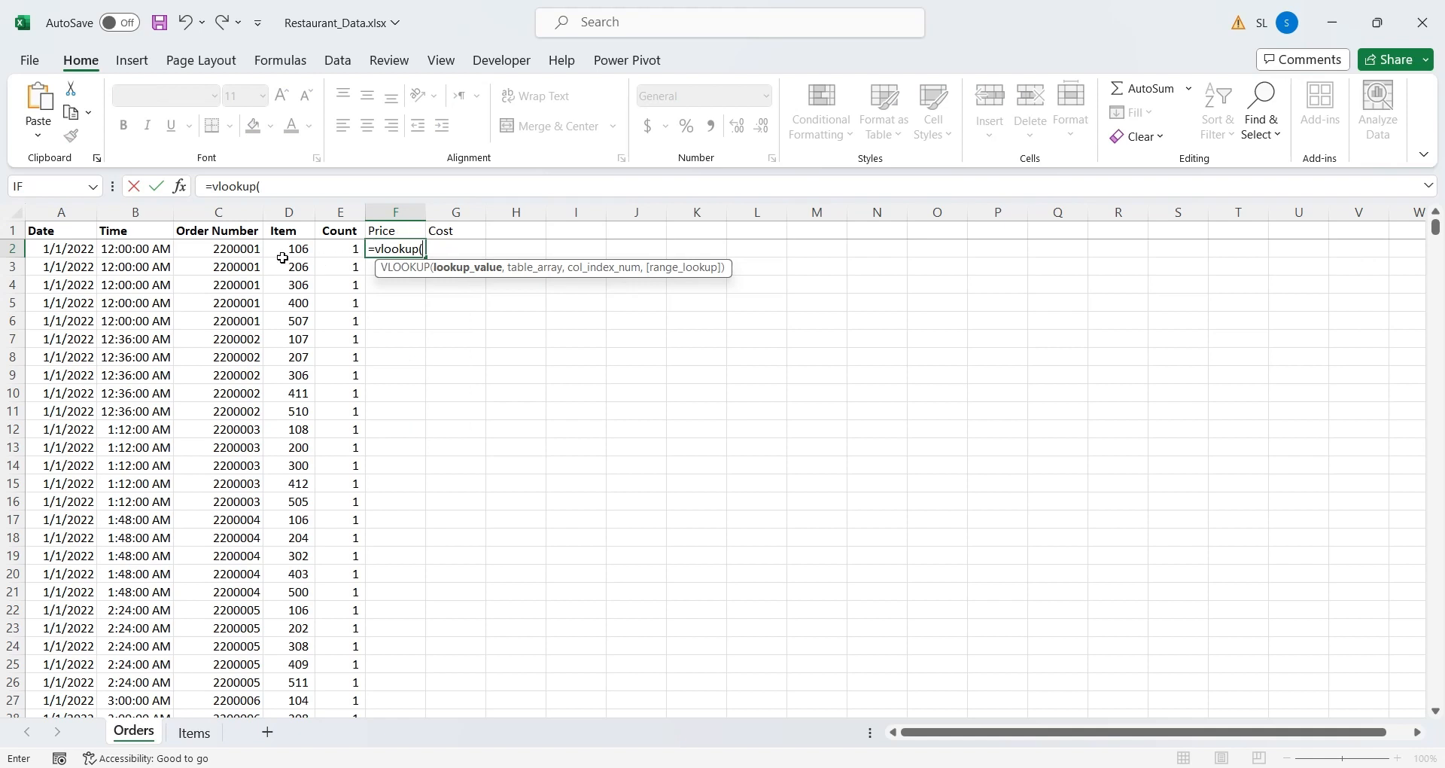
click(288, 248)
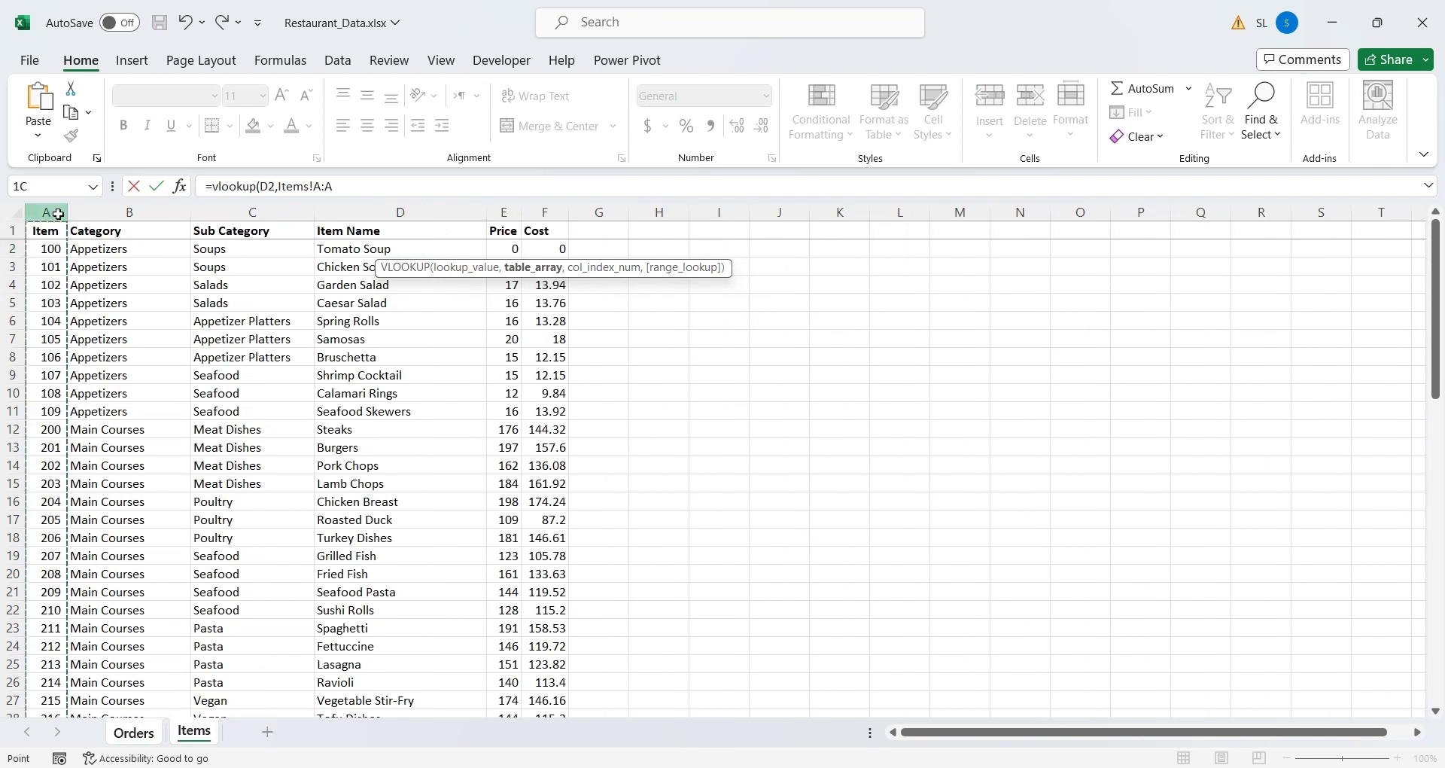
click(543, 212)
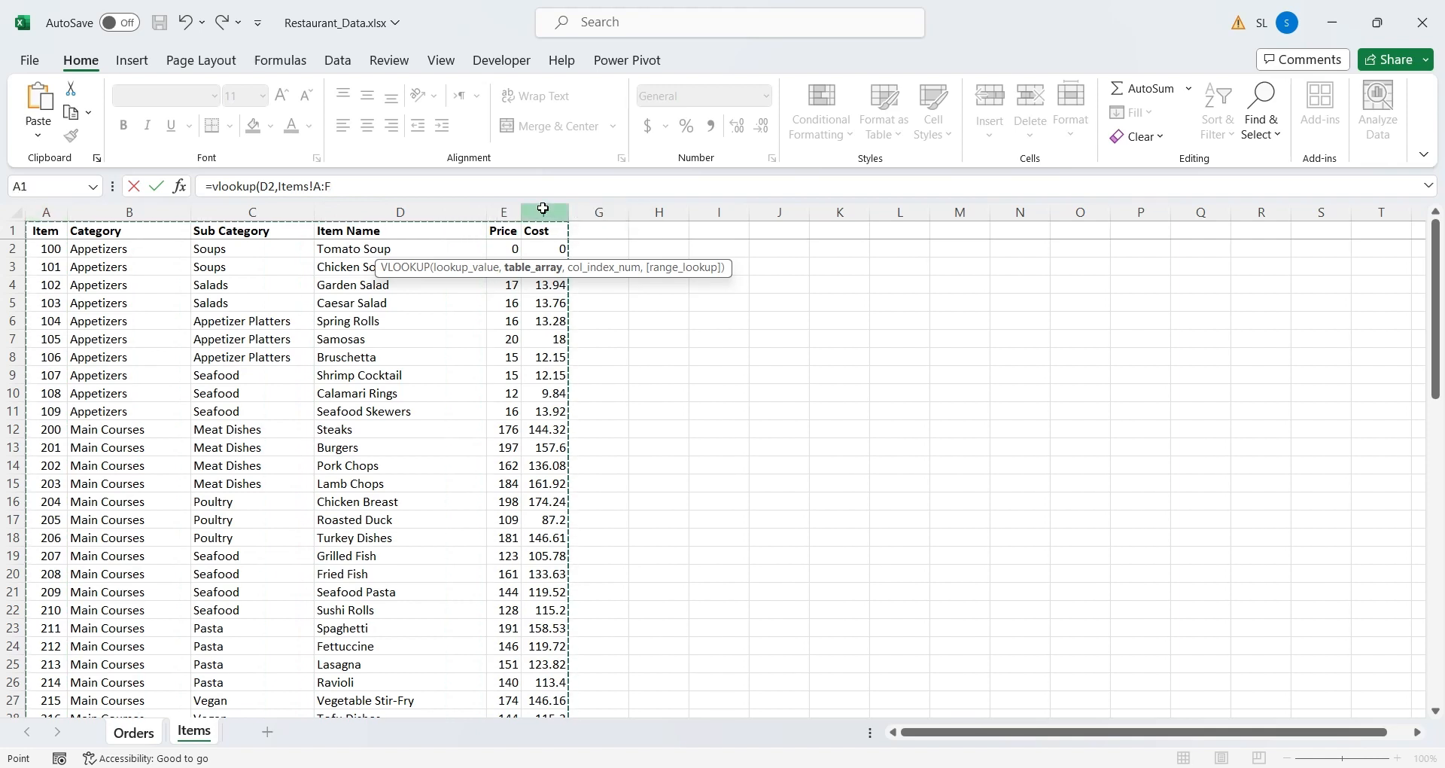
text(,)
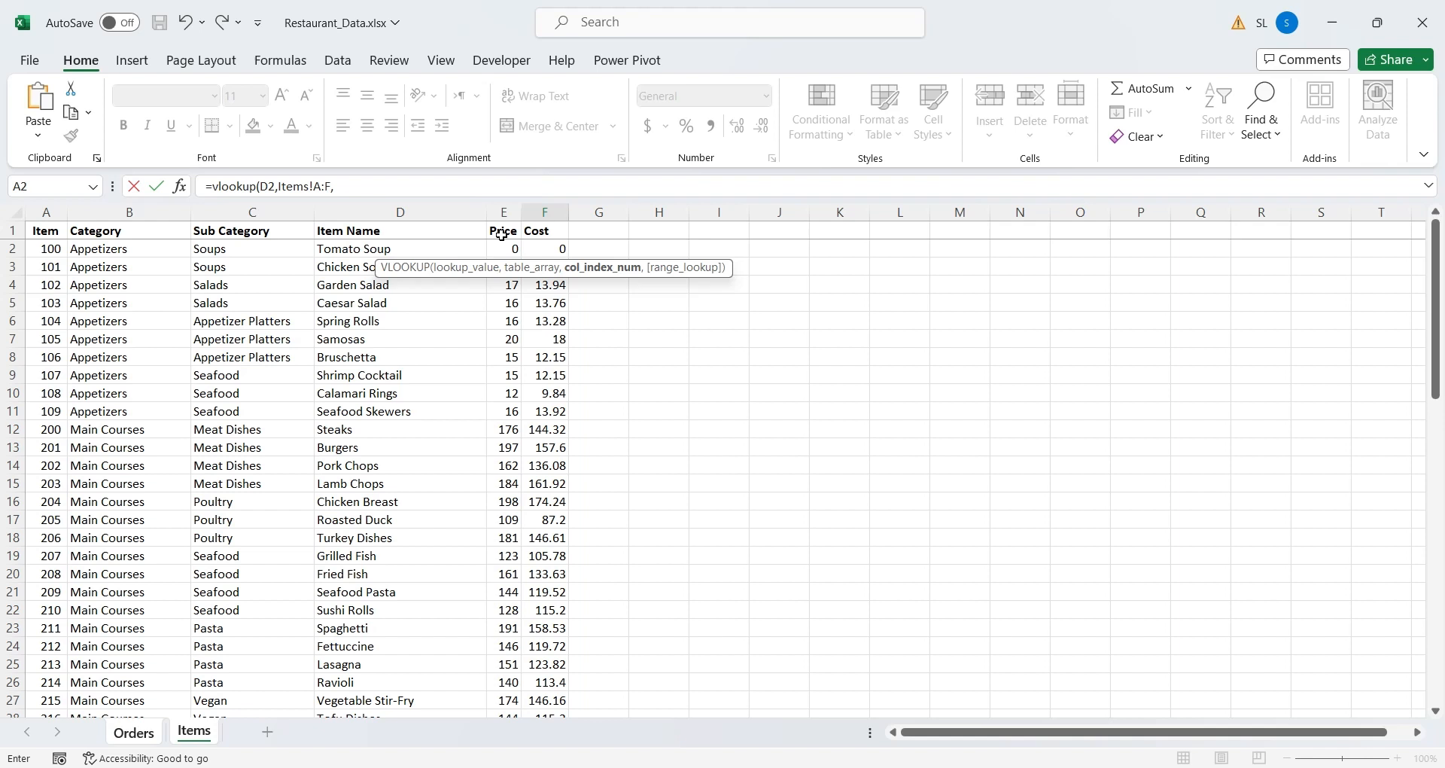
text(5,f)
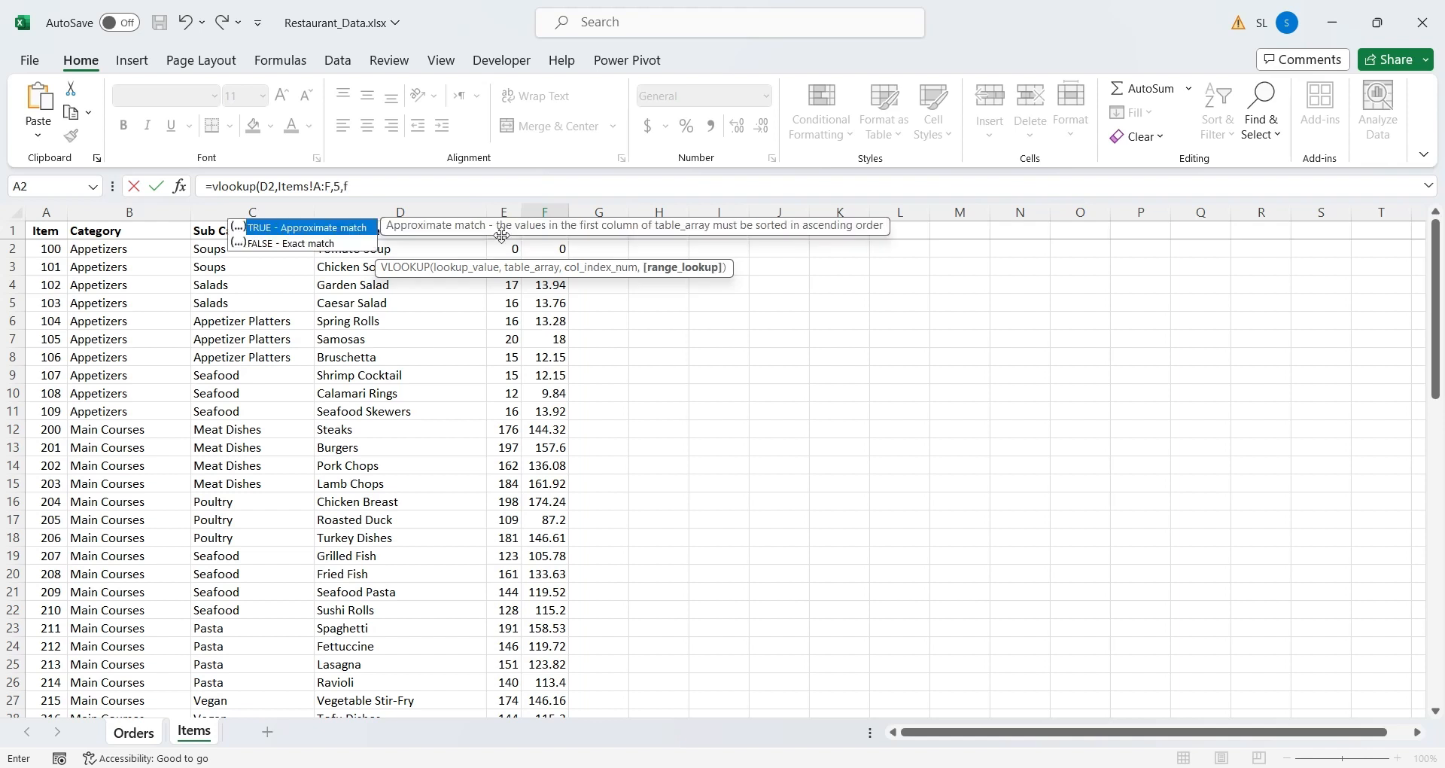
text(als)
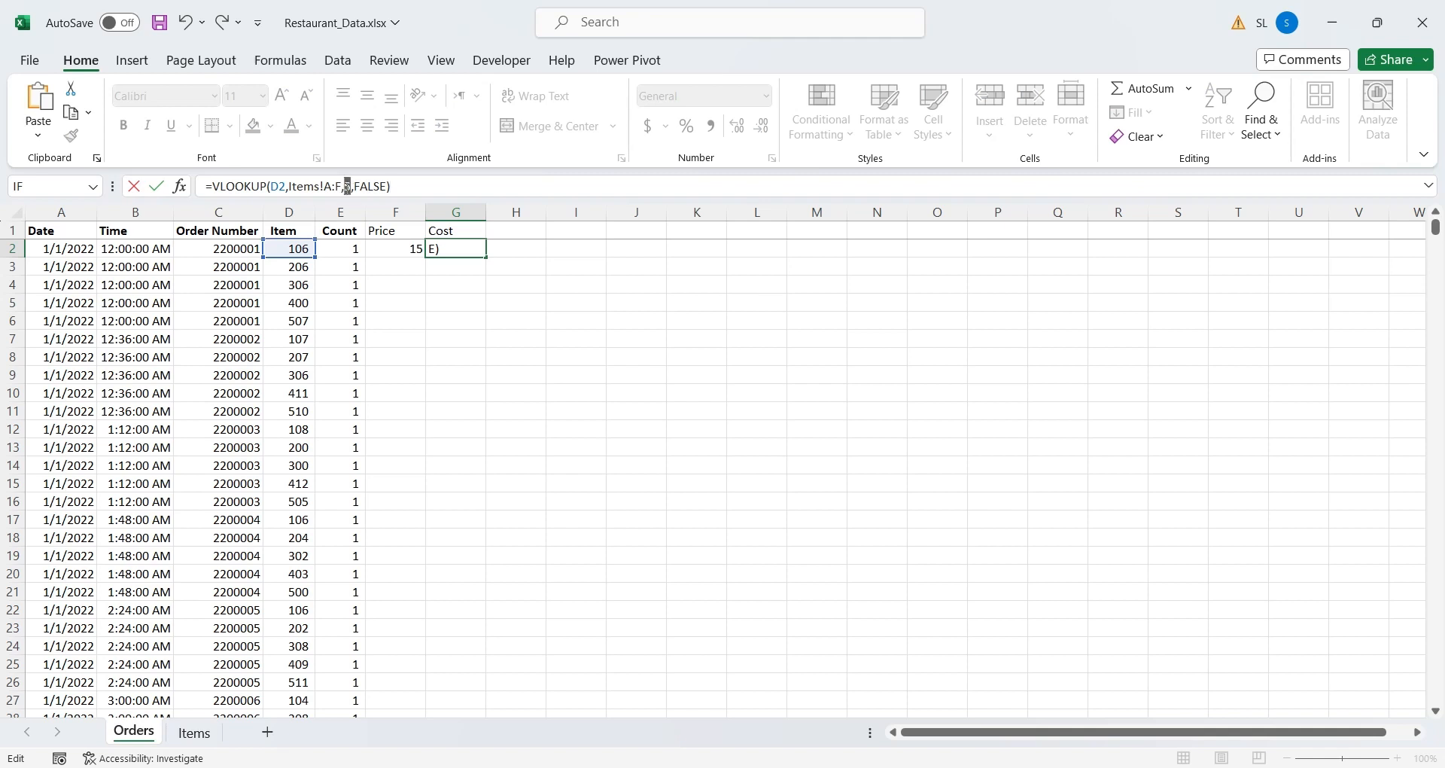
key(Enter)
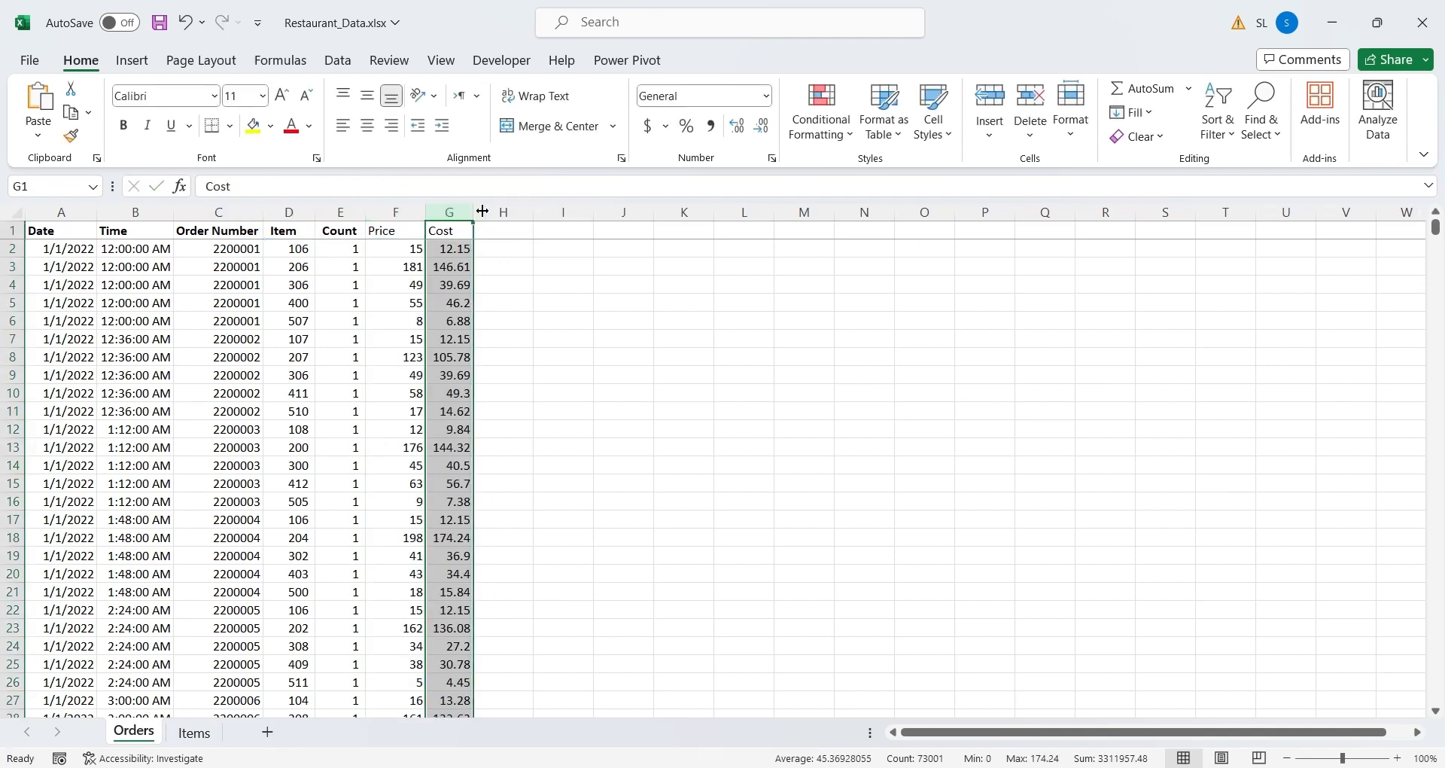
Autofit Price and Cost, apply two-decimal Comma Style, and paste the lookups back as values
click(422, 267)
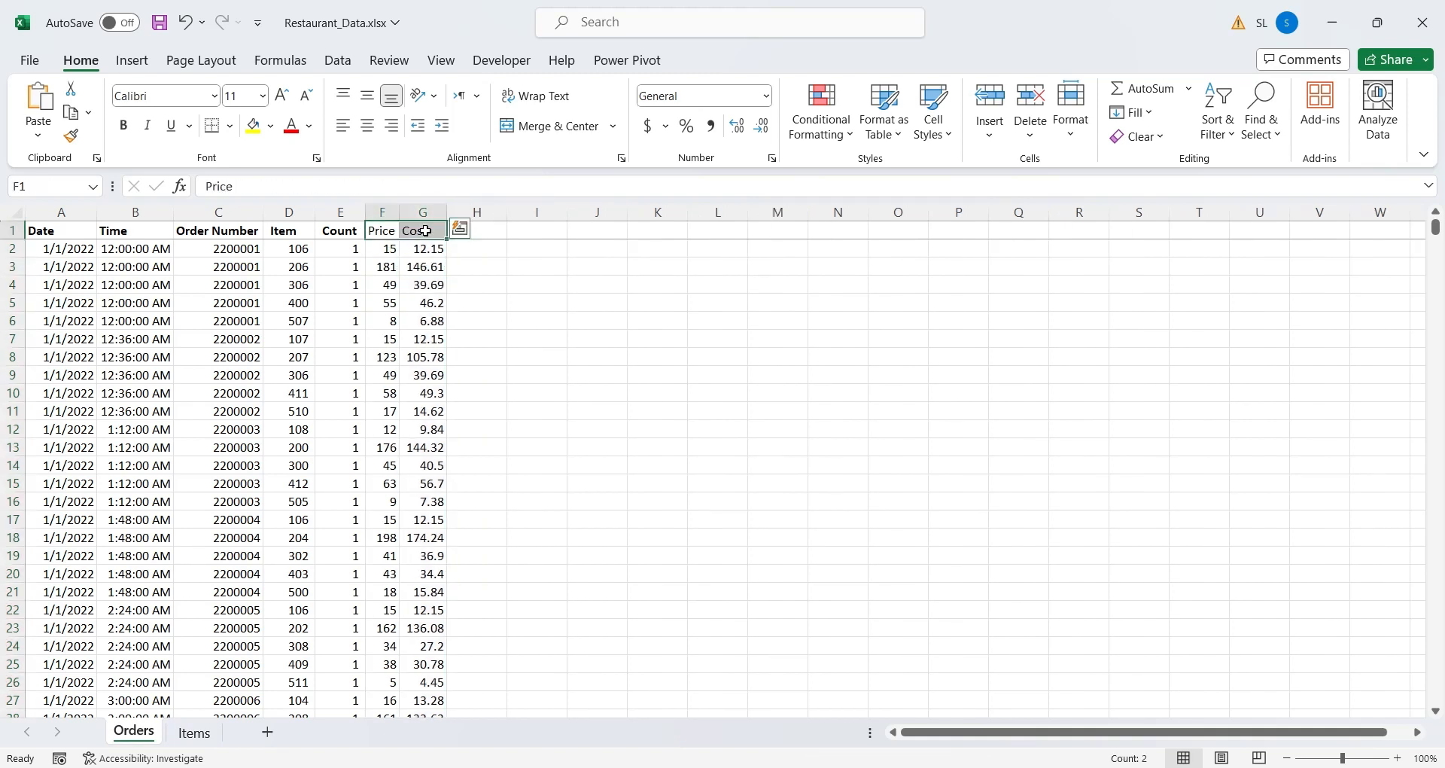
click(423, 285)
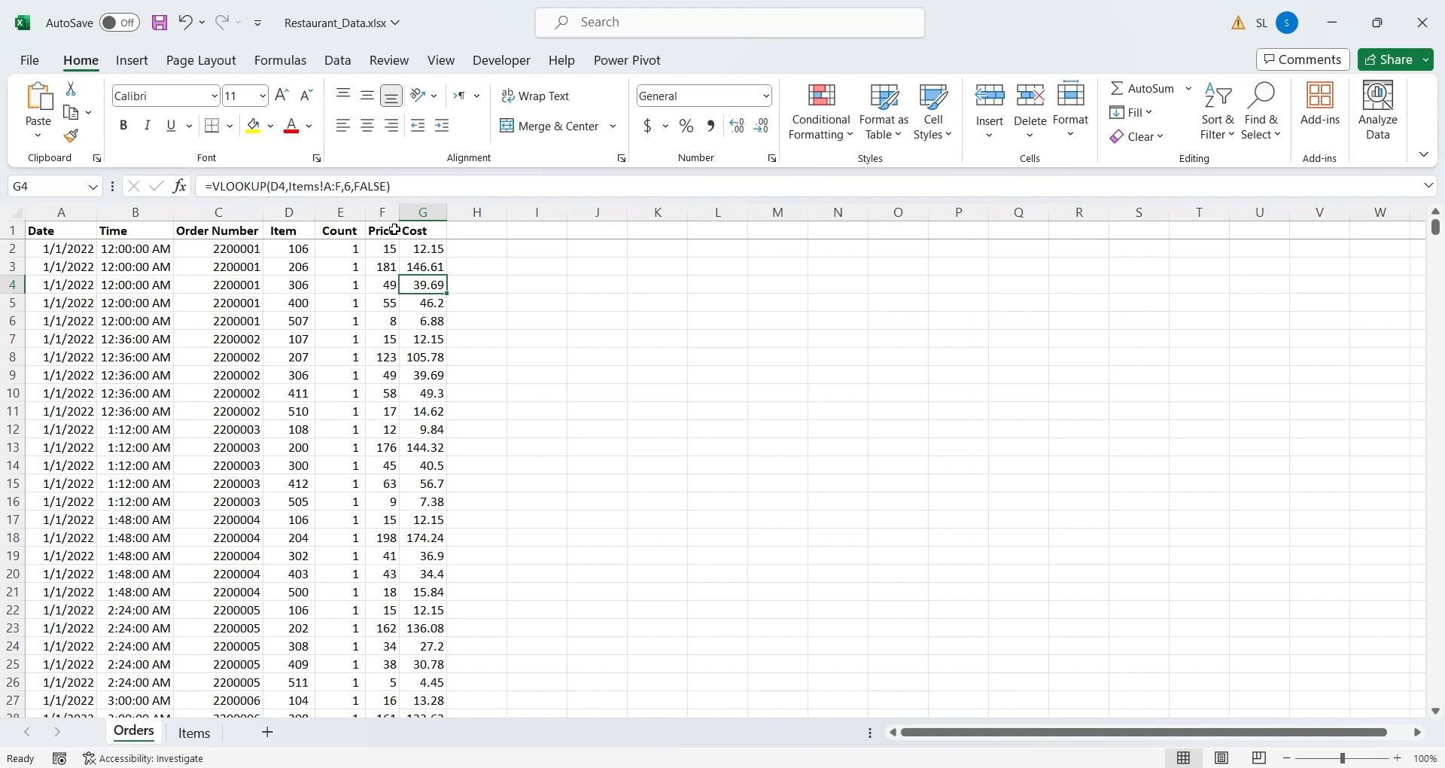
click(382, 212)
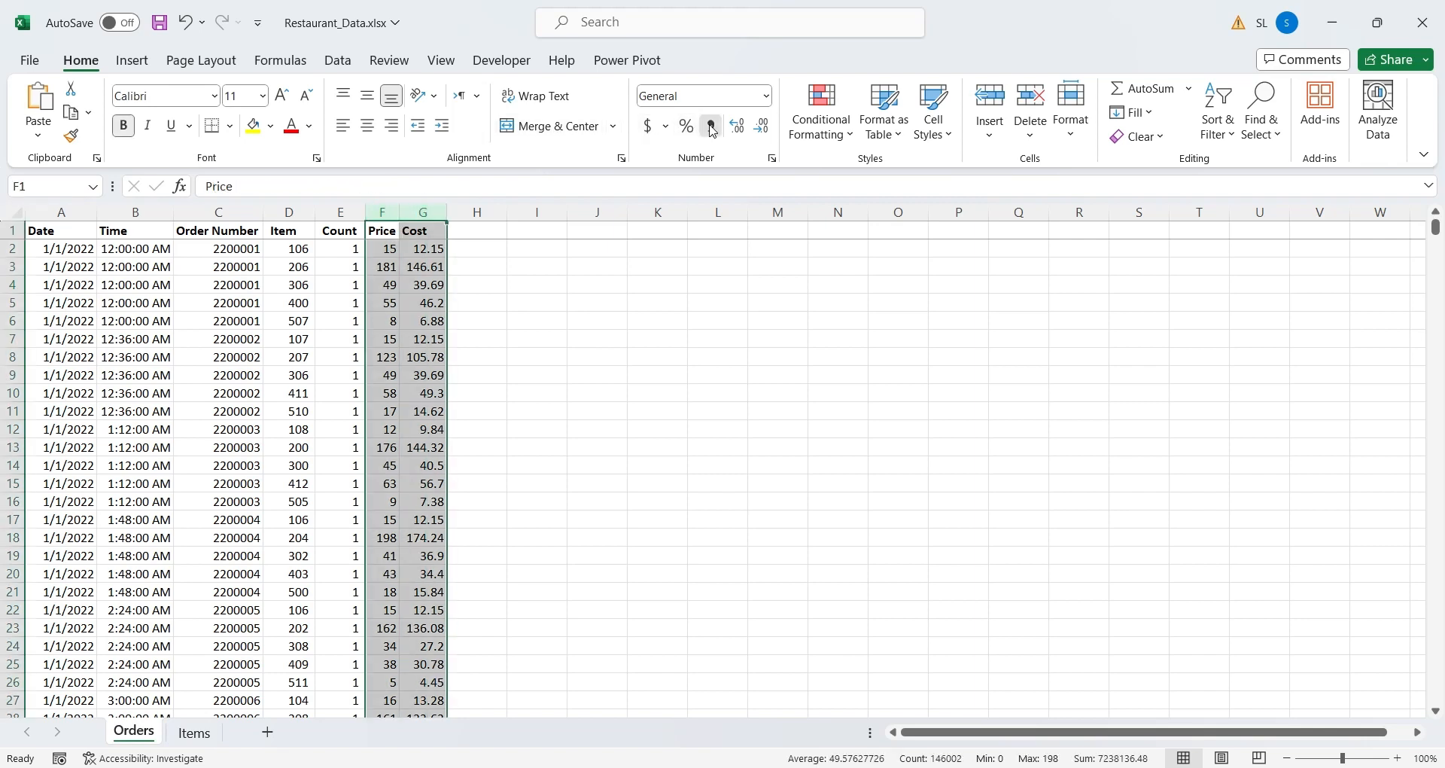
click(761, 125)
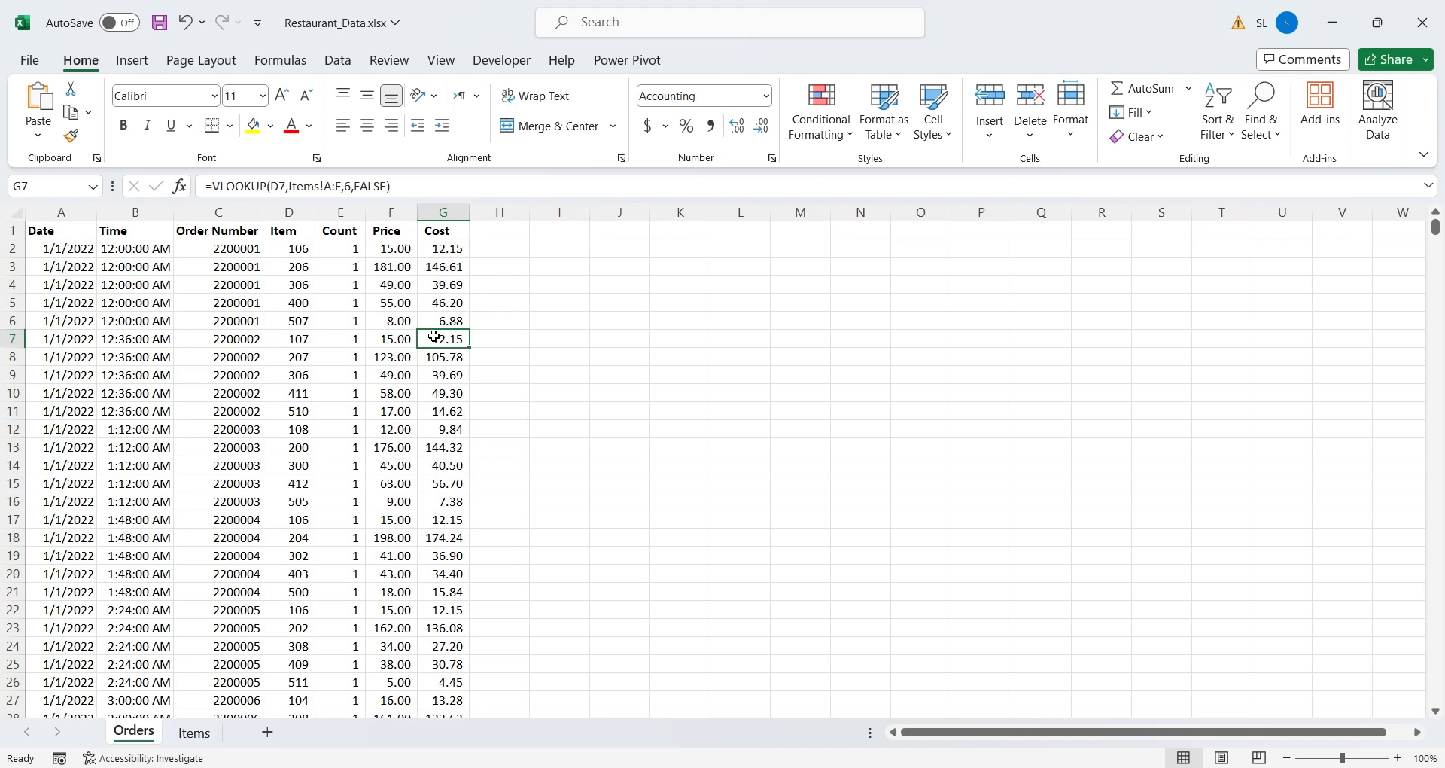
key(Ctrl+s)
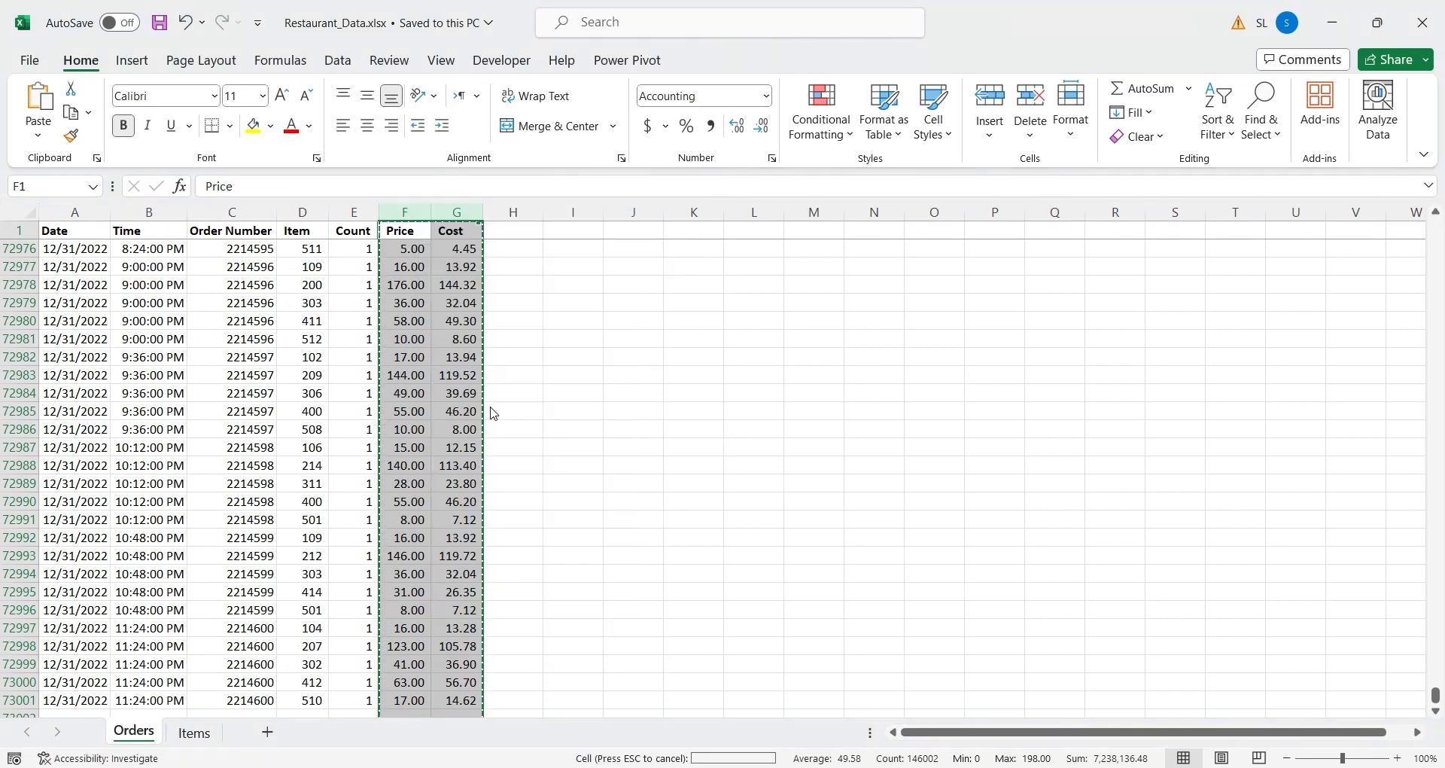
click(405, 357)
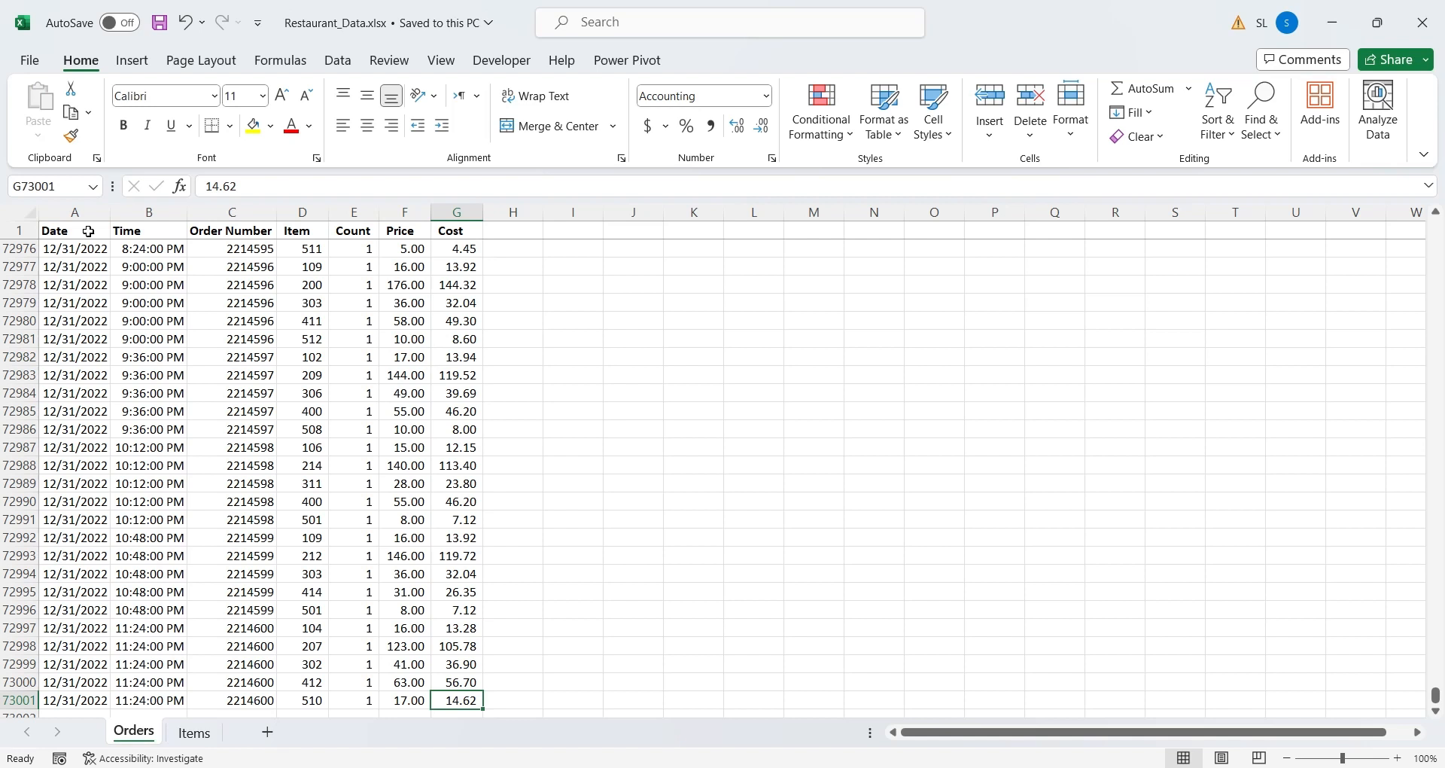
Convert the Items sheet data into a table with headers
click(74, 231)
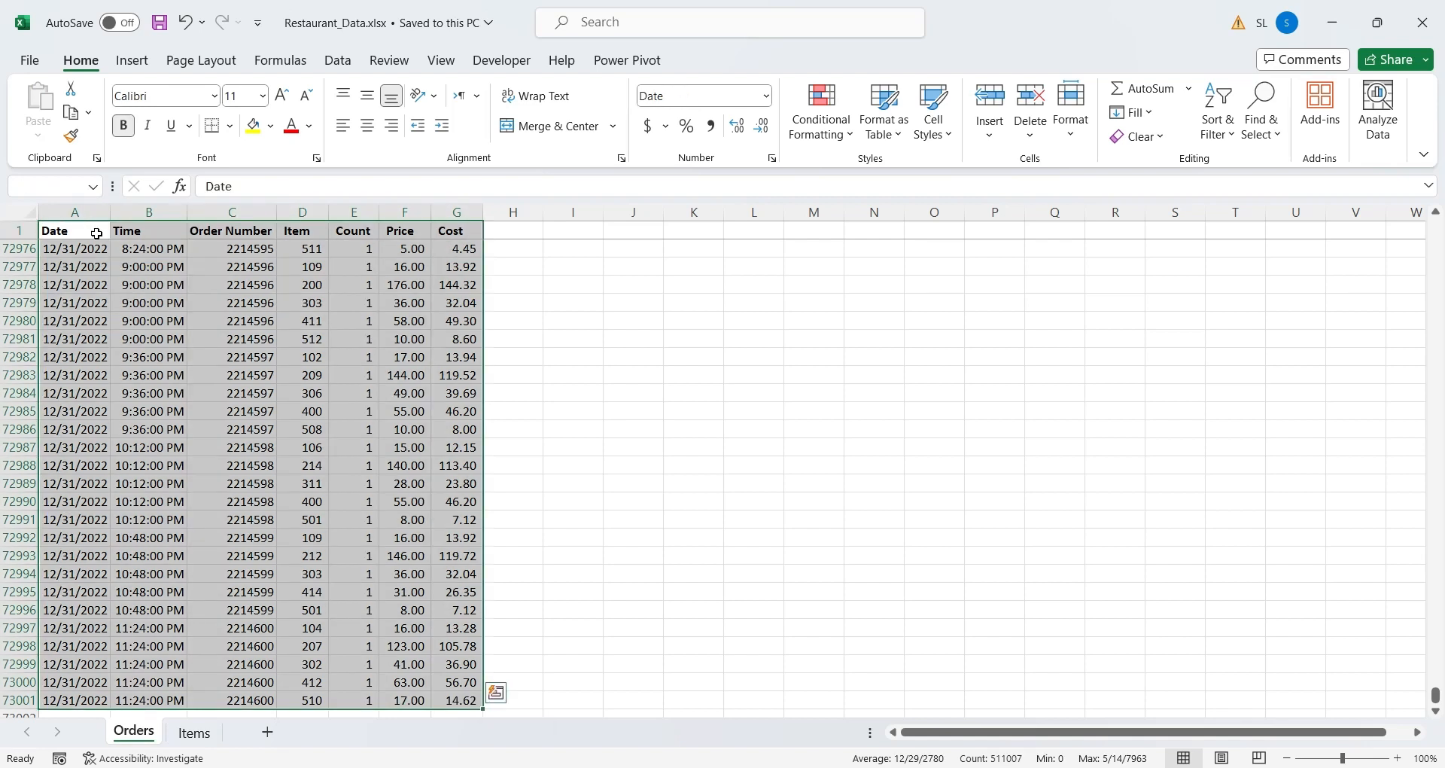
click(132, 60)
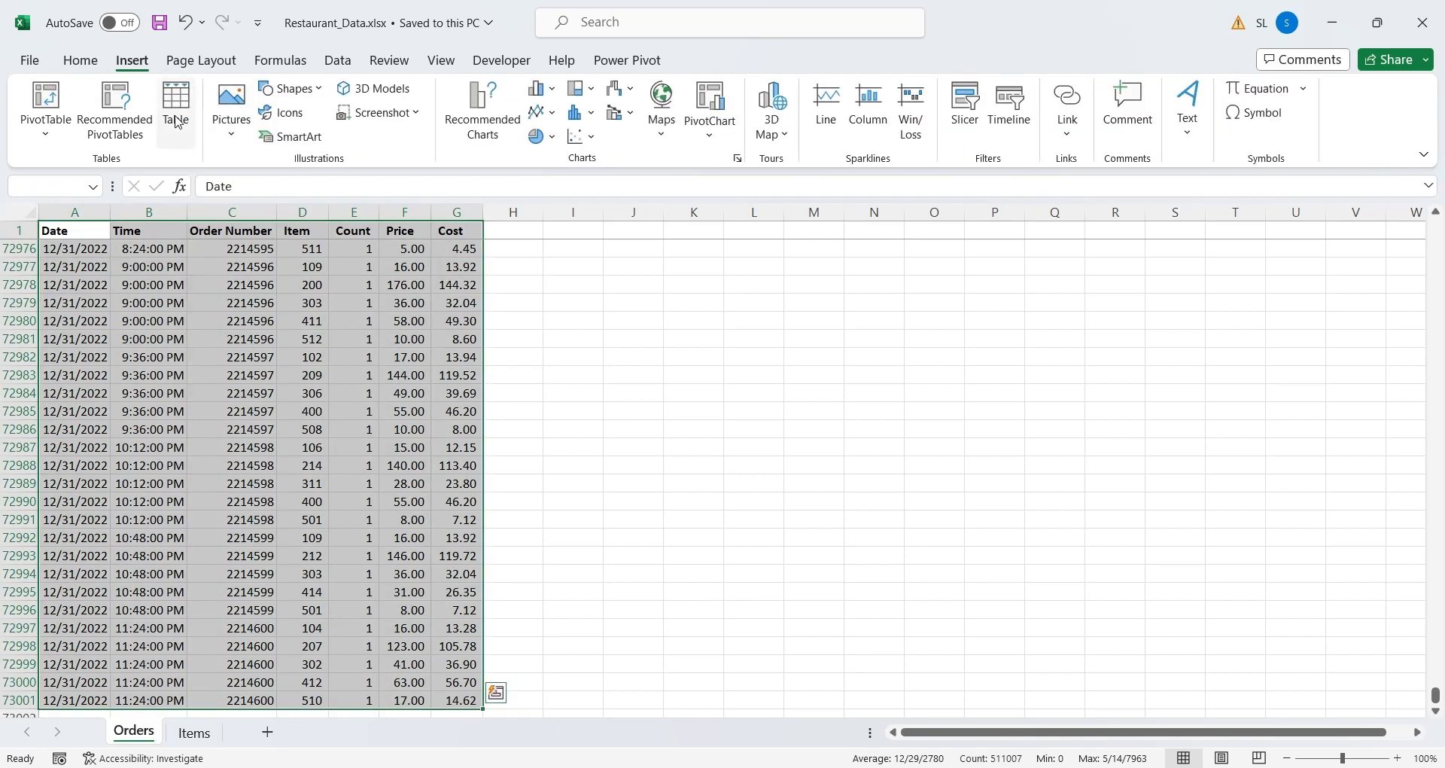
click(177, 101)
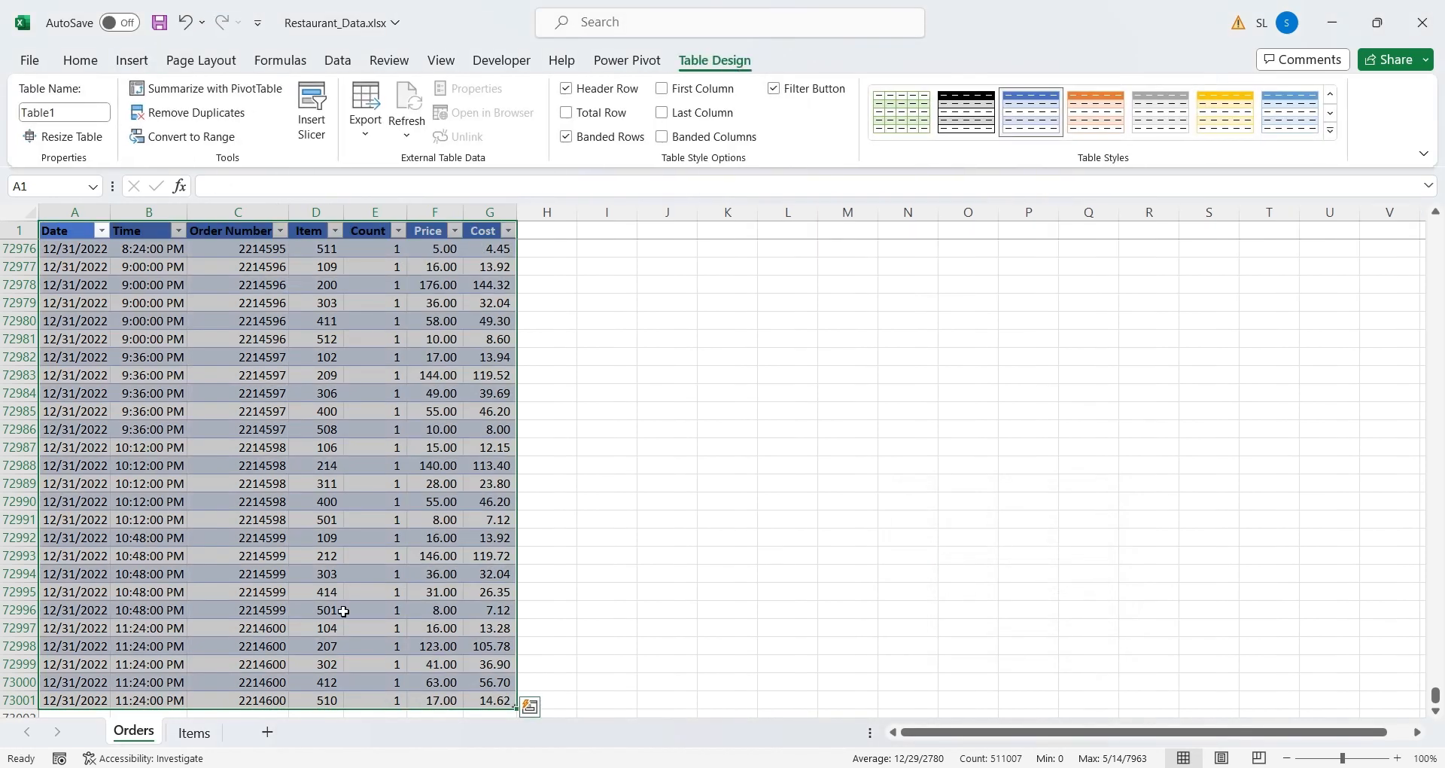
click(194, 733)
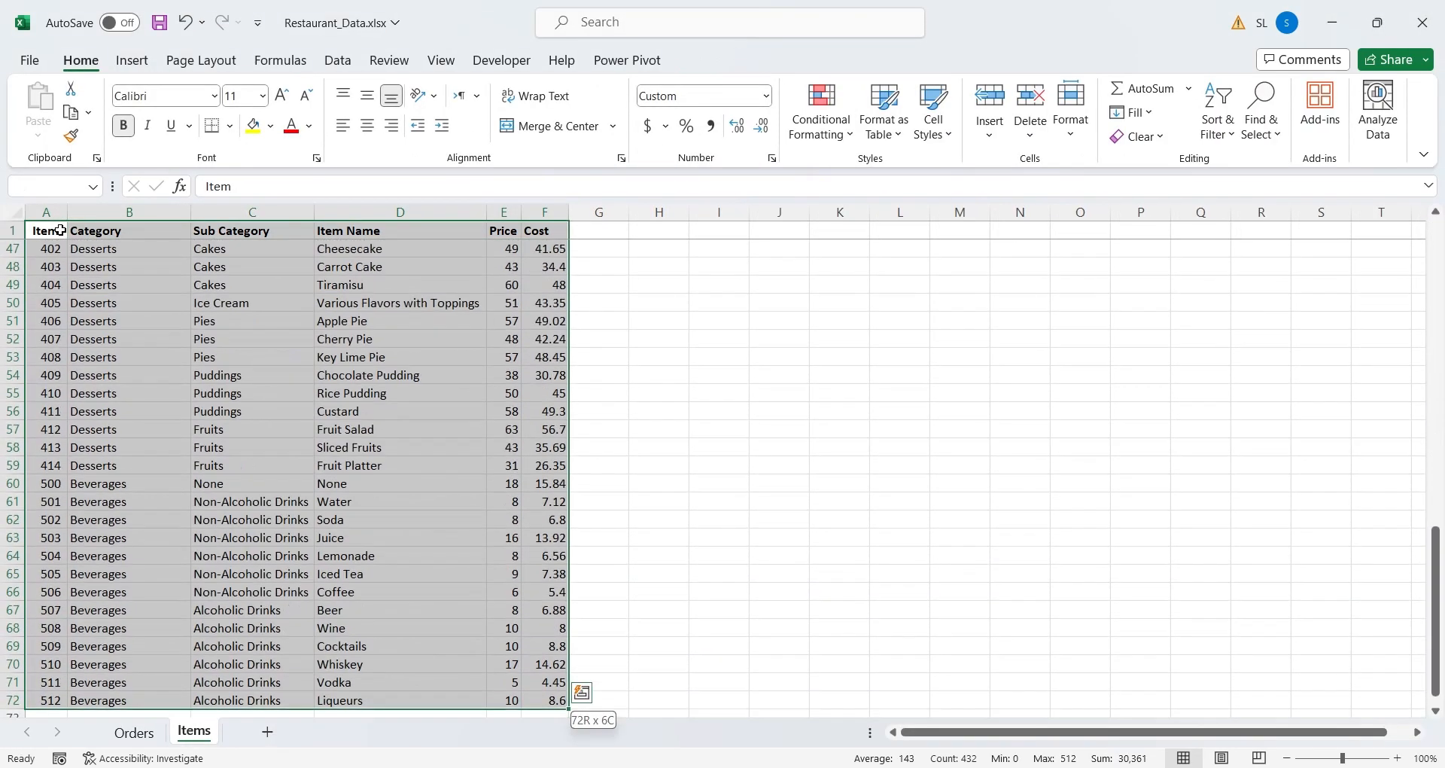
click(132, 60)
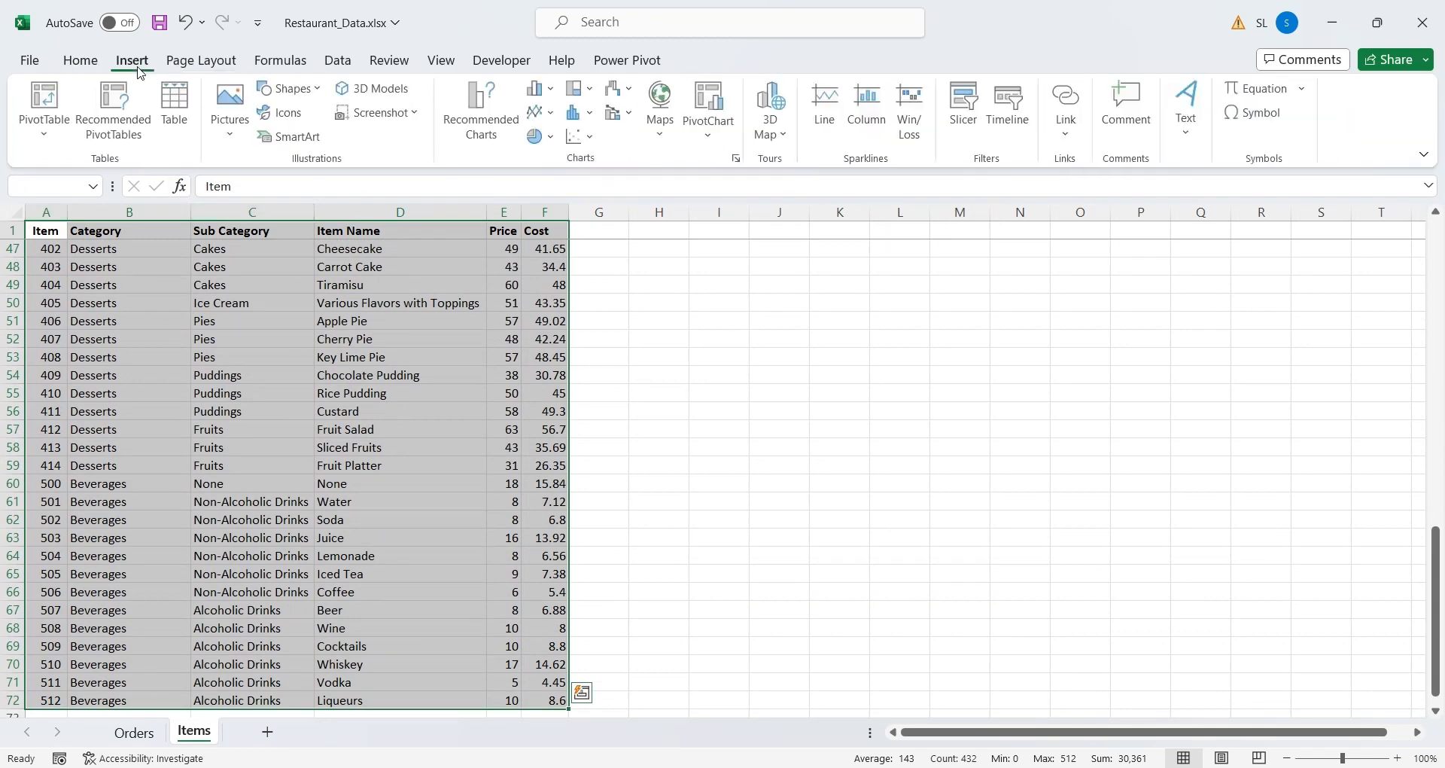
click(174, 102)
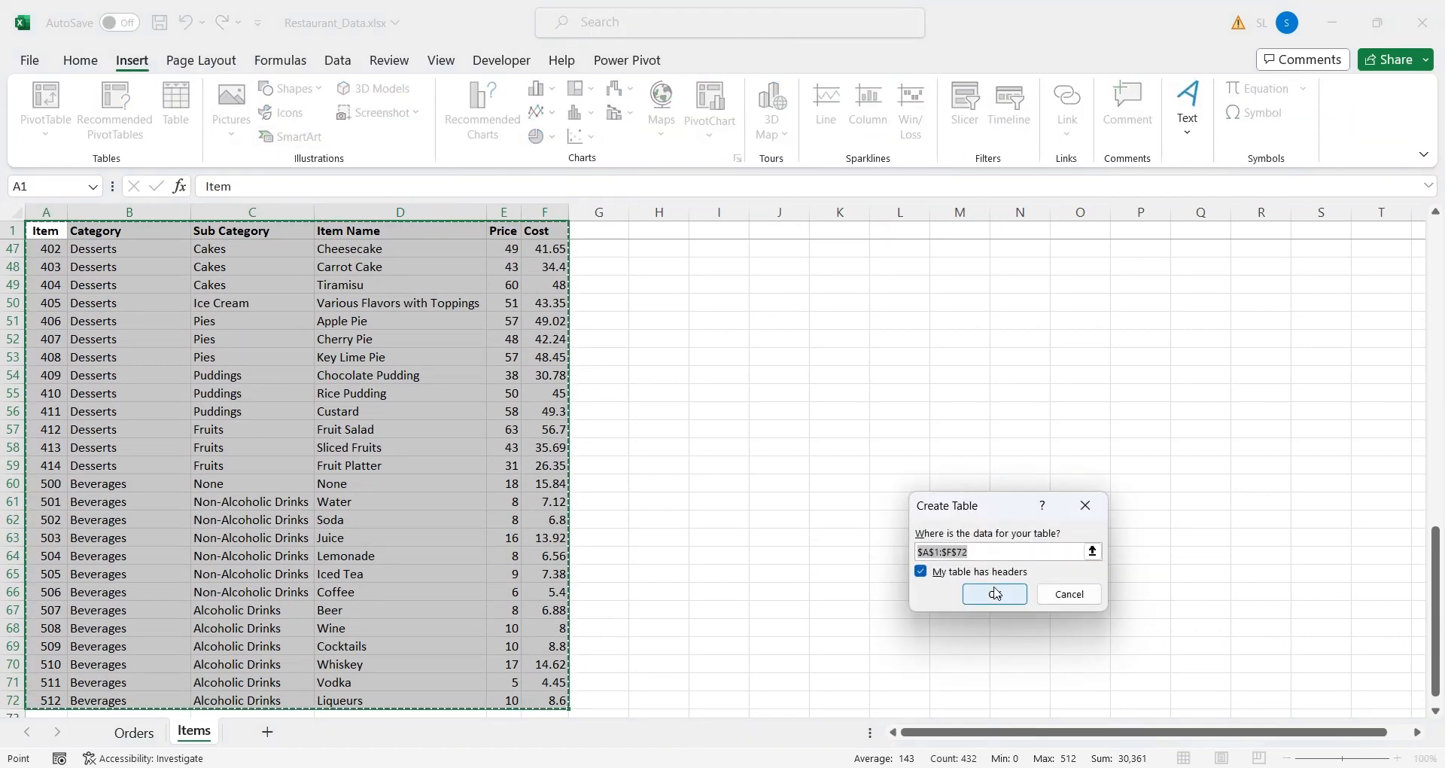
click(994, 594)
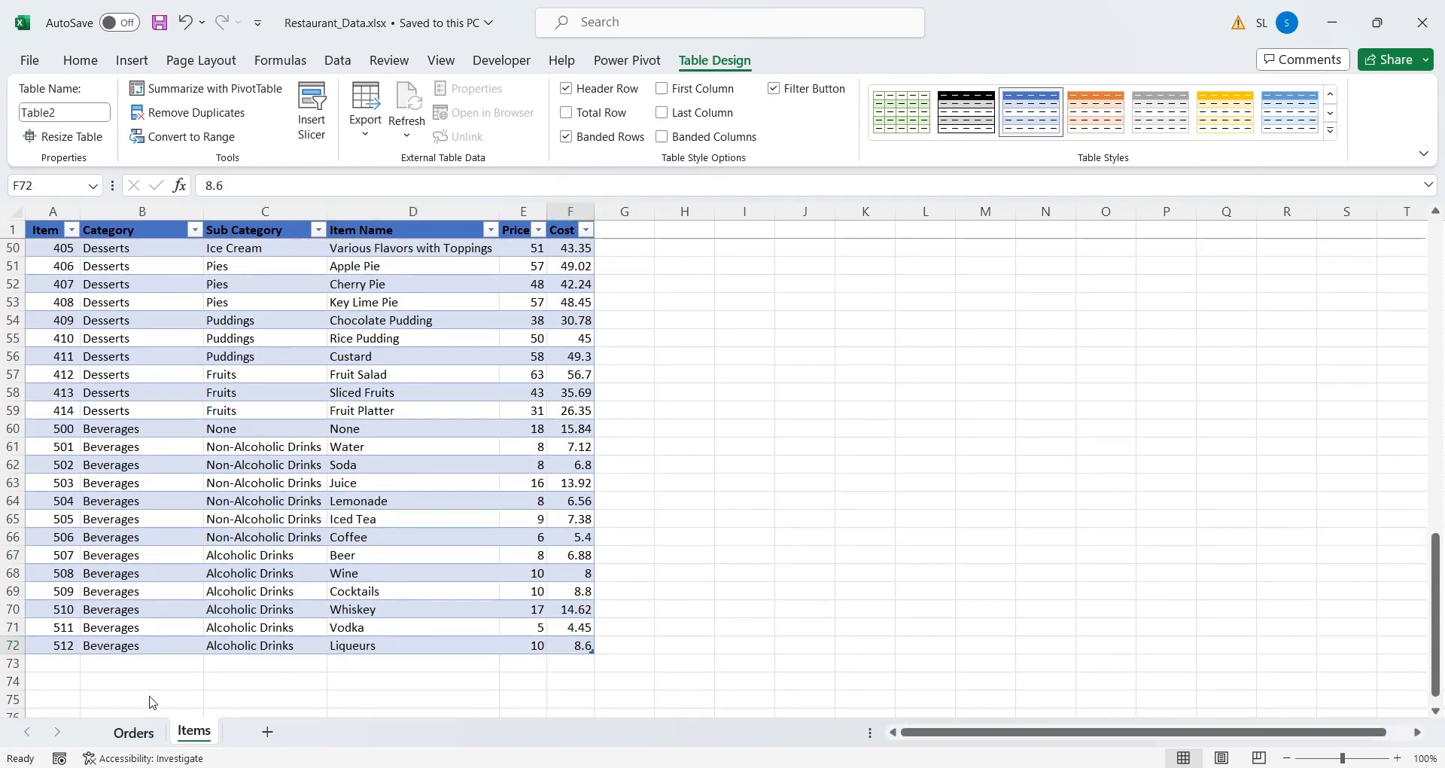
Name the Orders sheet's table Table_Orders
click(154, 731)
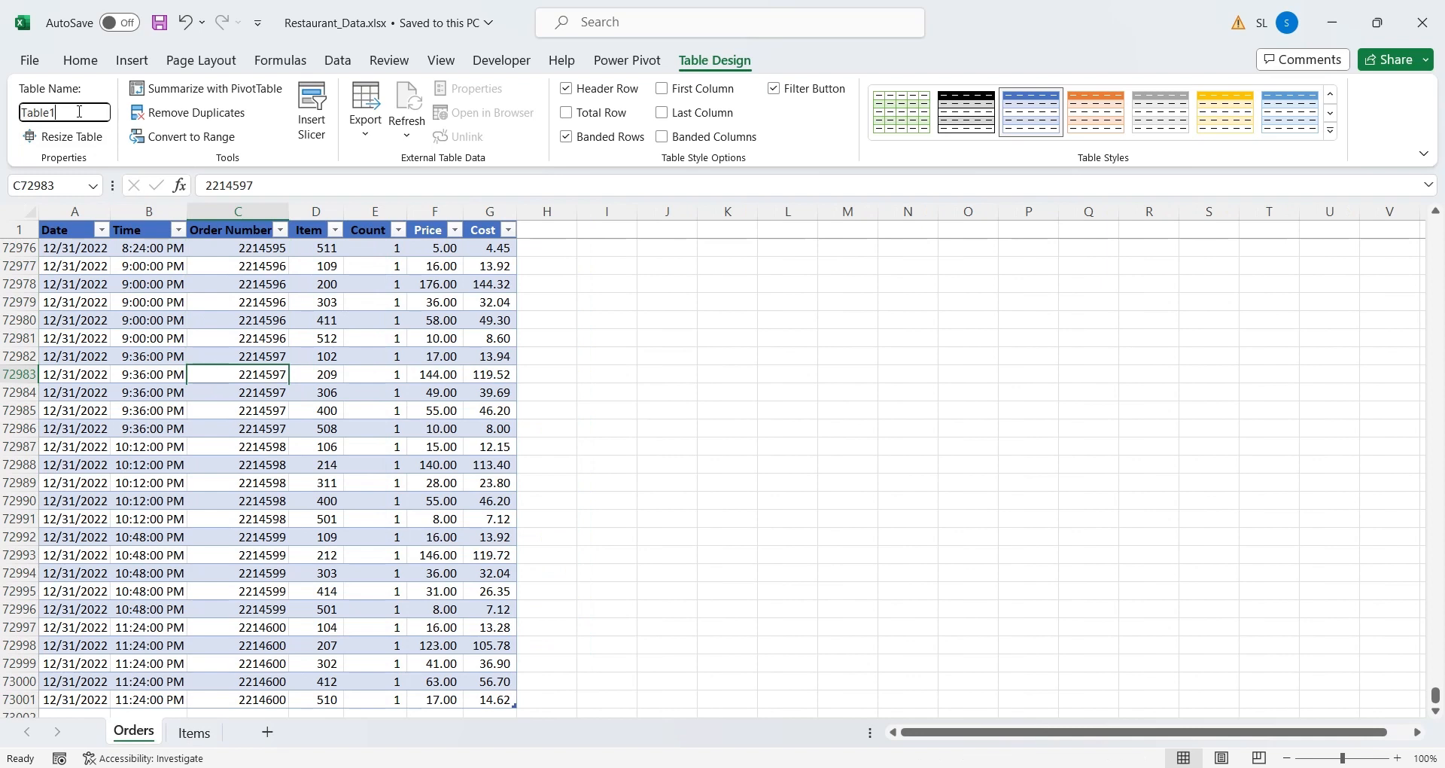
text(Table_Orders)
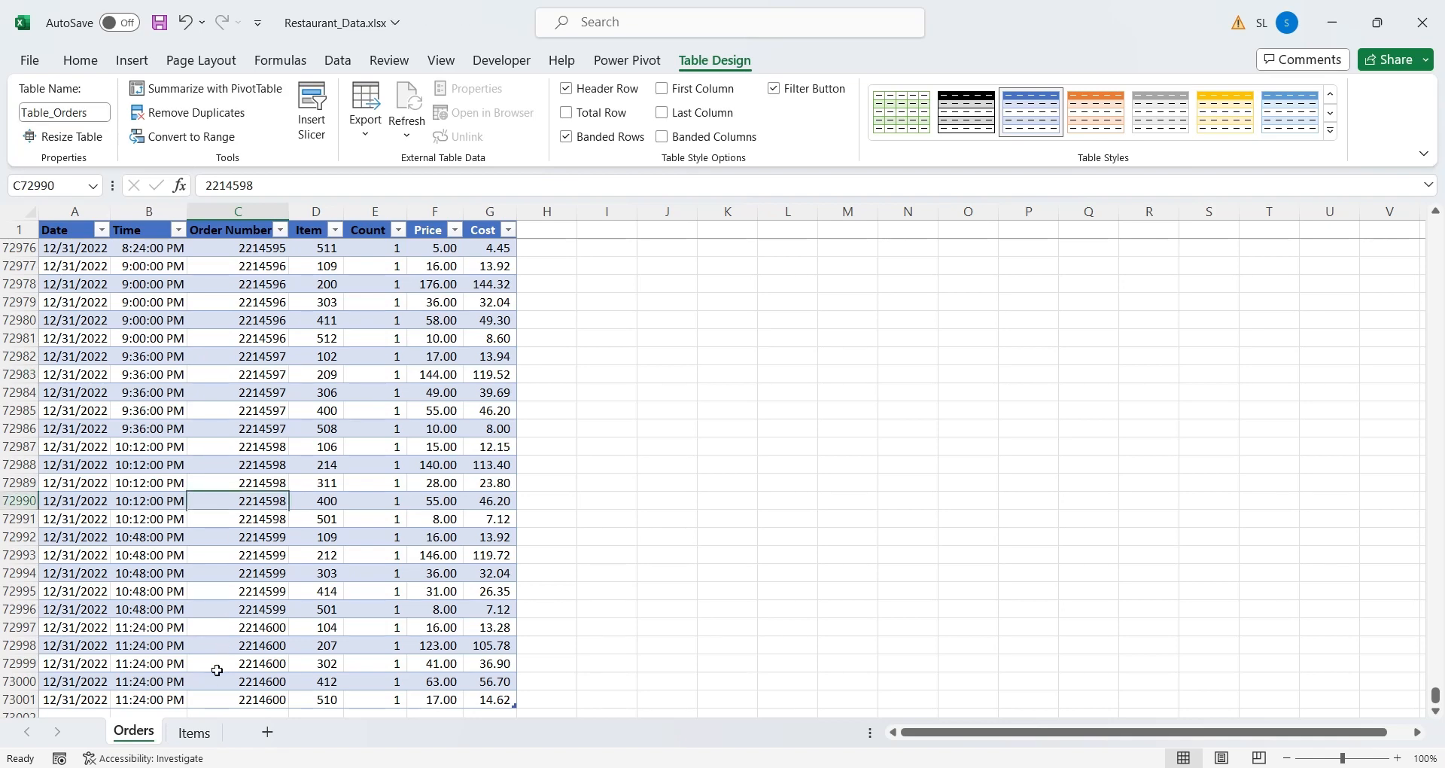
click(195, 732)
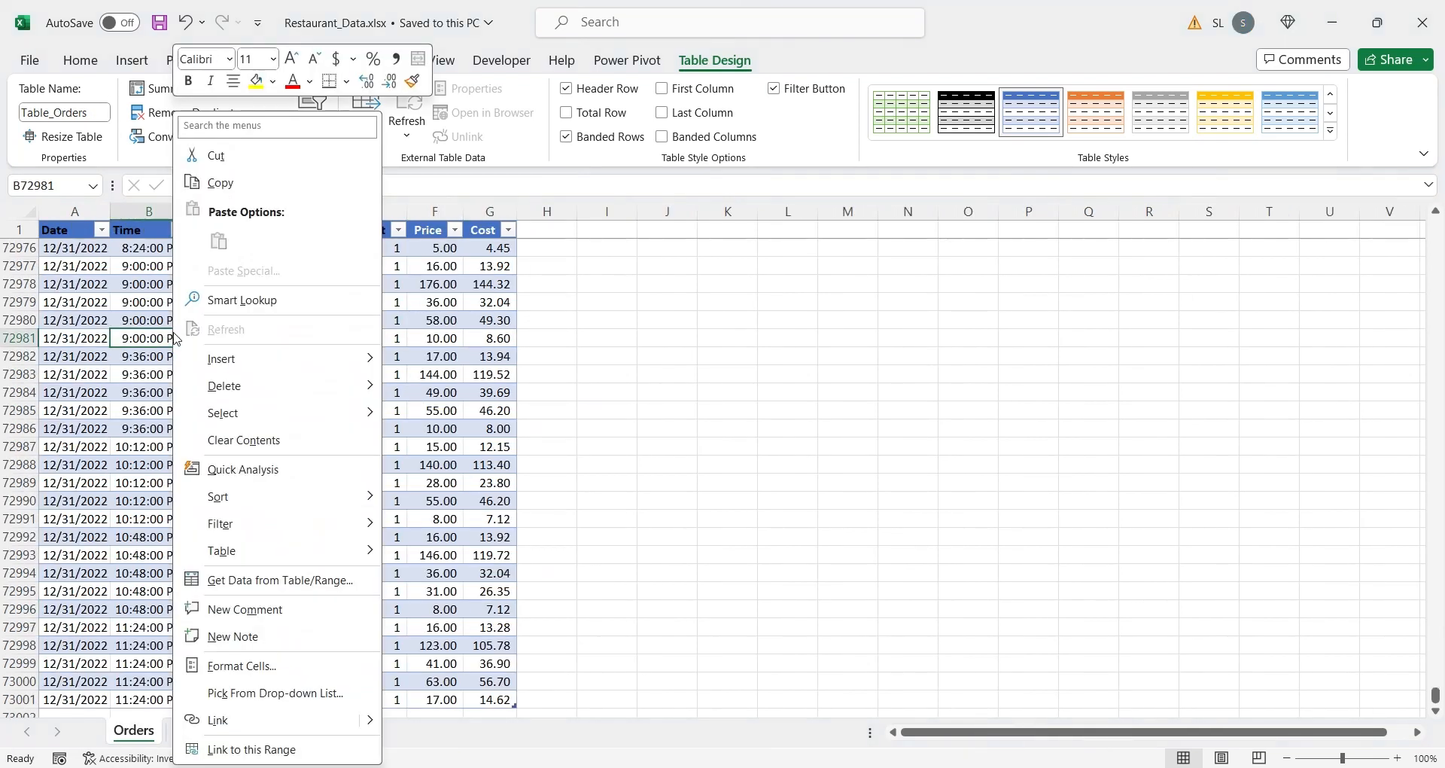
Add the Orders table to the data model via Power Pivot, then go to the Items sheet
click(628, 60)
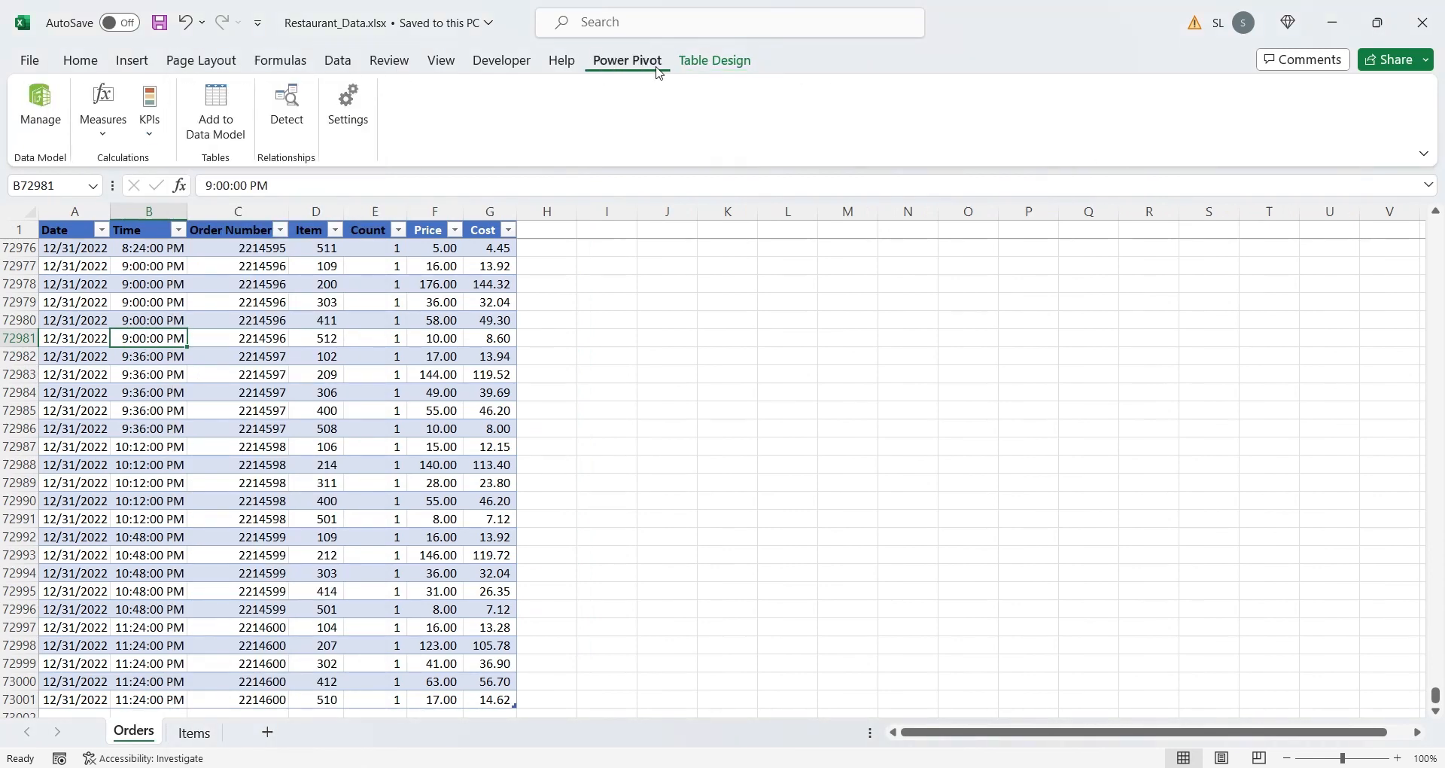
click(215, 109)
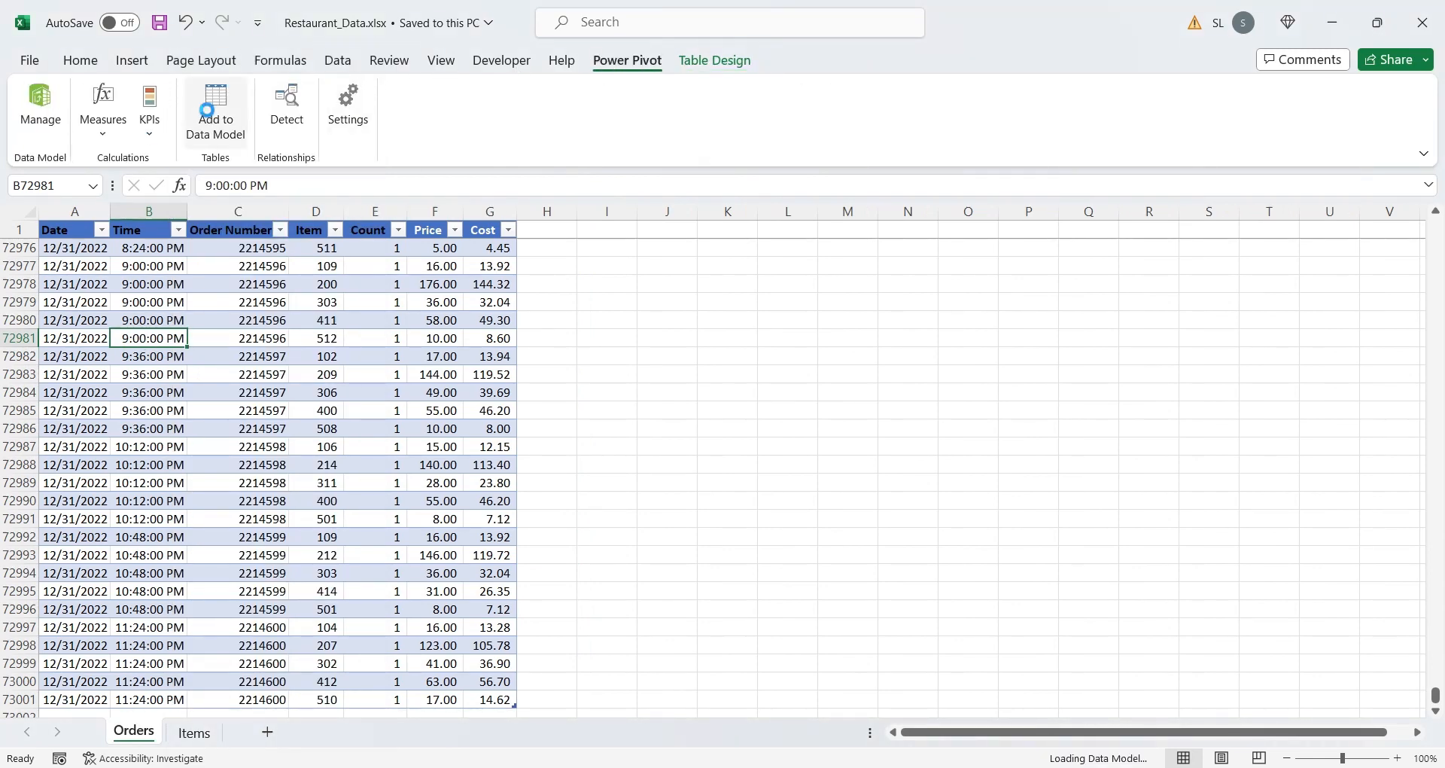
click(40, 109)
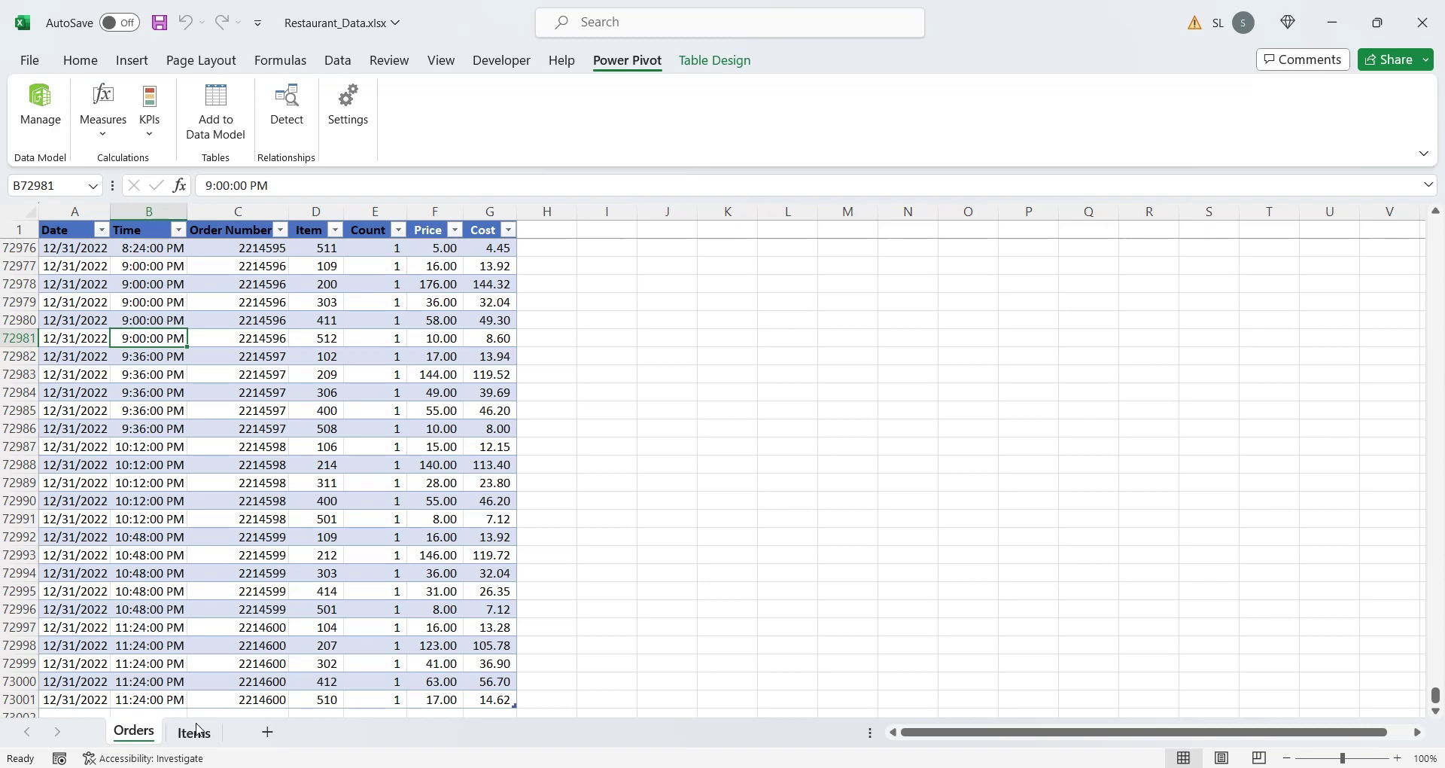
click(193, 731)
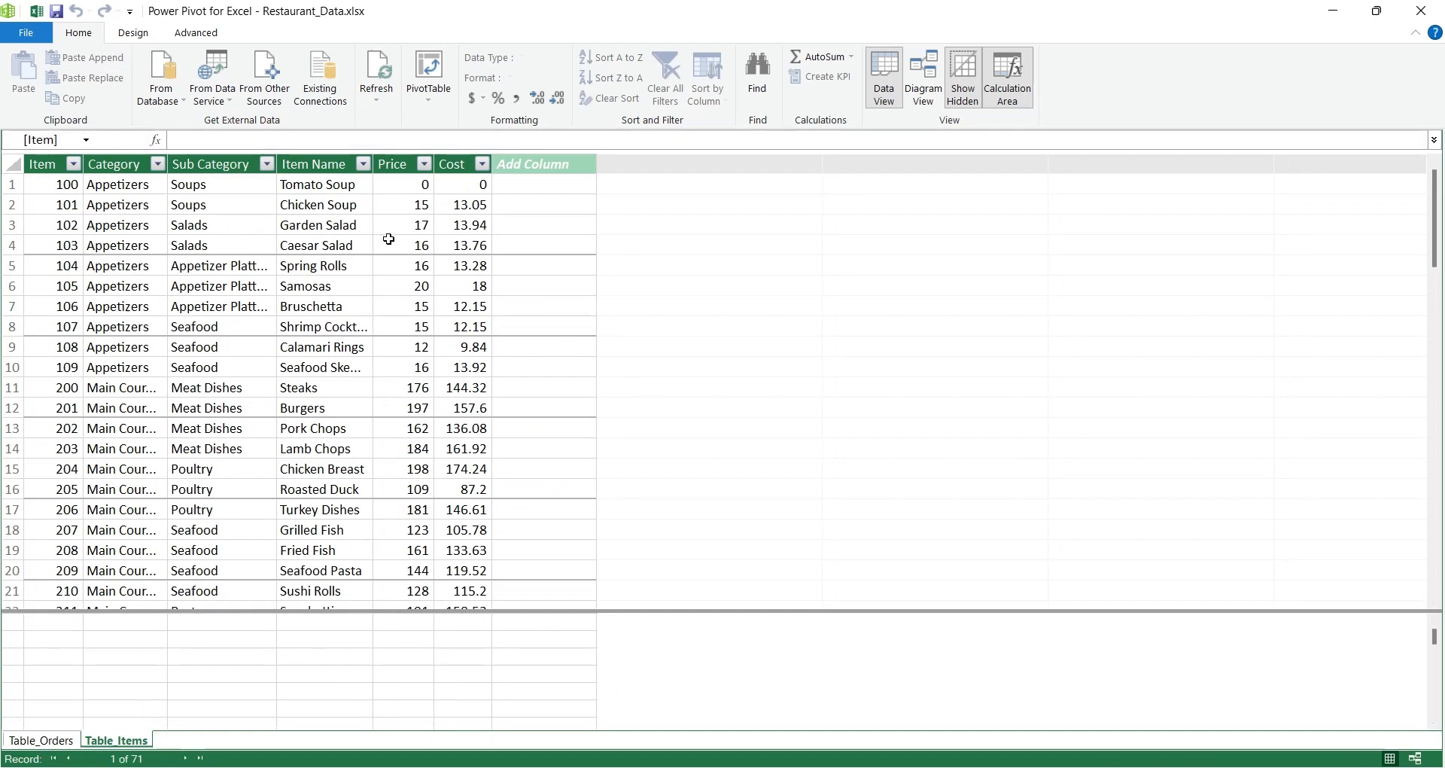
In Diagram View, drag Table_Orders' Item field onto Table_Items' Item field
click(923, 75)
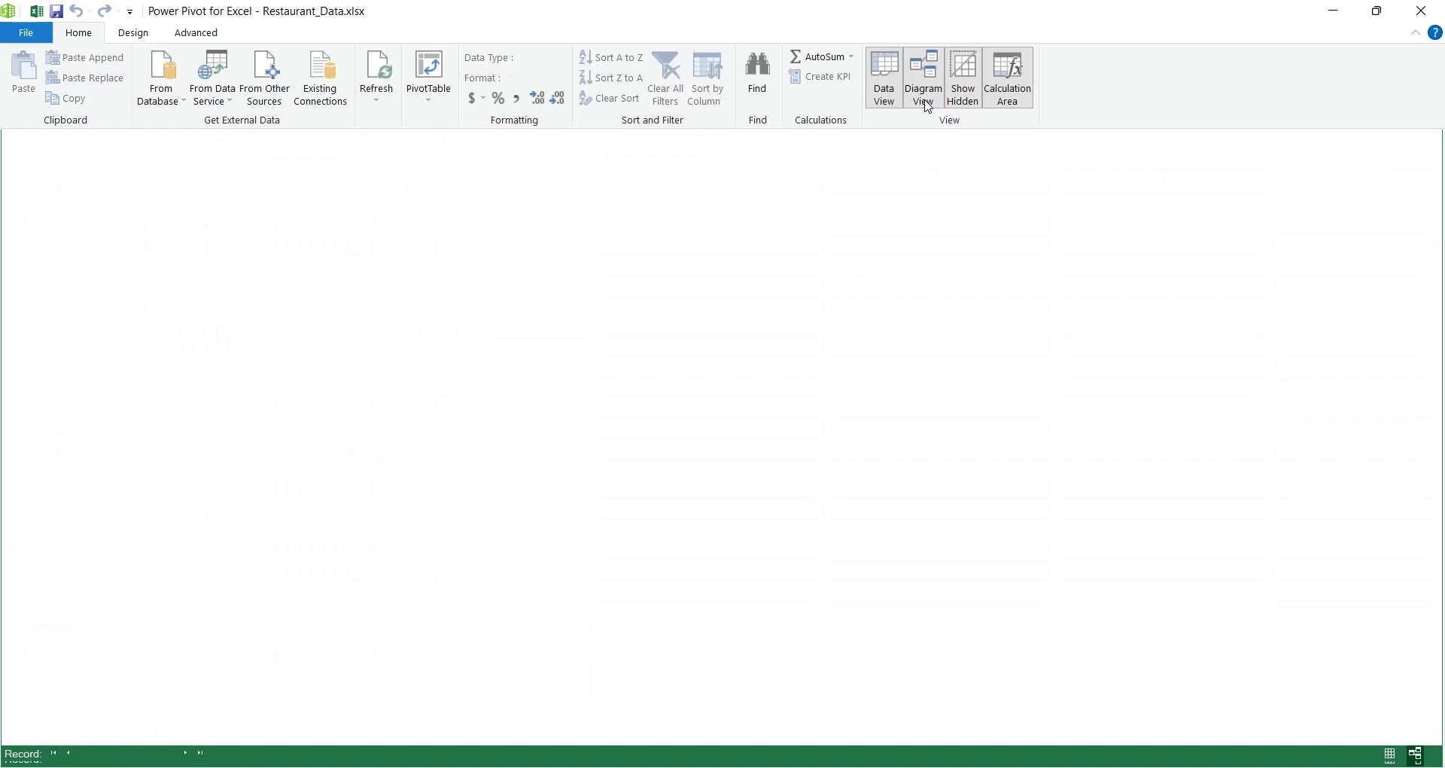
click(923, 75)
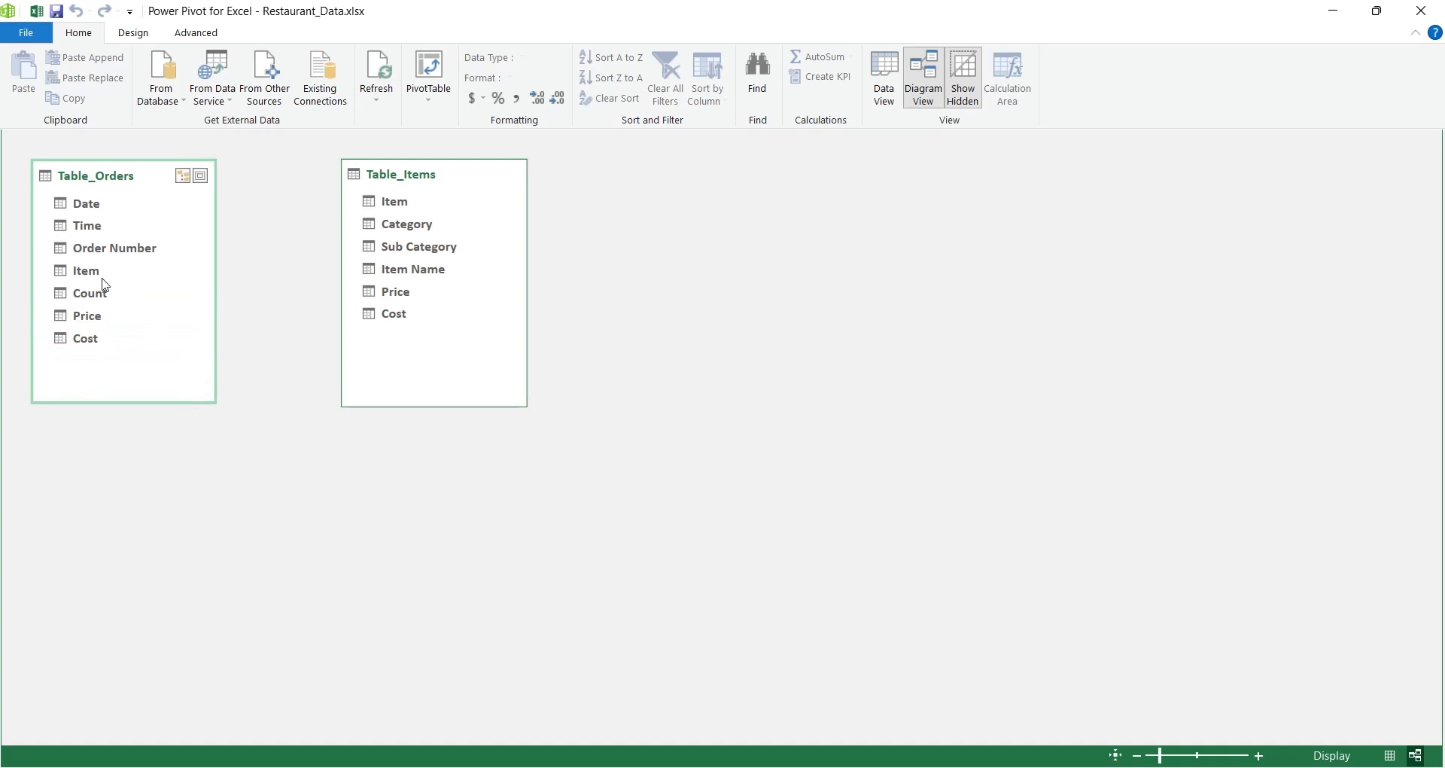
drag(84, 268, 390, 201)
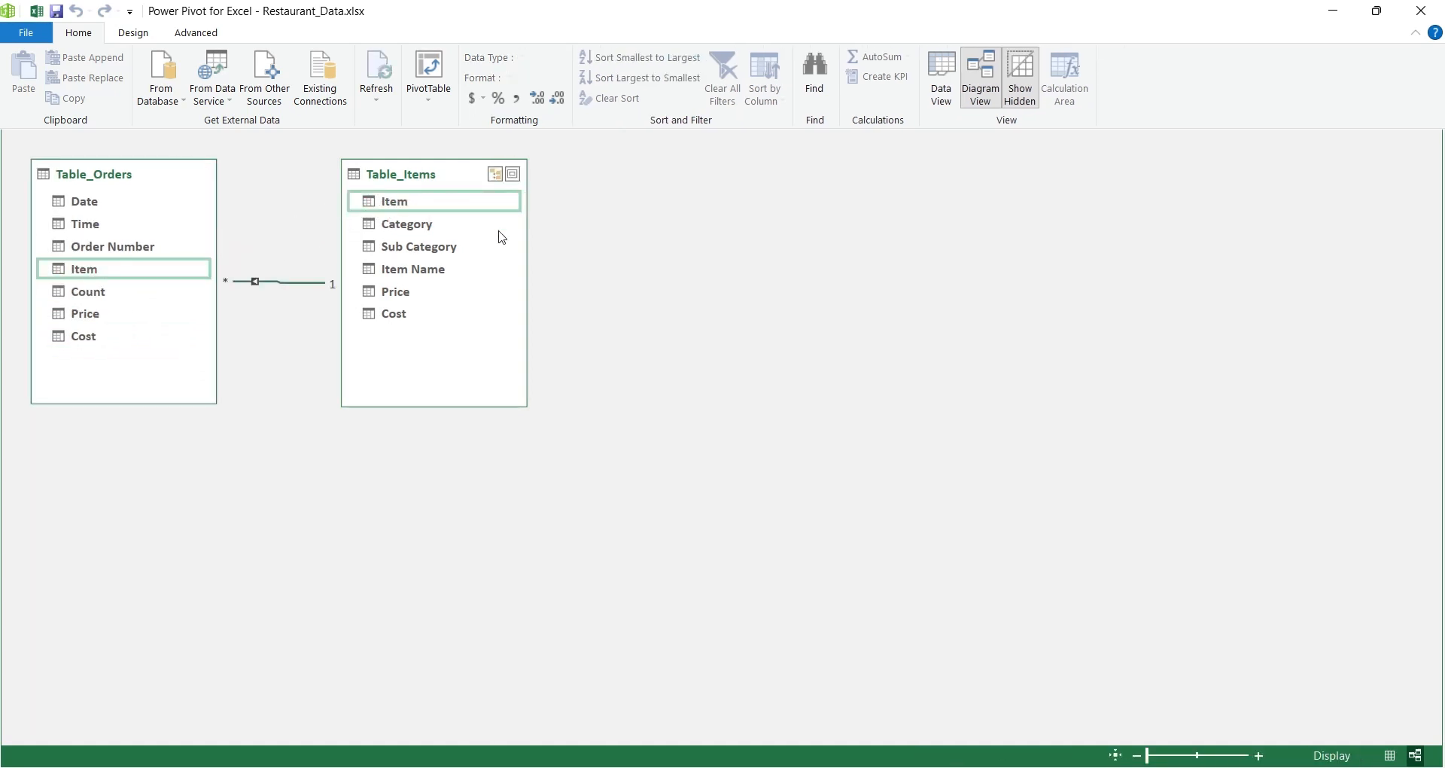
Choose PivotChart from Power Pivot's PivotTable dropdown
click(428, 75)
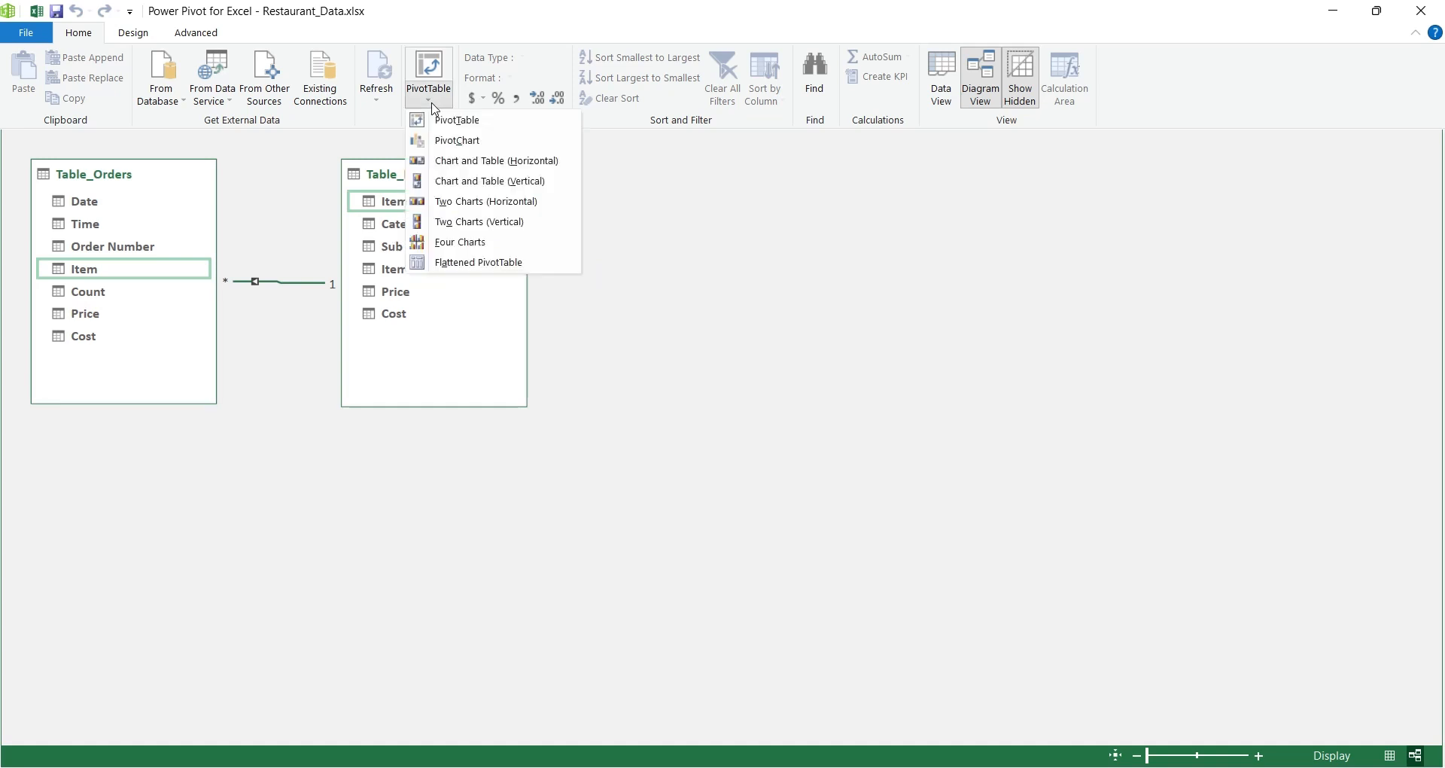
click(457, 140)
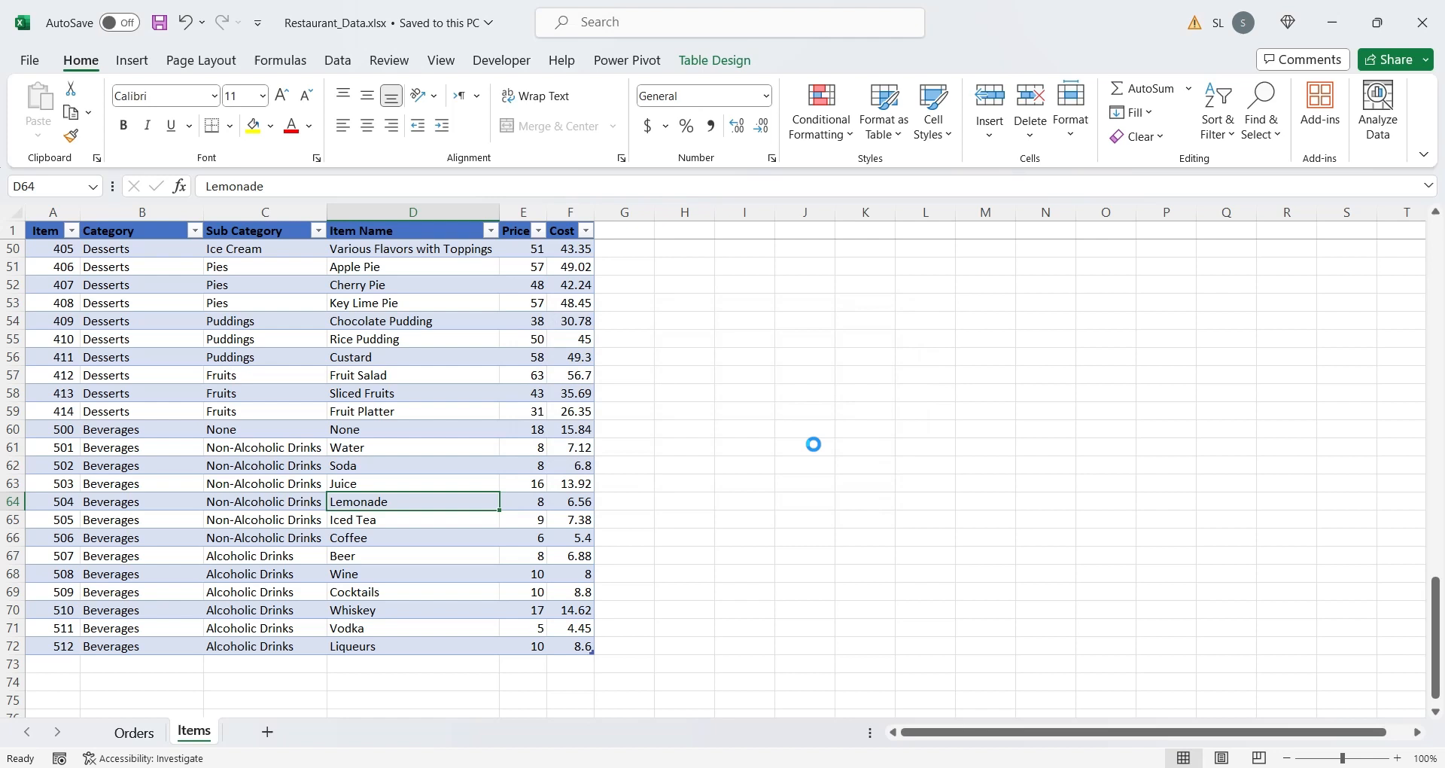
Place the new PivotChart on a new worksheet and select the empty chart
click(254, 732)
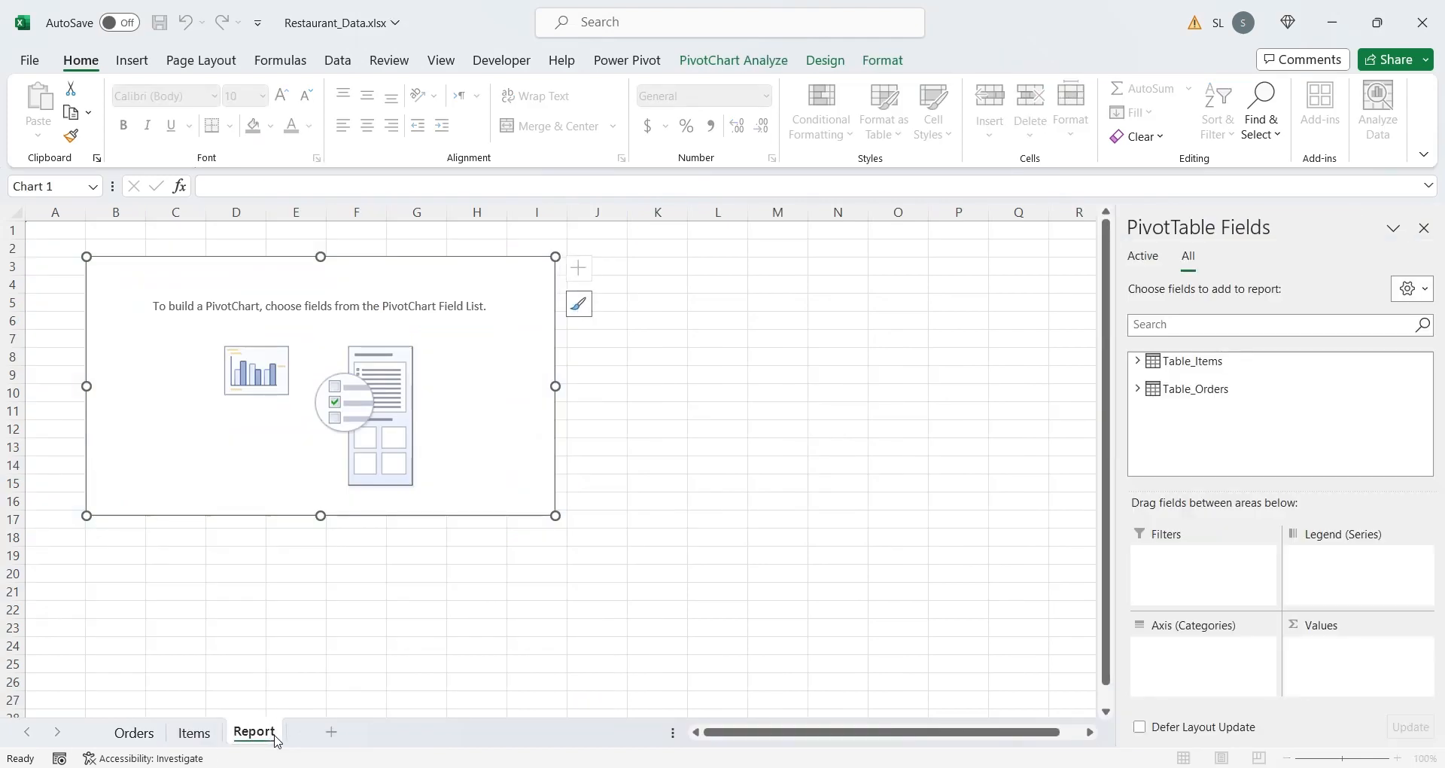
click(288, 694)
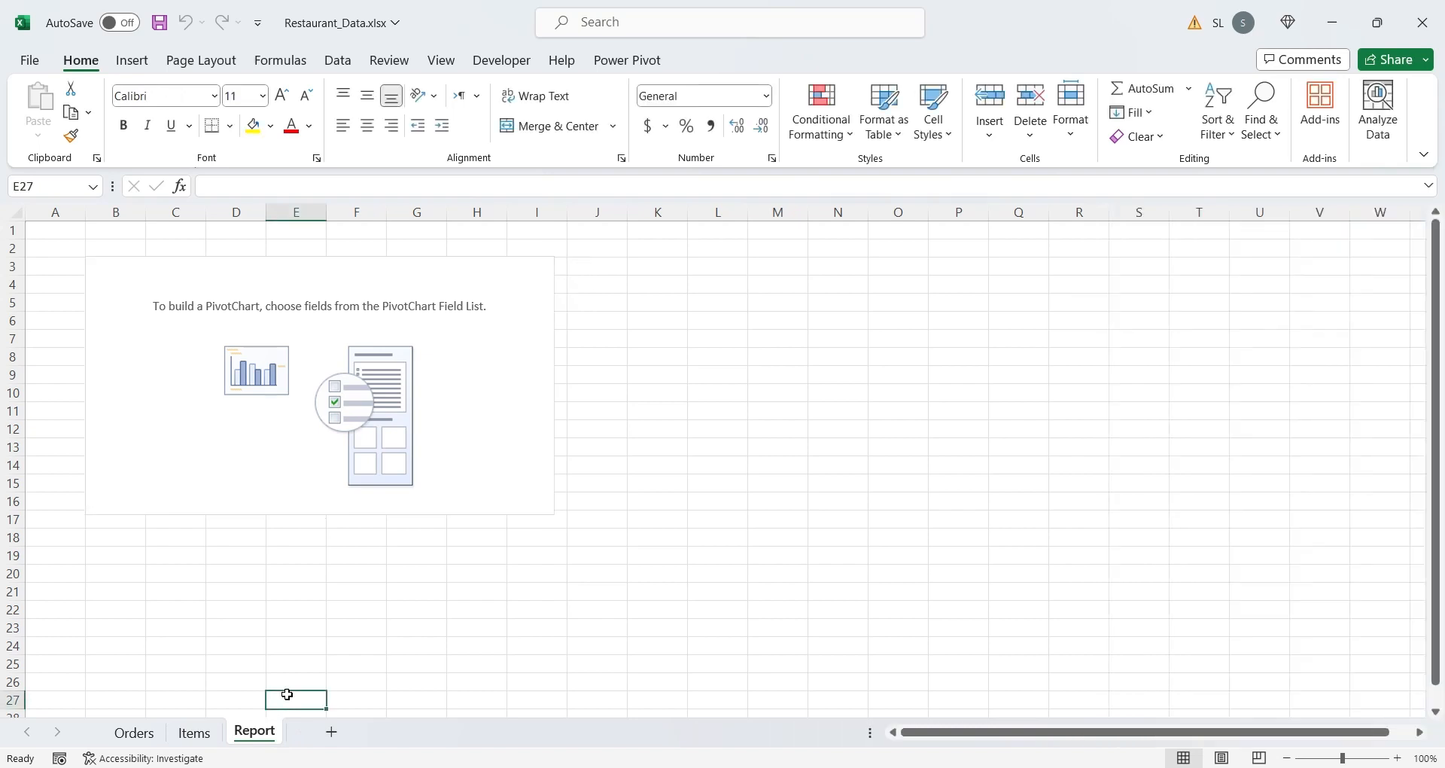
click(319, 385)
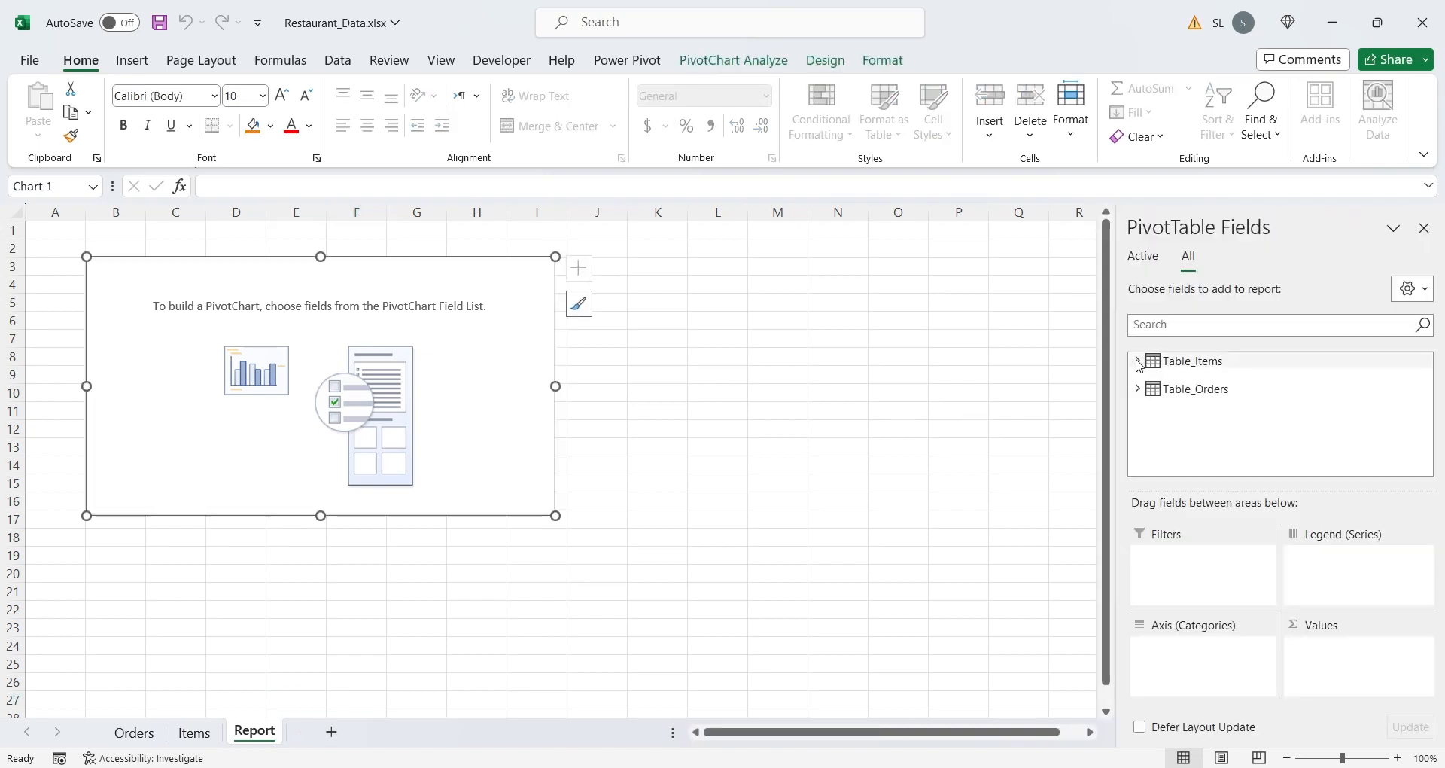
Add Sub Category, Count, Price, Cost and Date fields, then move the chart to columns J–Q
click(1170, 400)
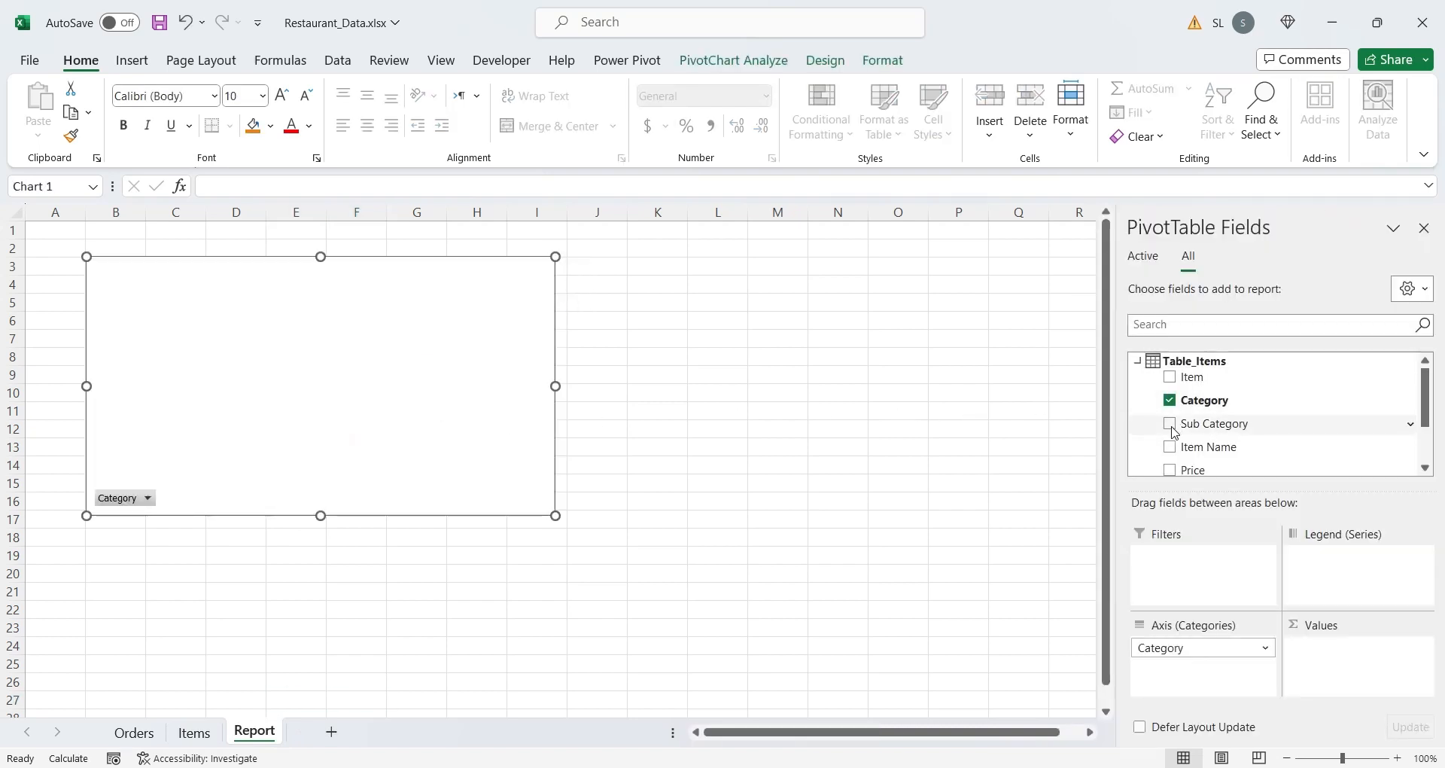
click(1169, 446)
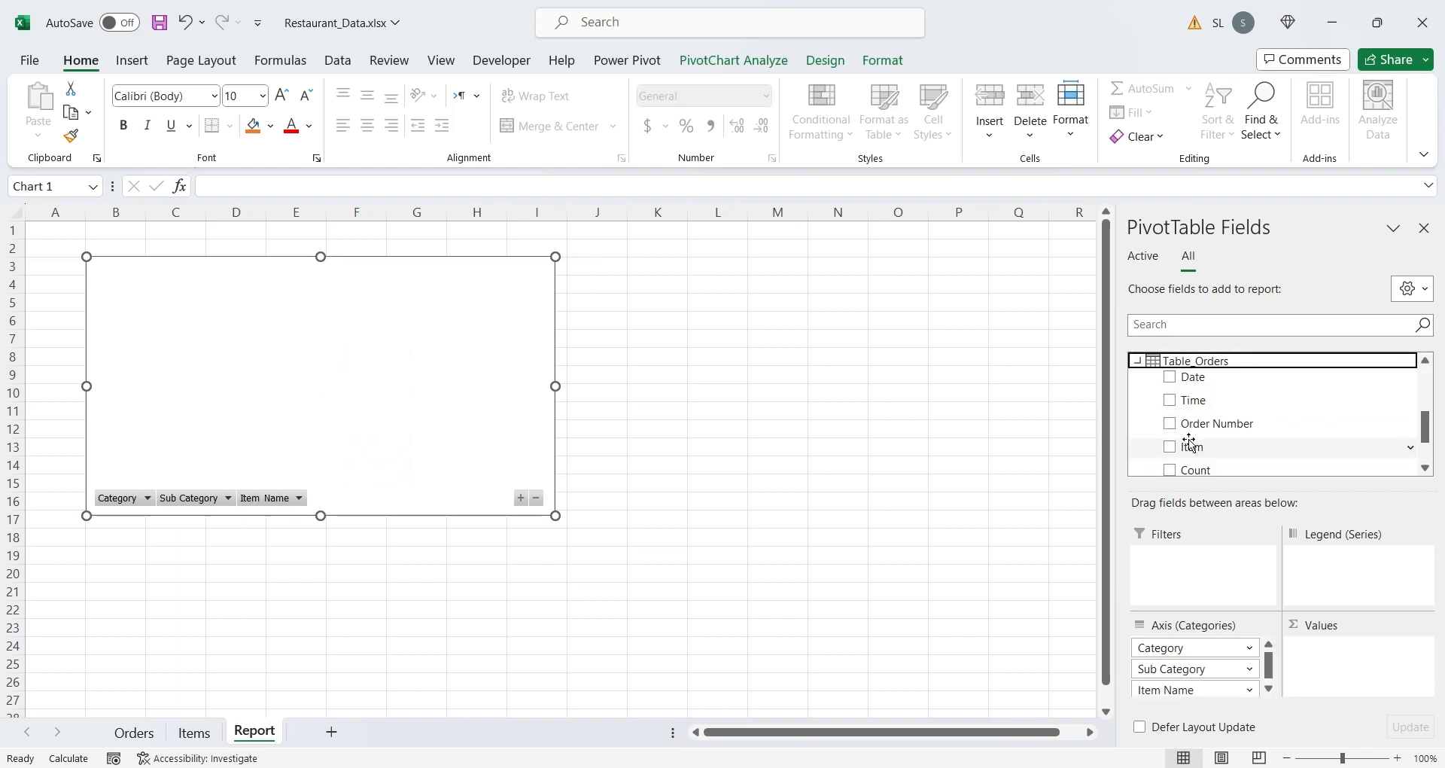
scroll(down, 3)
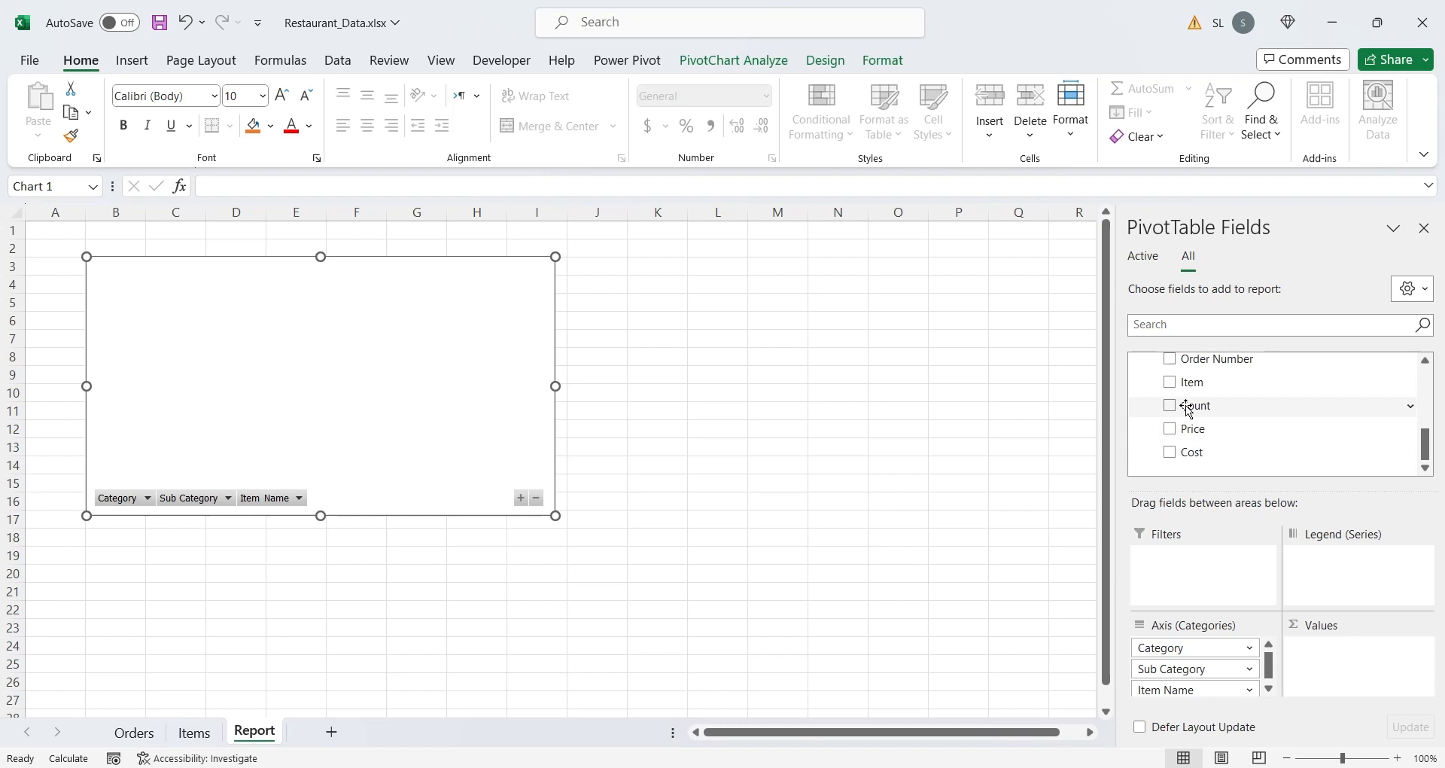
click(1169, 405)
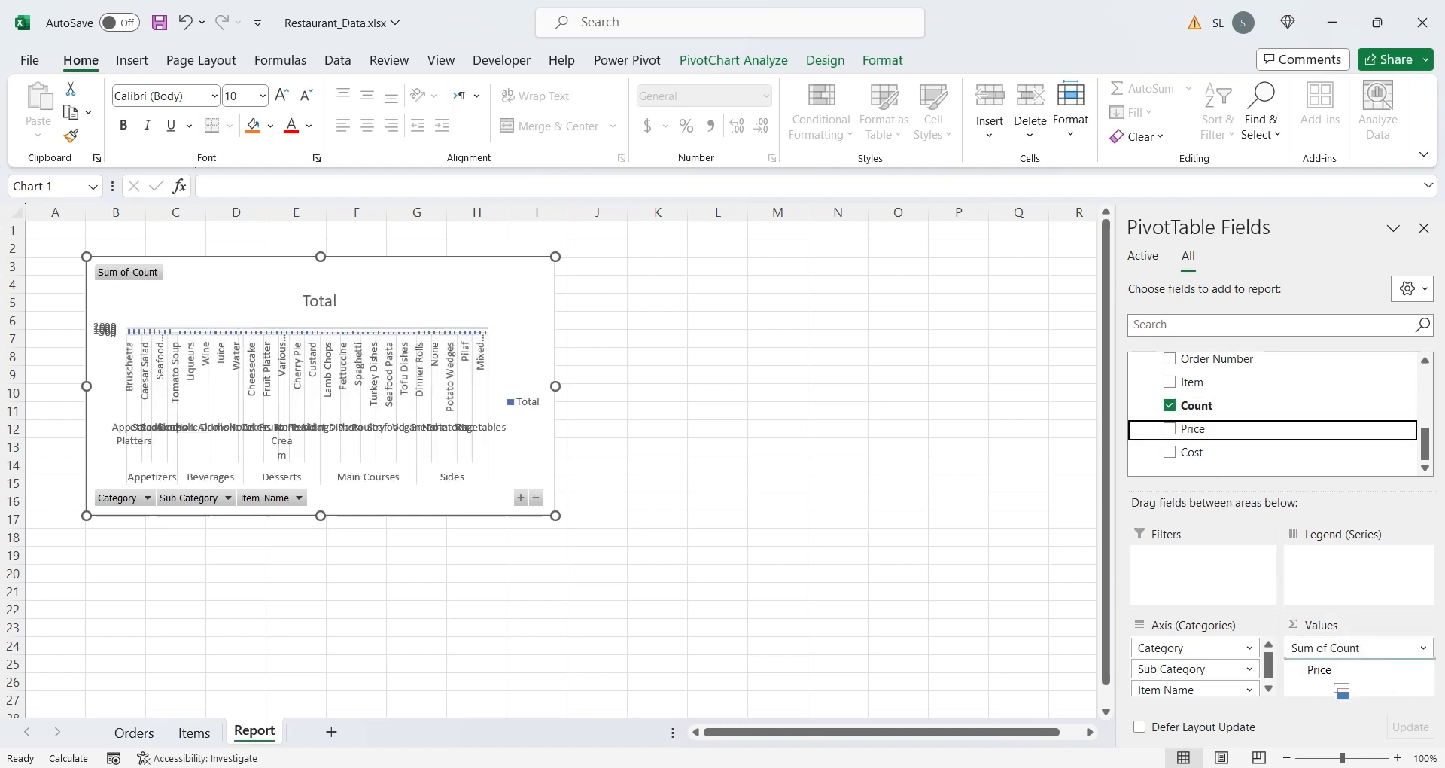
click(1170, 428)
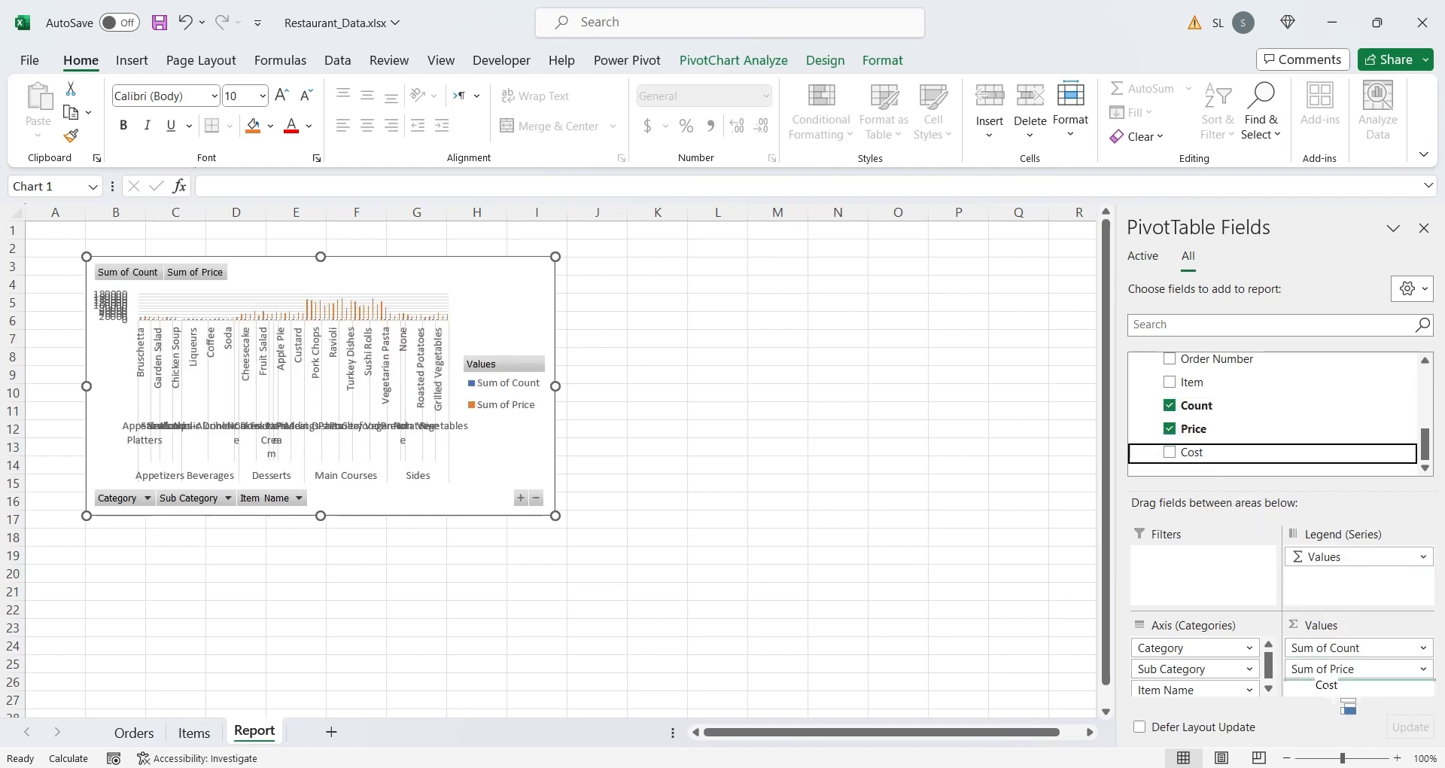
click(1170, 453)
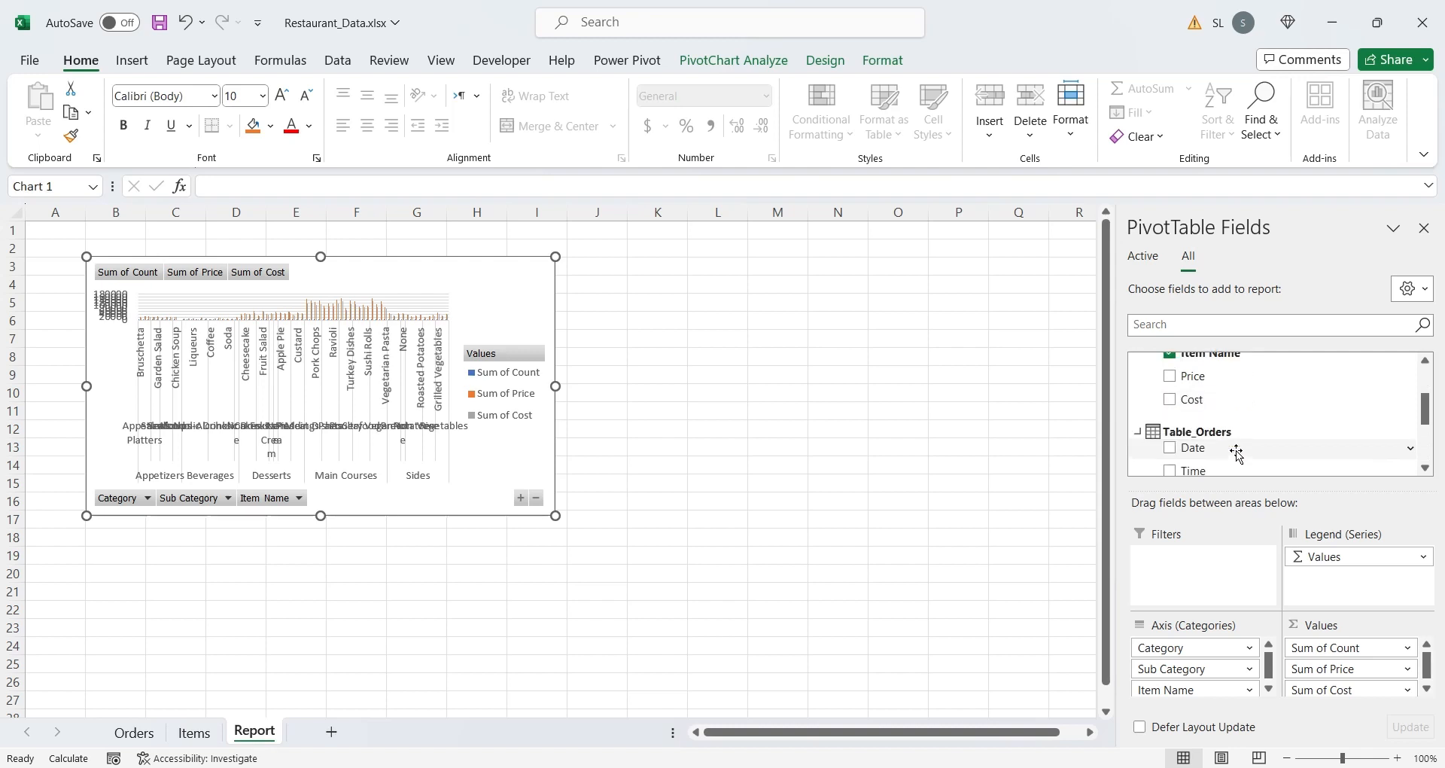
click(1170, 448)
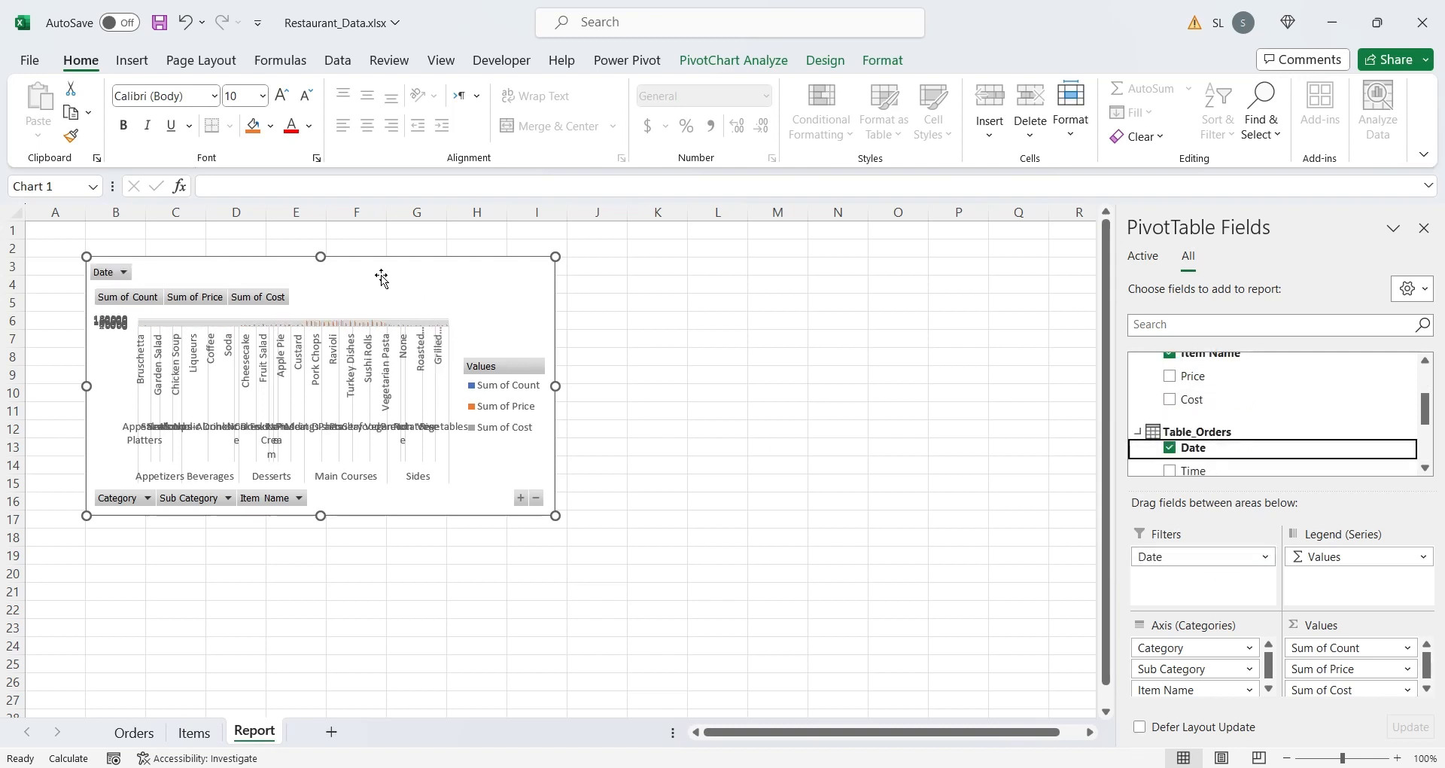
drag(381, 279, 871, 268)
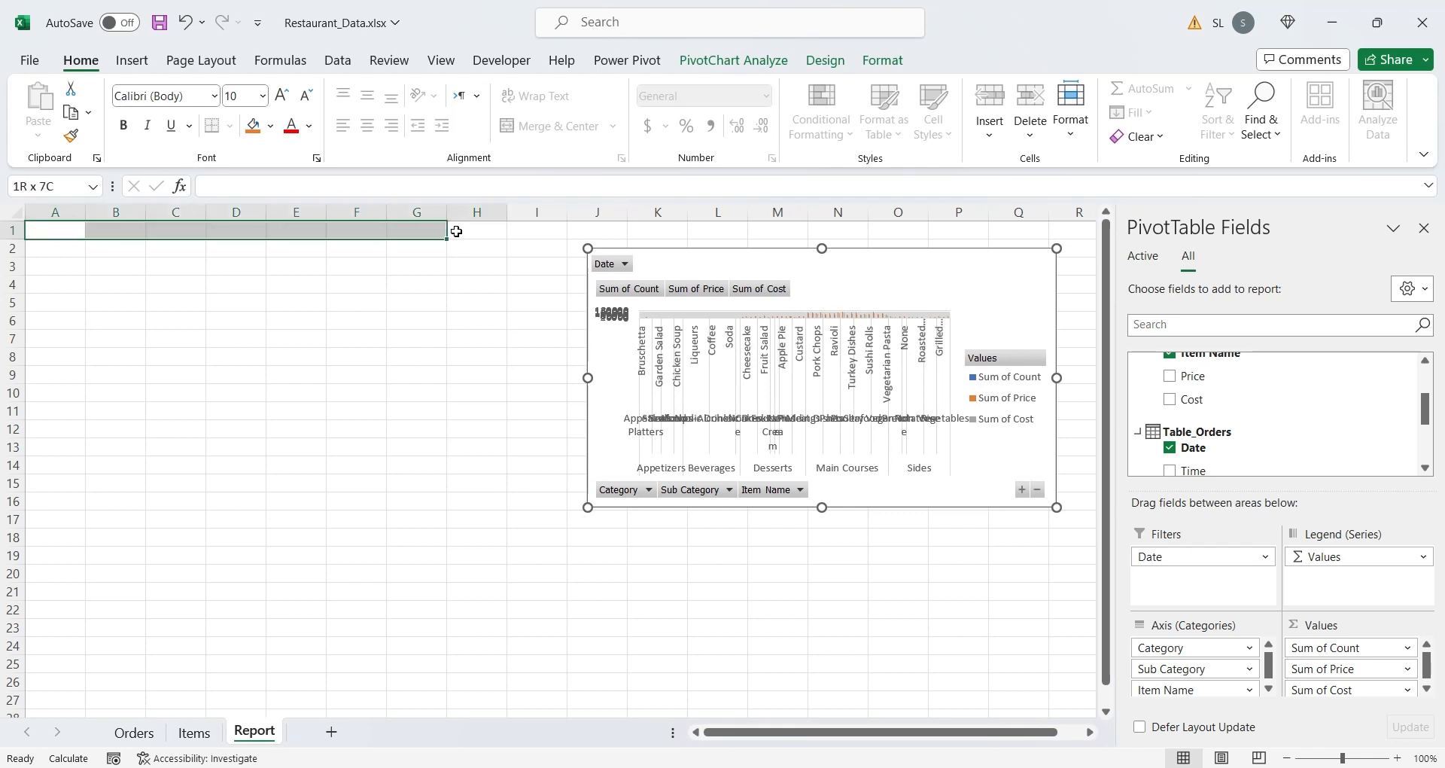
Merge row 1 across A–Q and enter 'Restaurant Performance Dashboard' in bold, size 36
drag(456, 230, 993, 230)
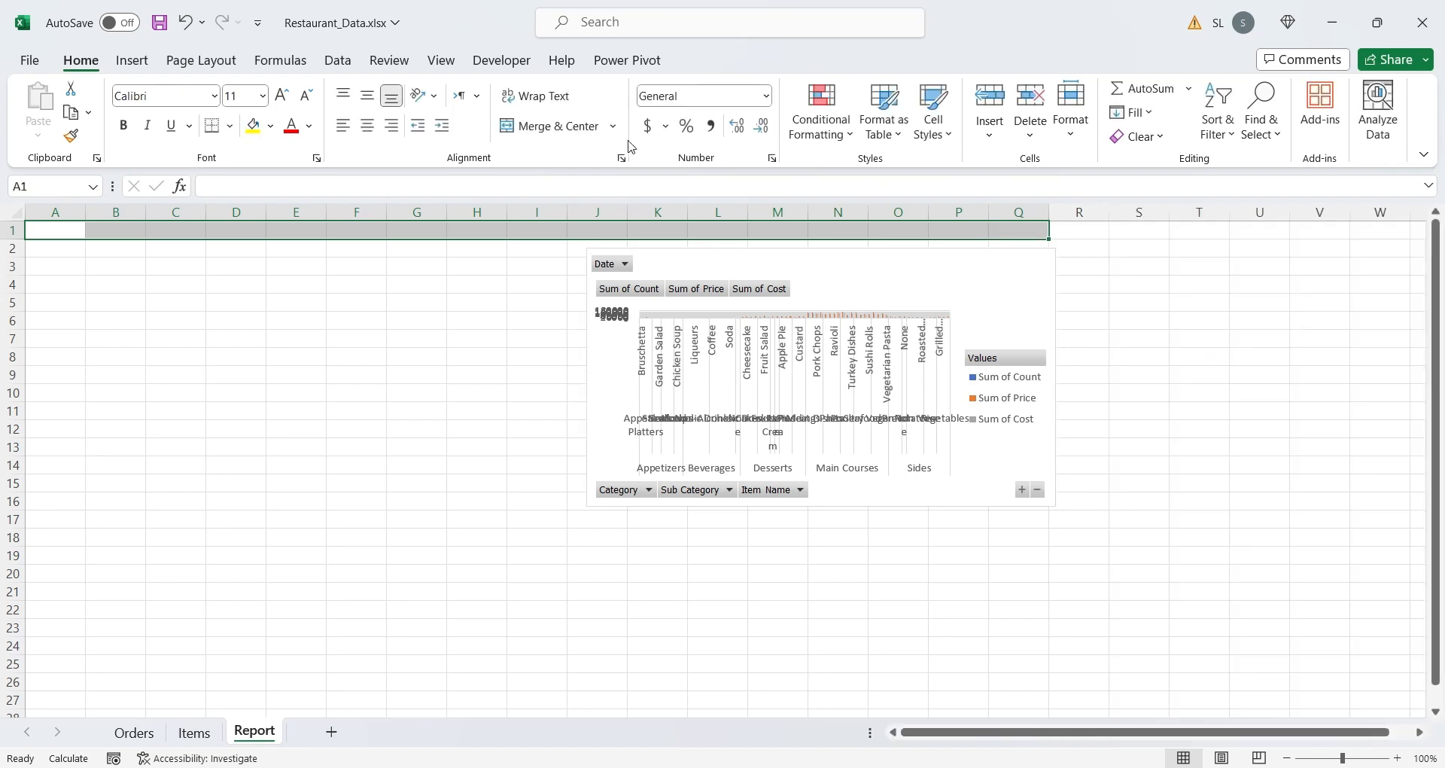
click(550, 126)
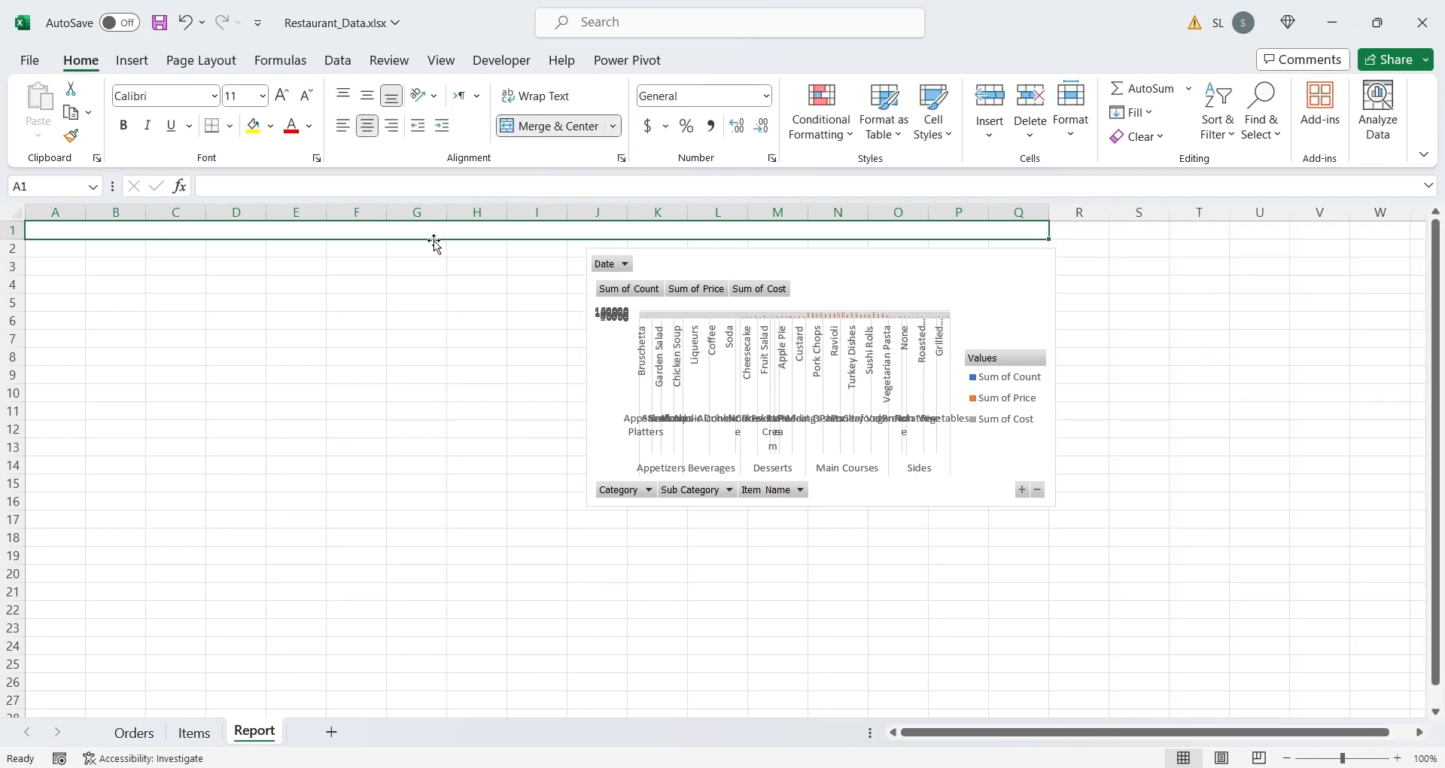
text(Ret)
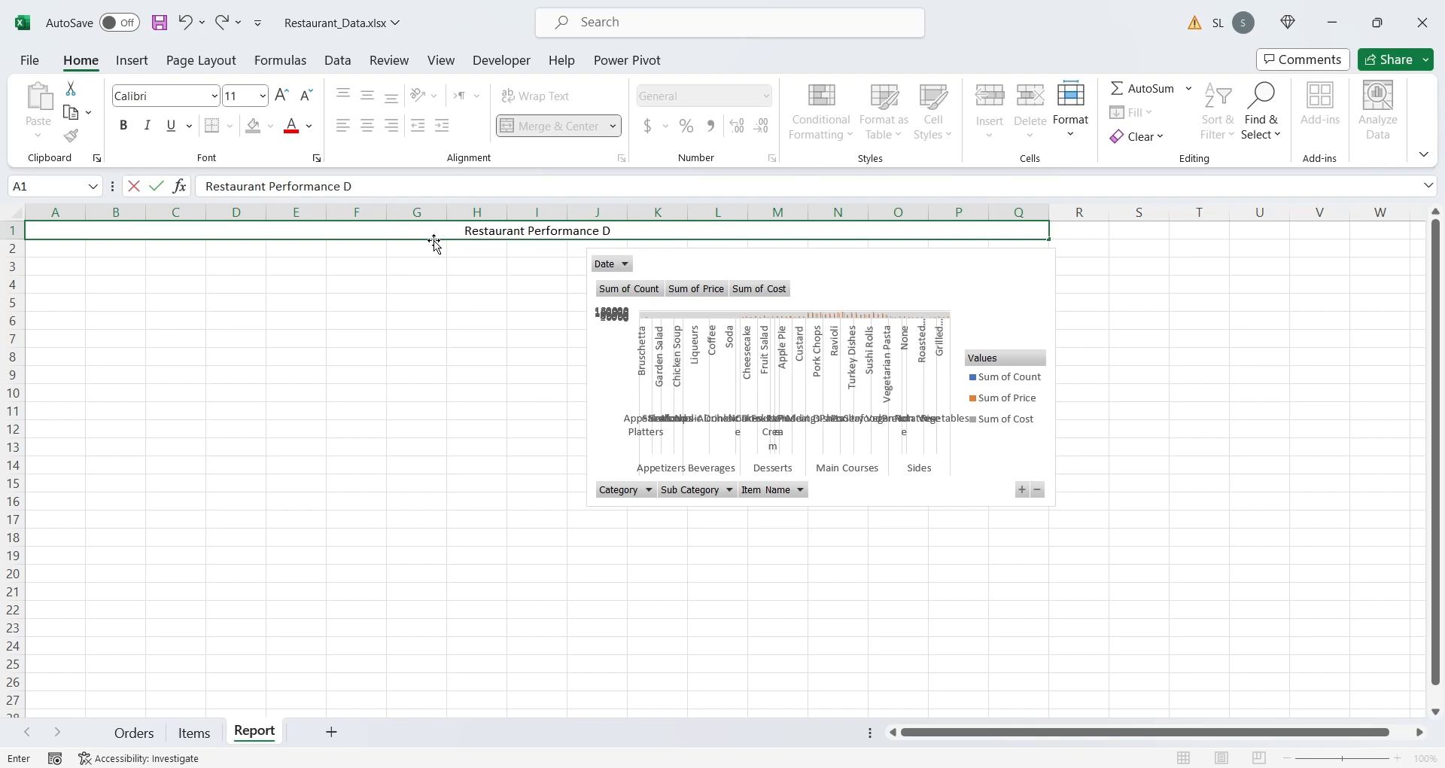
text(ashboard)
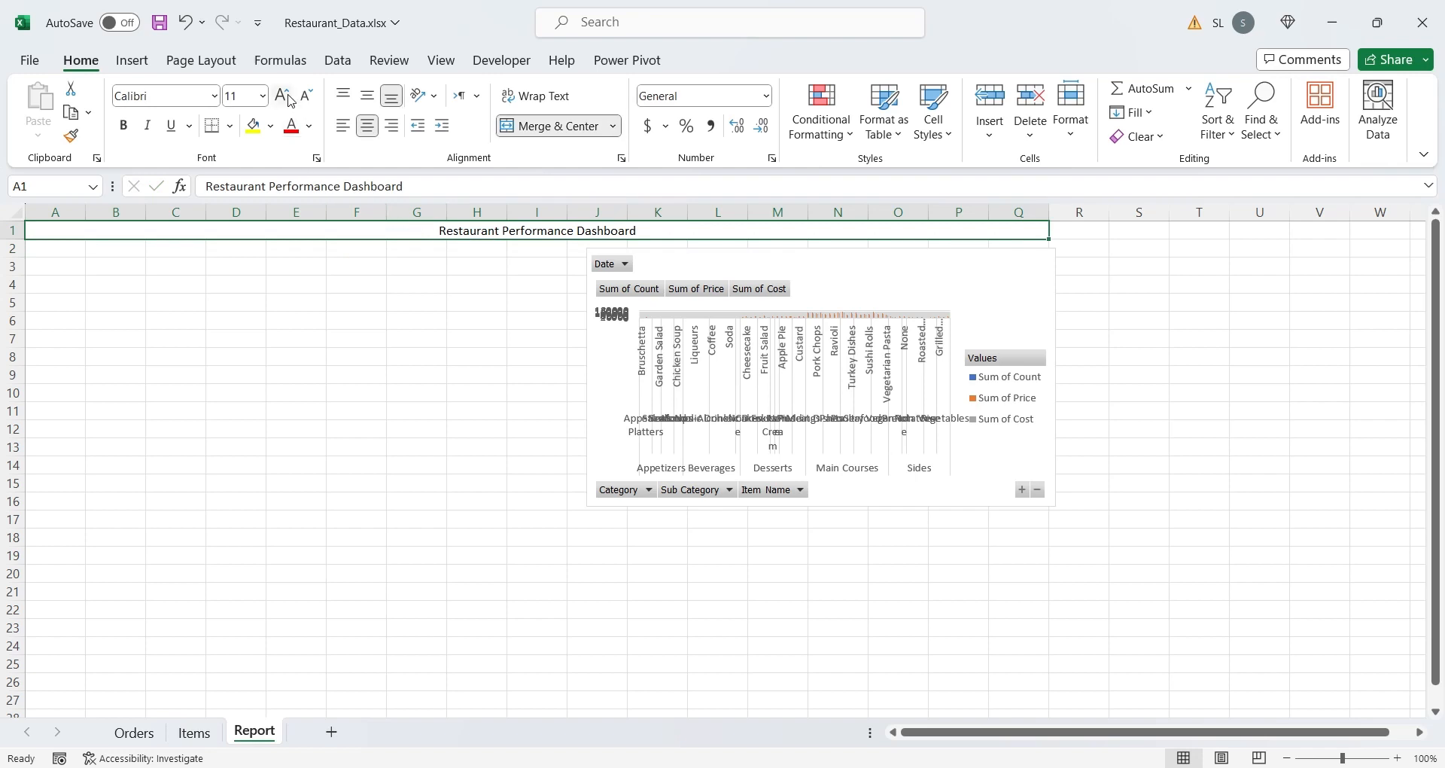
click(263, 95)
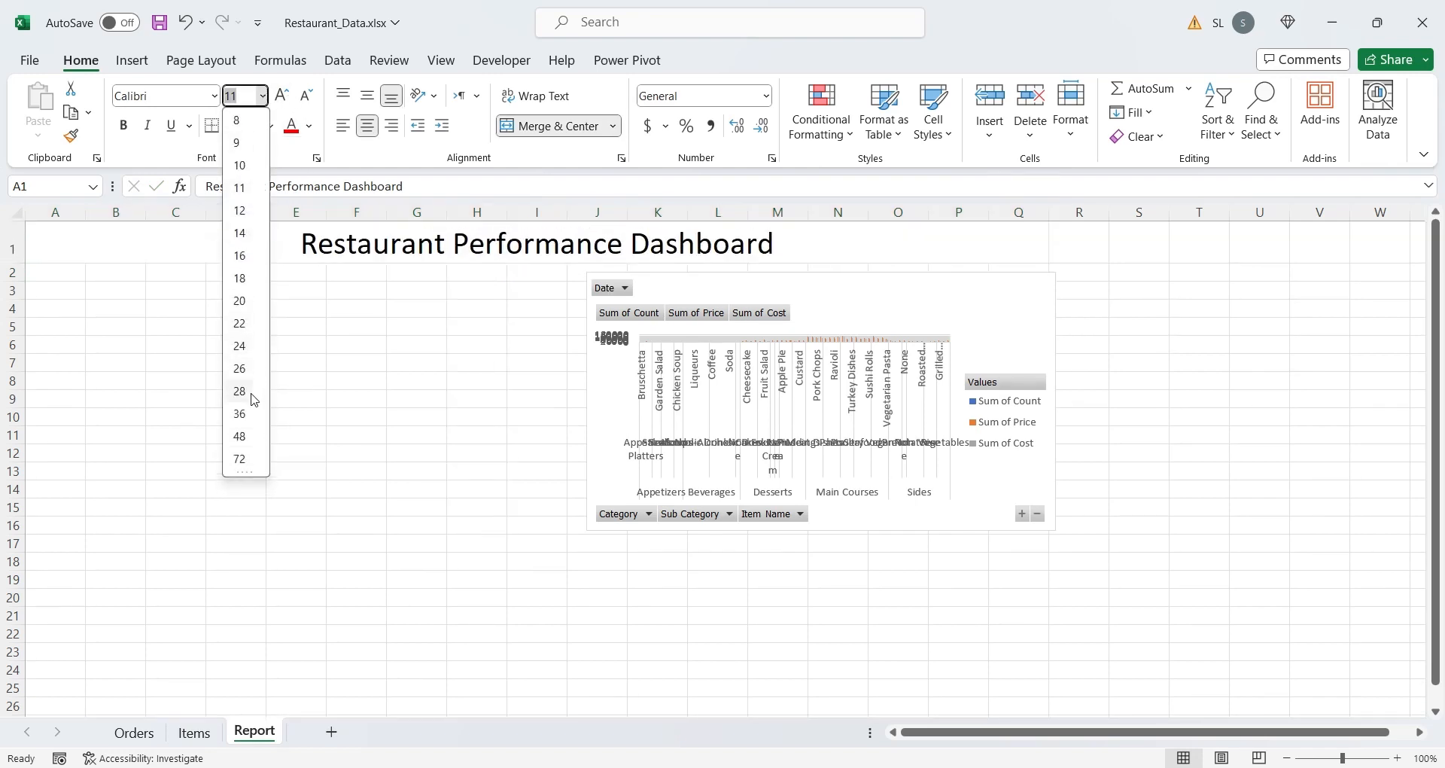
mouse_move(239, 413)
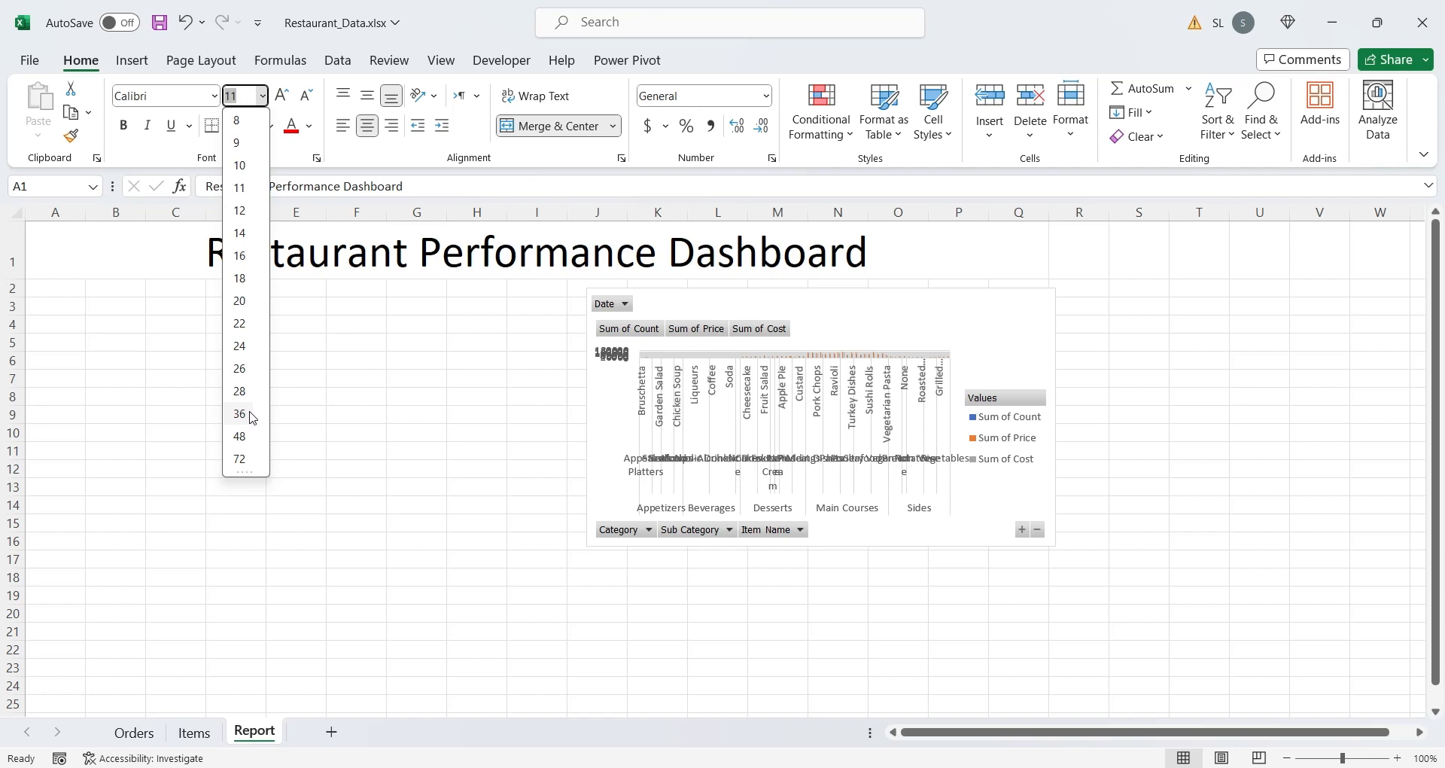
click(239, 413)
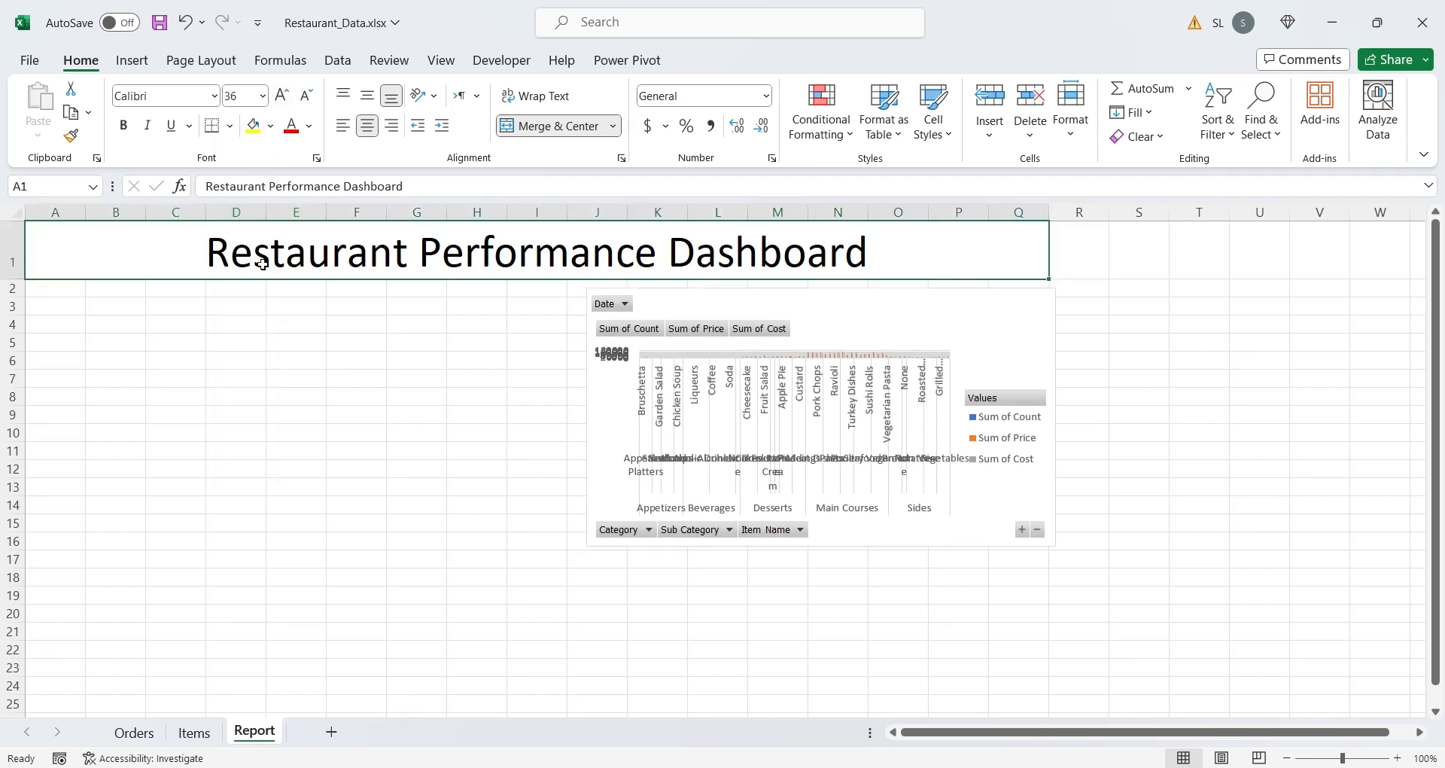
click(124, 125)
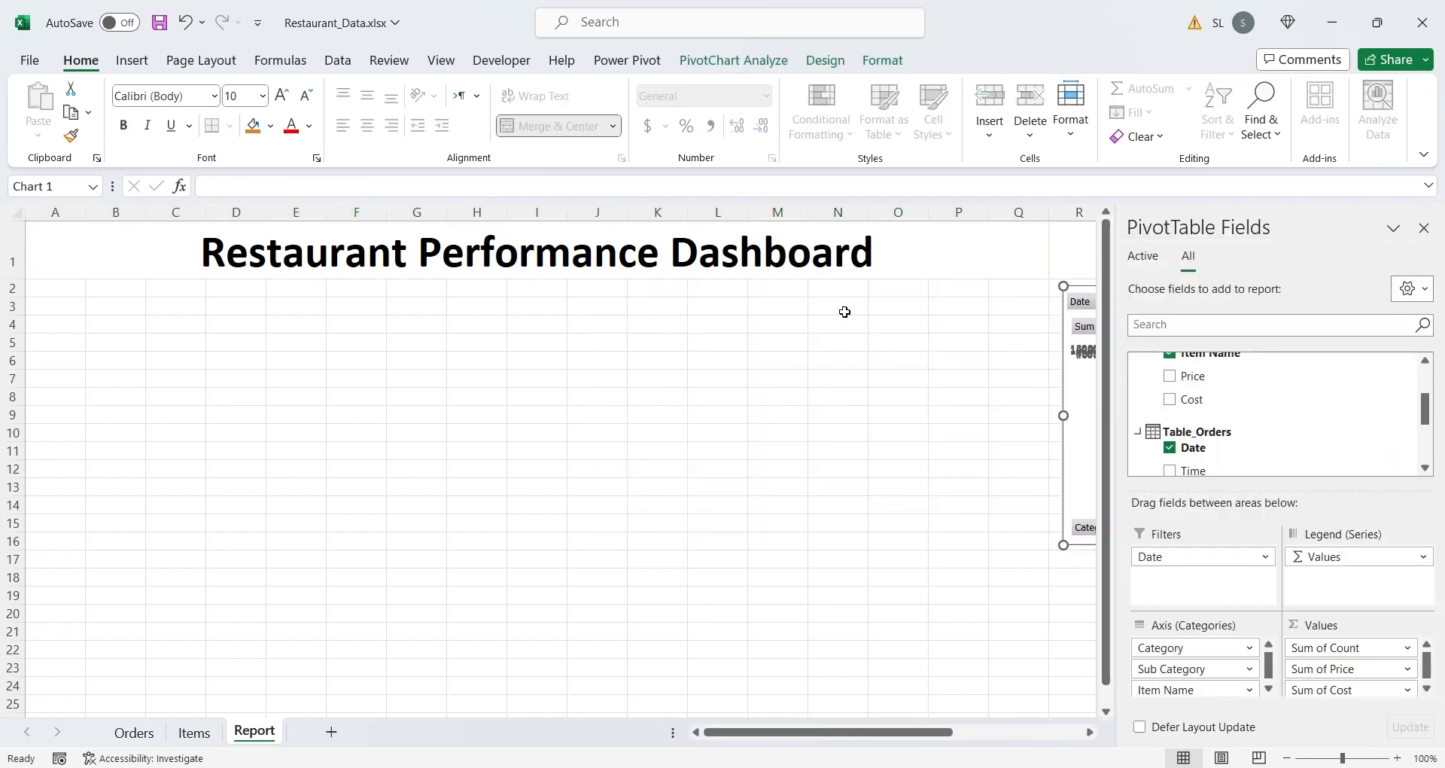
Paste a copy of the PivotChart, keep Clustered Column type, and show its Field List
click(1424, 228)
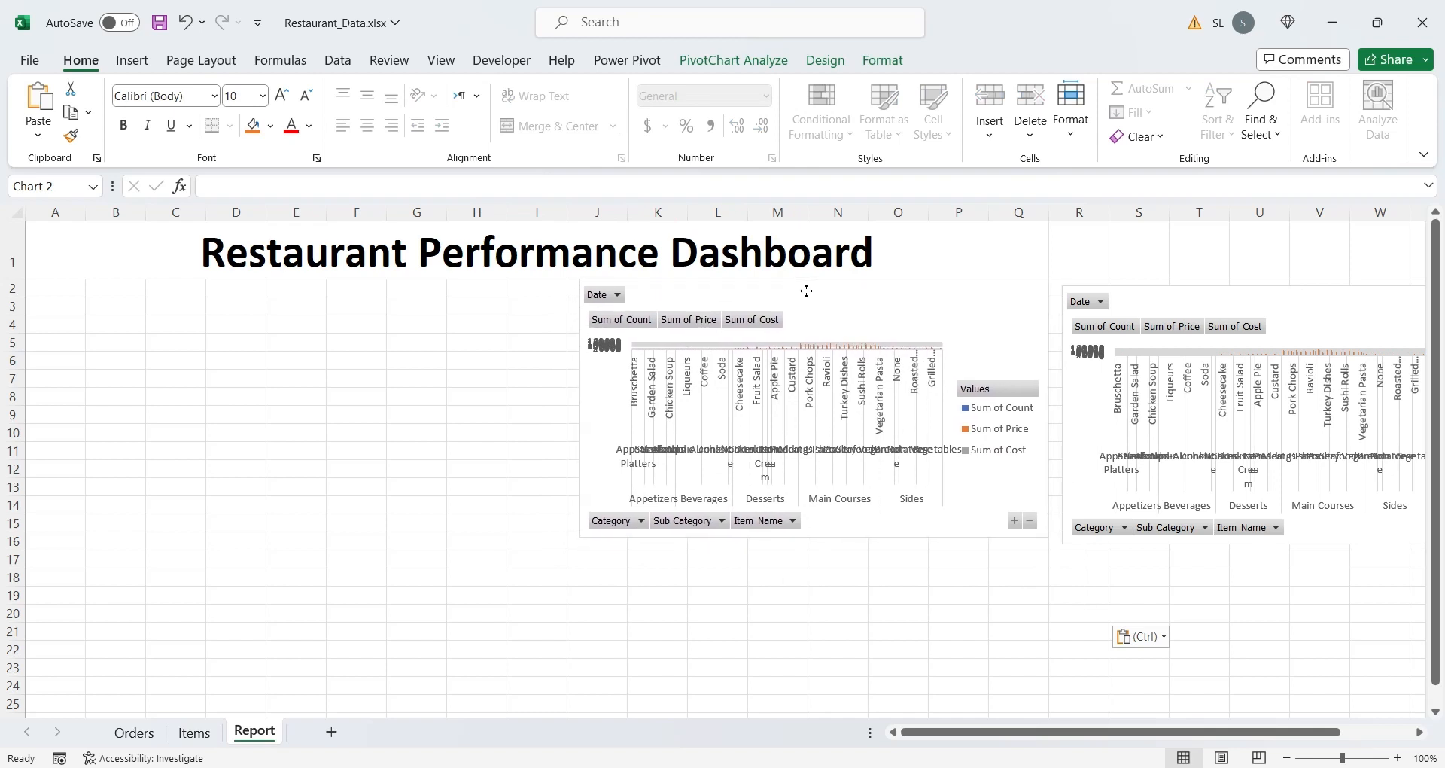
click(807, 305)
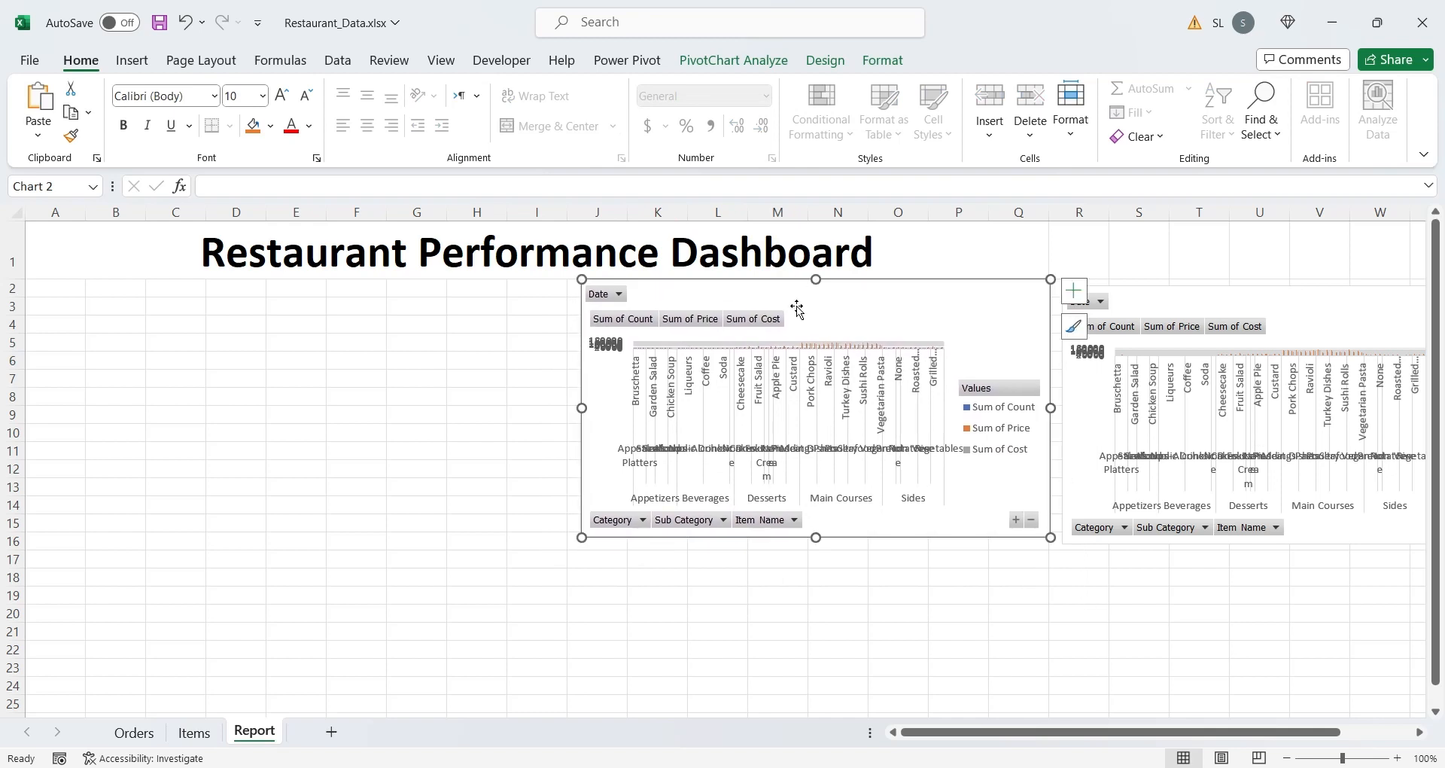
mouse_move(791, 263)
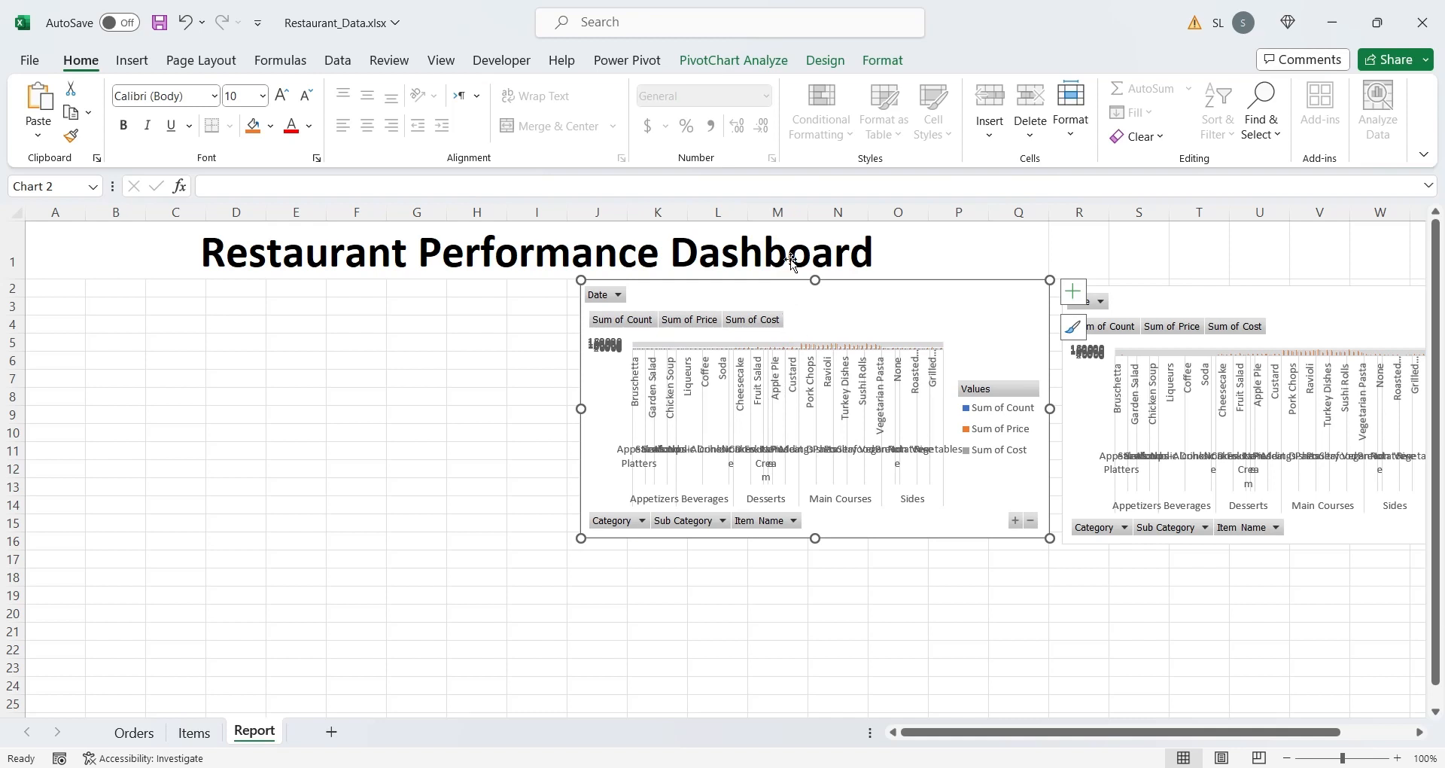
click(825, 60)
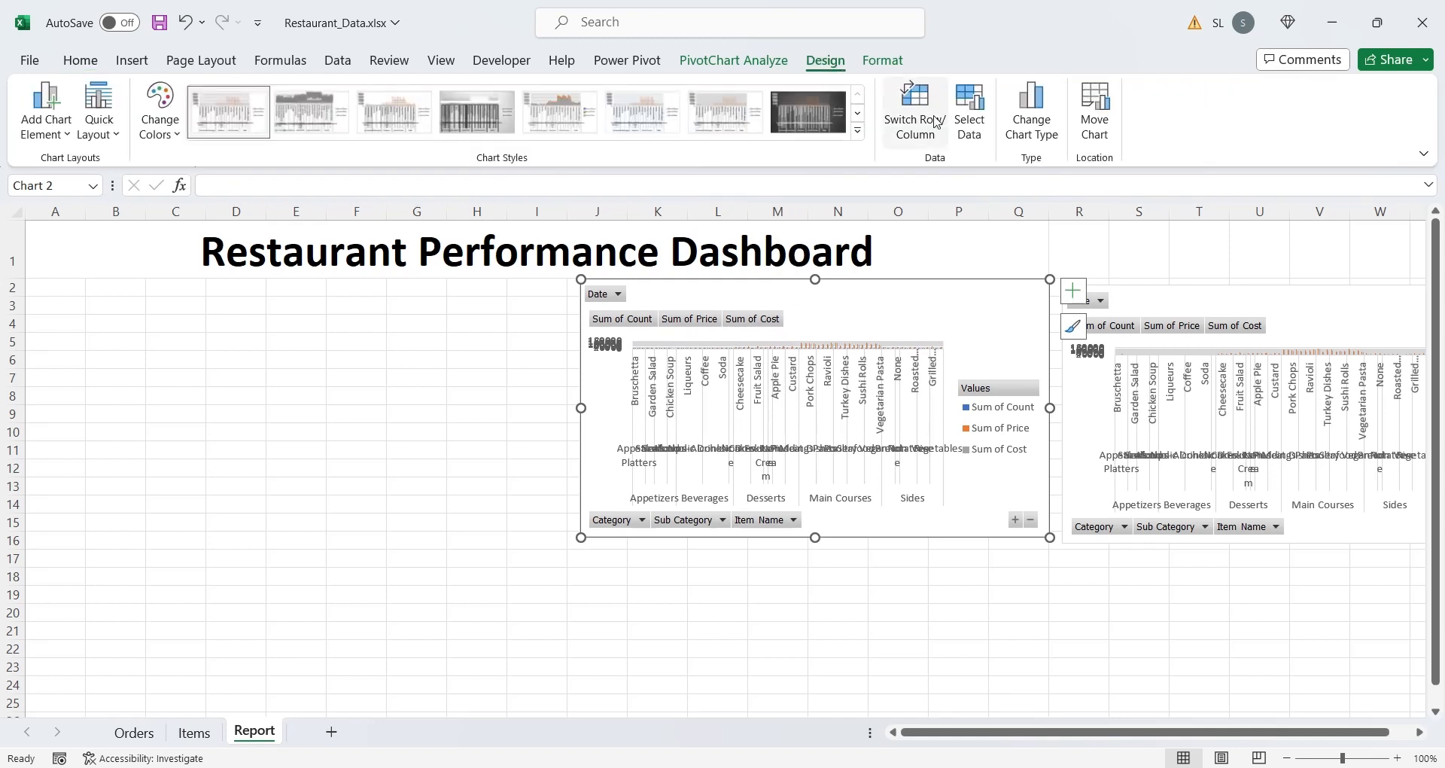
click(1031, 105)
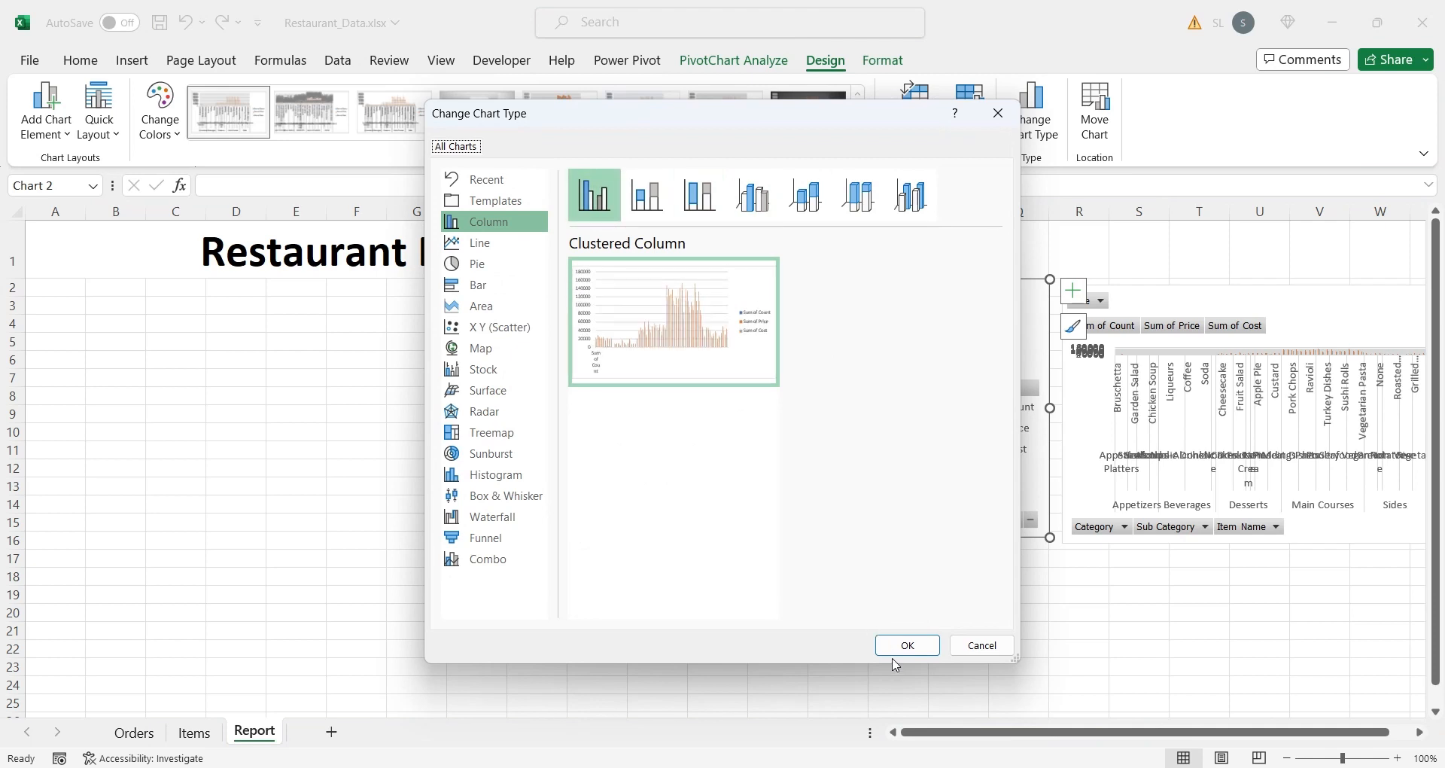
click(907, 645)
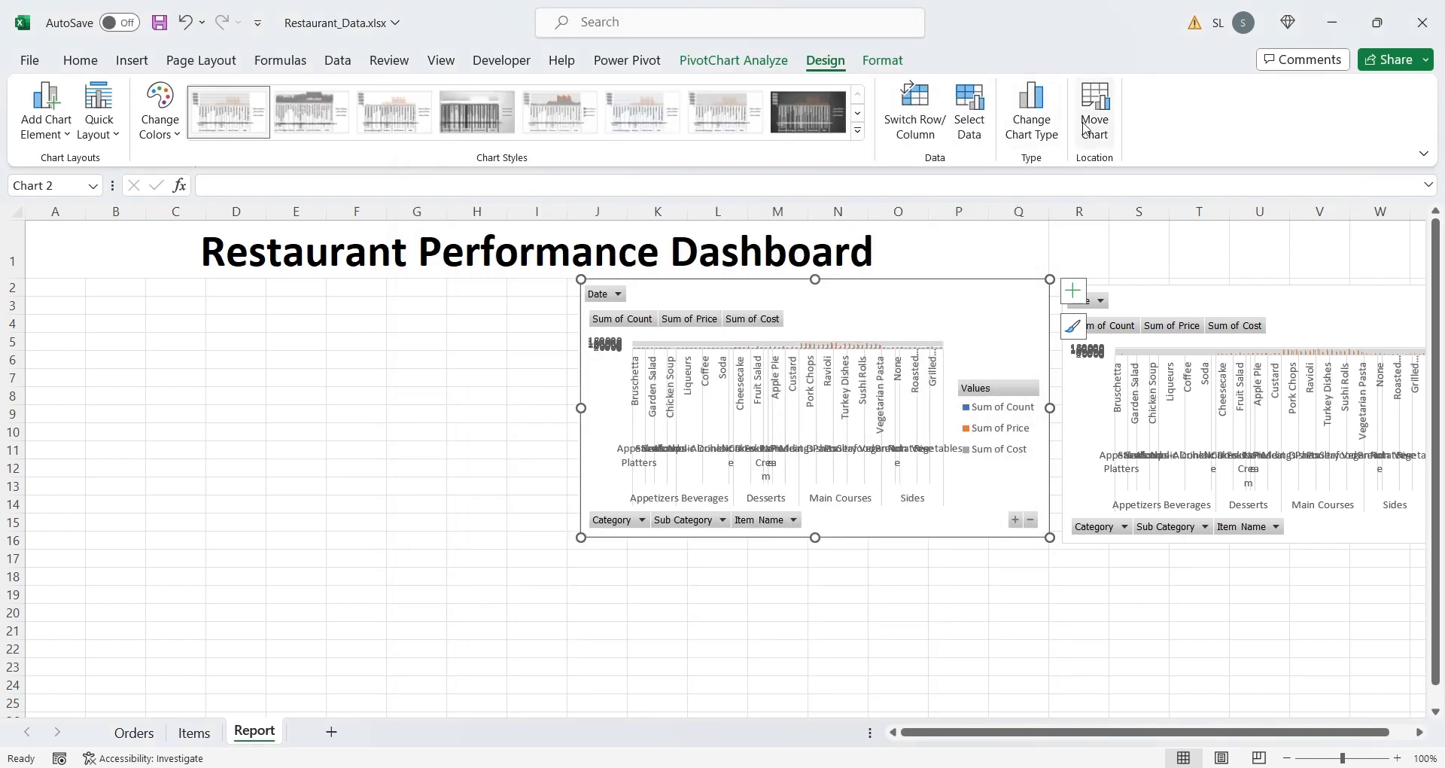
click(882, 61)
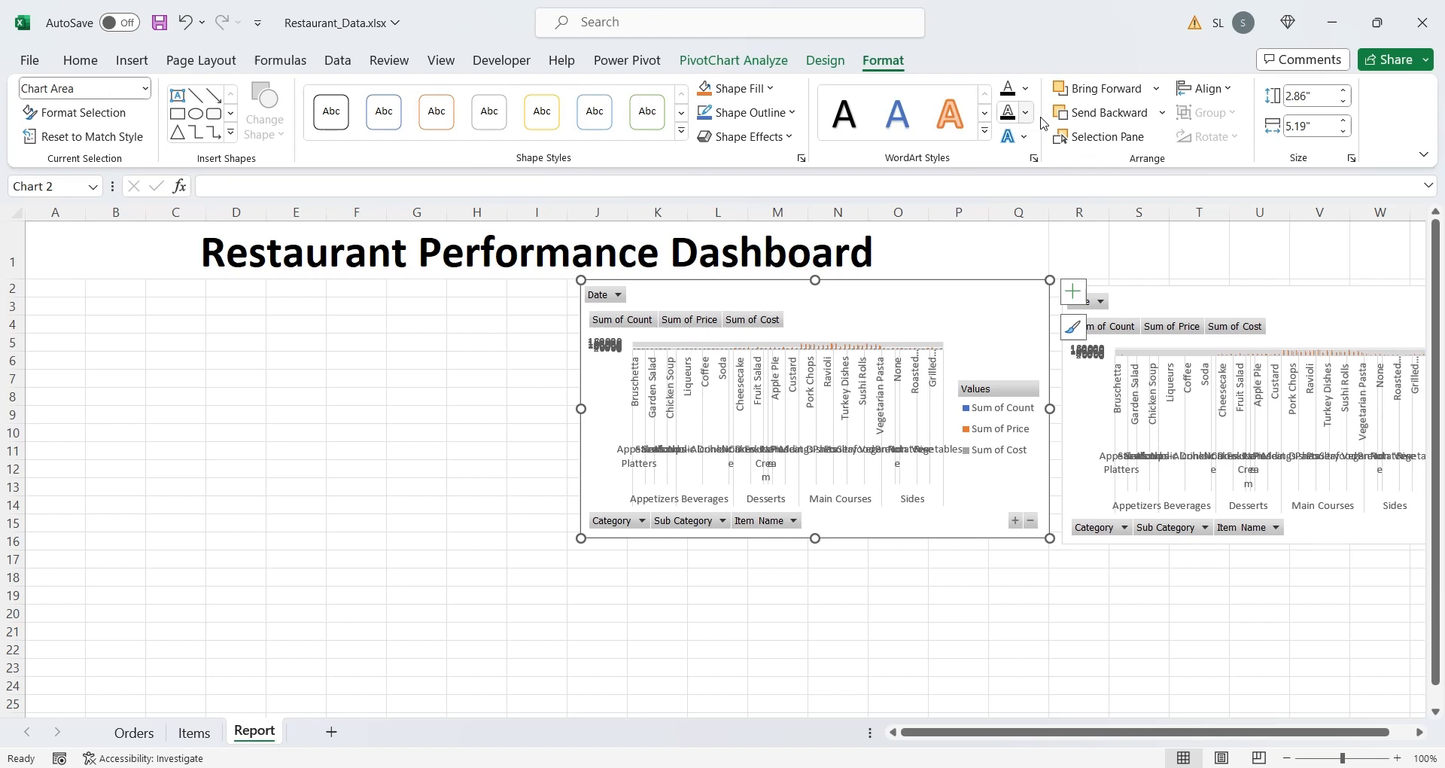
click(733, 60)
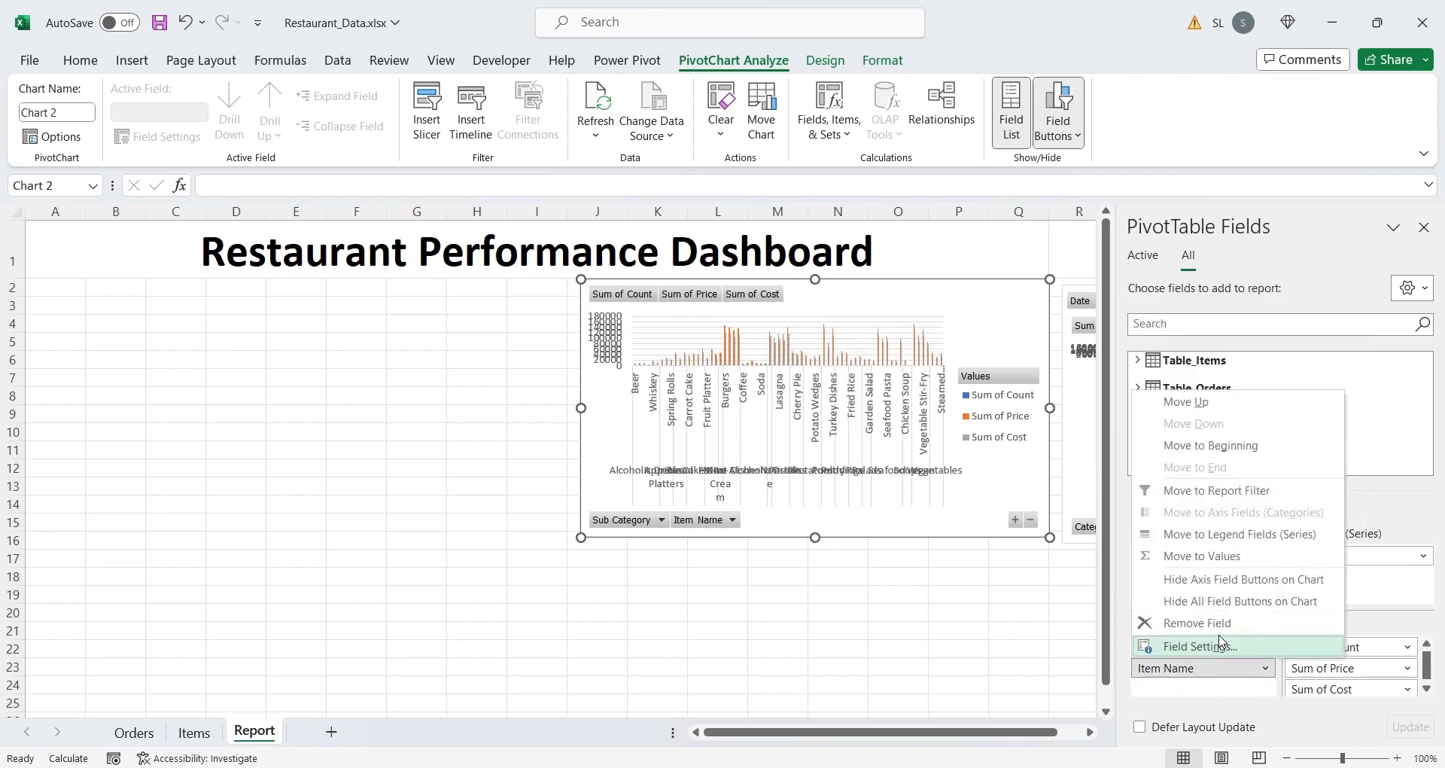
Remove Item Name, Sum of Cost and Sum of Count from the copied chart
click(1197, 622)
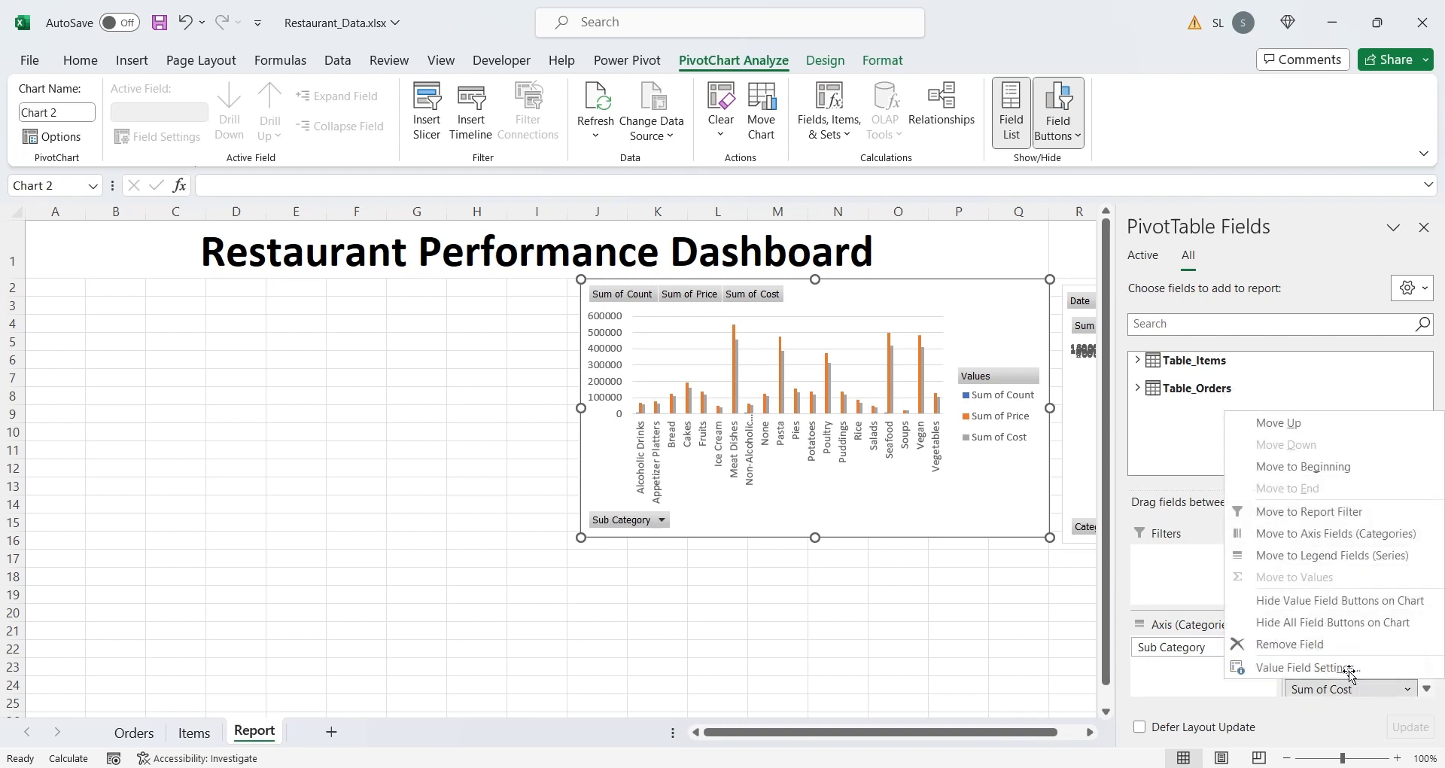
click(1290, 601)
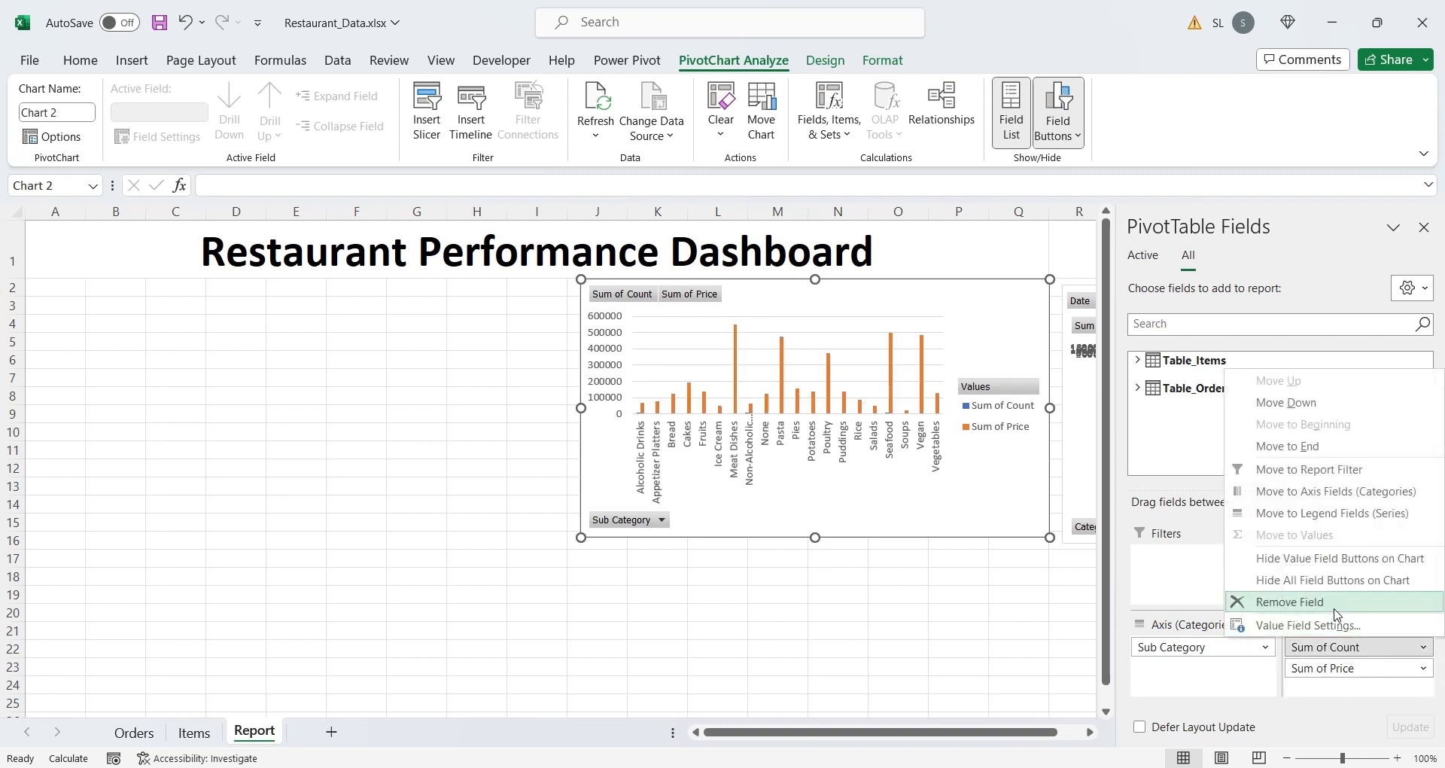
click(1289, 602)
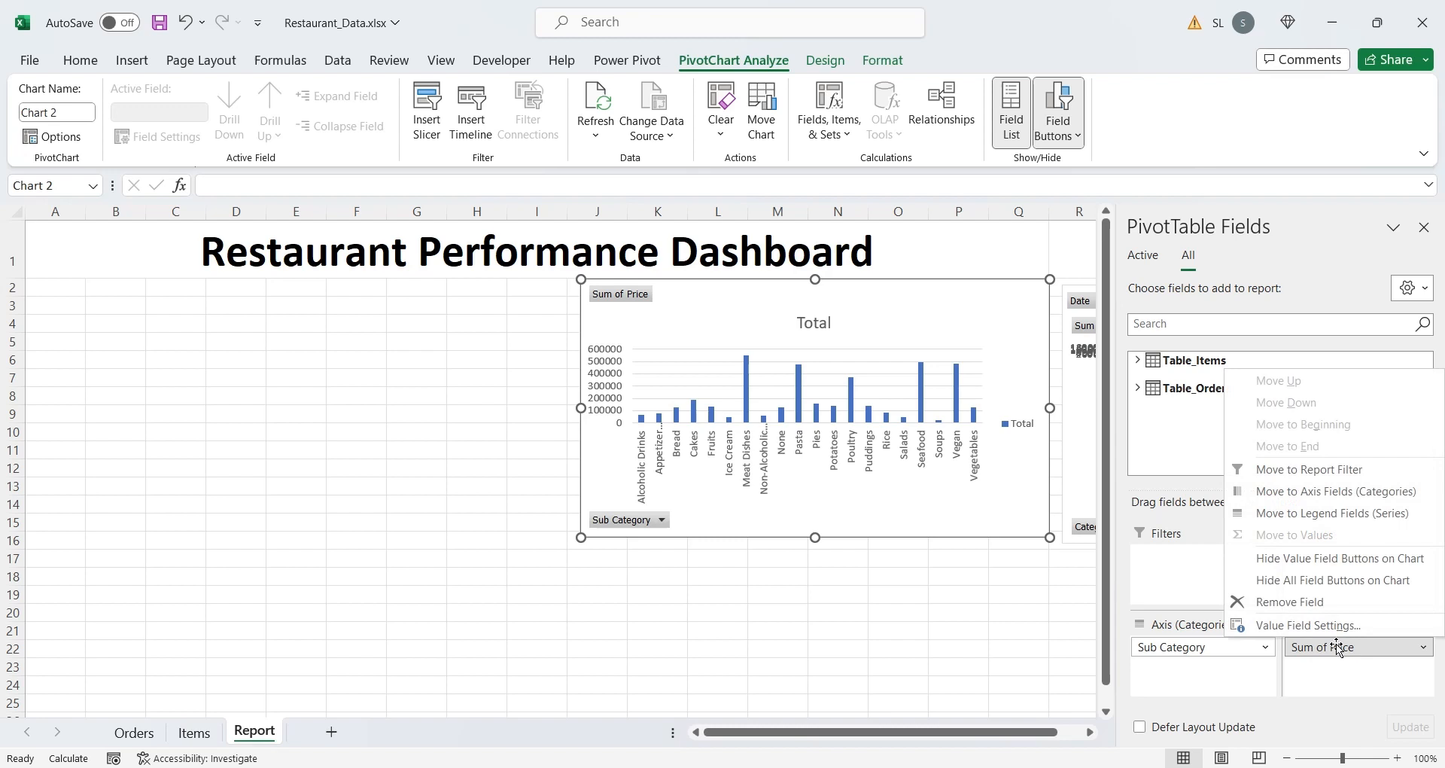
Rename the Sum of Price field to Sales and retitle the chart Sales
click(1307, 626)
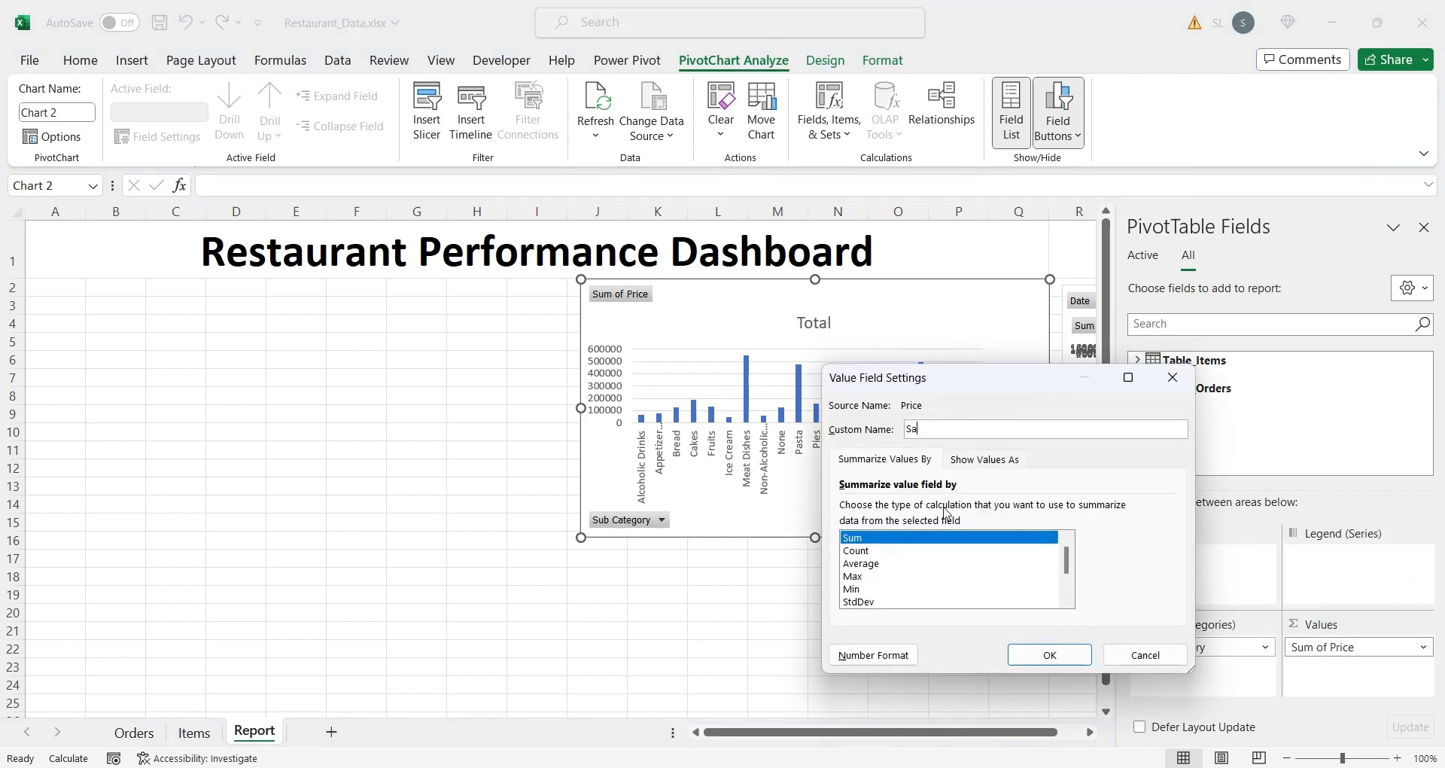
click(1049, 655)
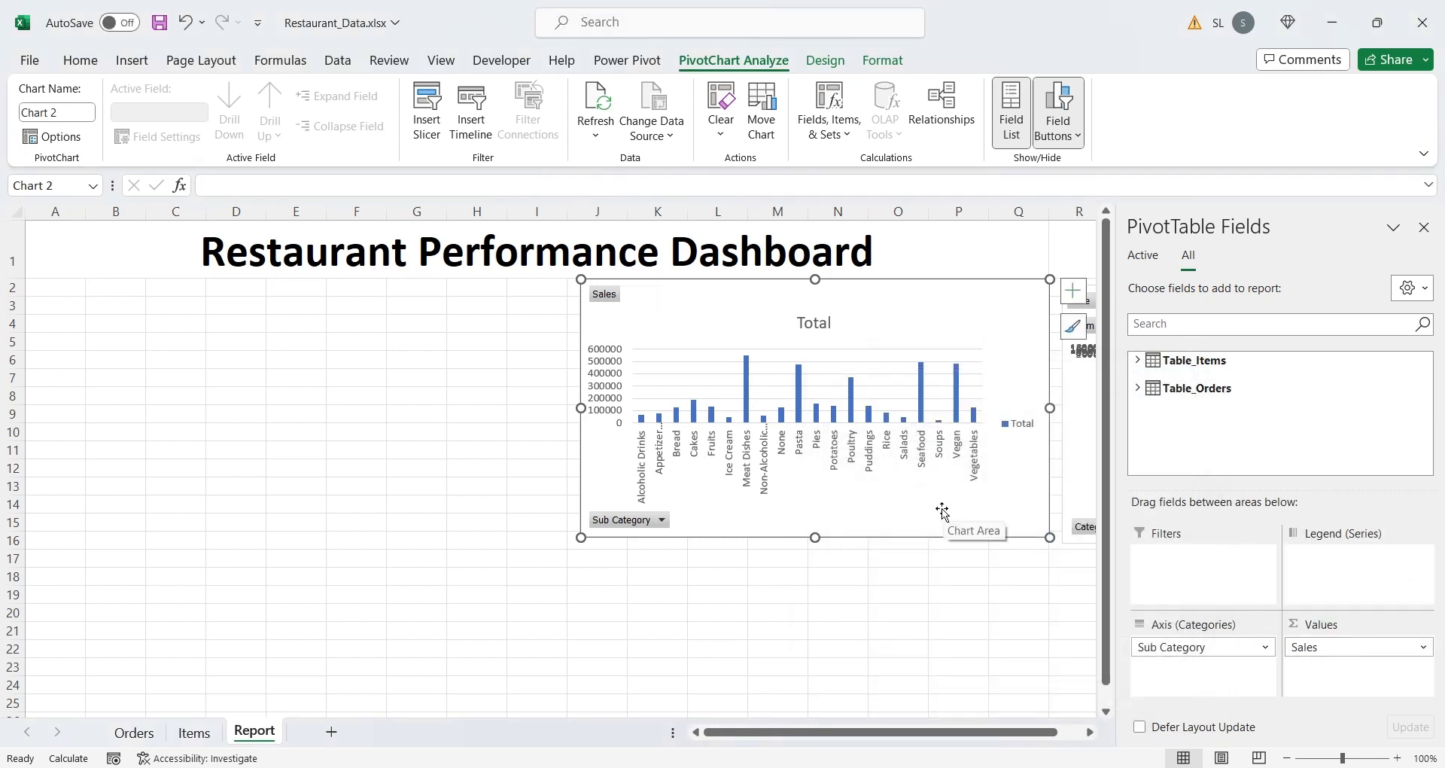
mouse_move(816, 539)
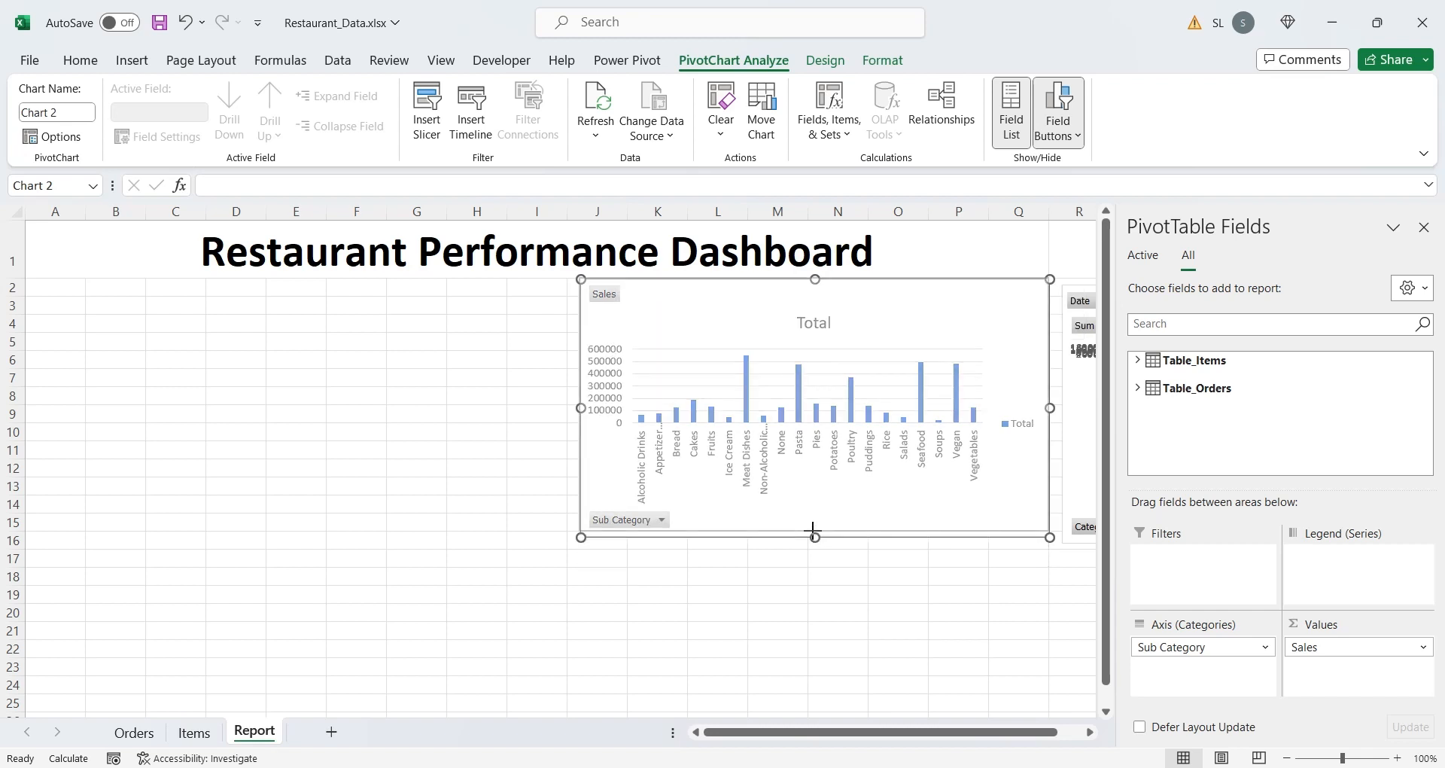
double_click(813, 322)
text(Sales)
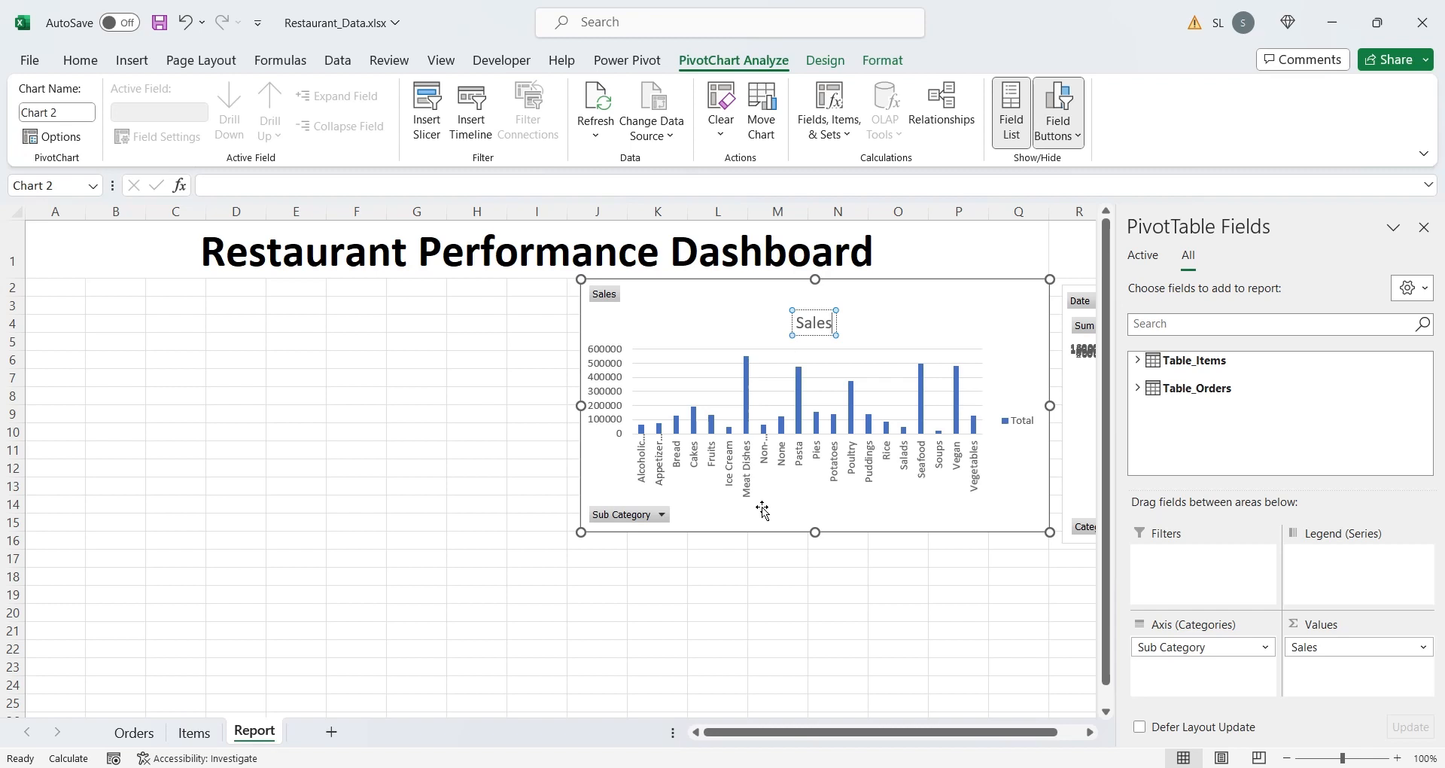
click(537, 613)
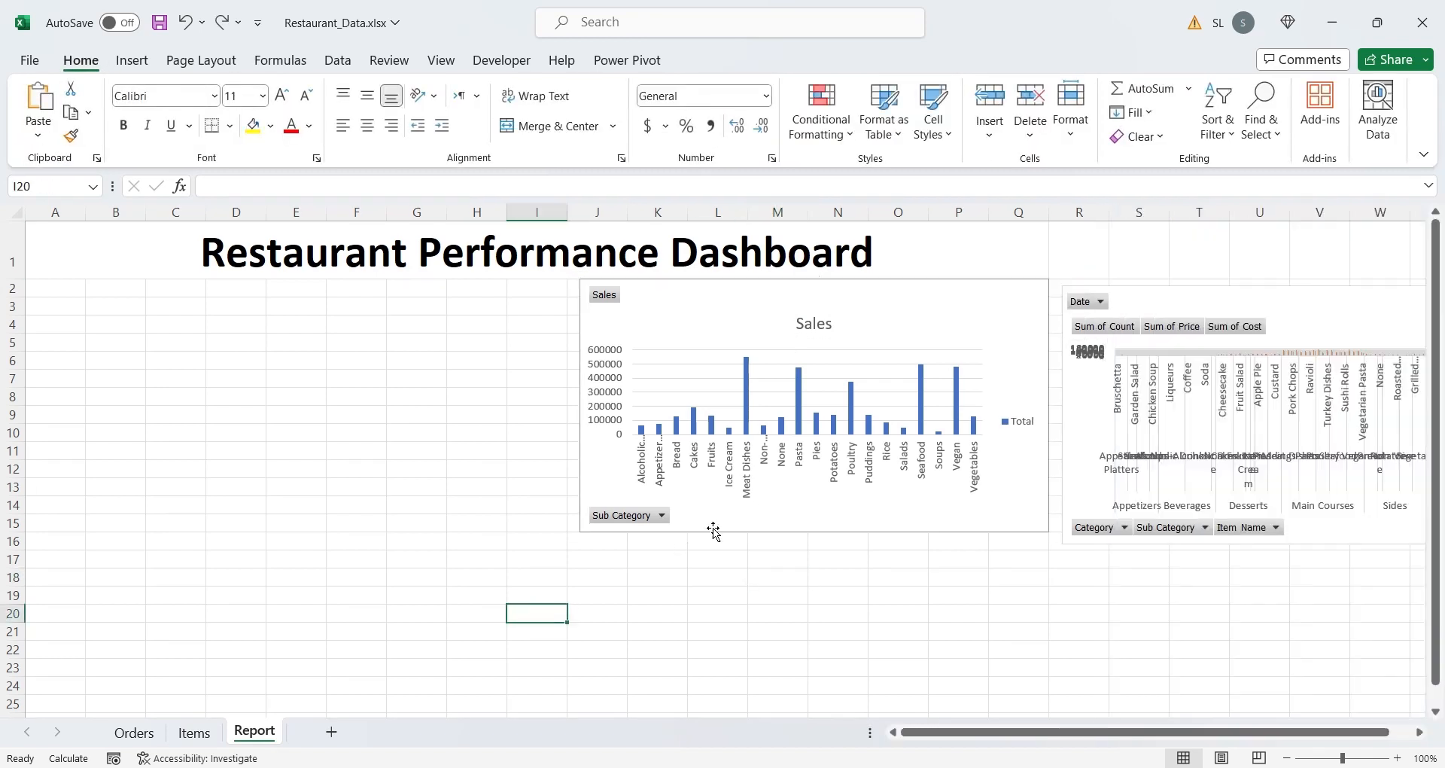
Duplicate the Sales chart, move the copy left, and remove Sub Category from it
click(813, 405)
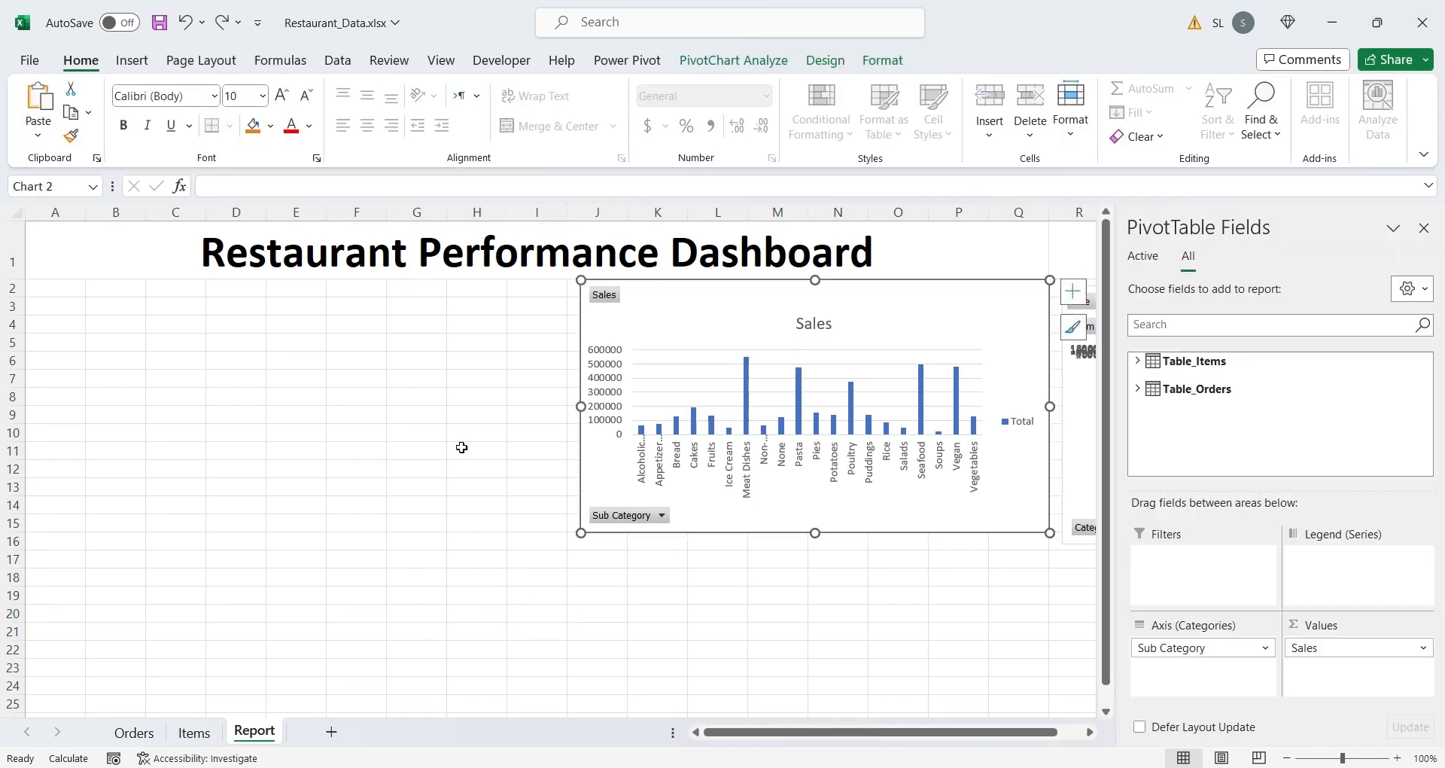
key(ctrl+v)
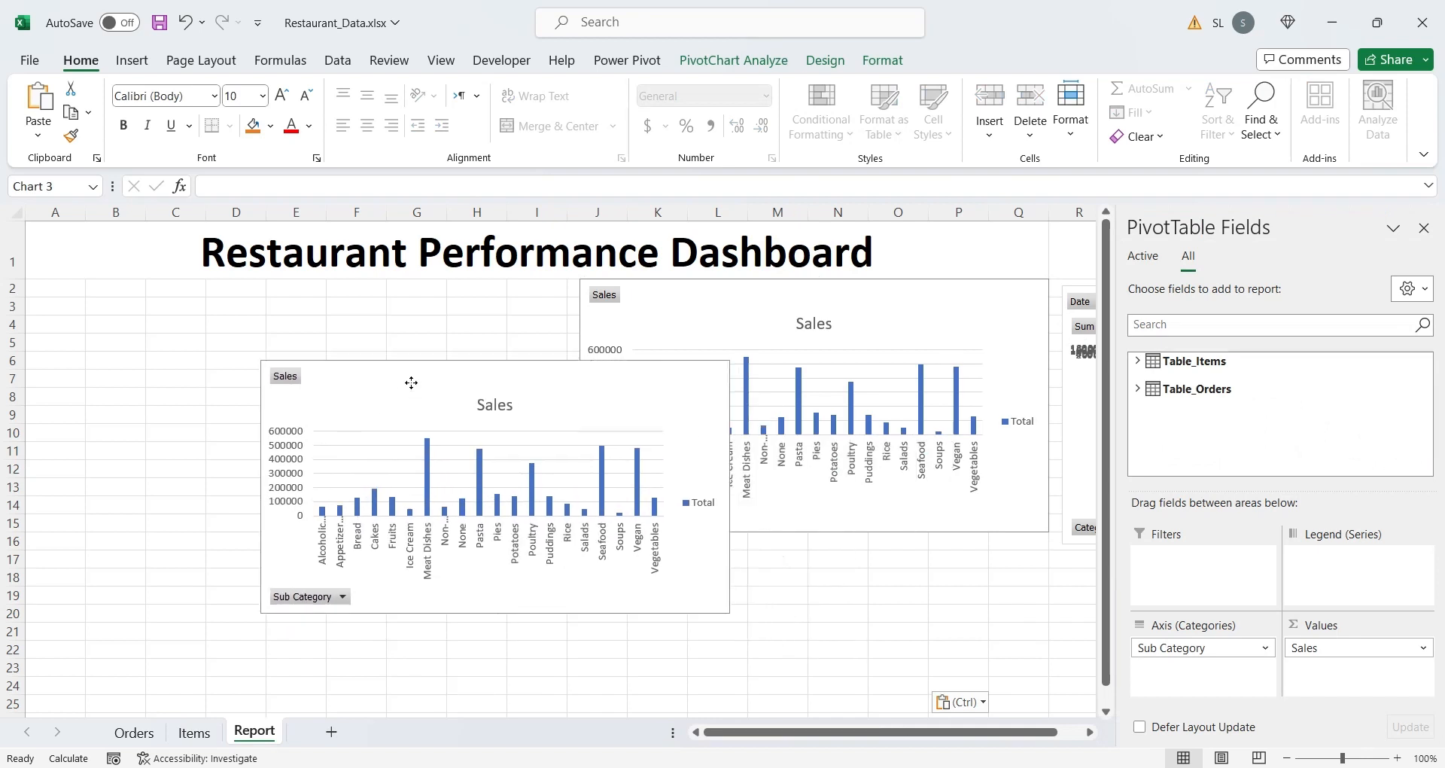
drag(411, 382, 275, 313)
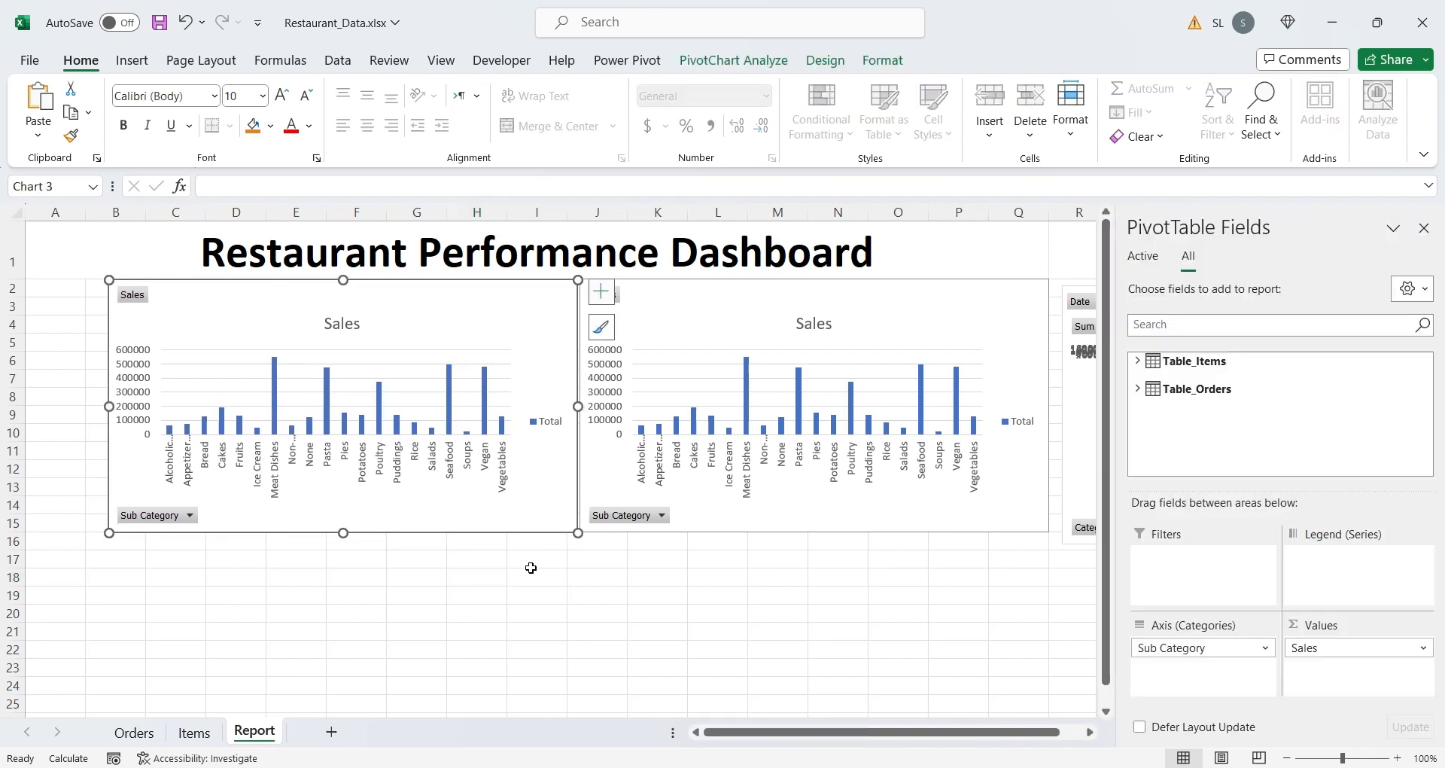
mouse_move(1082, 662)
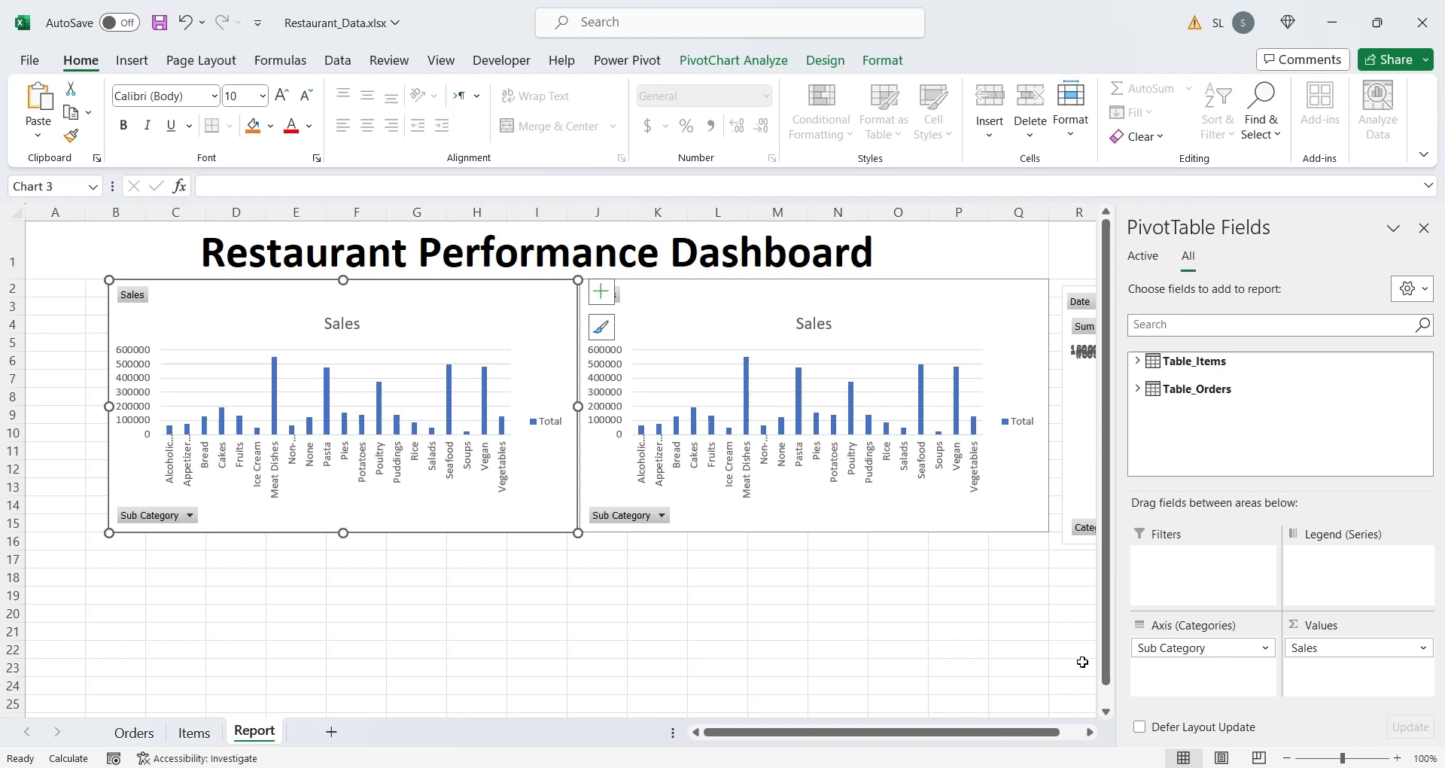
right_click(1197, 361)
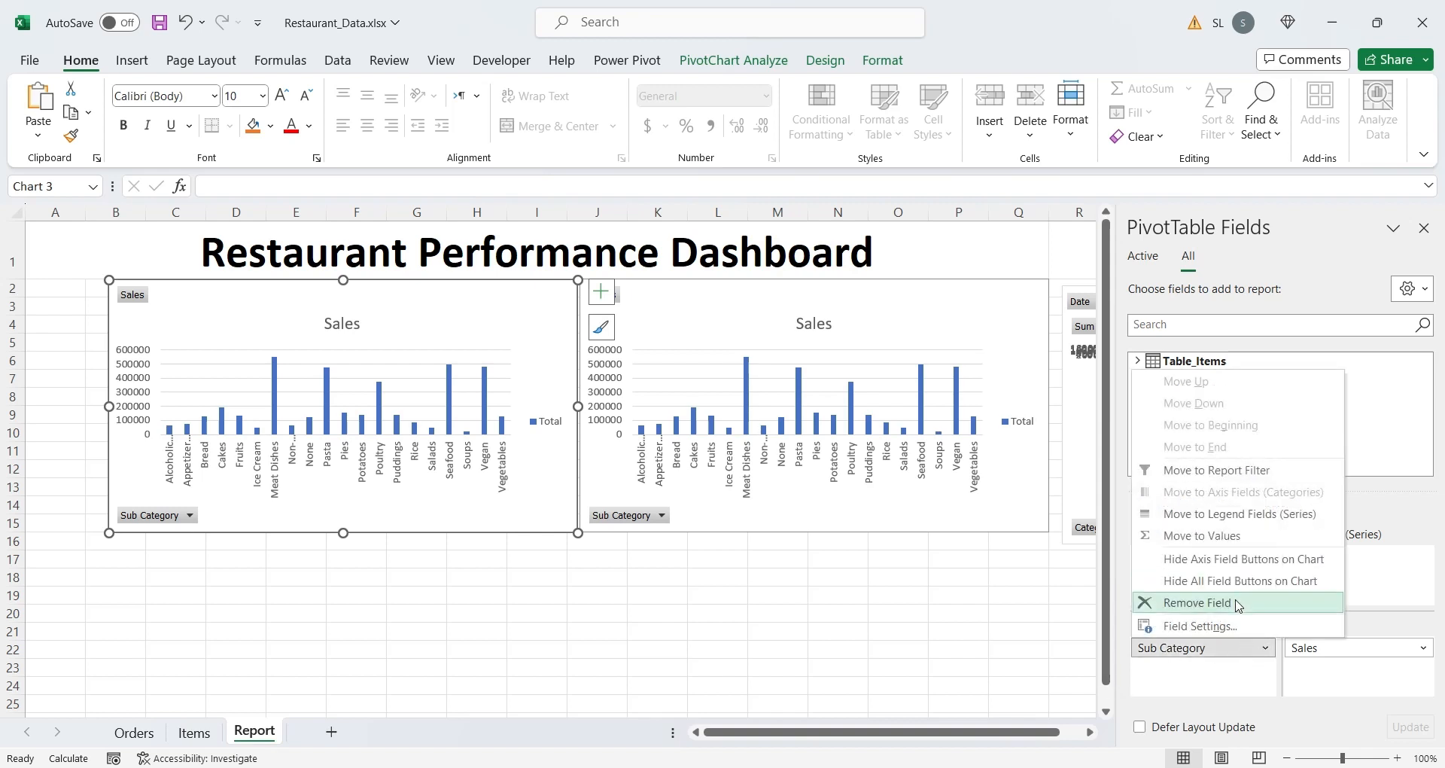
click(1198, 602)
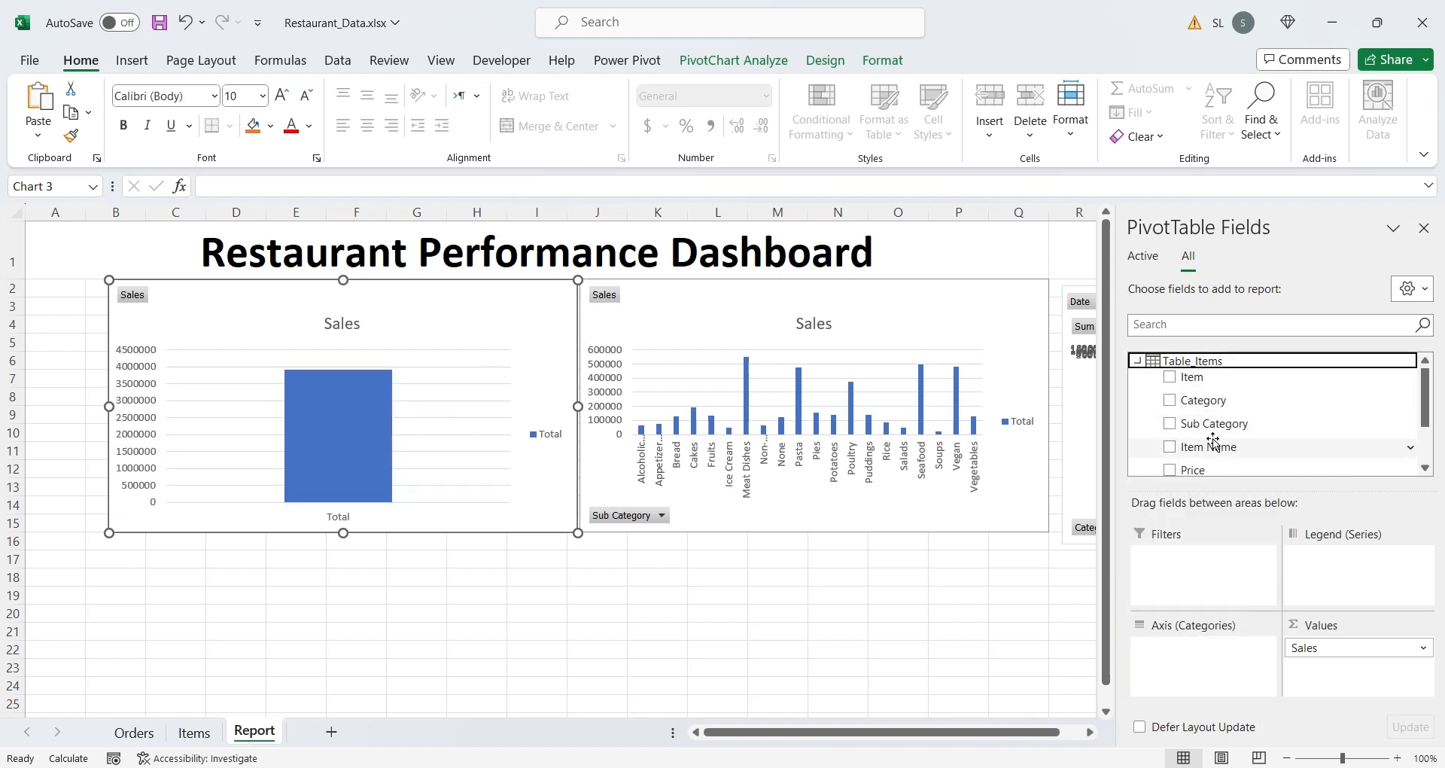
Change the category sales chart to a pie chart
click(1170, 400)
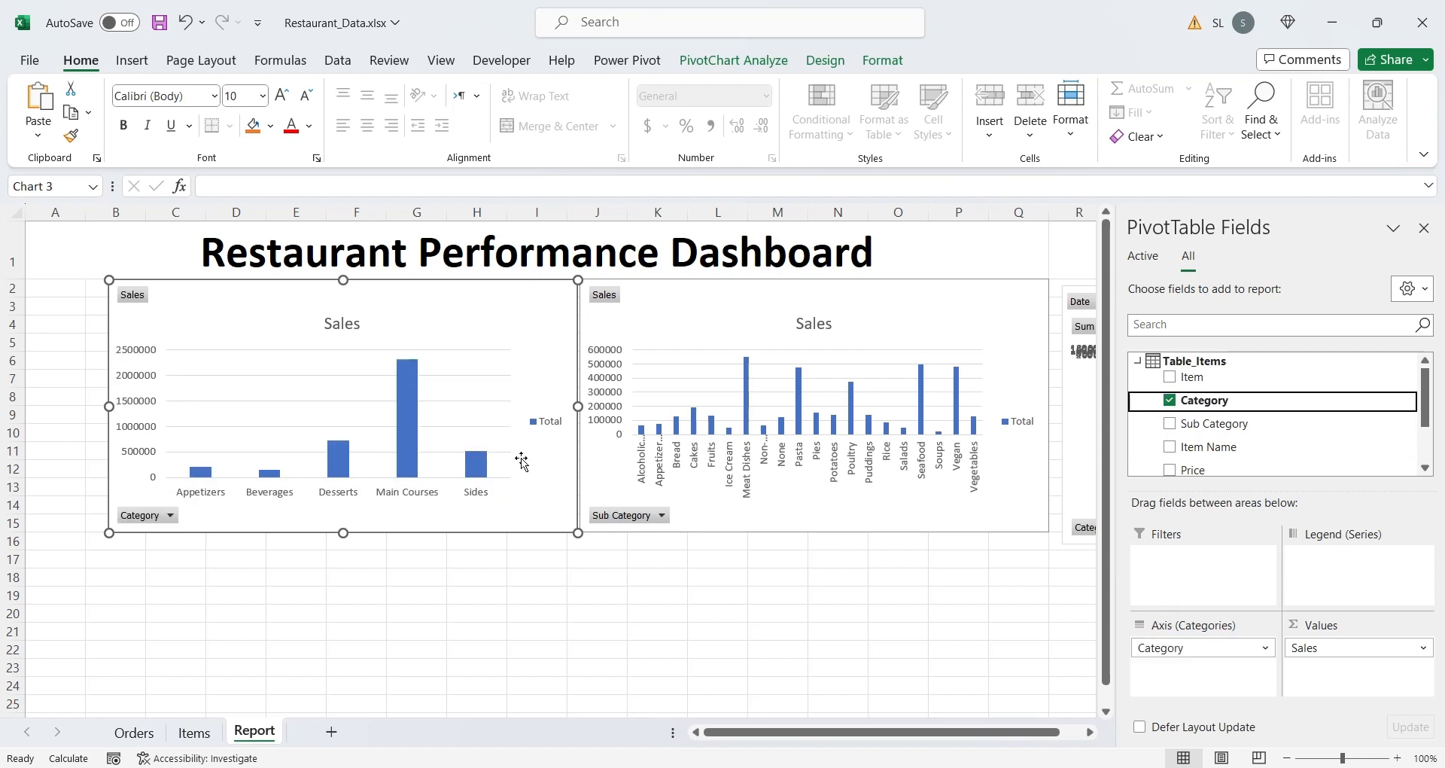
click(825, 61)
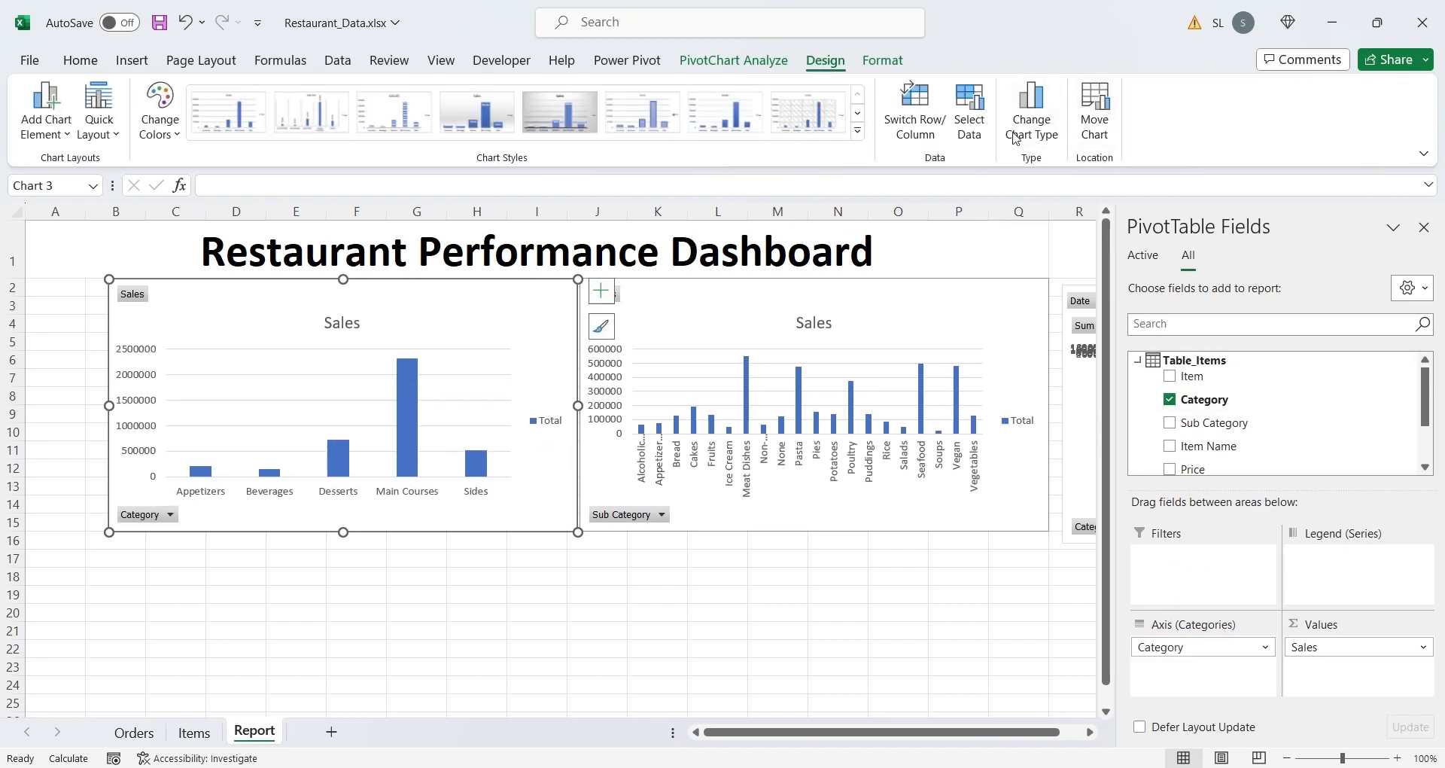
click(1032, 102)
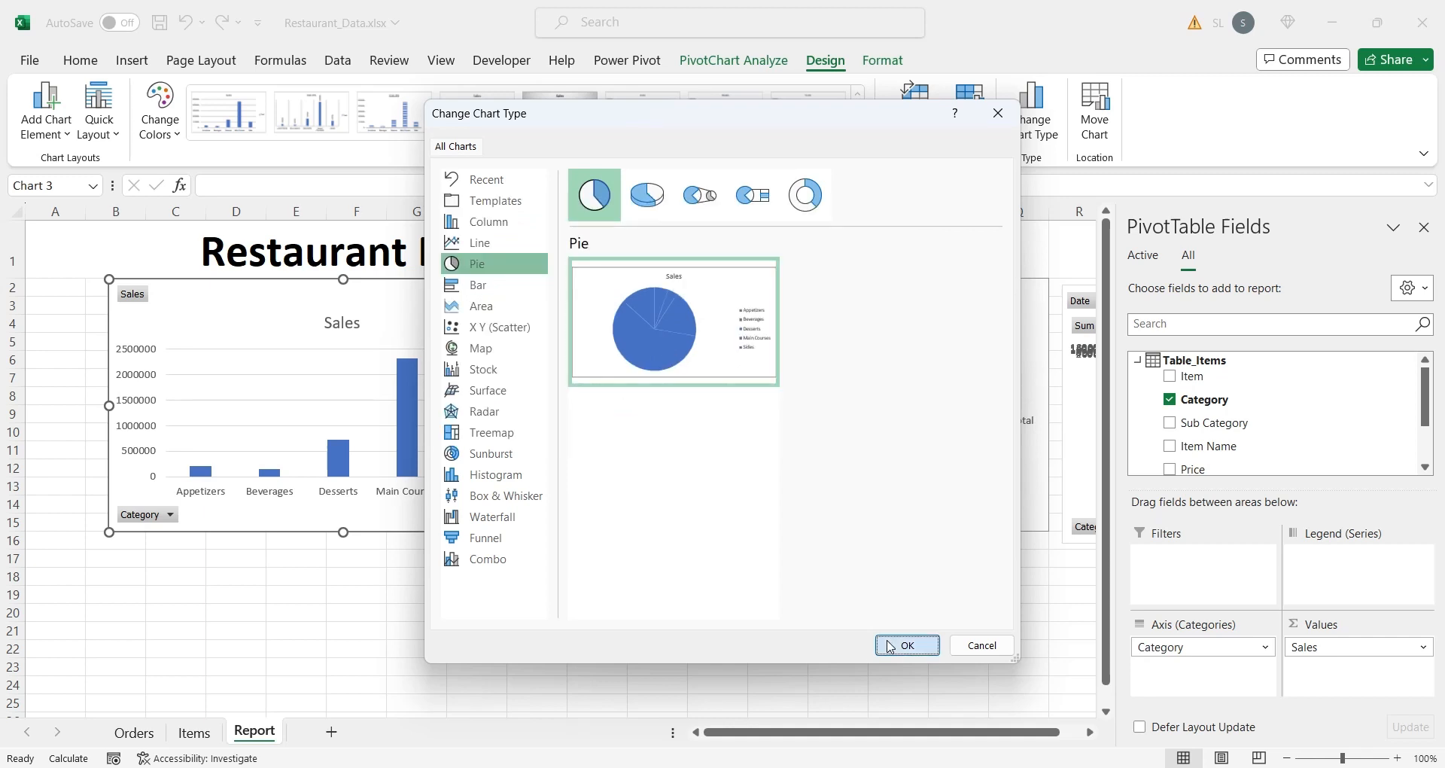
click(907, 646)
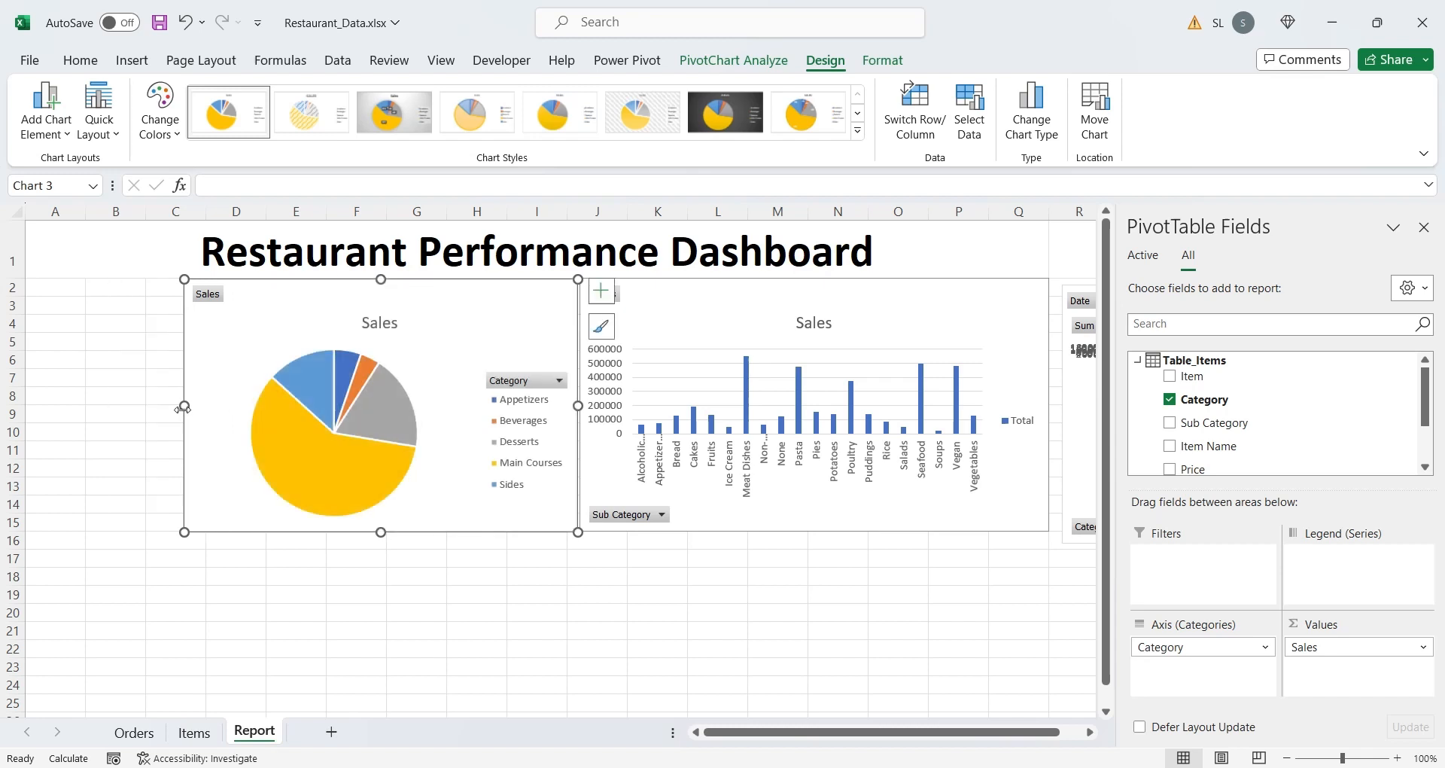
click(417, 614)
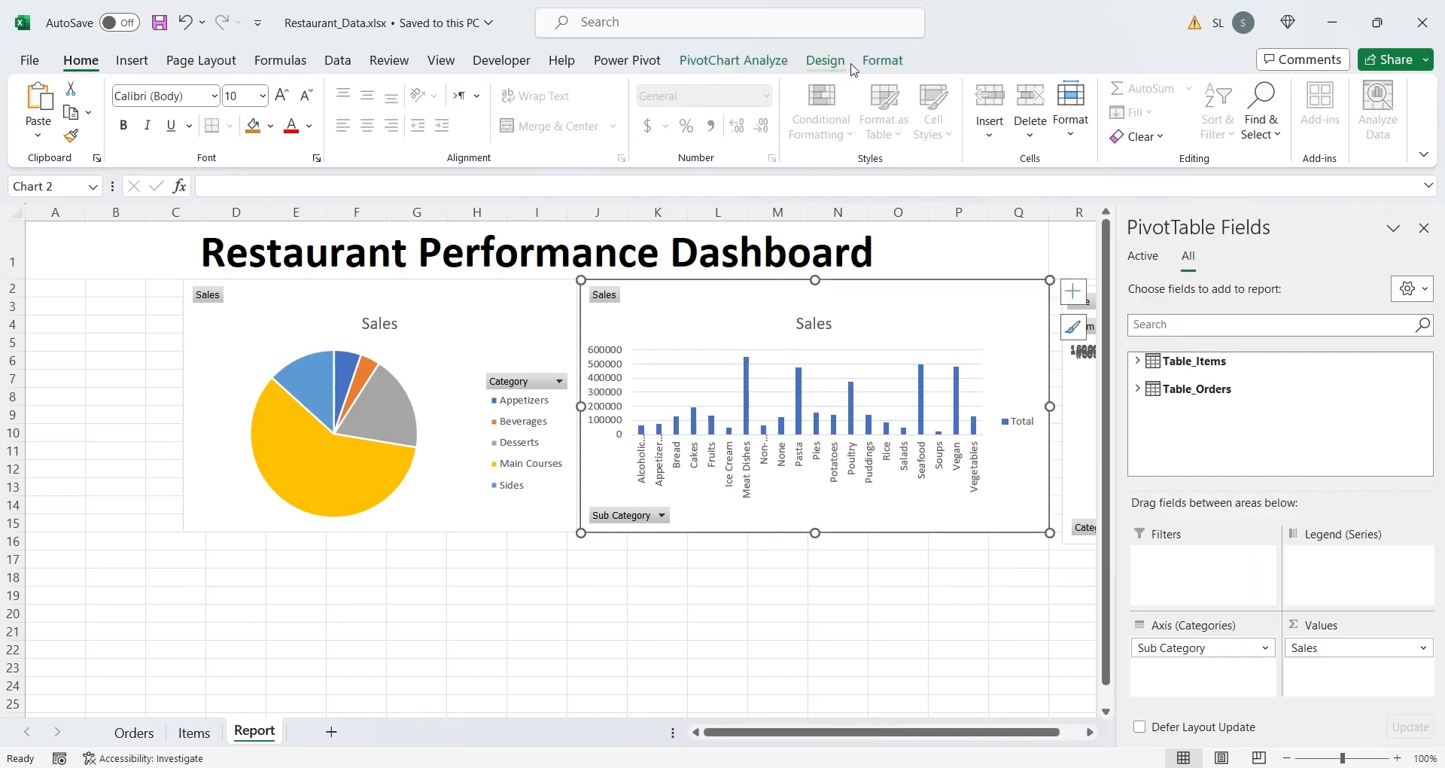
Insert a Date timeline and move it to the dashboard's left edge
click(882, 60)
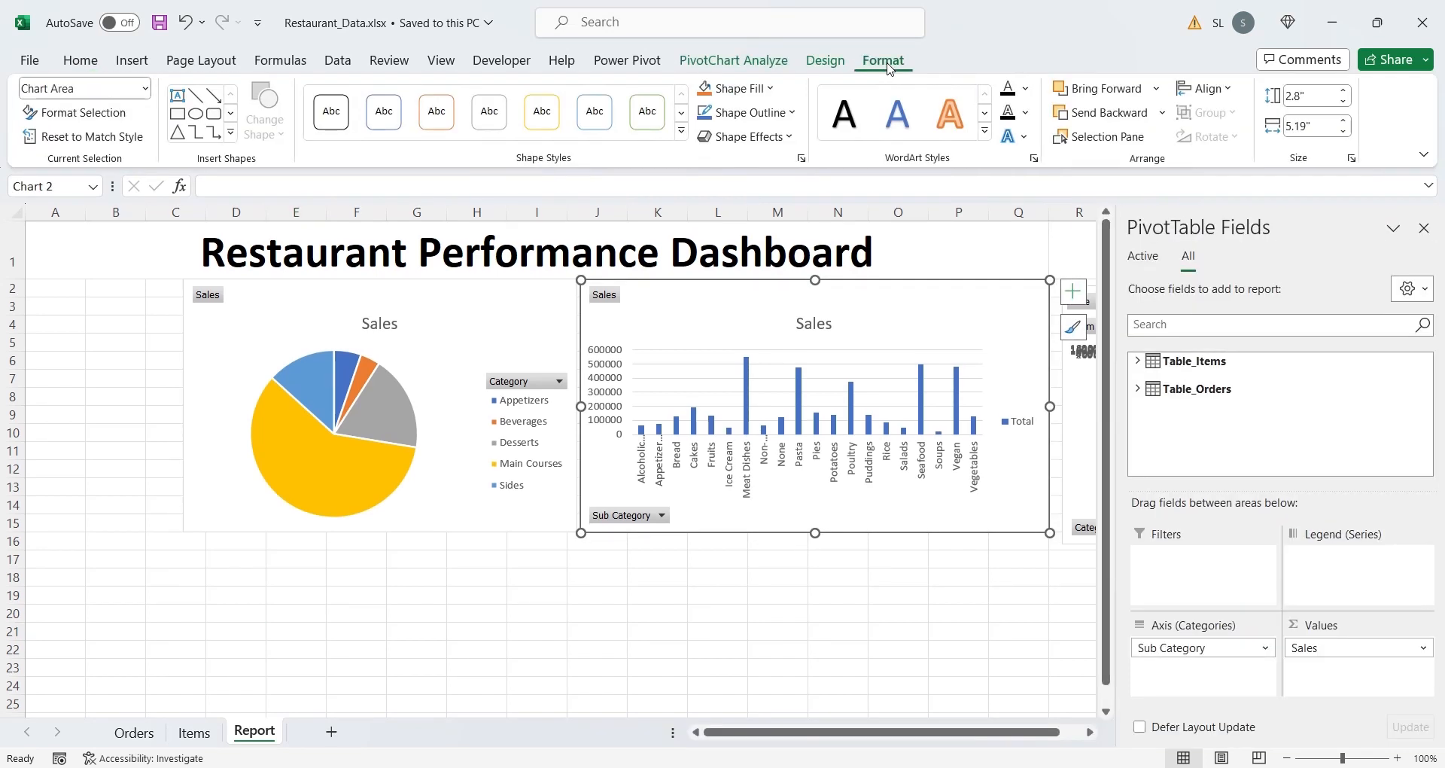
click(825, 60)
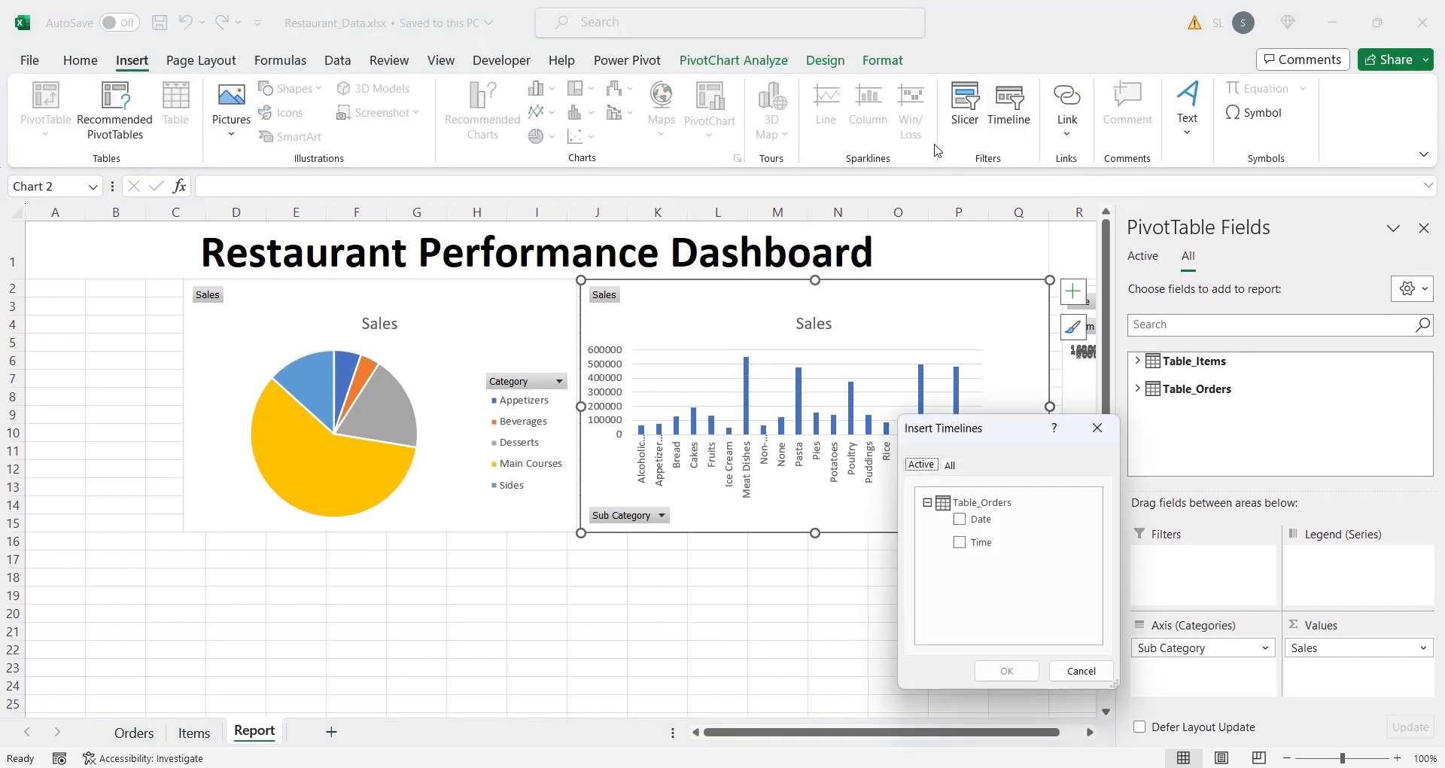
click(960, 519)
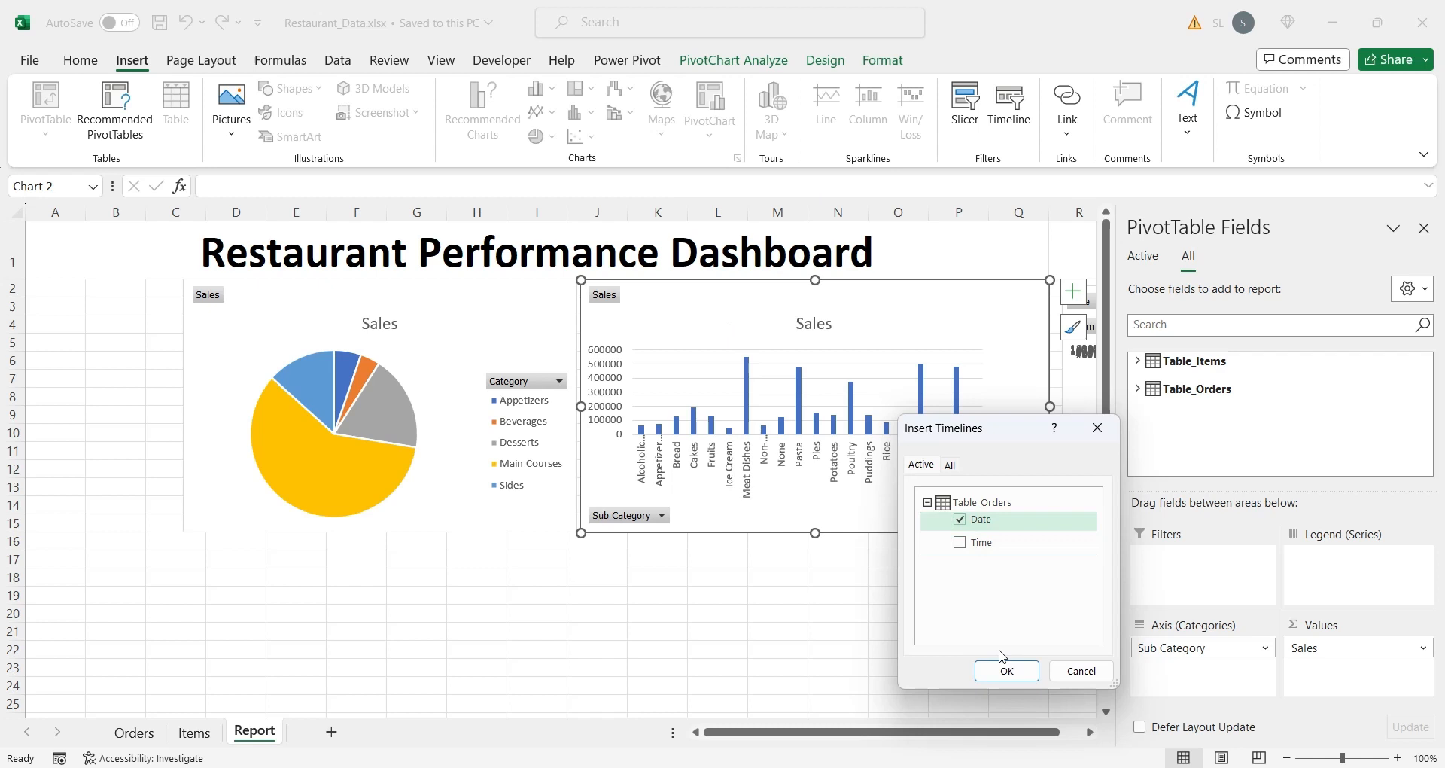
click(1007, 670)
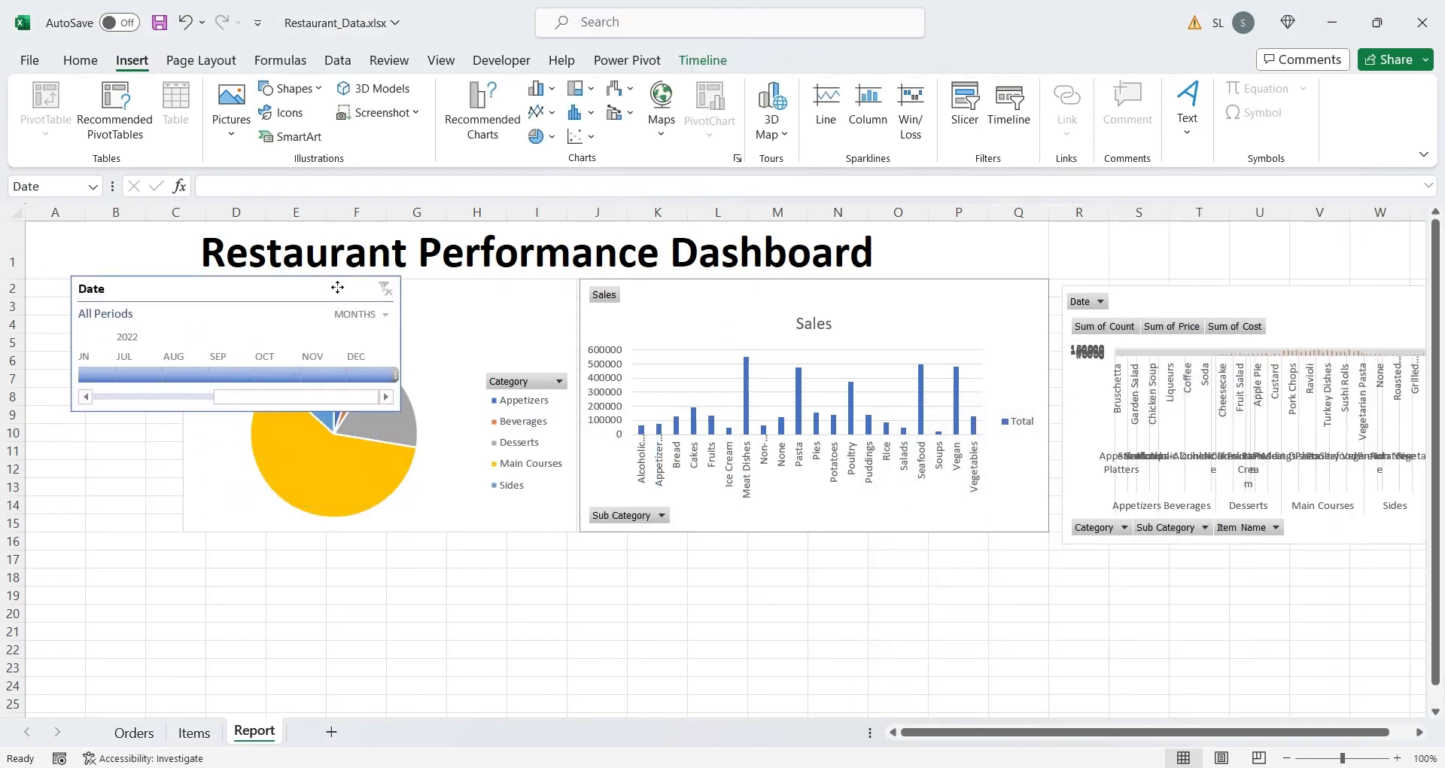
drag(337, 287, 276, 301)
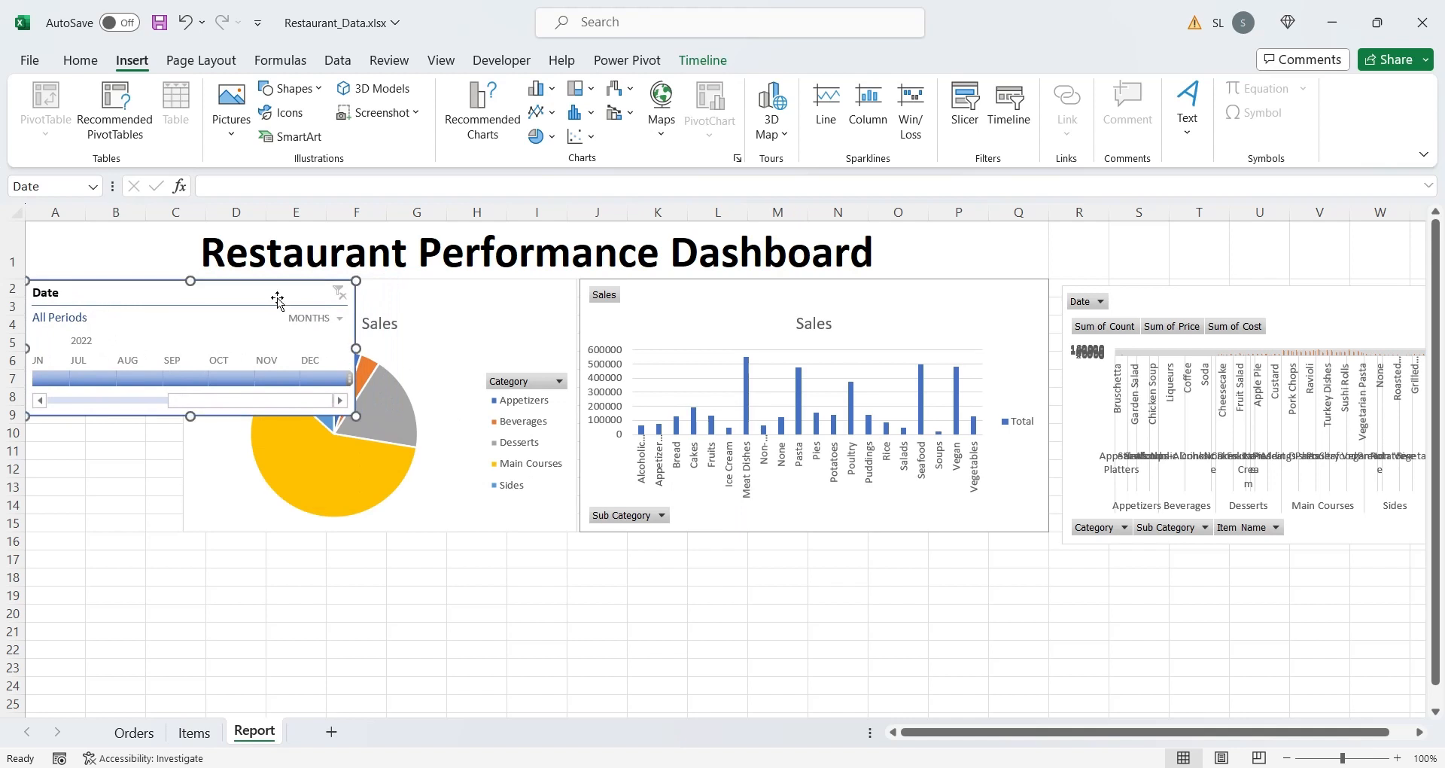
mouse_move(665, 177)
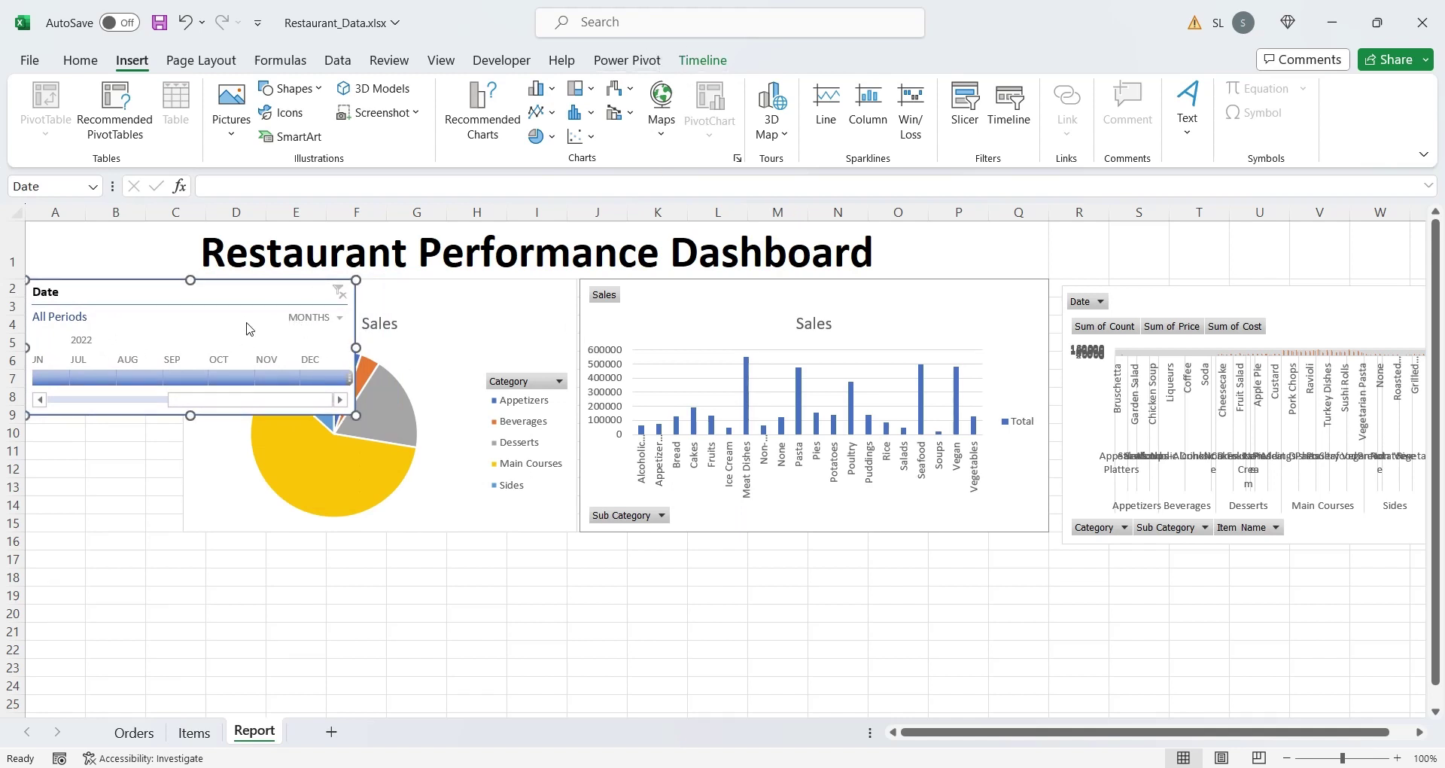
Group the timeline by quarters and filter it to Q3 2022
click(336, 318)
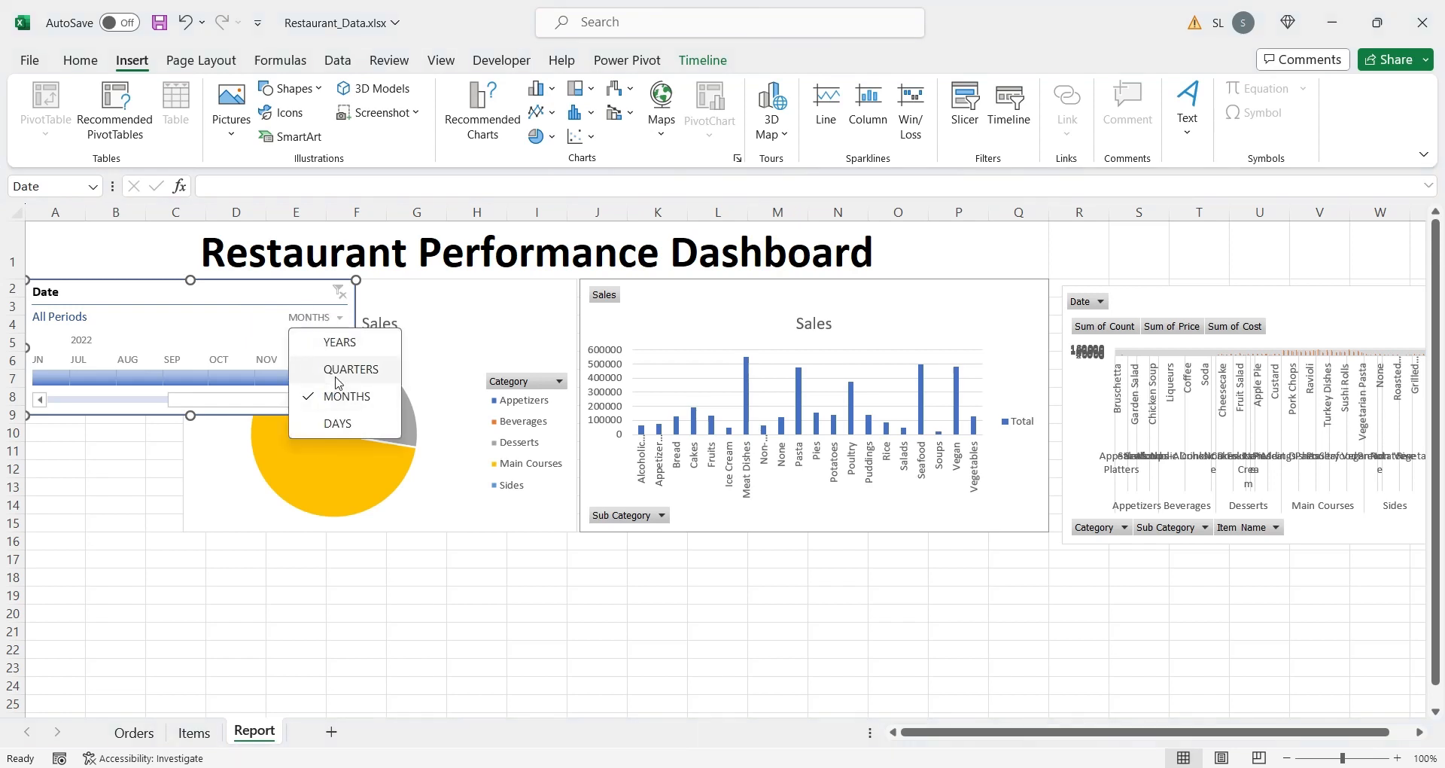
click(351, 368)
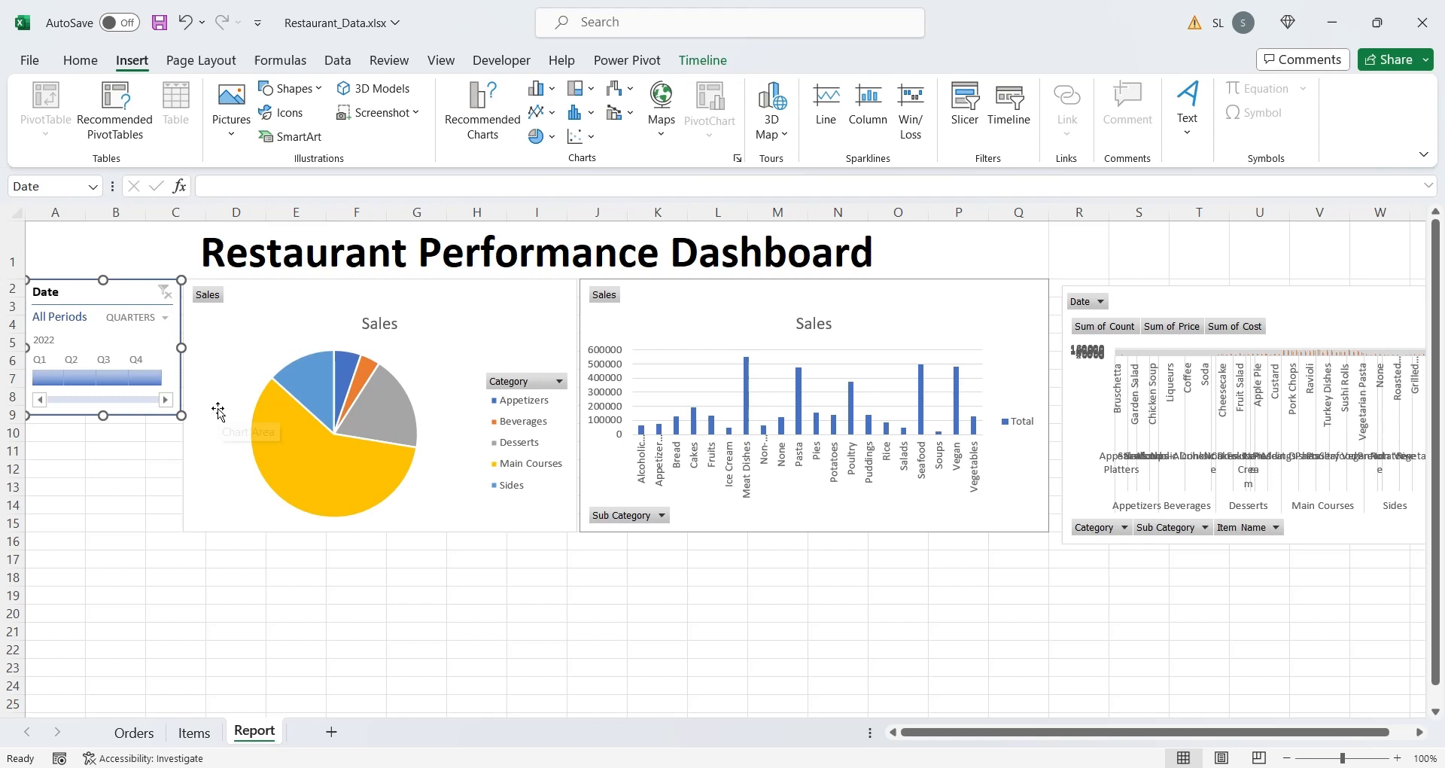
click(331, 432)
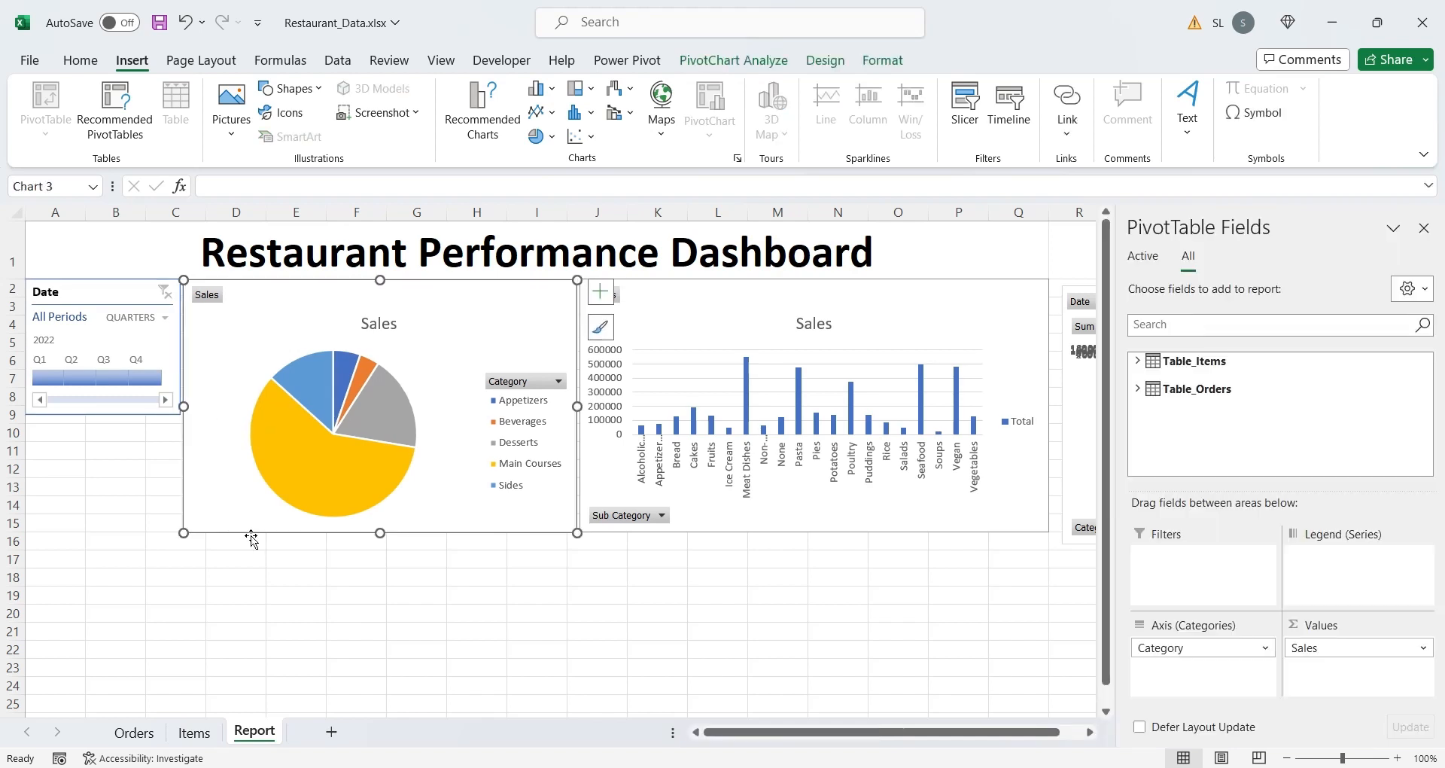
mouse_move(137, 439)
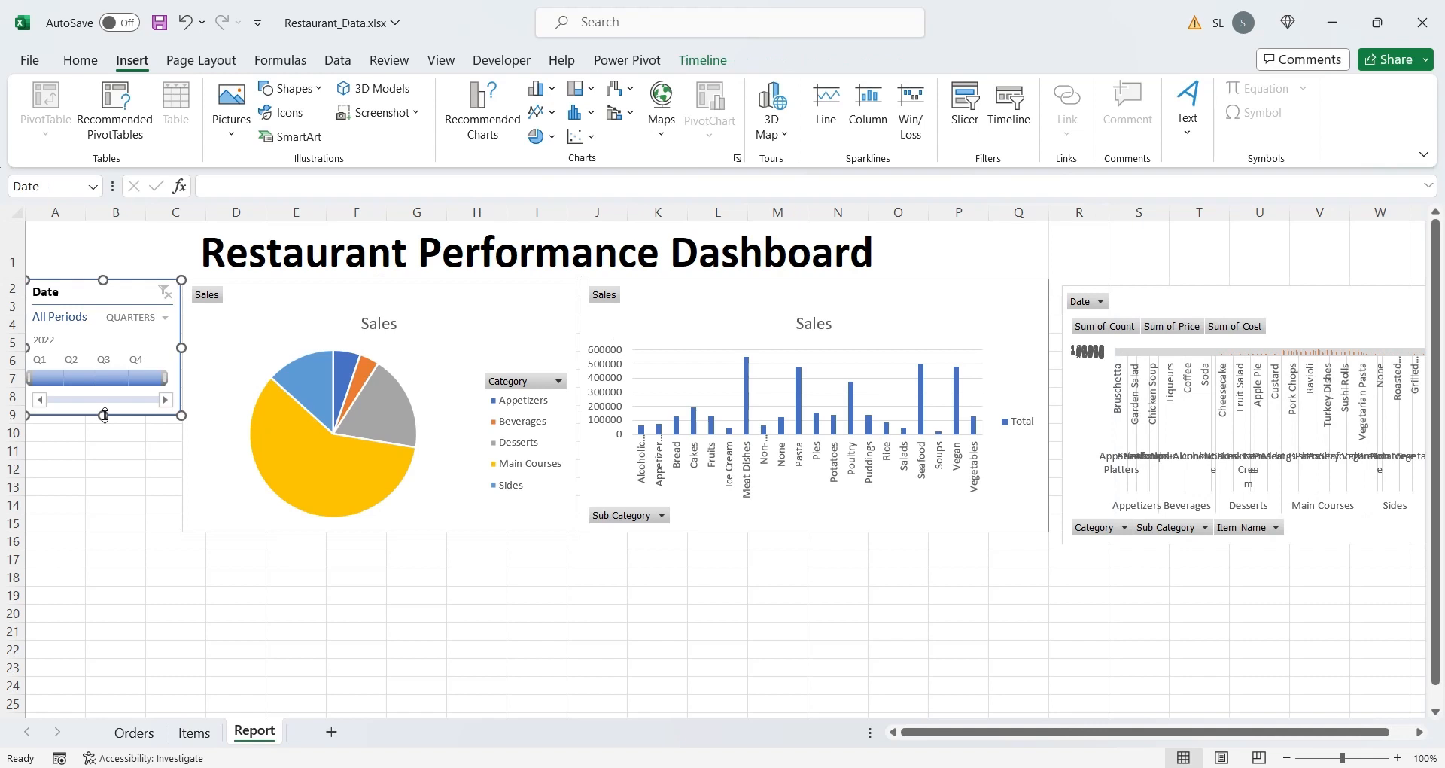
click(39, 377)
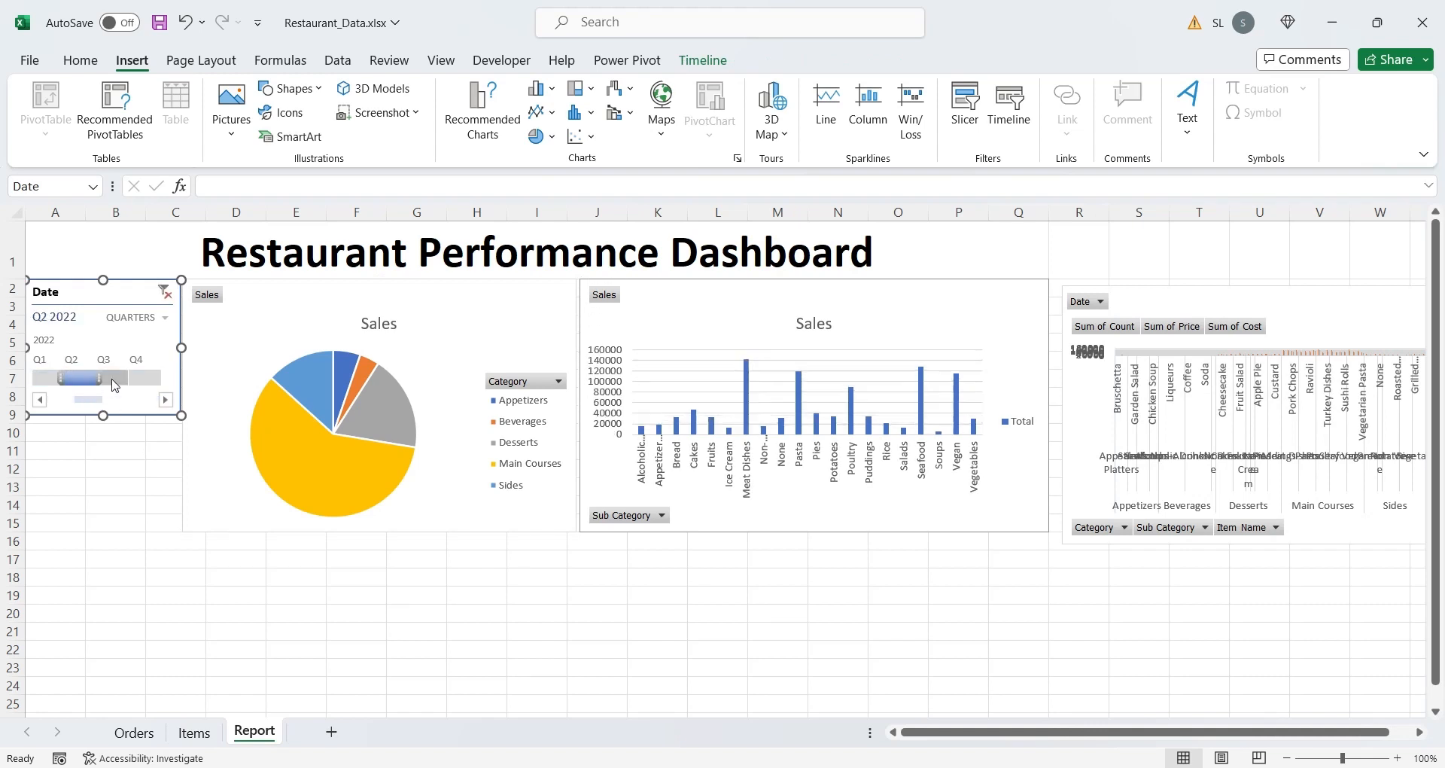
click(103, 378)
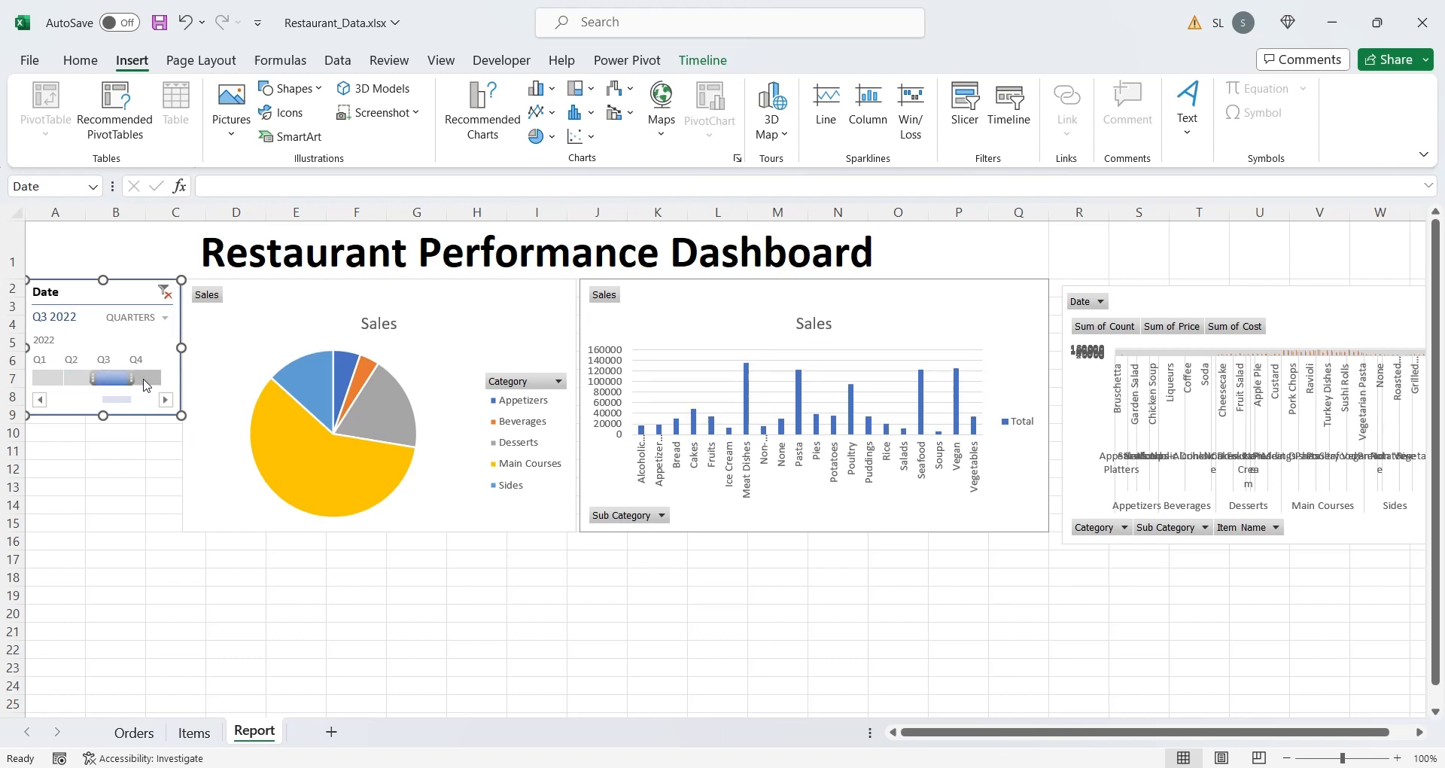
click(135, 378)
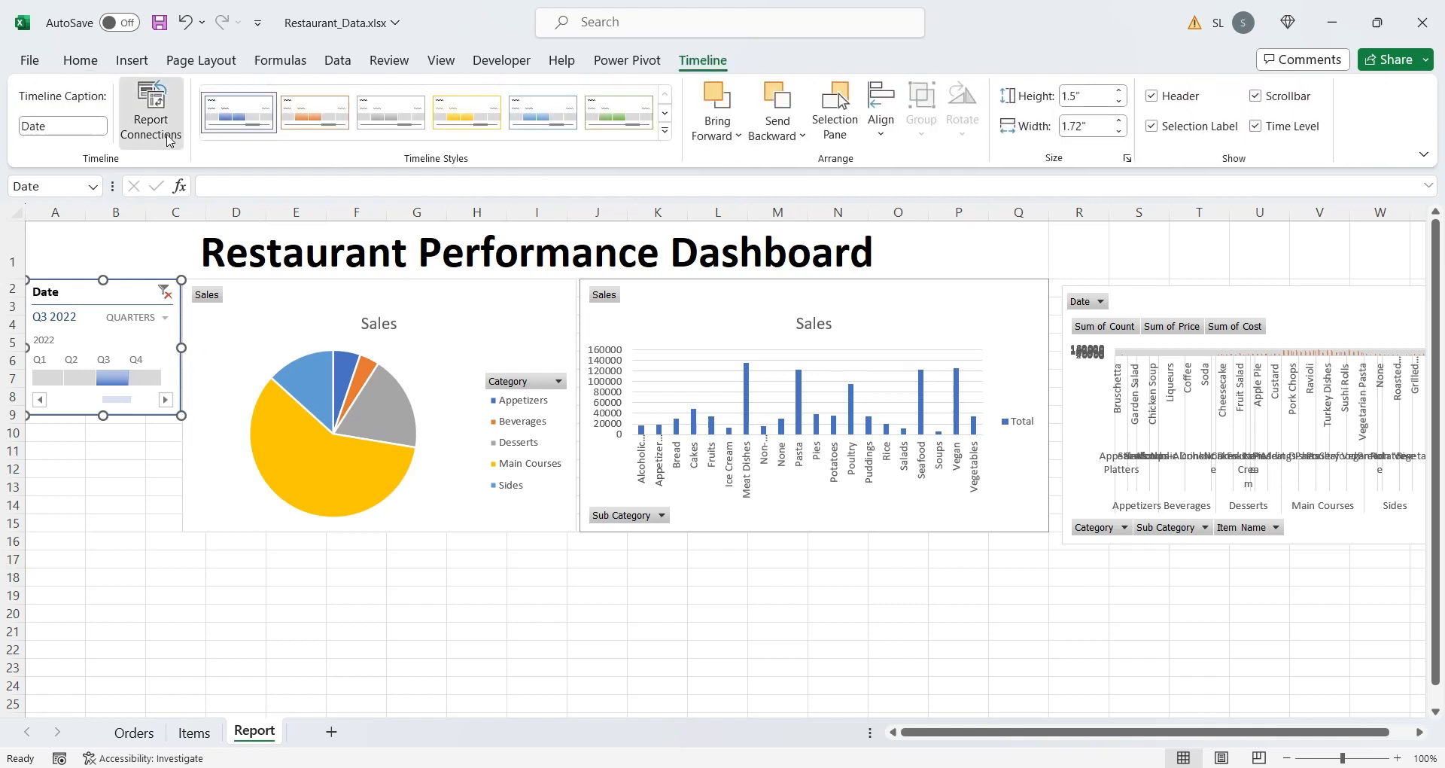
Connect the Date timeline to Chart 1, then test quarters, ending on Q1 2022
click(151, 106)
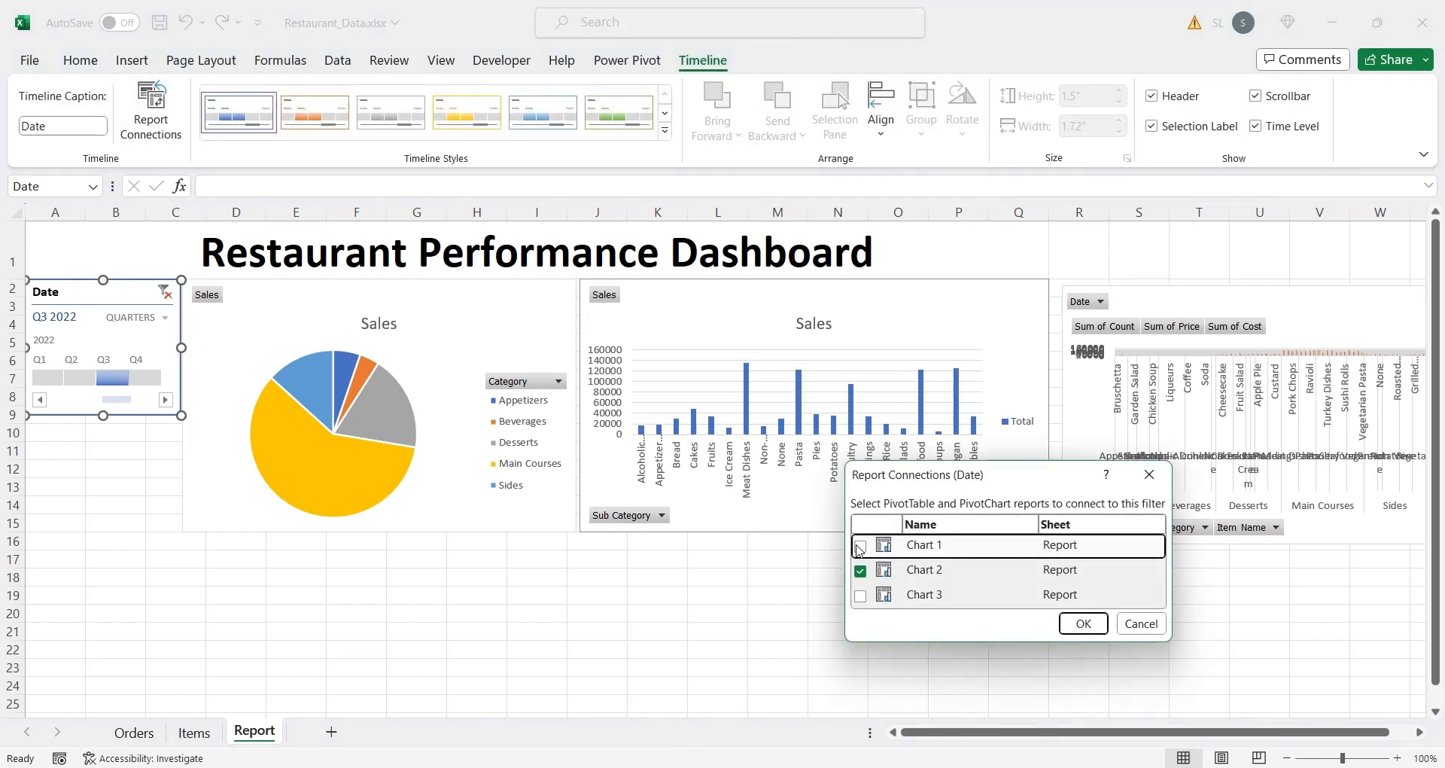
click(860, 545)
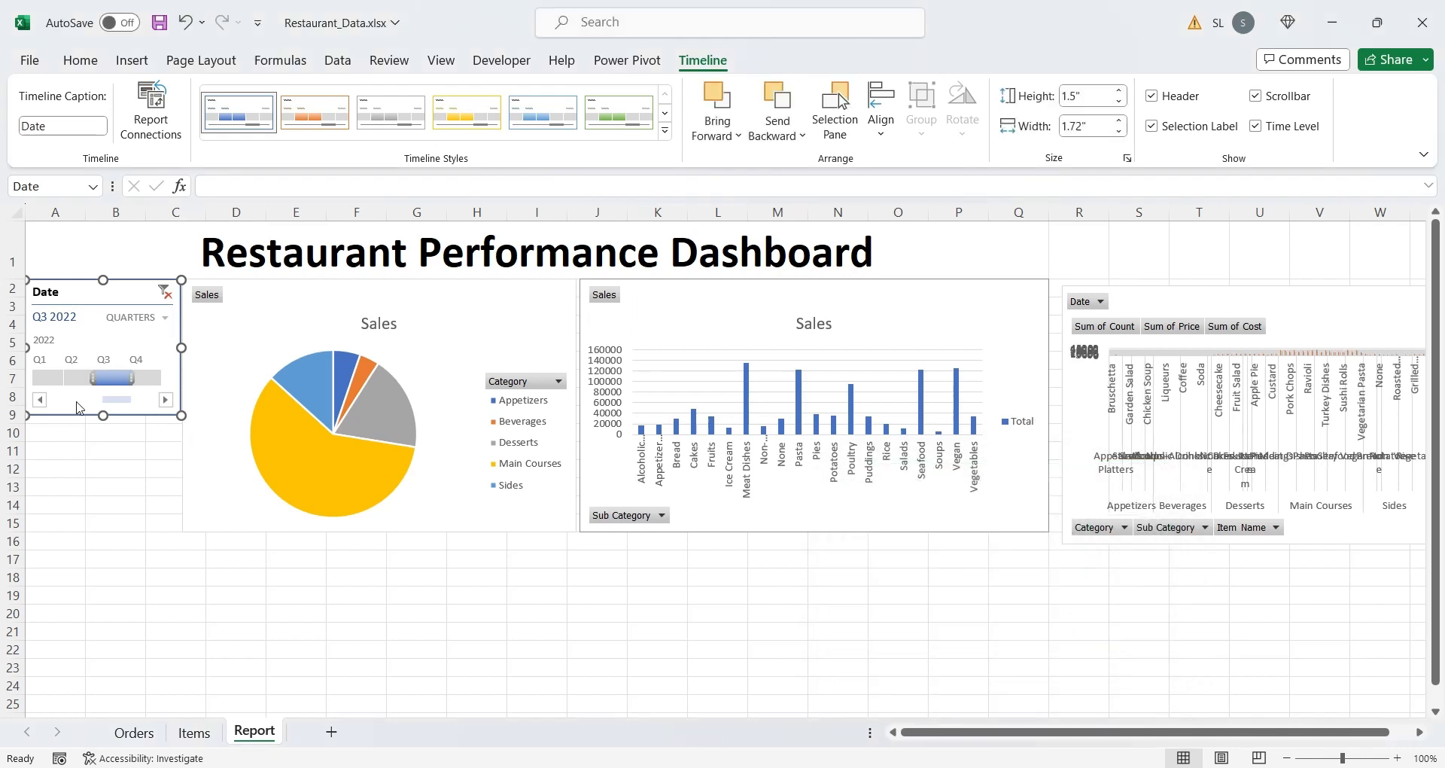
click(71, 378)
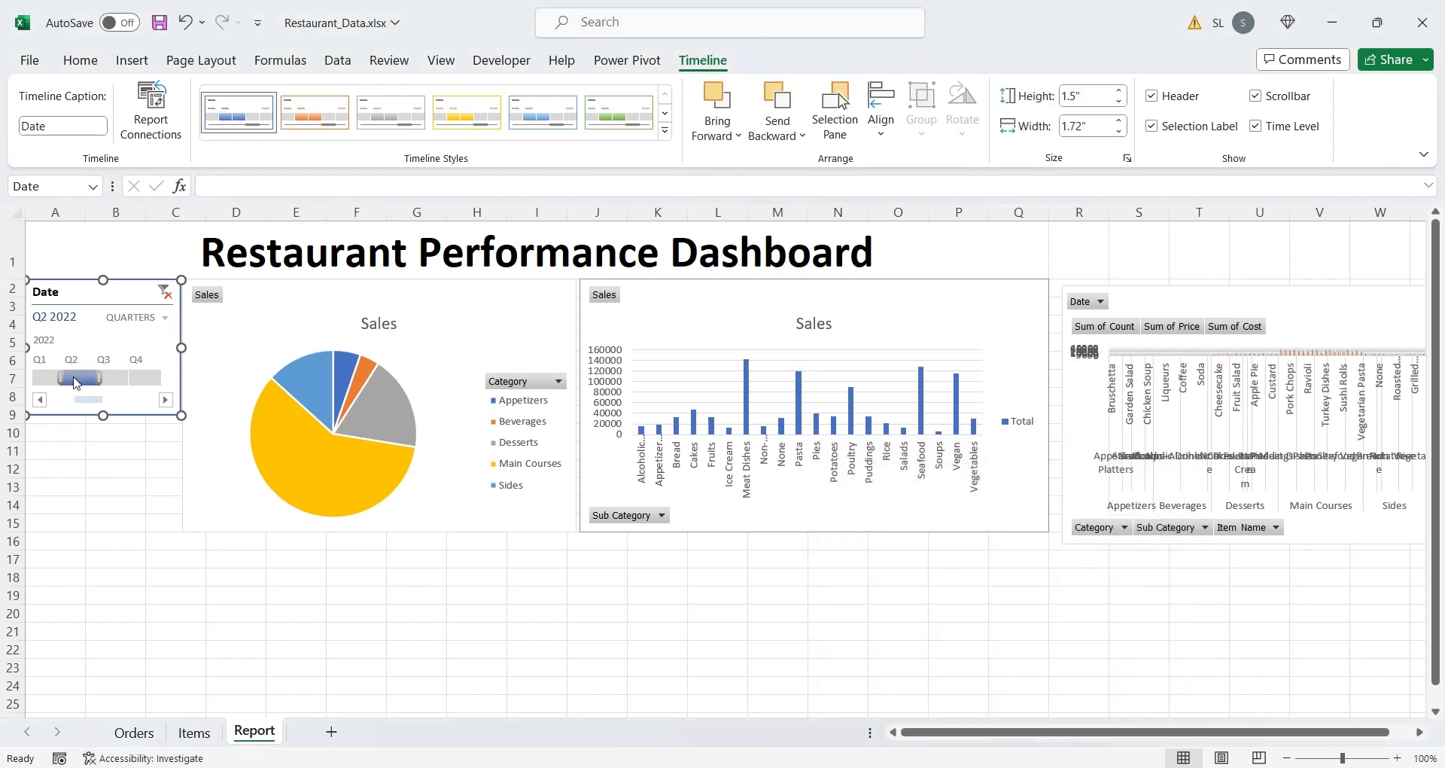
click(136, 377)
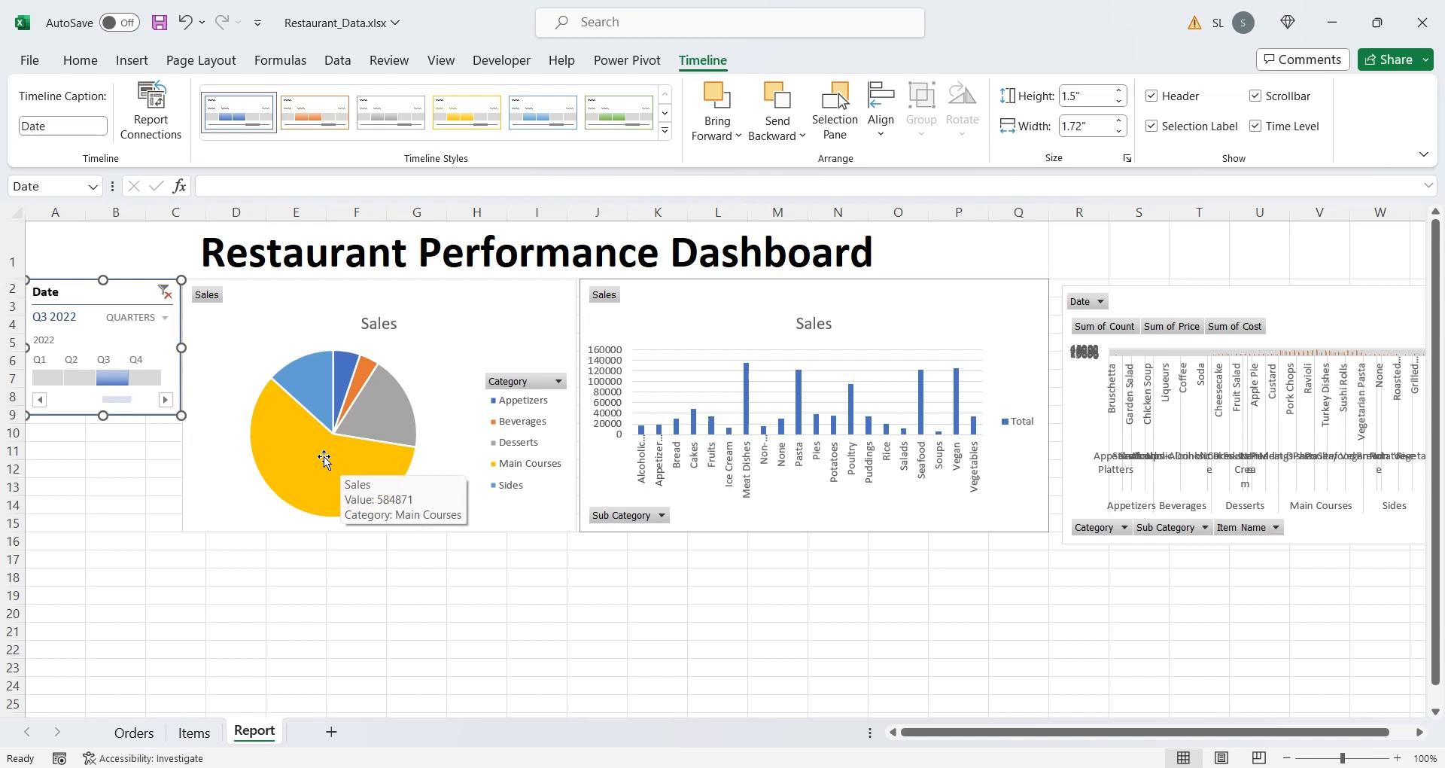
click(70, 377)
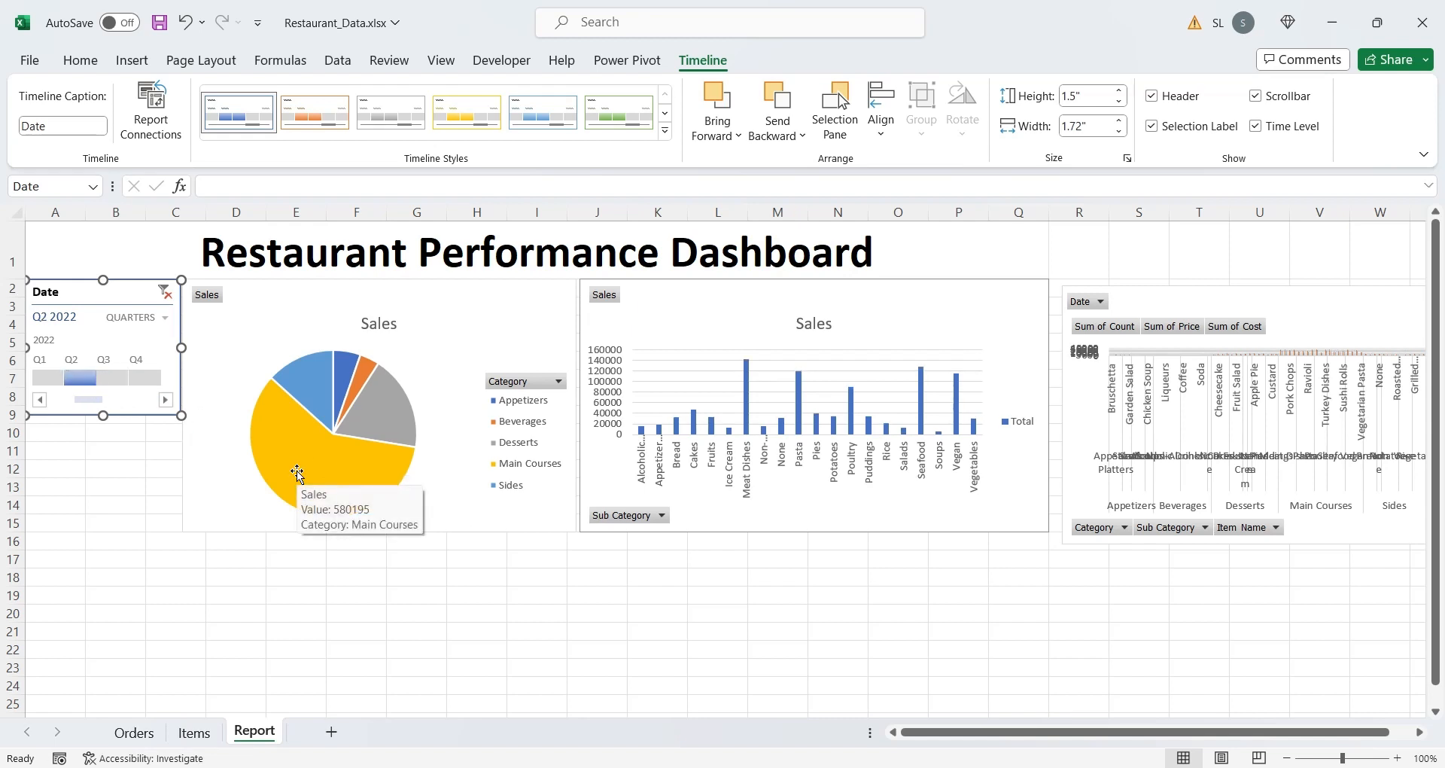
click(39, 377)
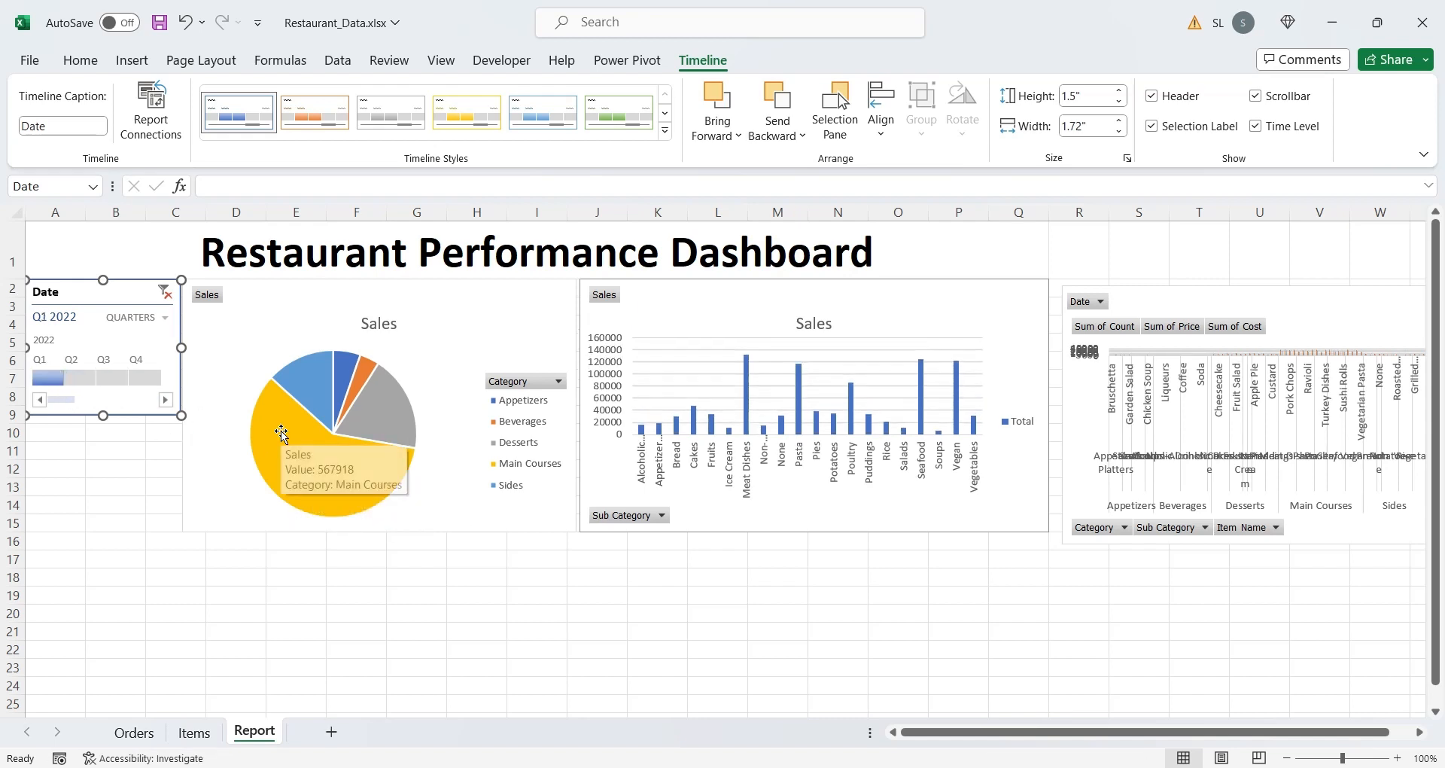
click(136, 485)
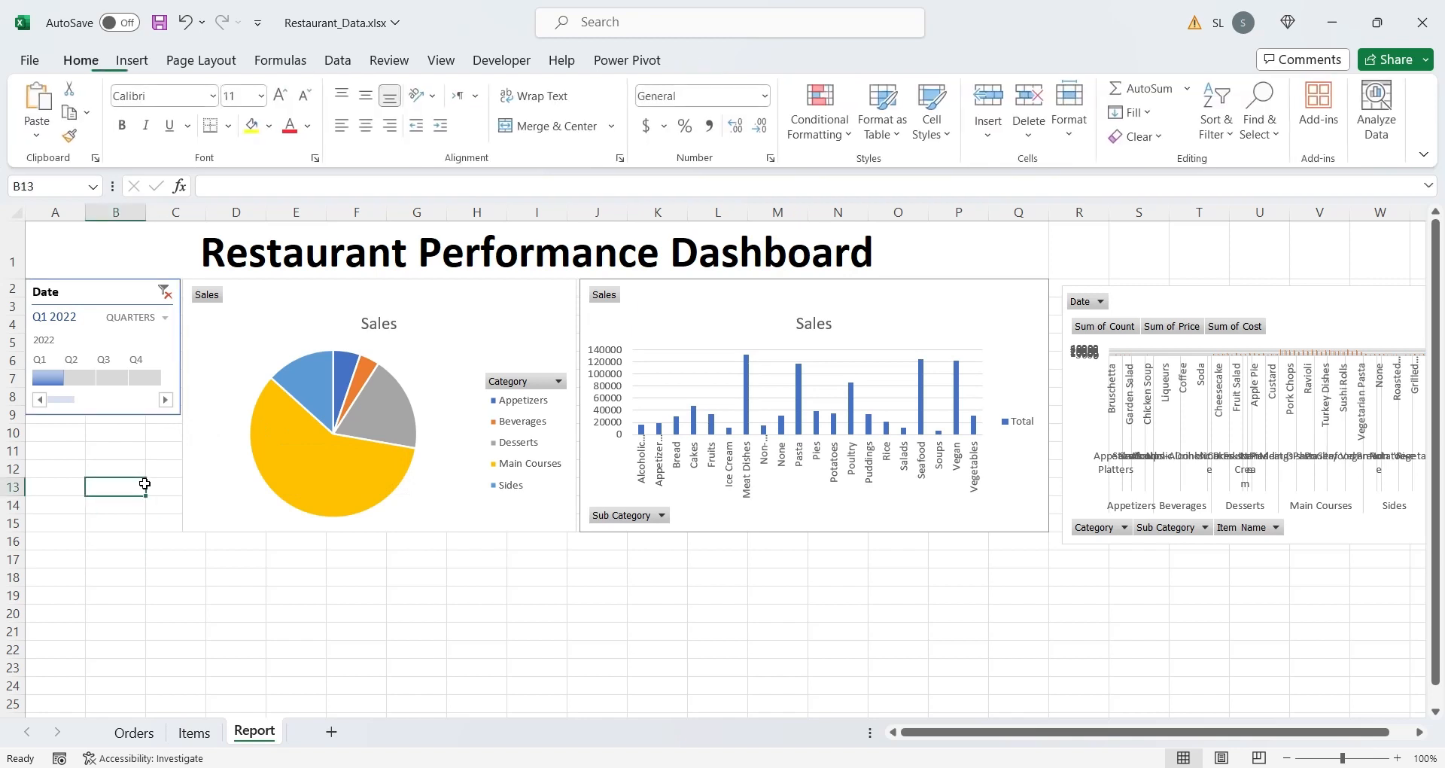
Insert a Category slicer on the dashboard
click(132, 60)
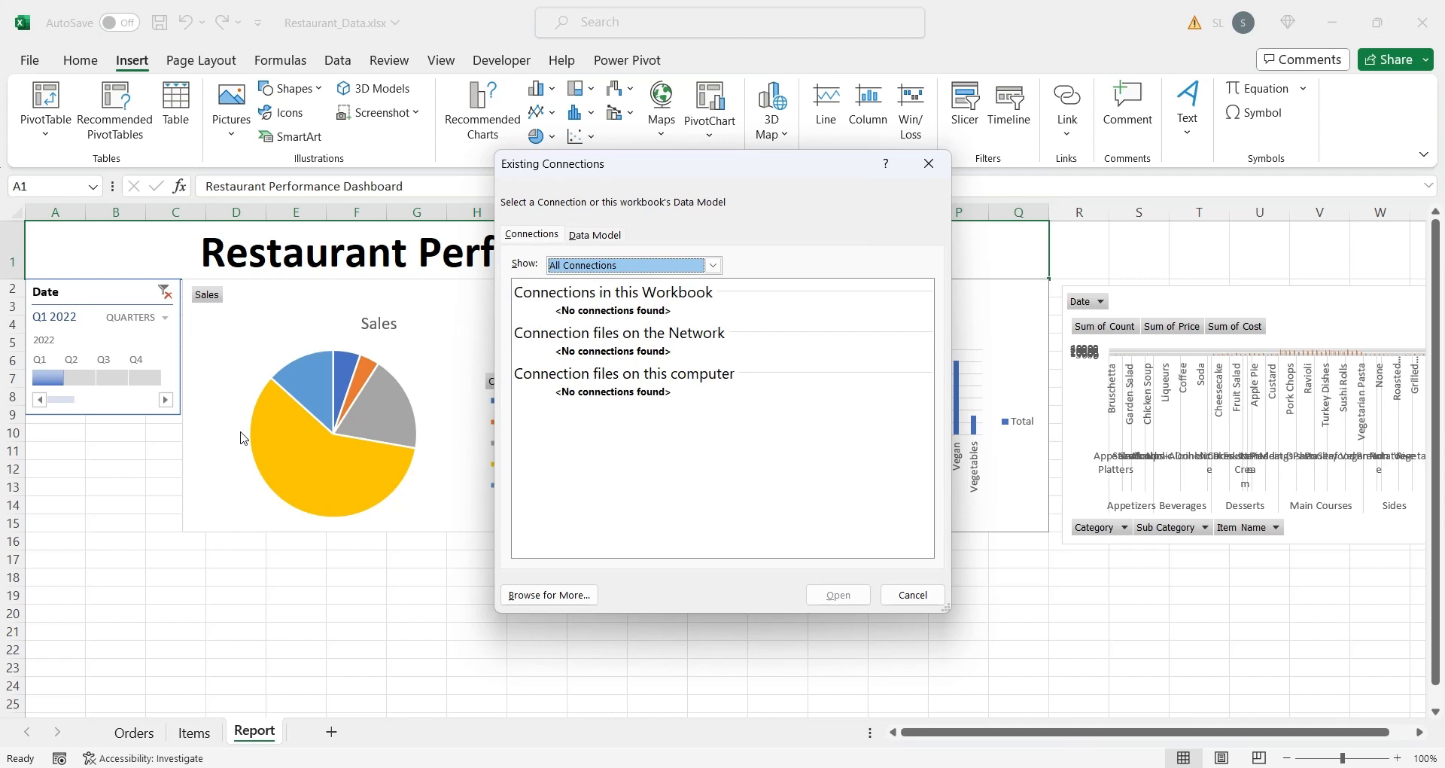
click(595, 234)
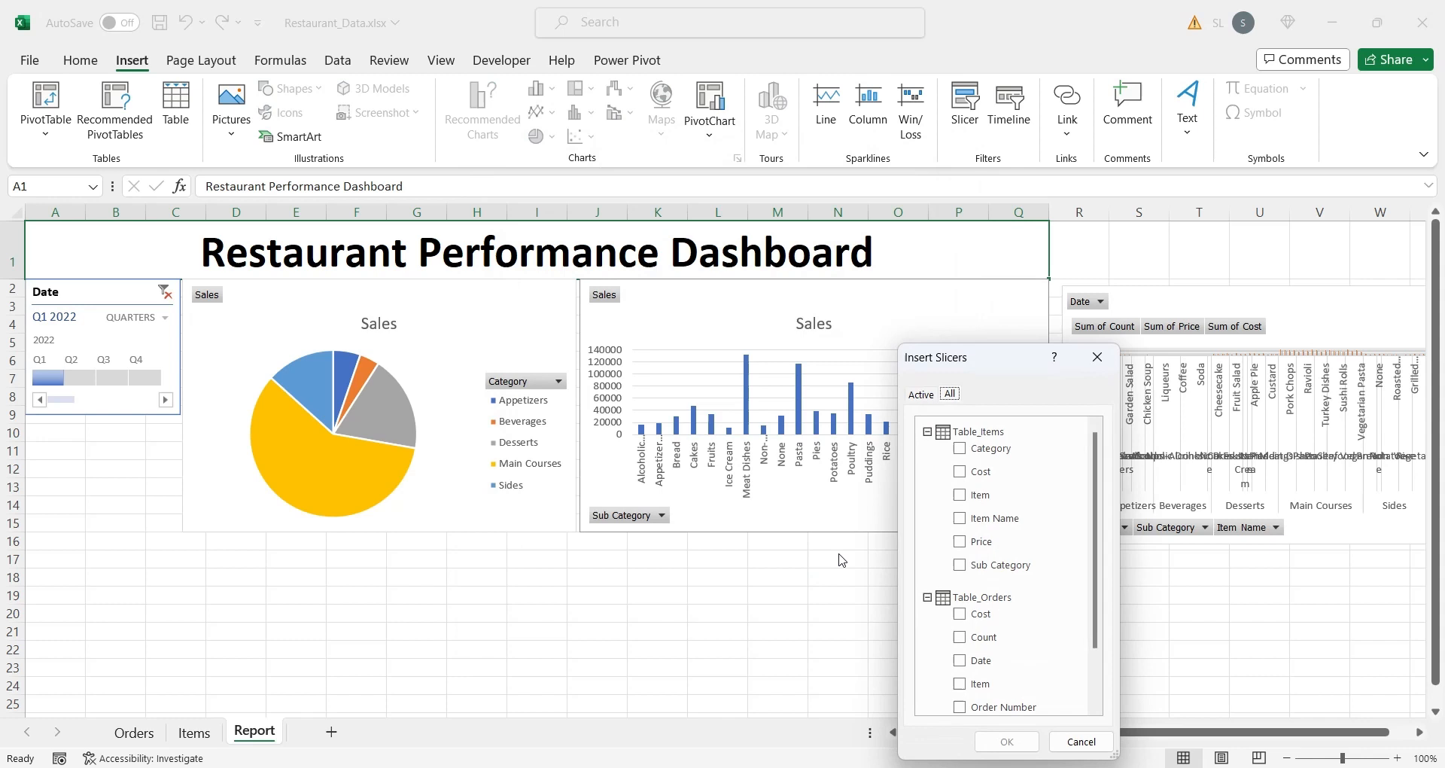
mouse_move(982, 547)
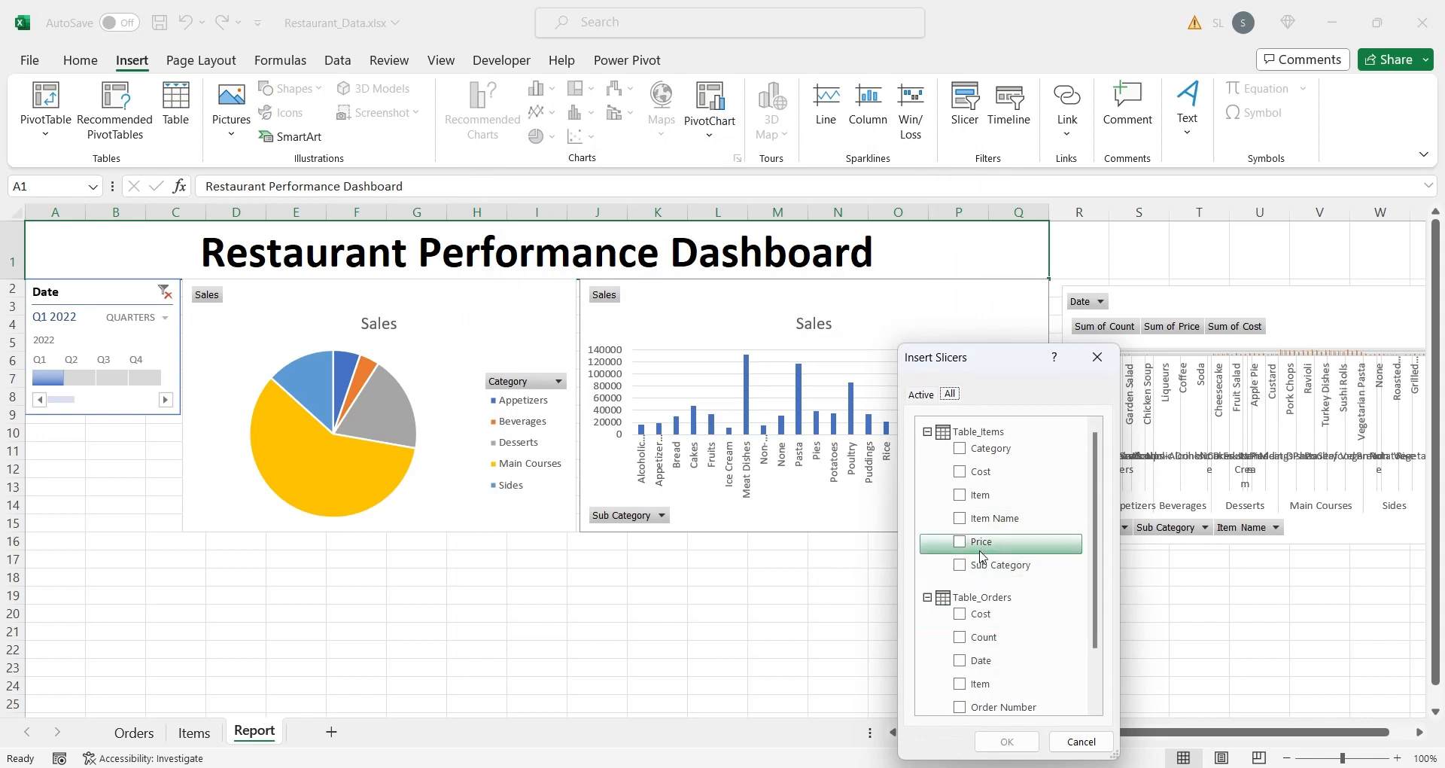
click(959, 448)
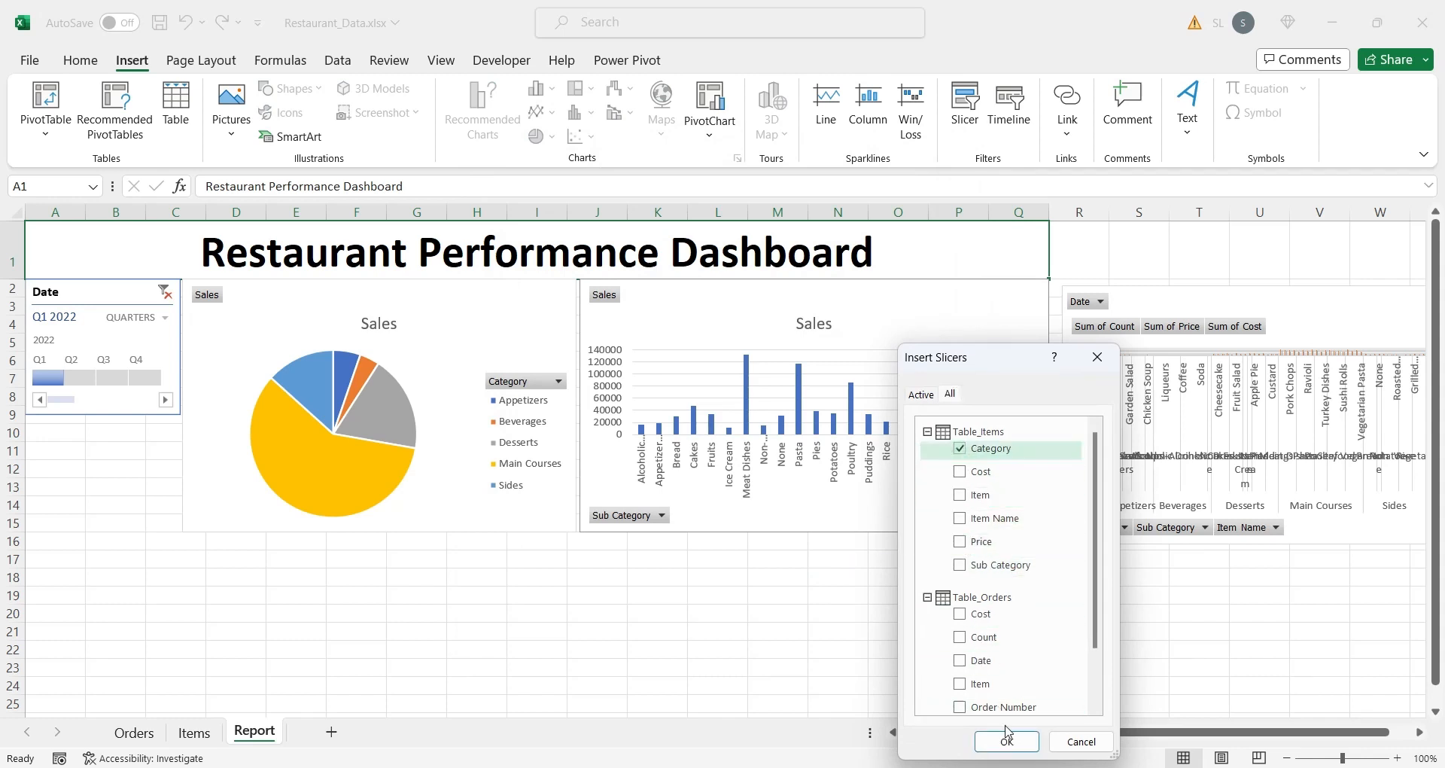
click(1007, 742)
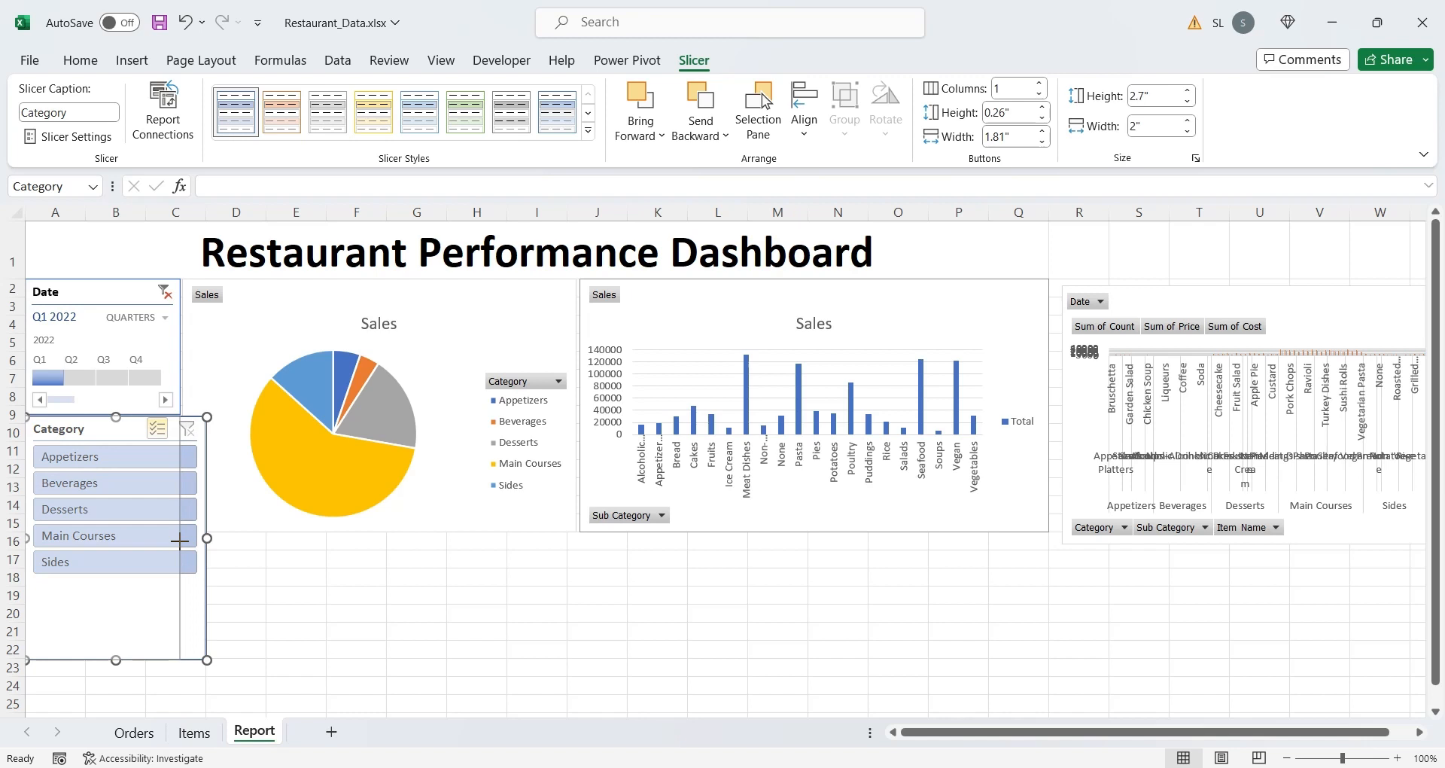
Shrink the Category slicer and extend the pie and column charts down to row 18
drag(208, 539, 181, 542)
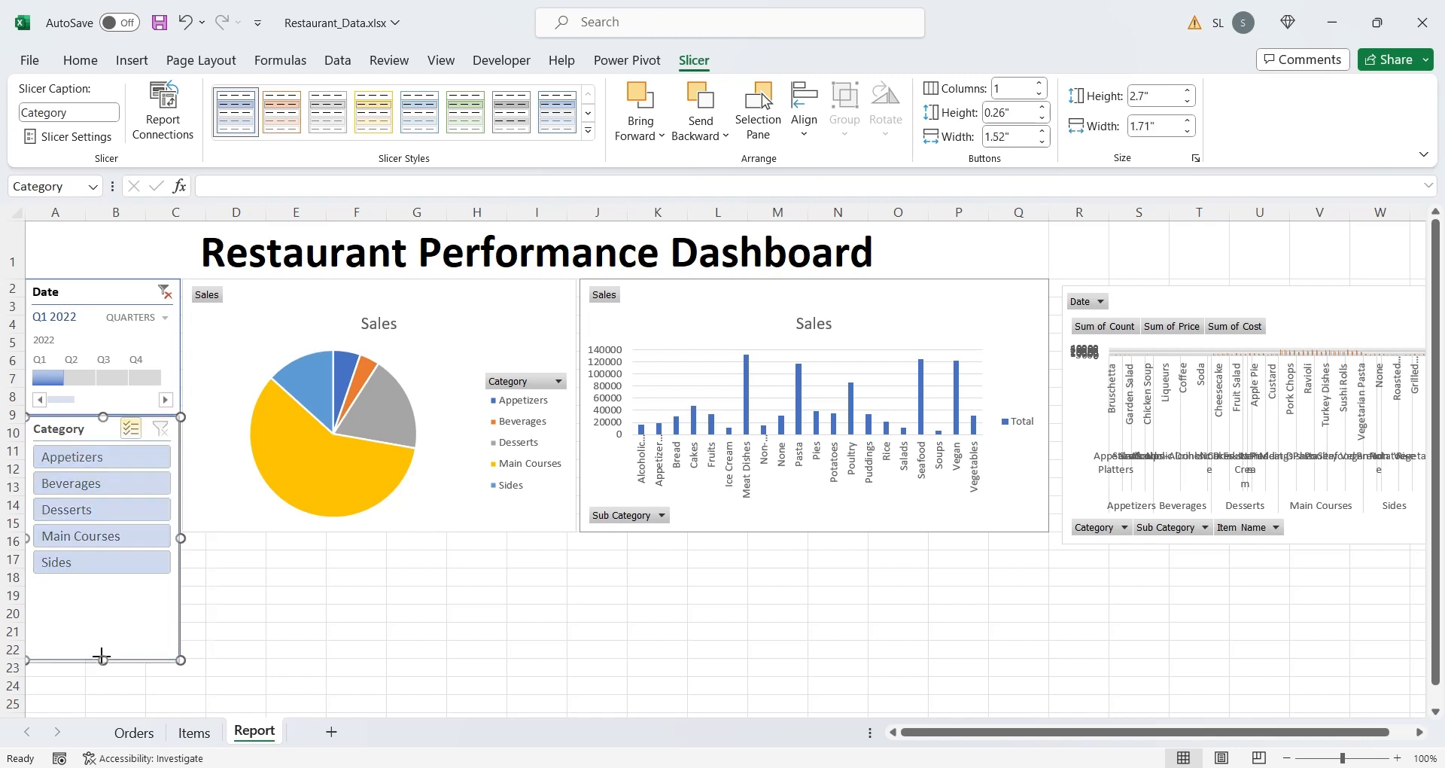
drag(101, 658, 102, 581)
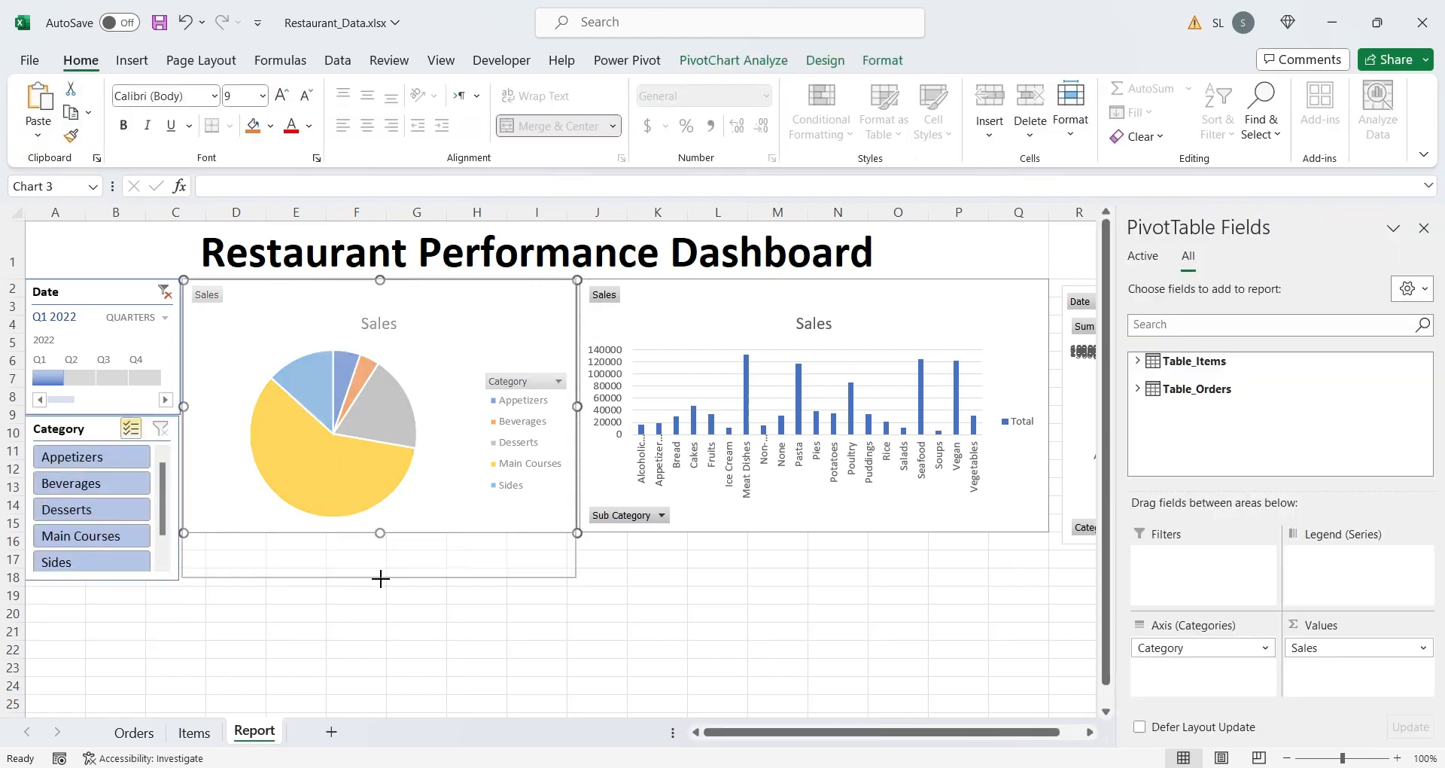
drag(378, 533, 377, 580)
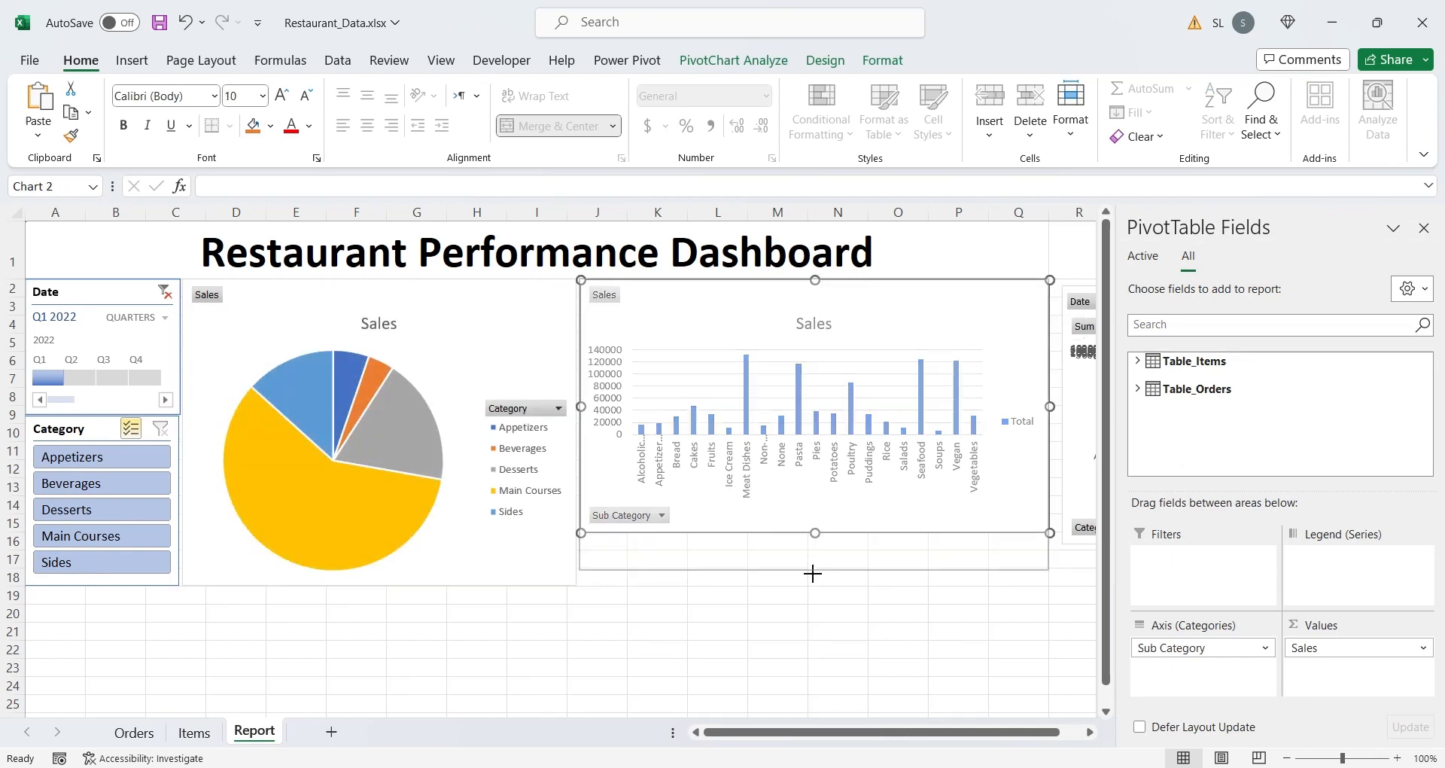
drag(813, 533, 813, 587)
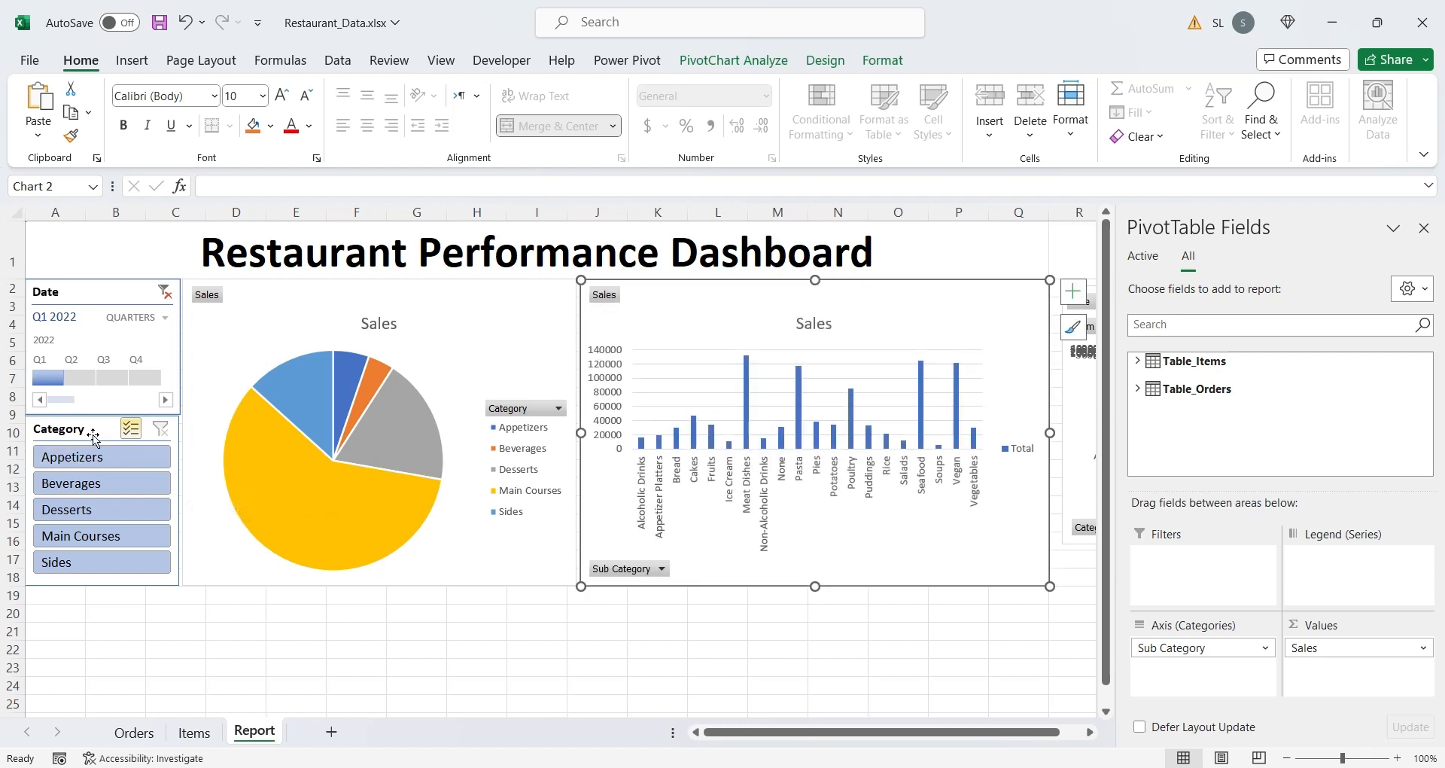
Connect the Category slicer to Charts 1, 2 and 3, then test category filtering
click(58, 429)
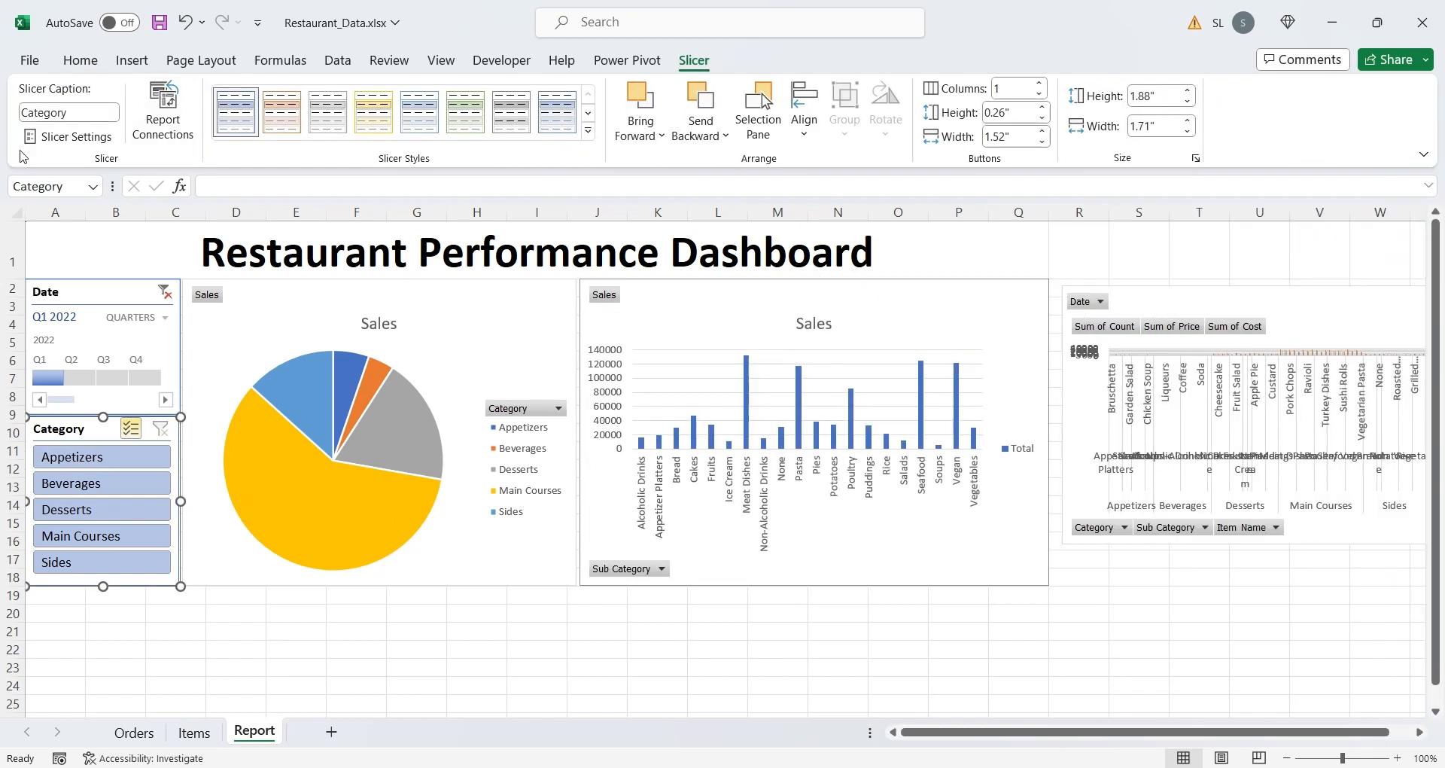
click(162, 105)
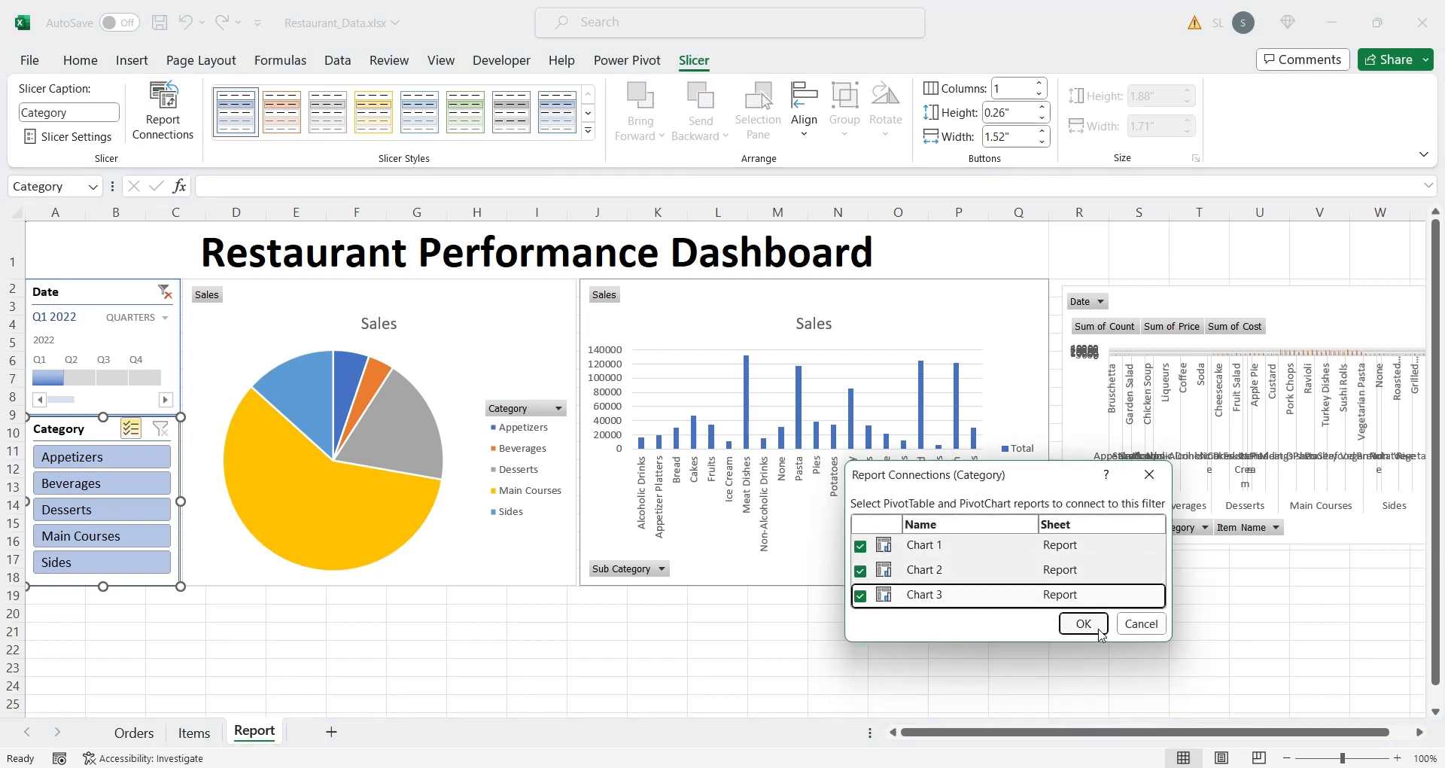
click(1083, 623)
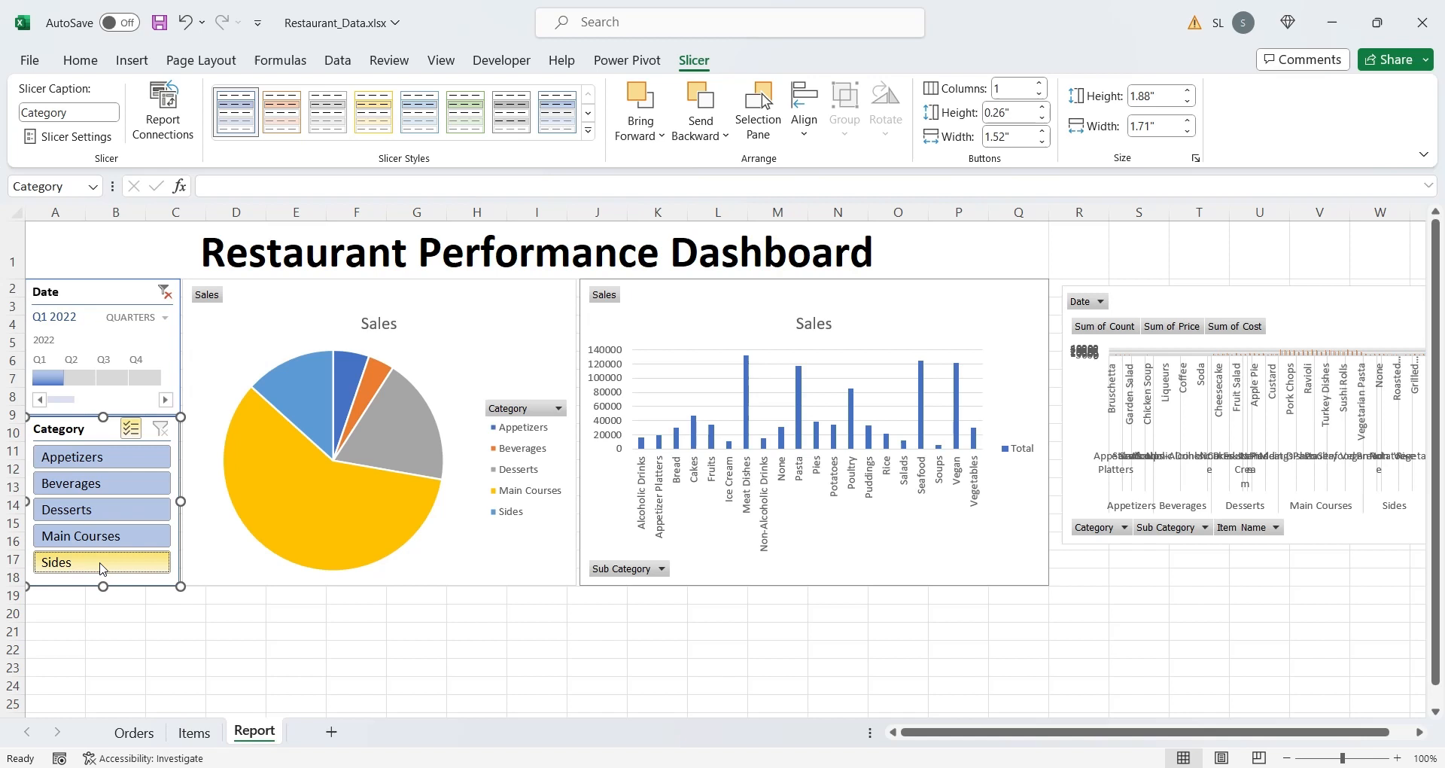
click(83, 561)
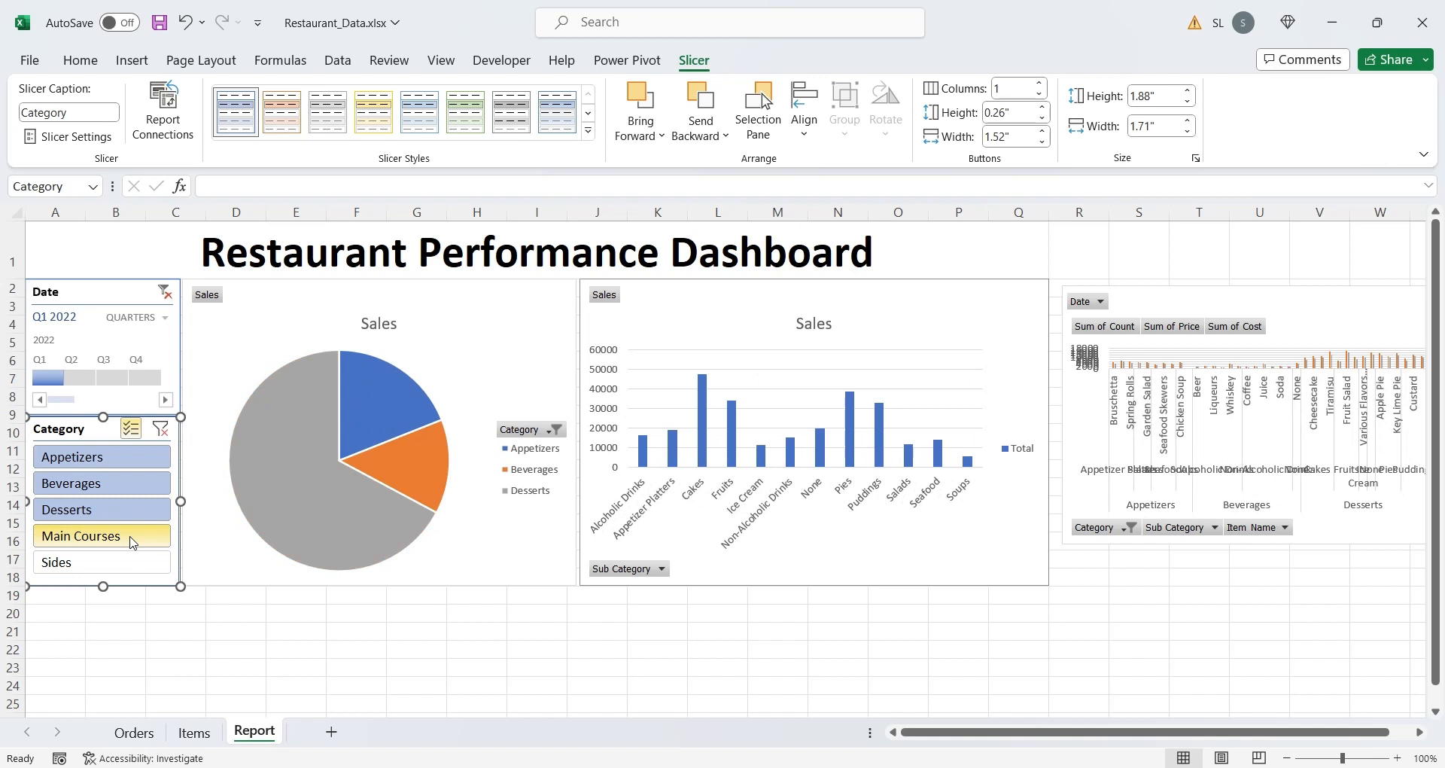
click(78, 561)
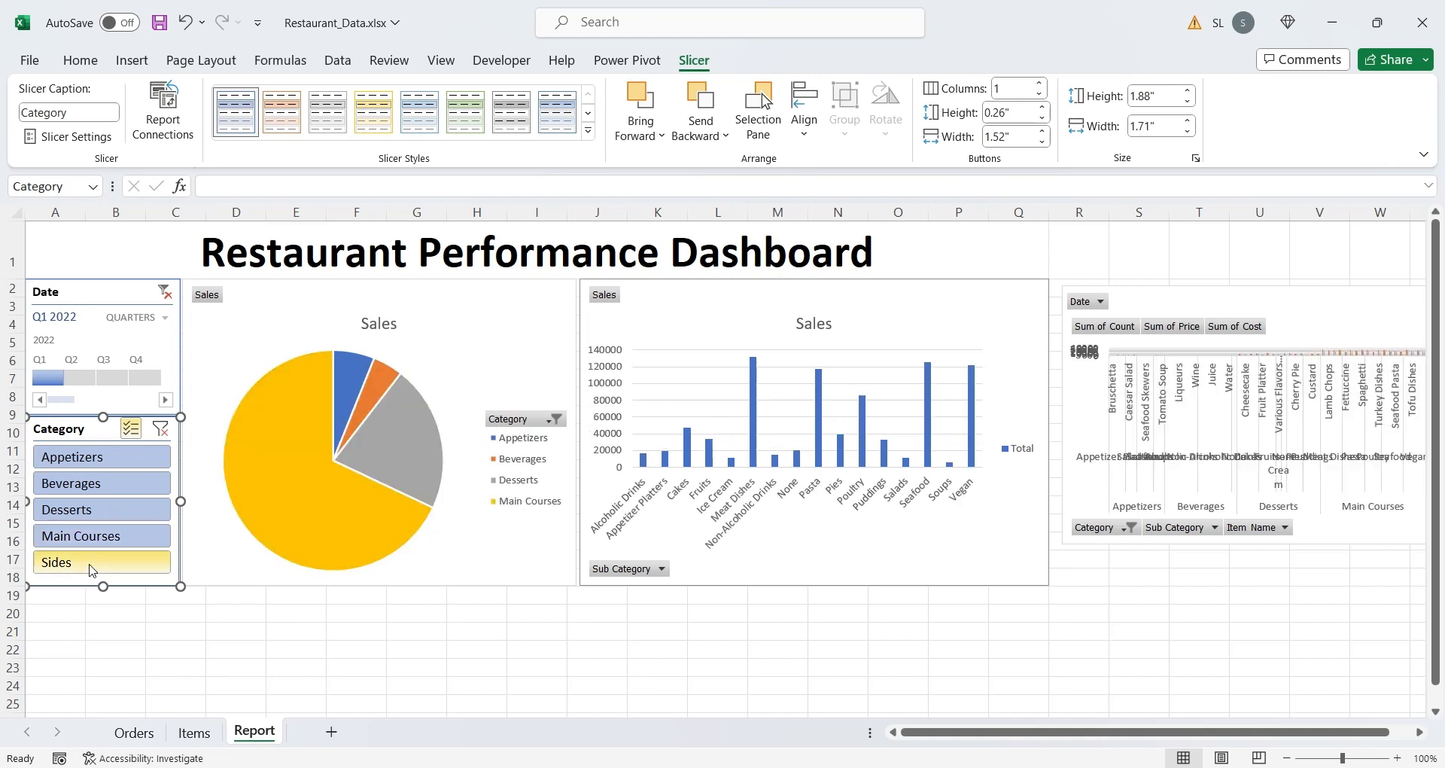
click(85, 562)
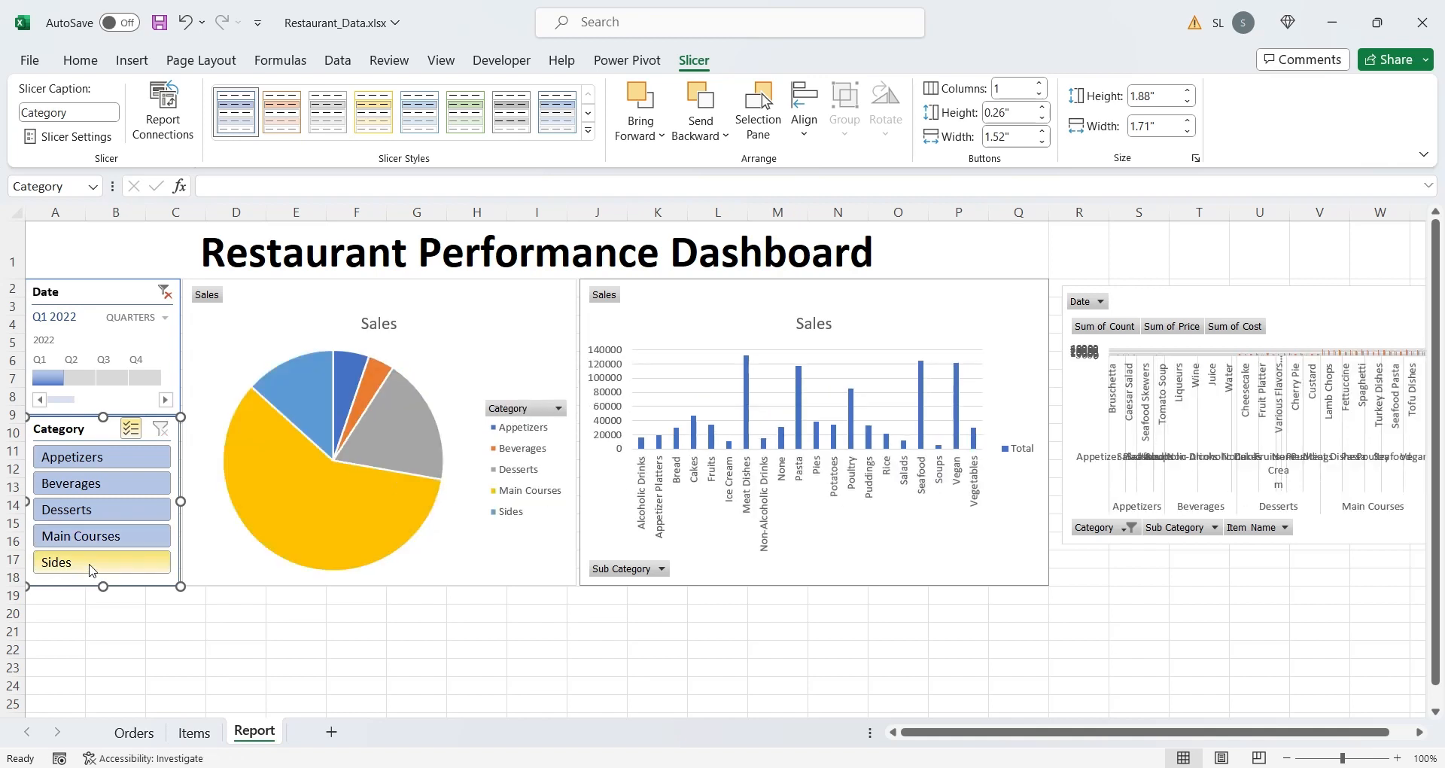
click(355, 649)
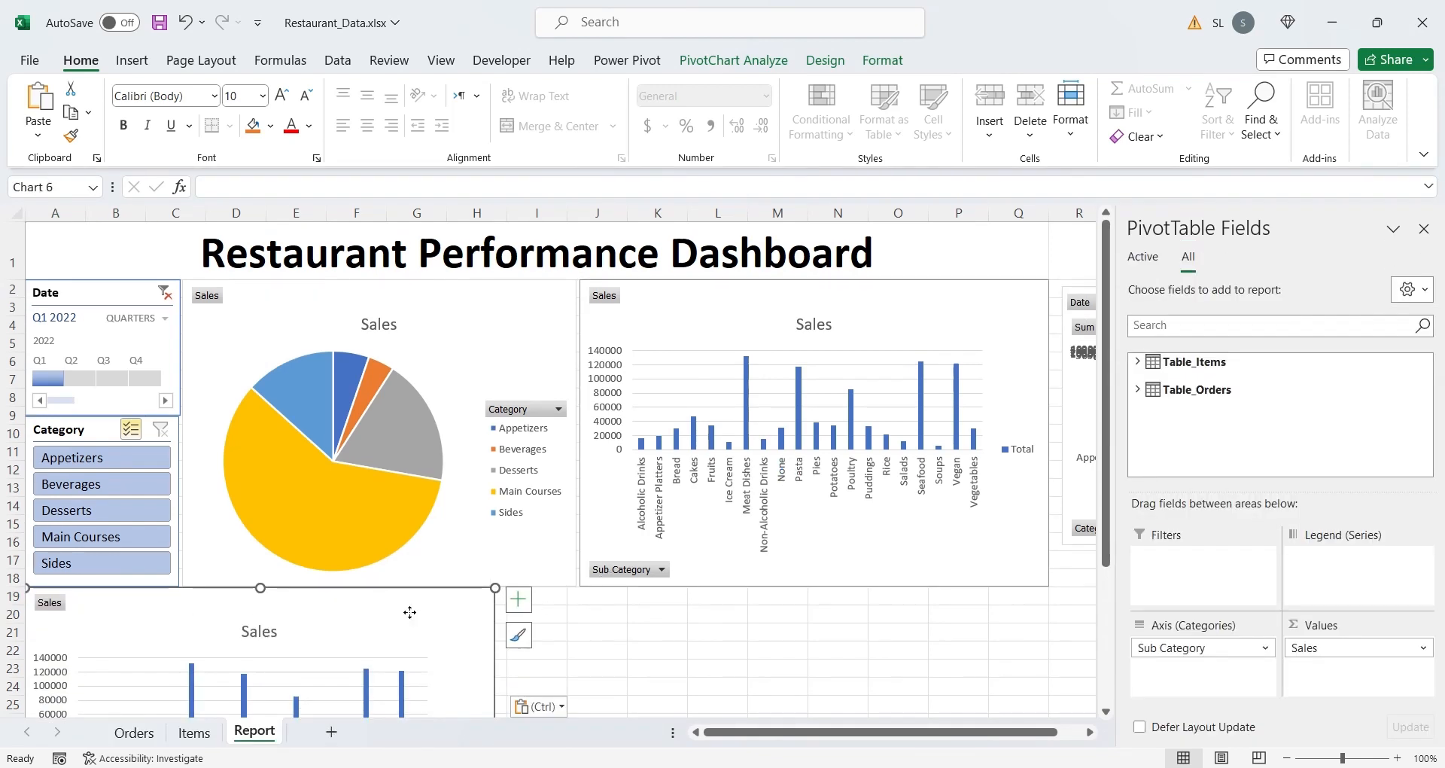
mouse_move(456, 666)
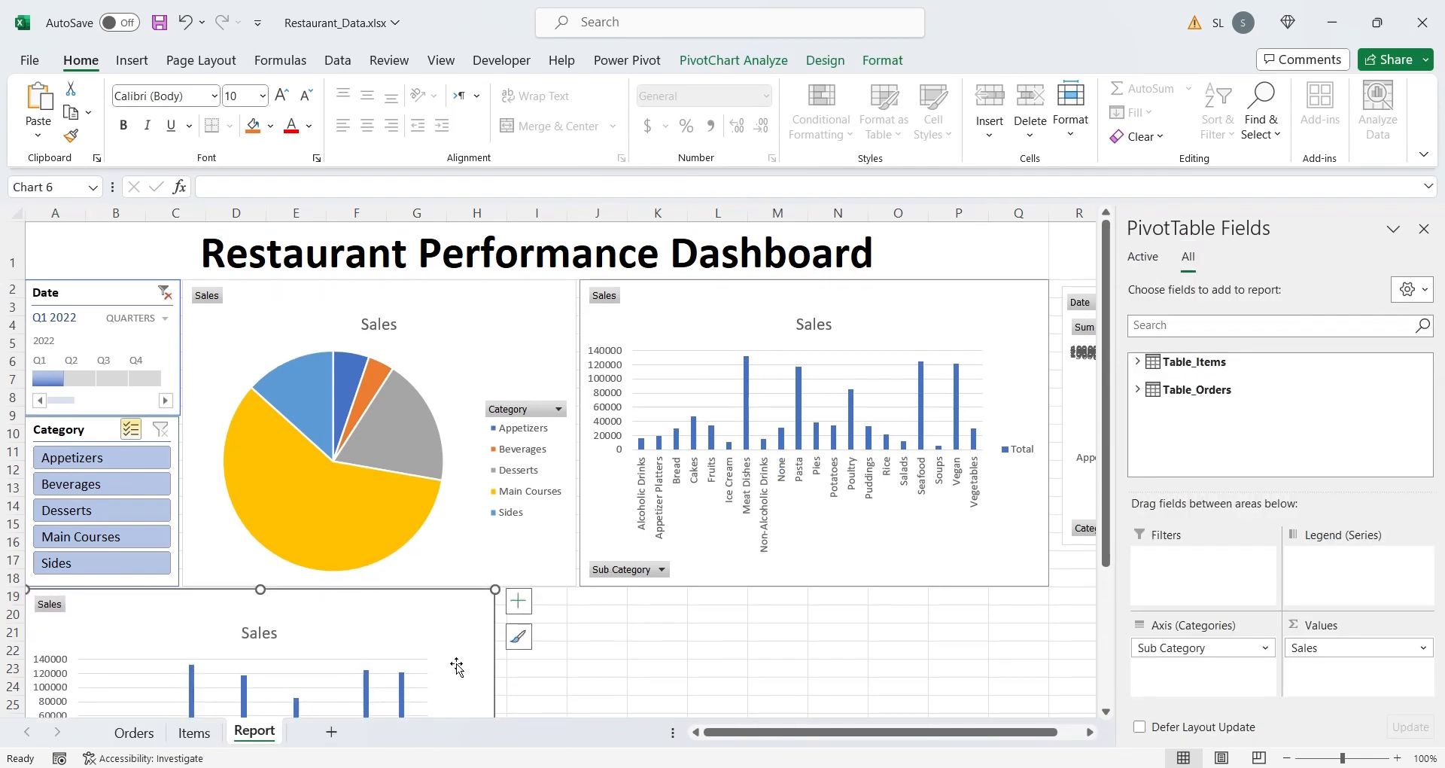
Select the Date timeline on the dashboard
click(98, 292)
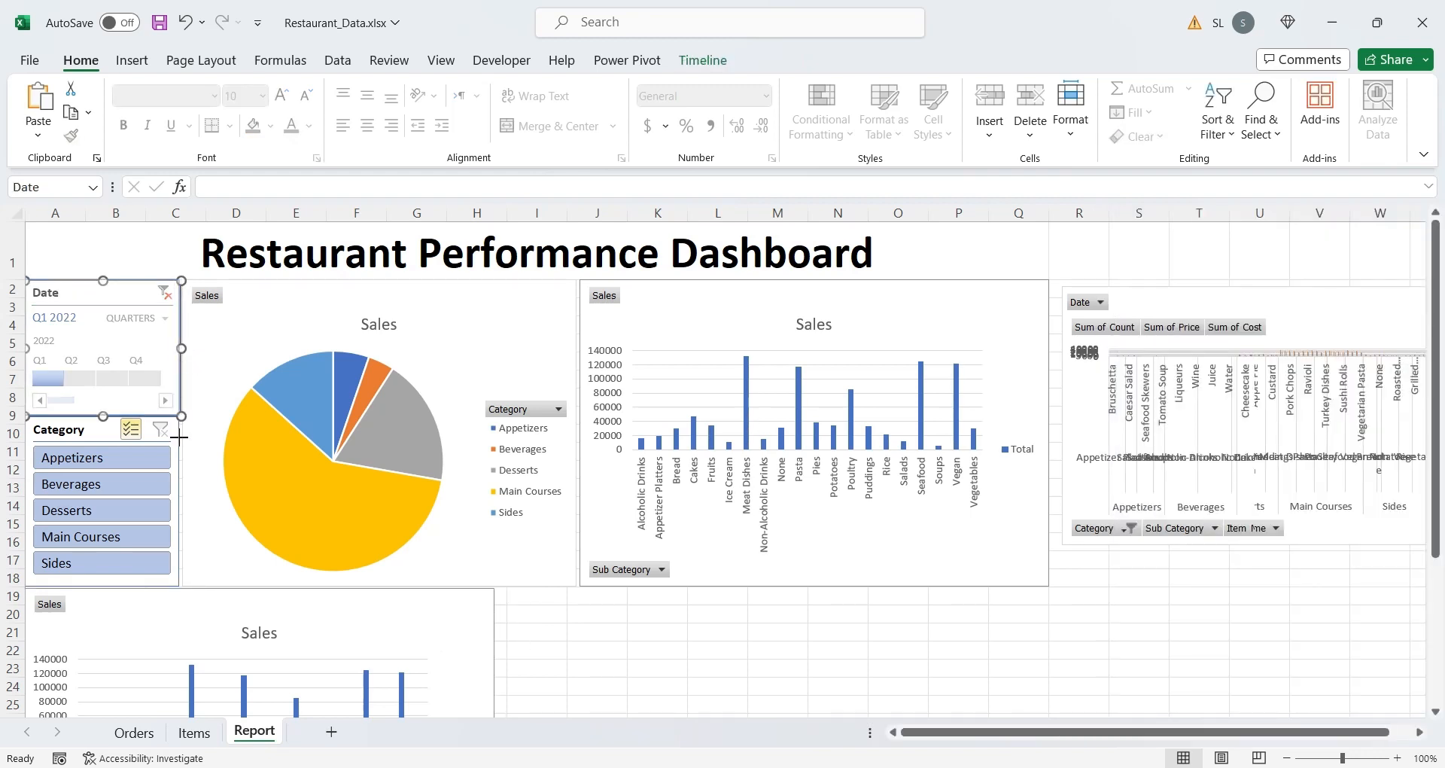
Switch the copied chart to monthly Sales and Cost, renaming Sum of Cost to Cost
click(529, 609)
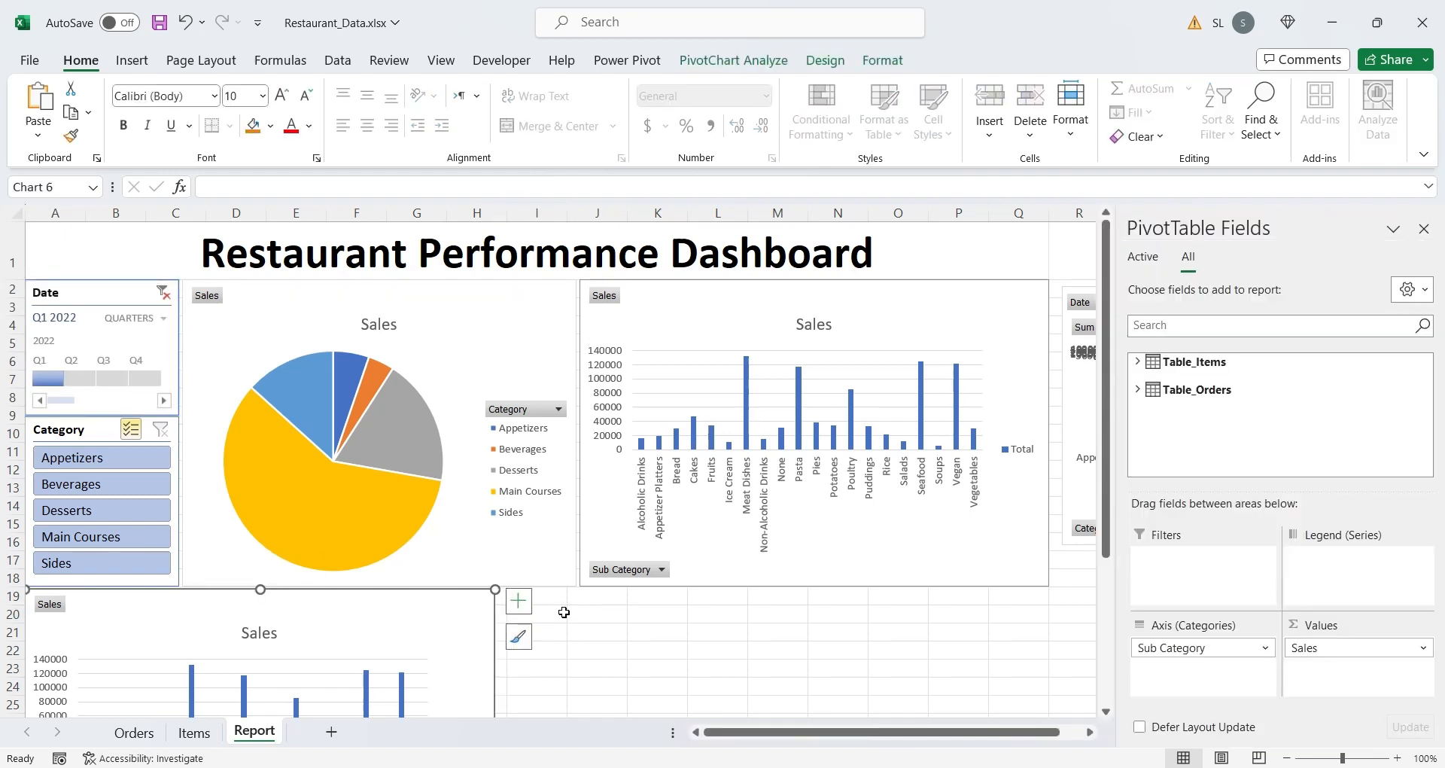
scroll(down, 3)
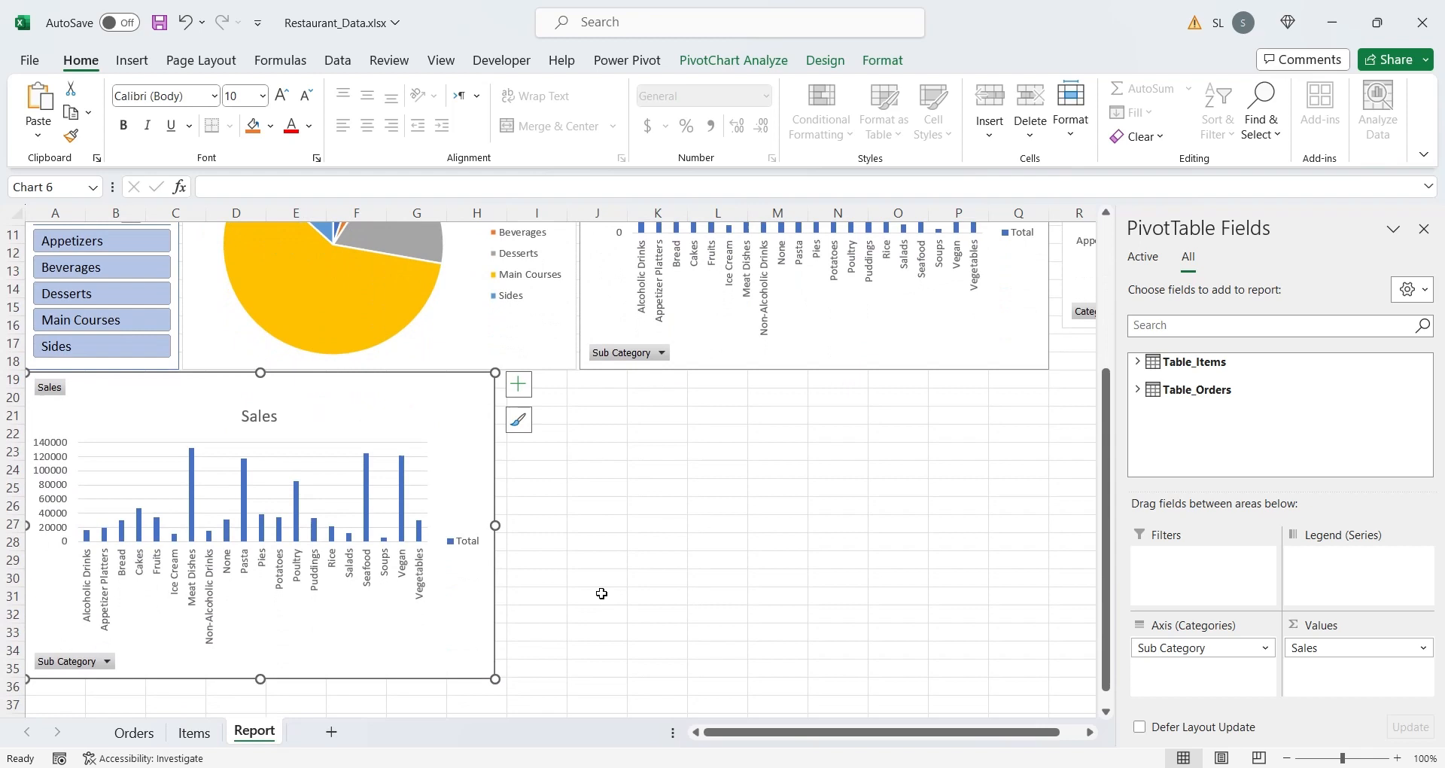
mouse_move(1197, 629)
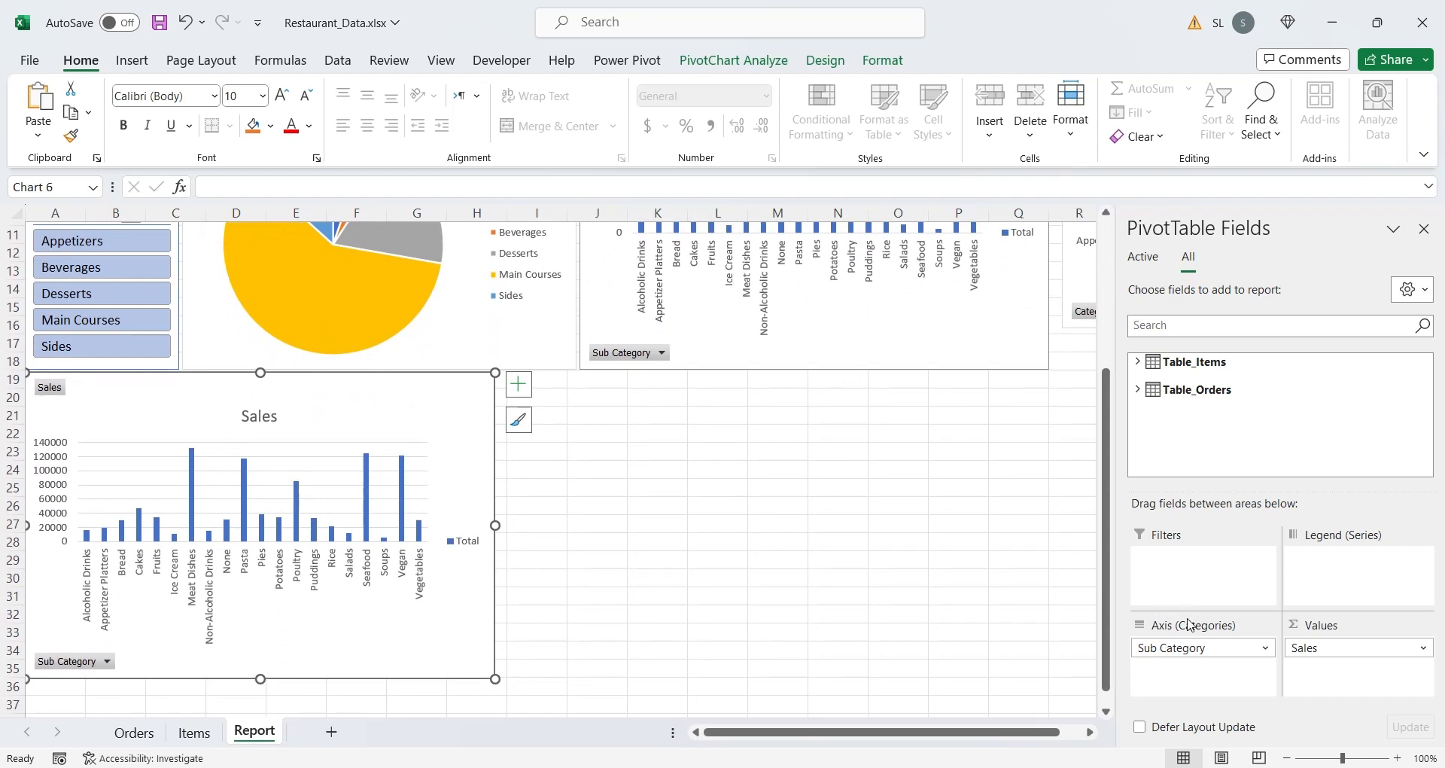
mouse_move(1197, 661)
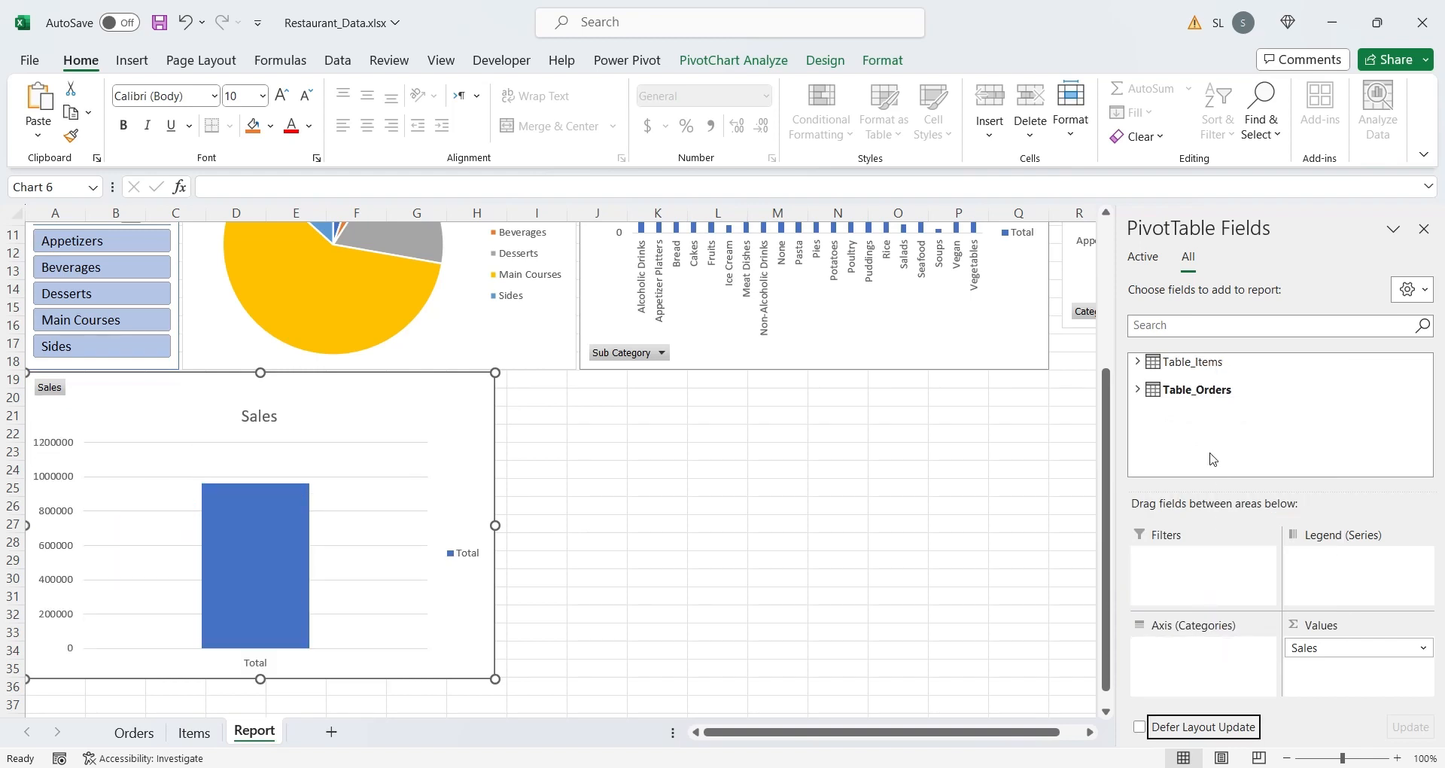
click(1137, 390)
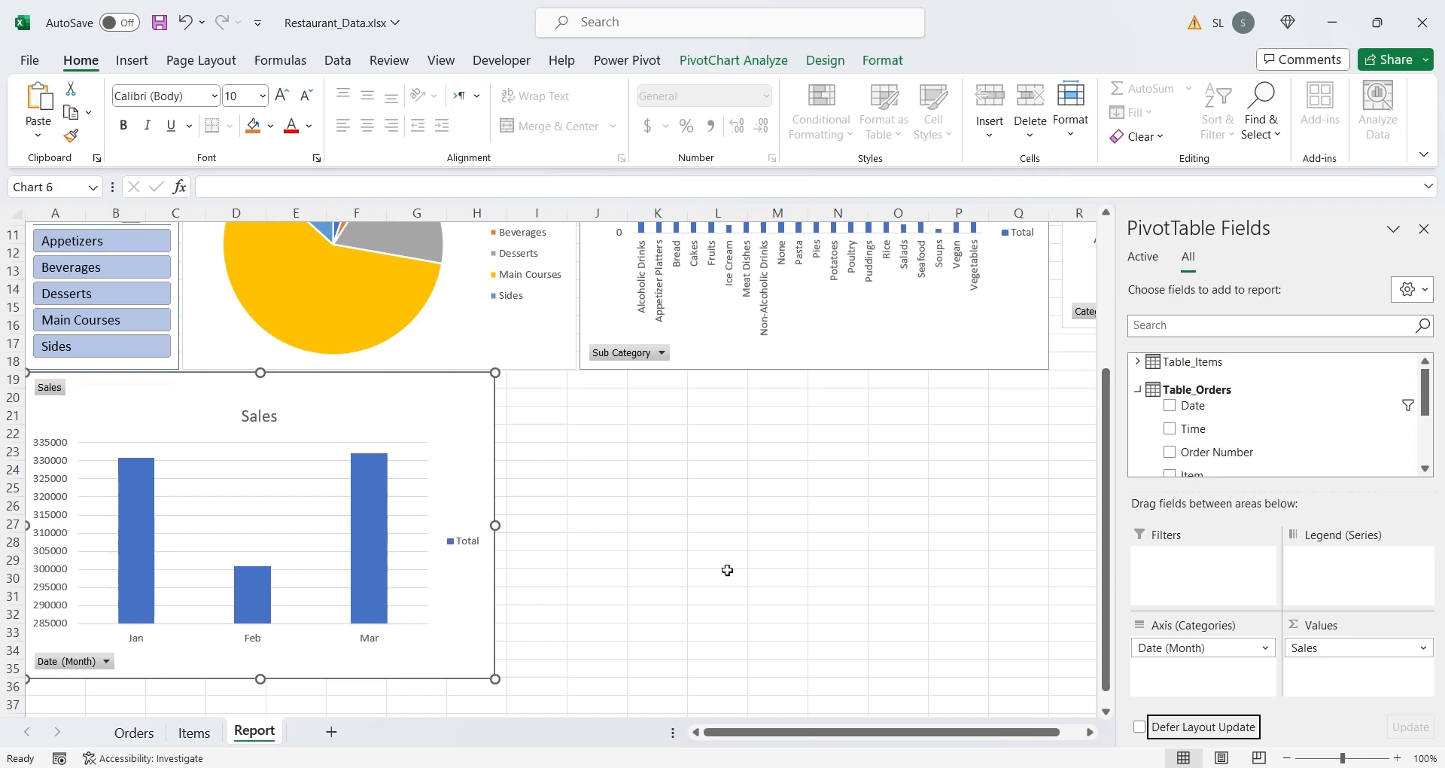
scroll(down, 3)
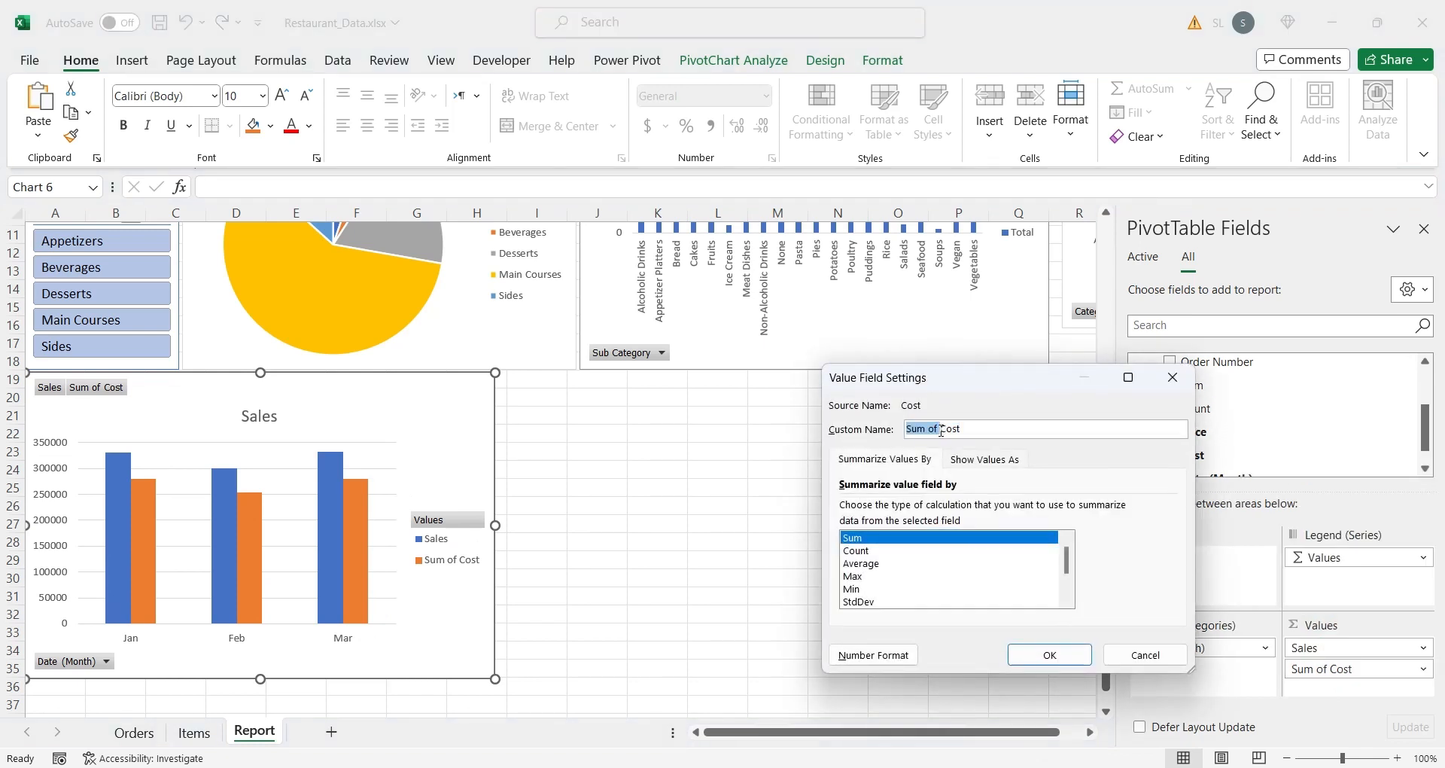
click(1049, 655)
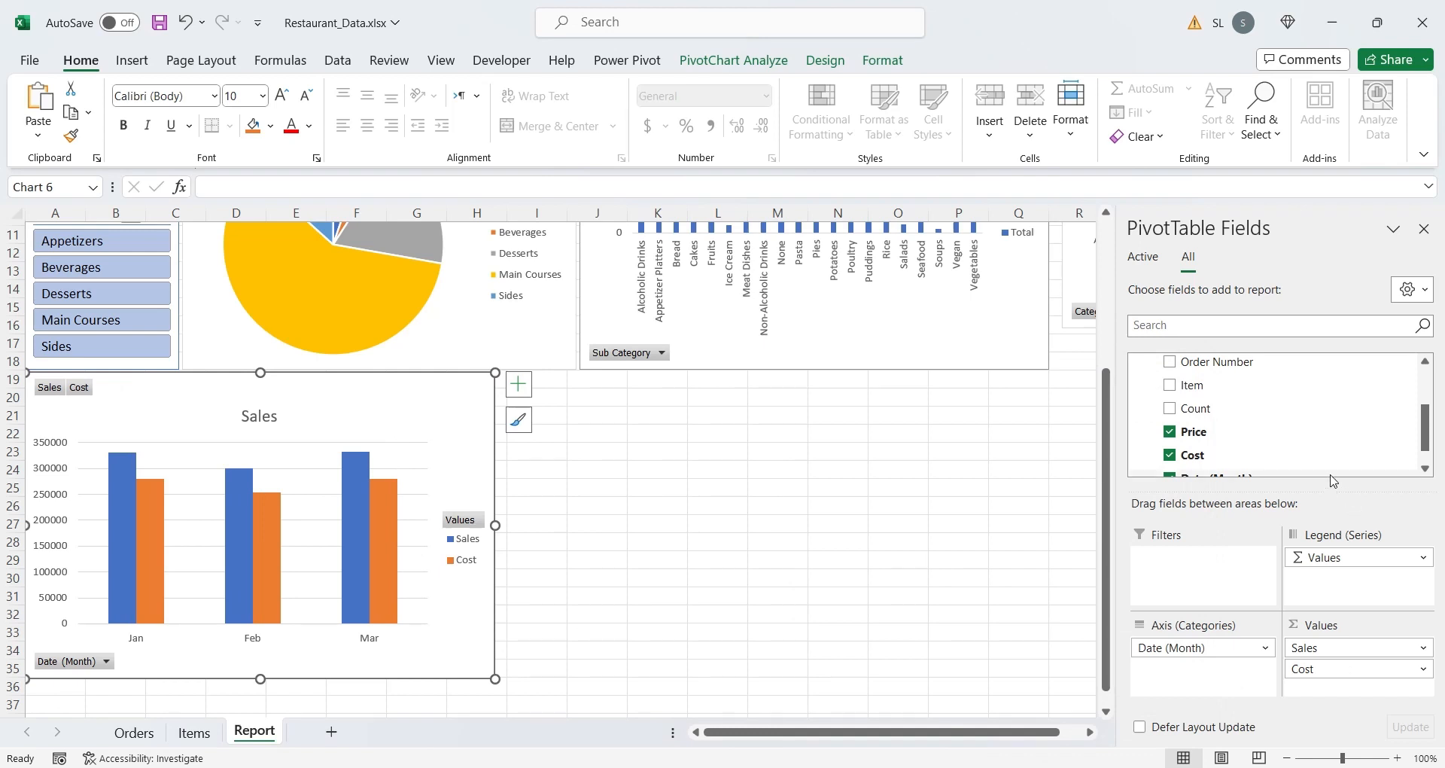
click(733, 61)
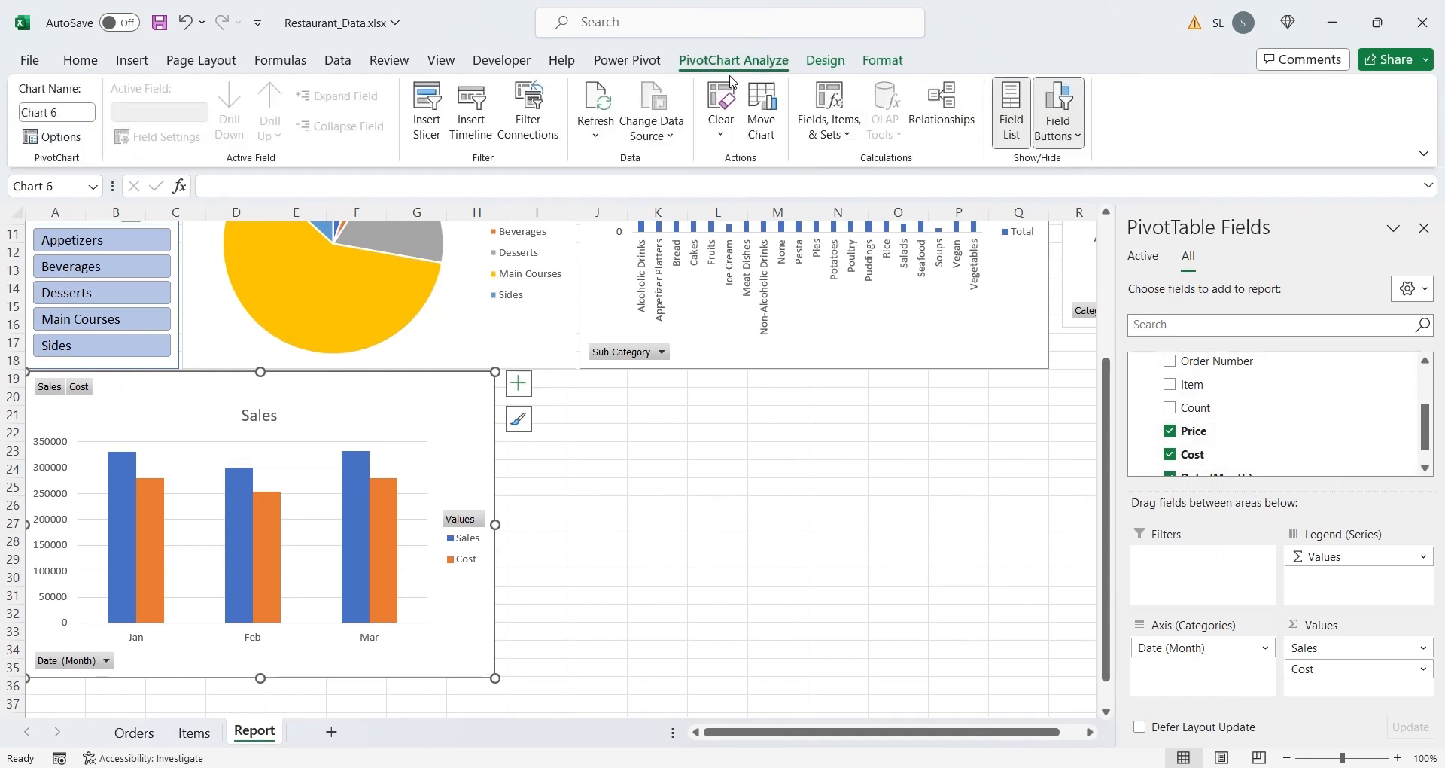
Make the monthly chart a combo: Sales columns, Cost line on a secondary axis
click(825, 61)
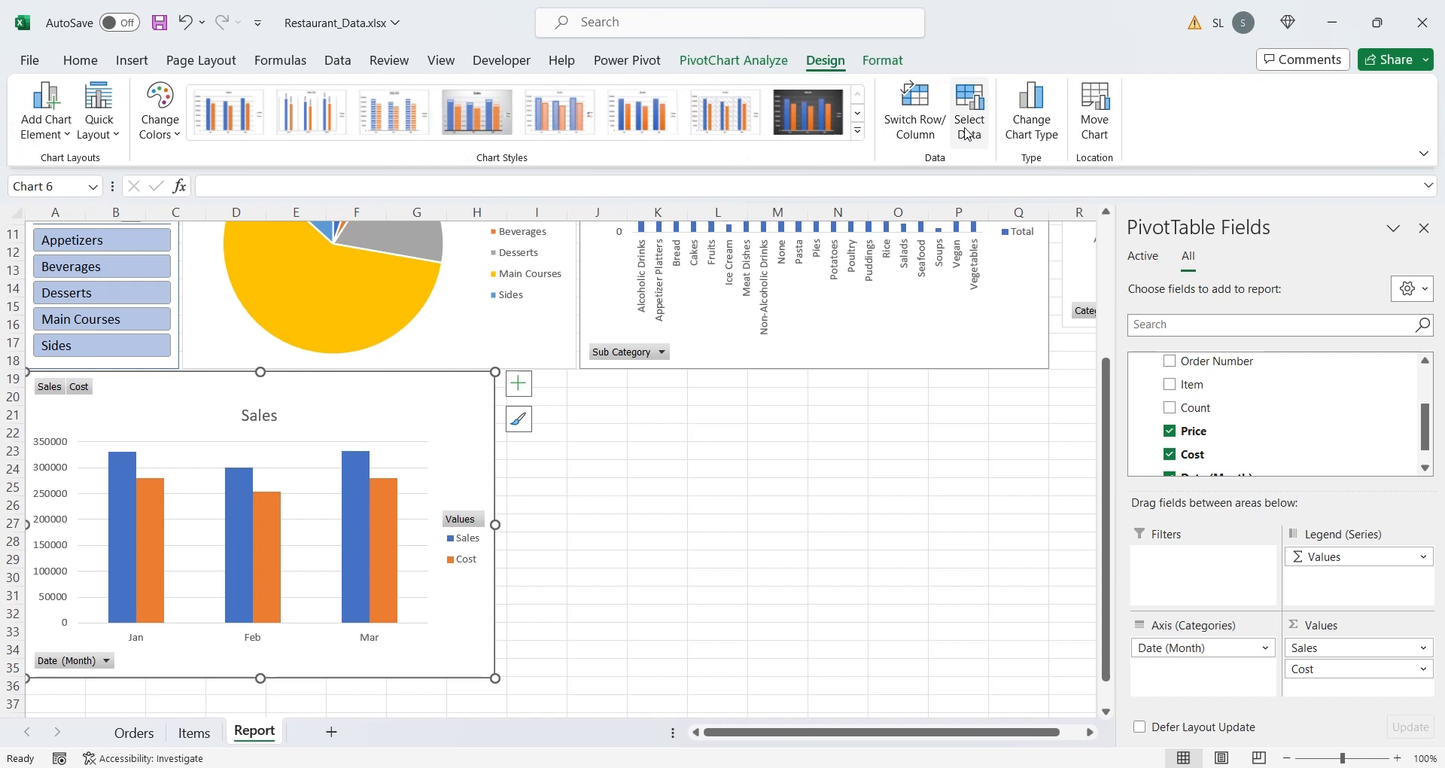
click(1031, 105)
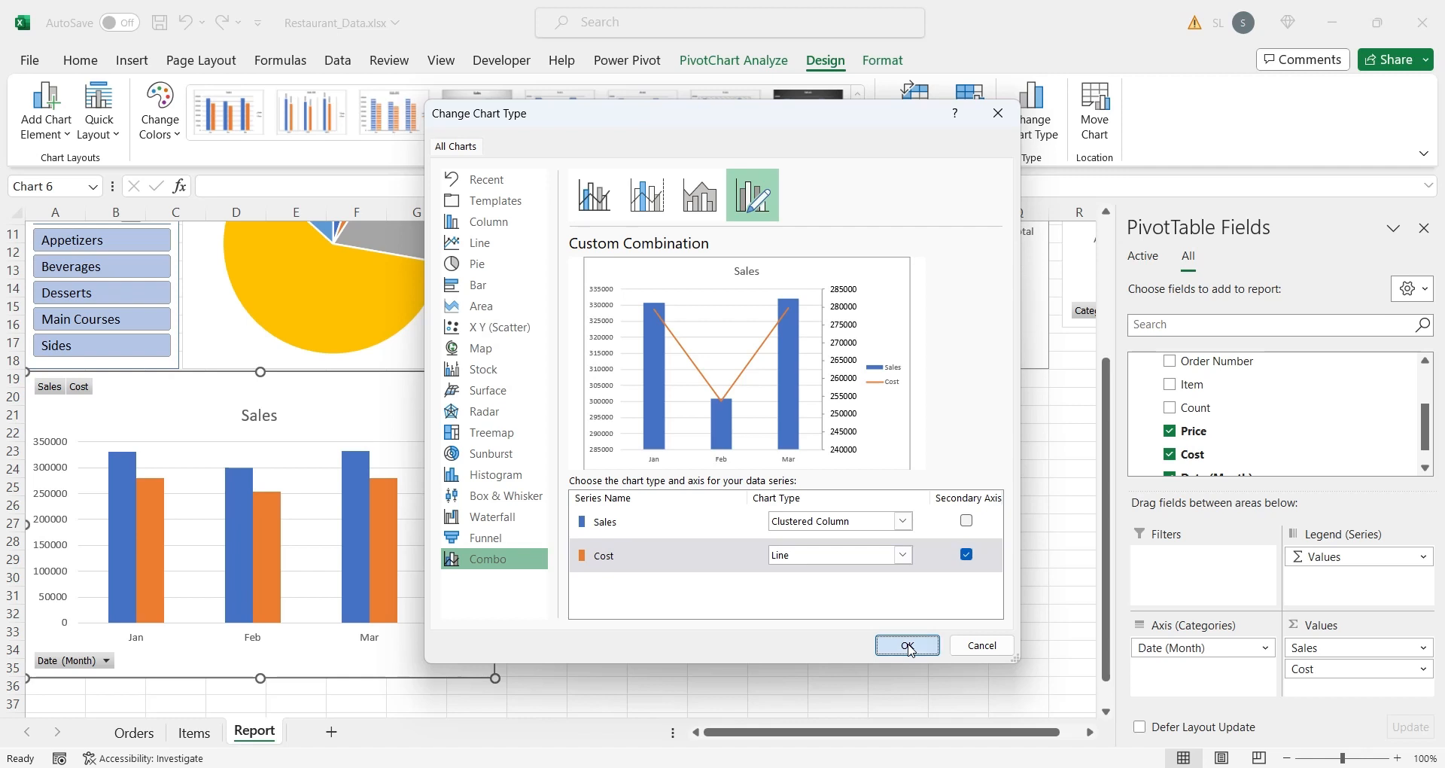
click(907, 645)
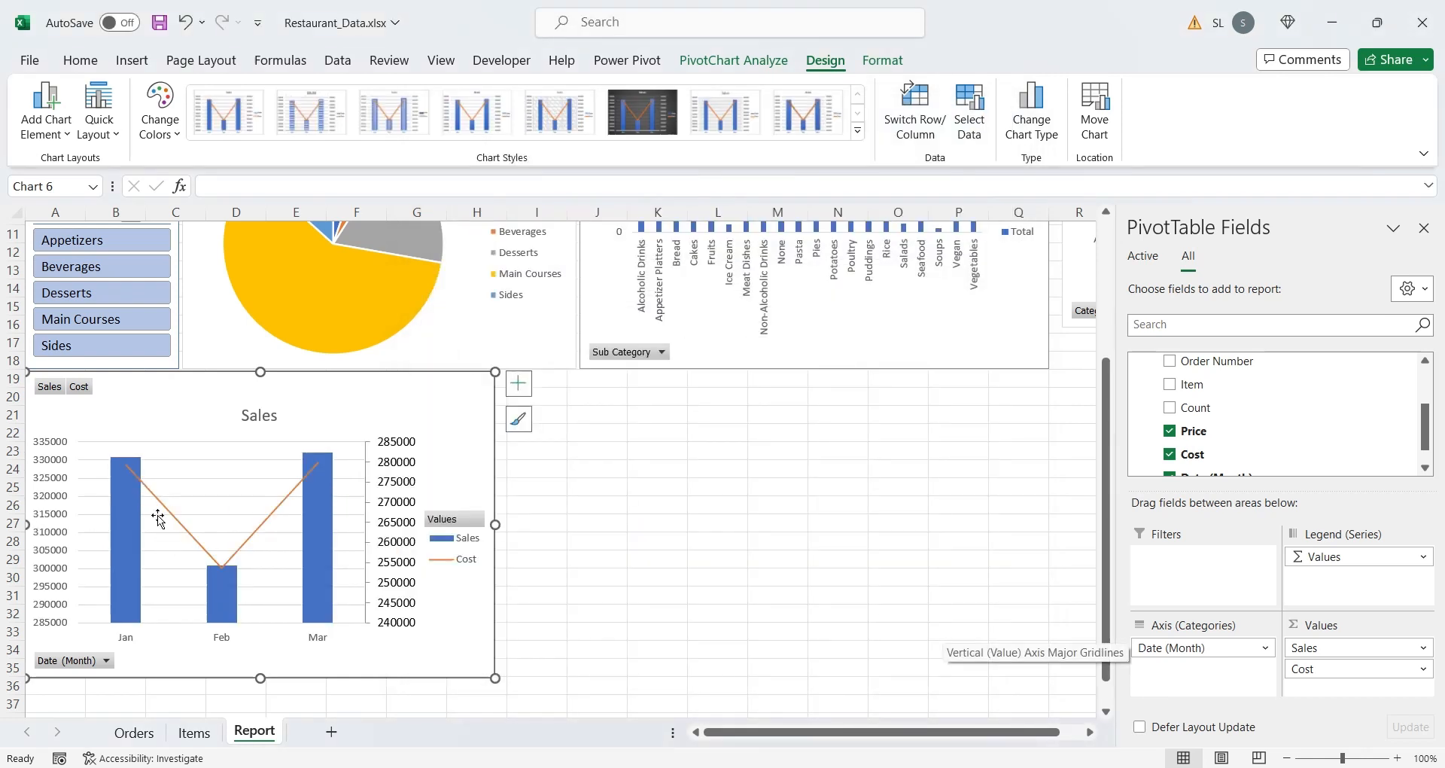
mouse_move(471, 617)
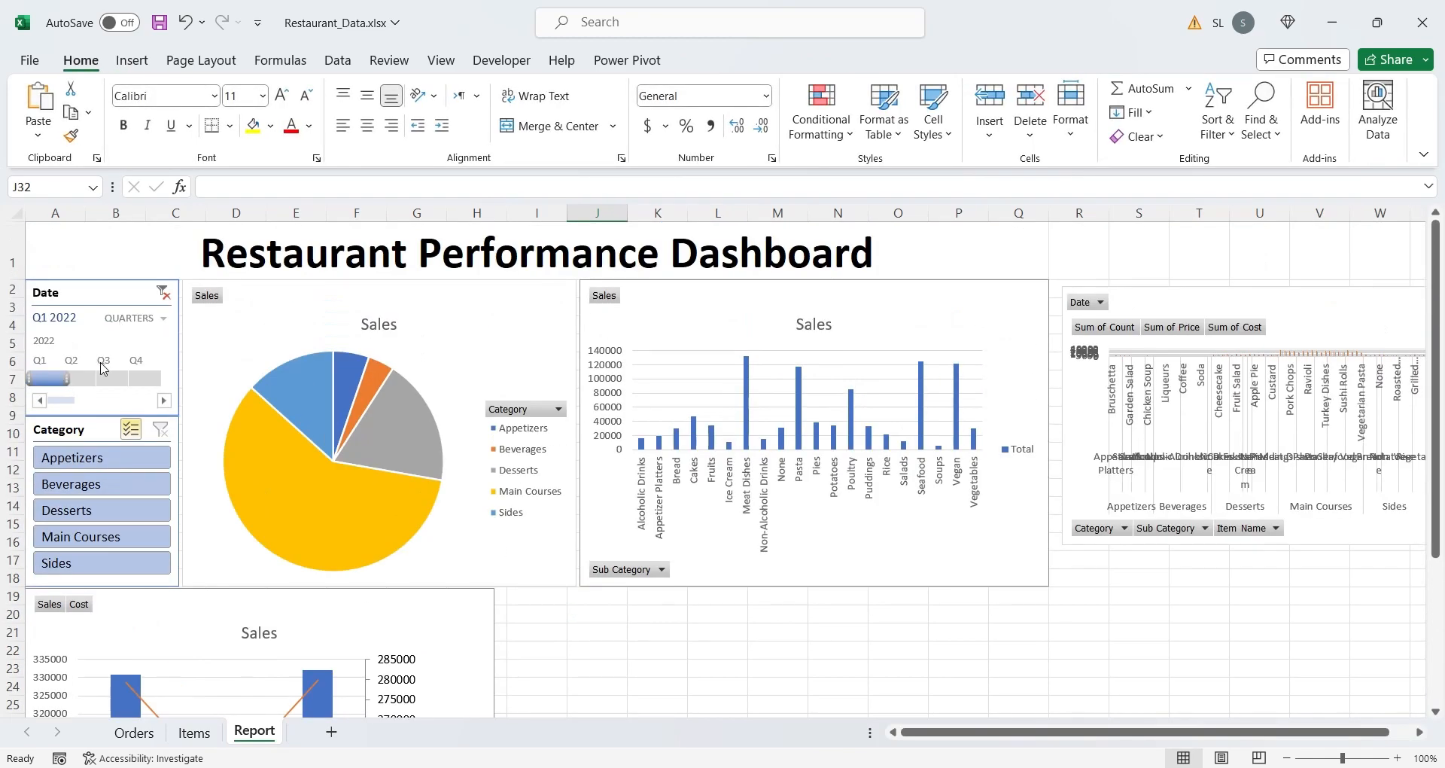
Set the Date timeline selection to Q2 2022 to filter all dashboard charts
click(71, 378)
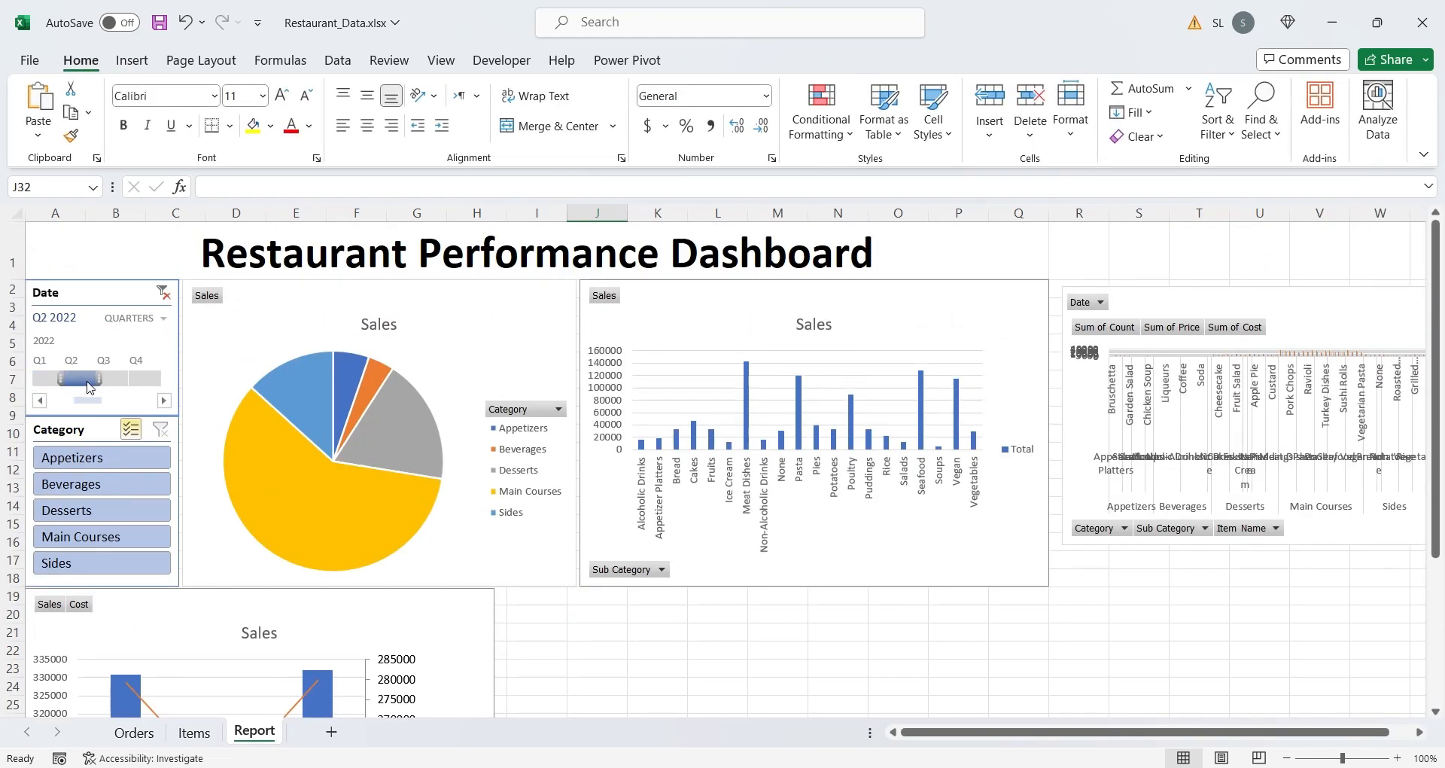
click(82, 378)
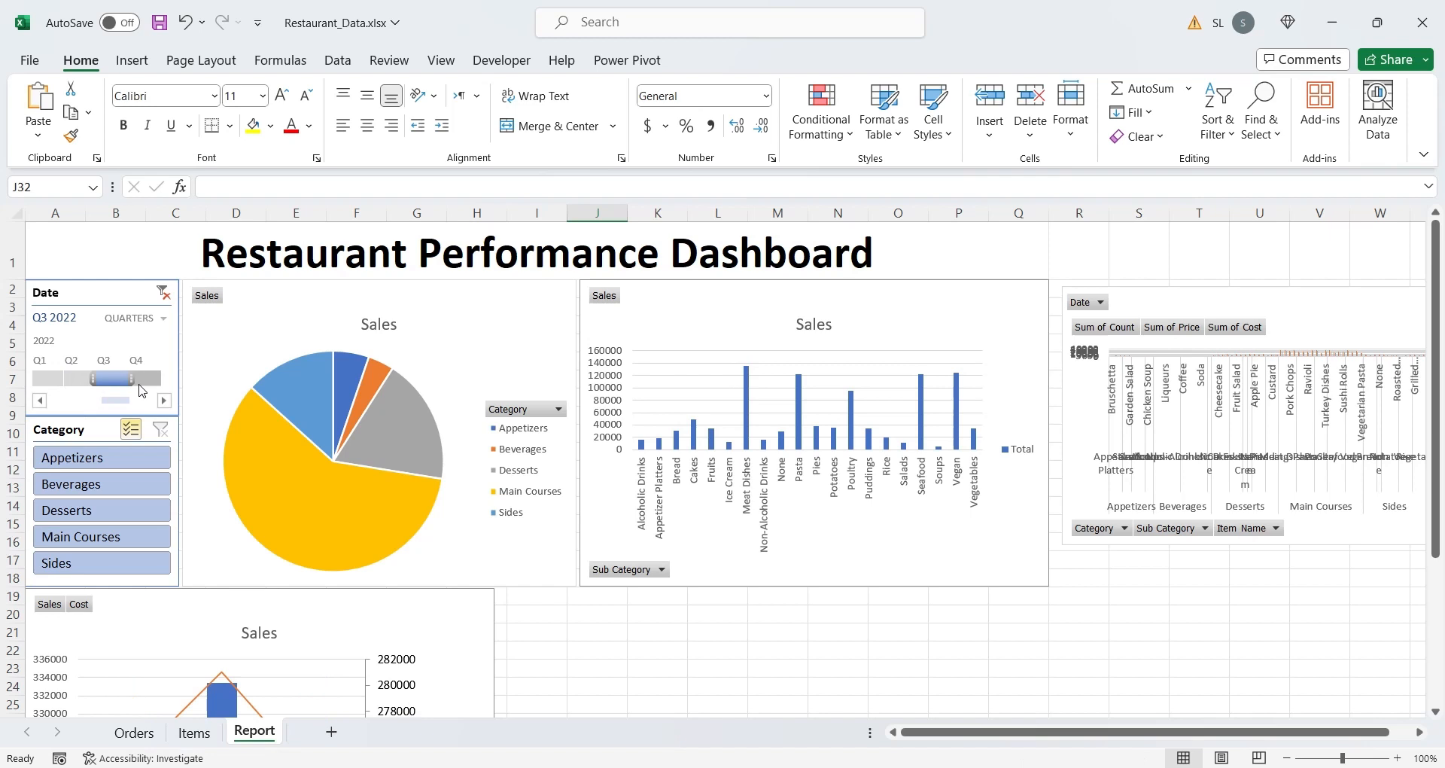
scroll(down, 3)
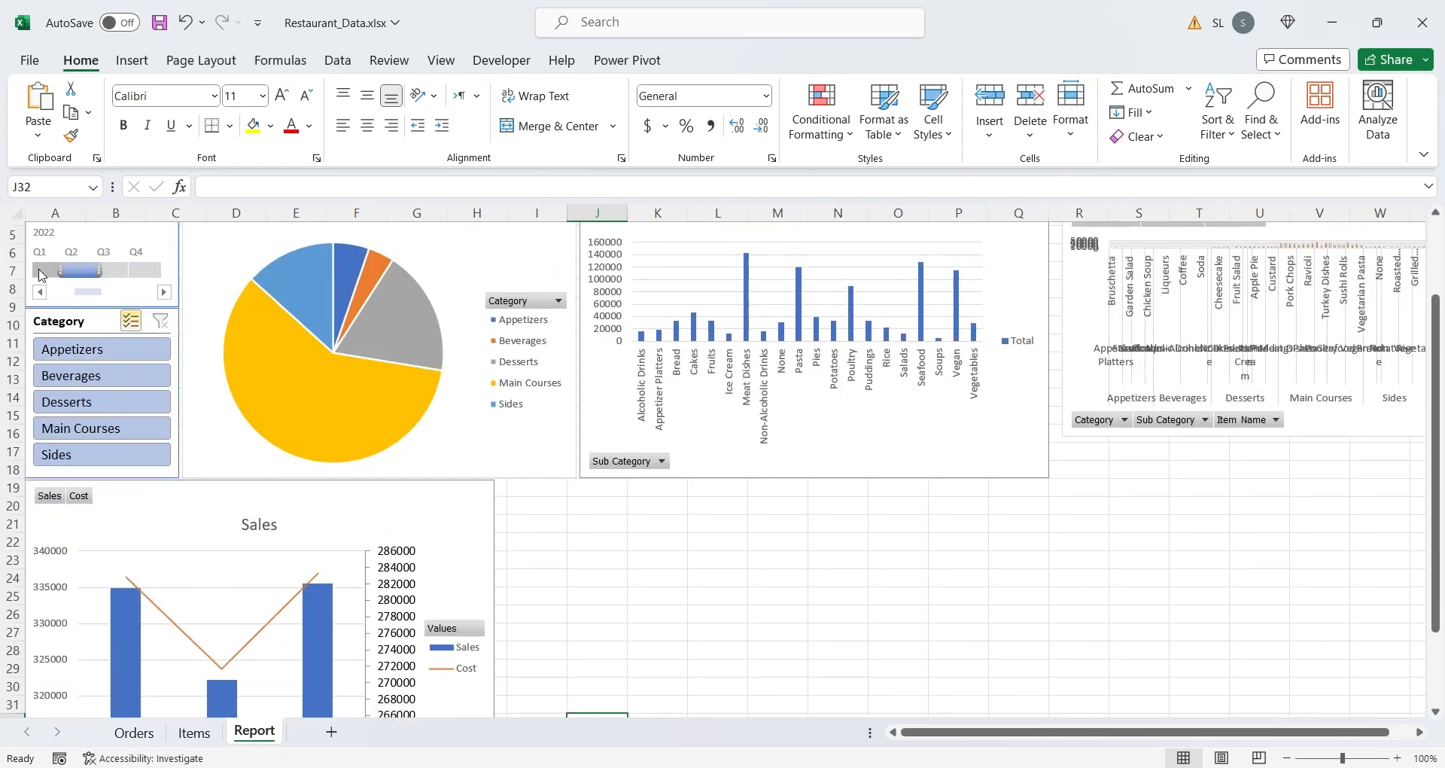
drag(41, 268, 112, 268)
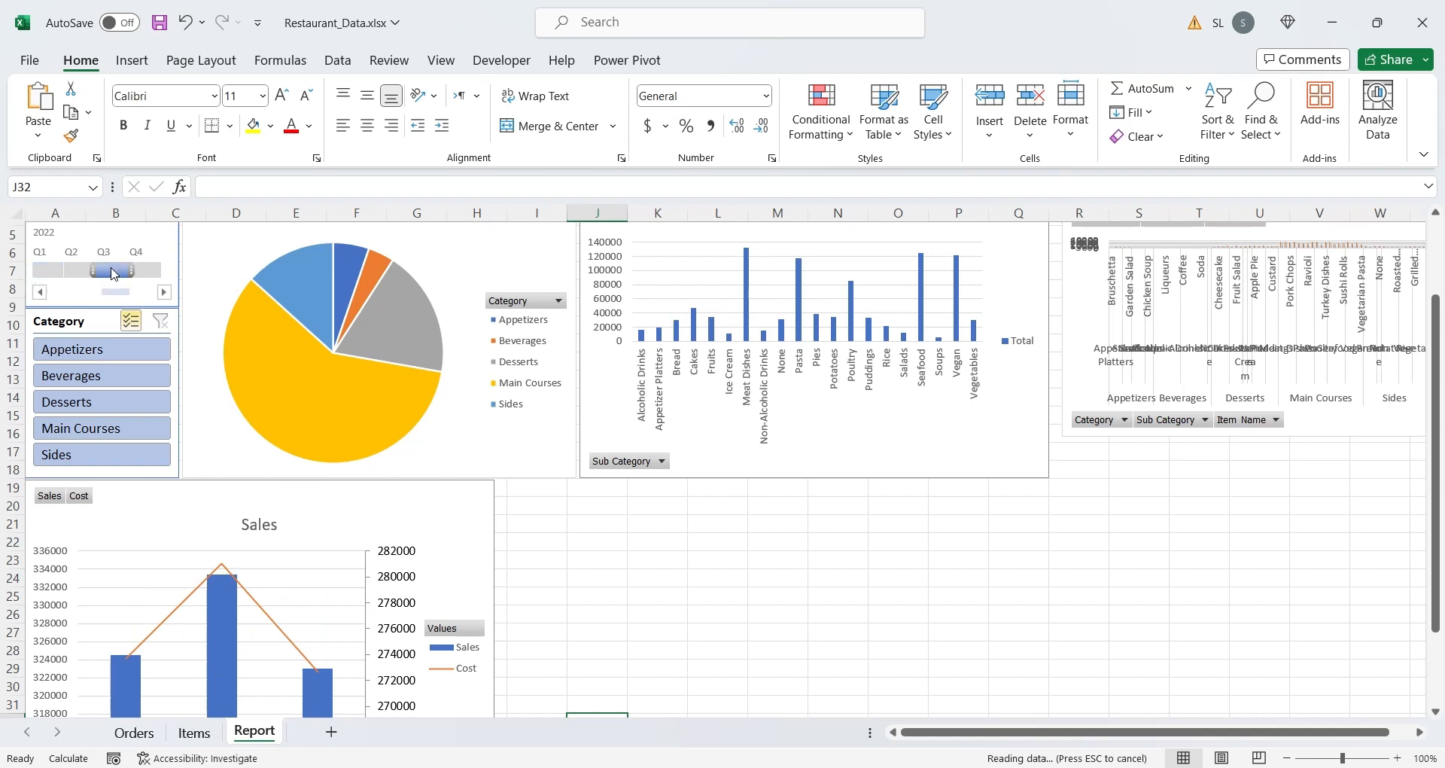
drag(116, 270, 143, 270)
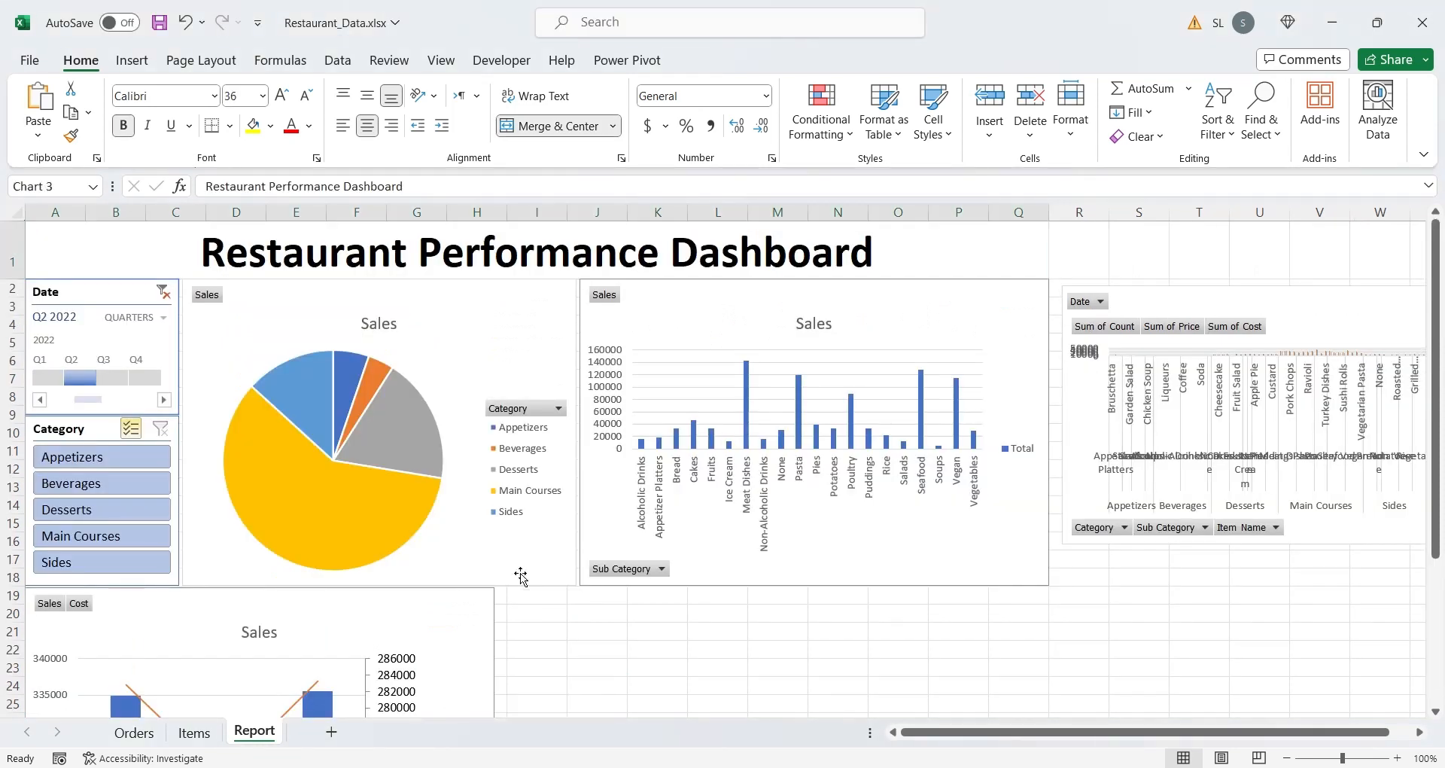
Copy the Sales pie, replace Sales with a Table_Orders count named Orders, and re-include Appetizers
click(529, 600)
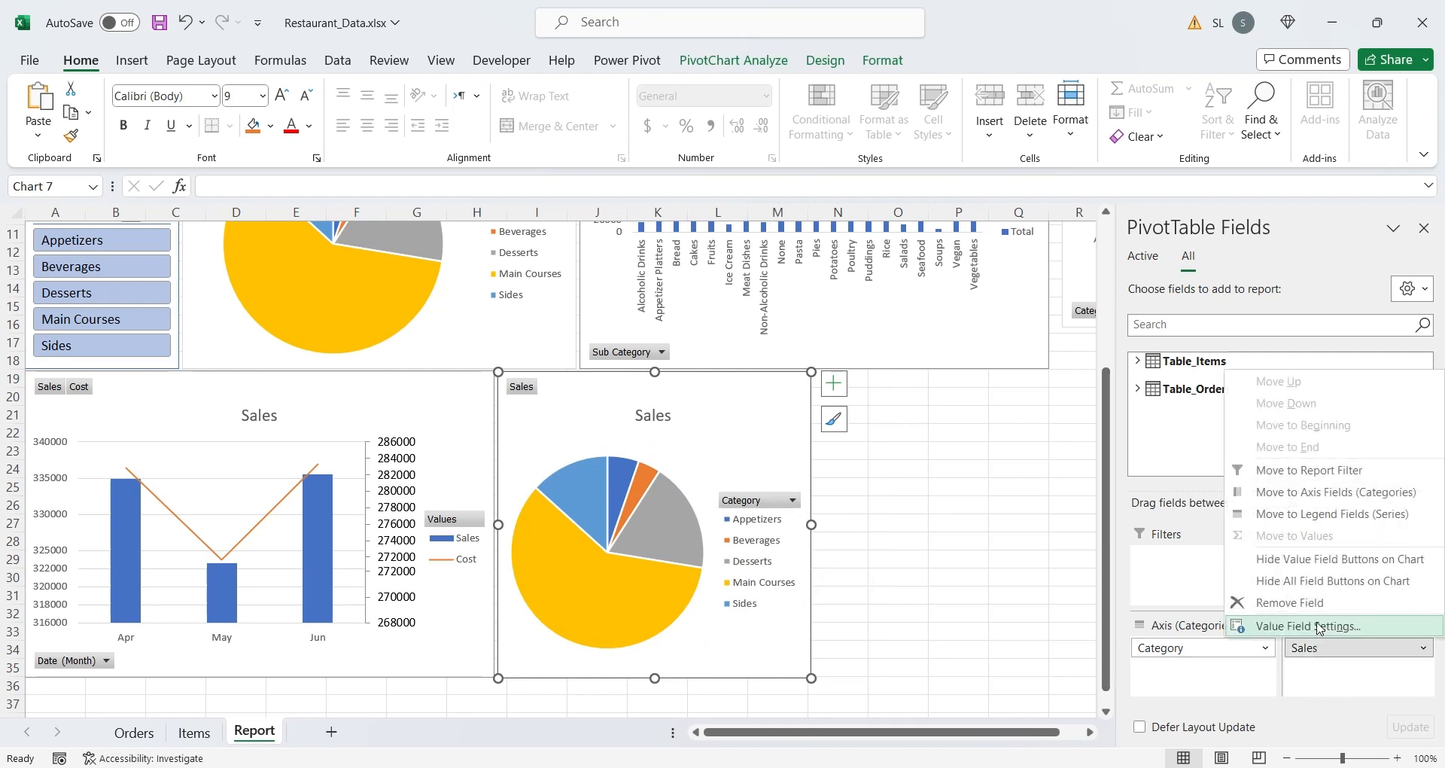
click(1289, 603)
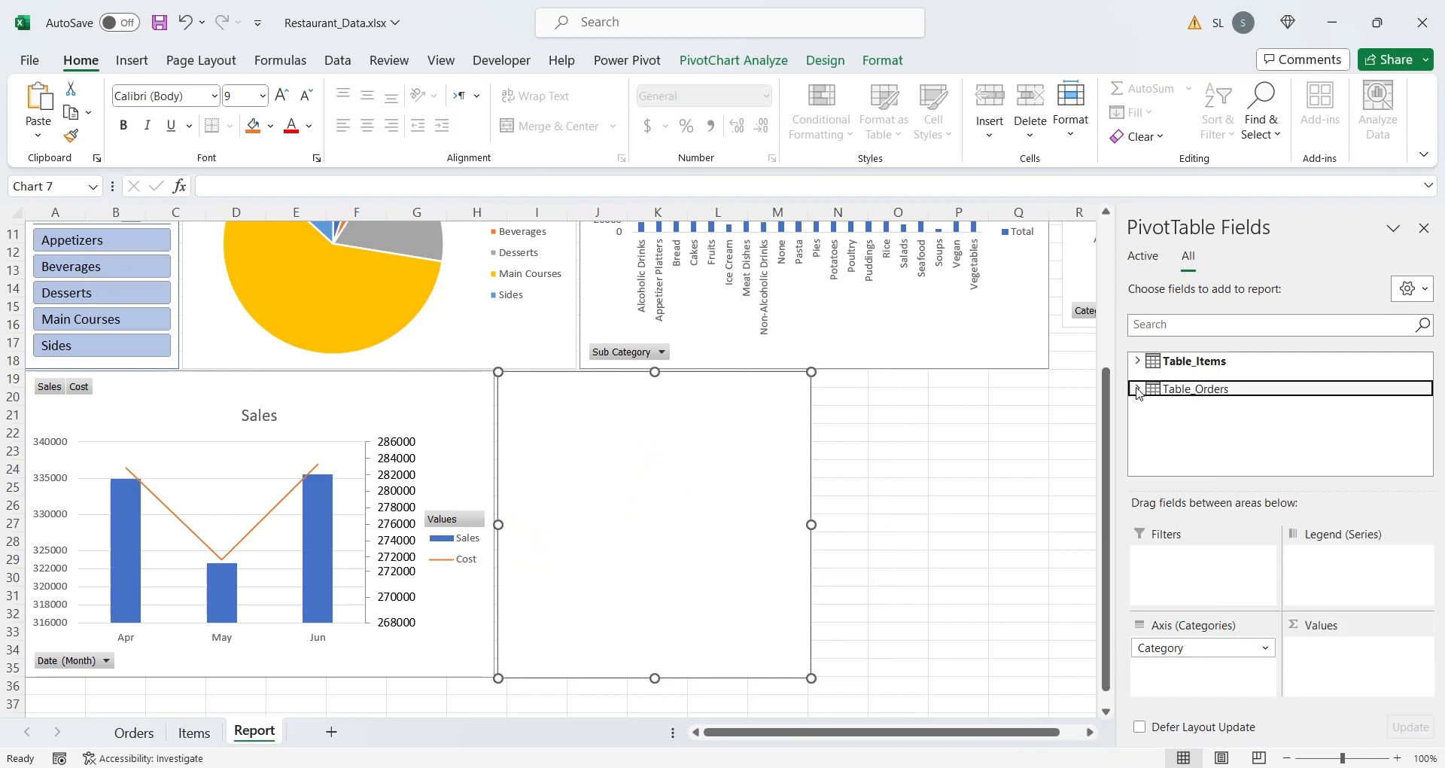
click(1137, 388)
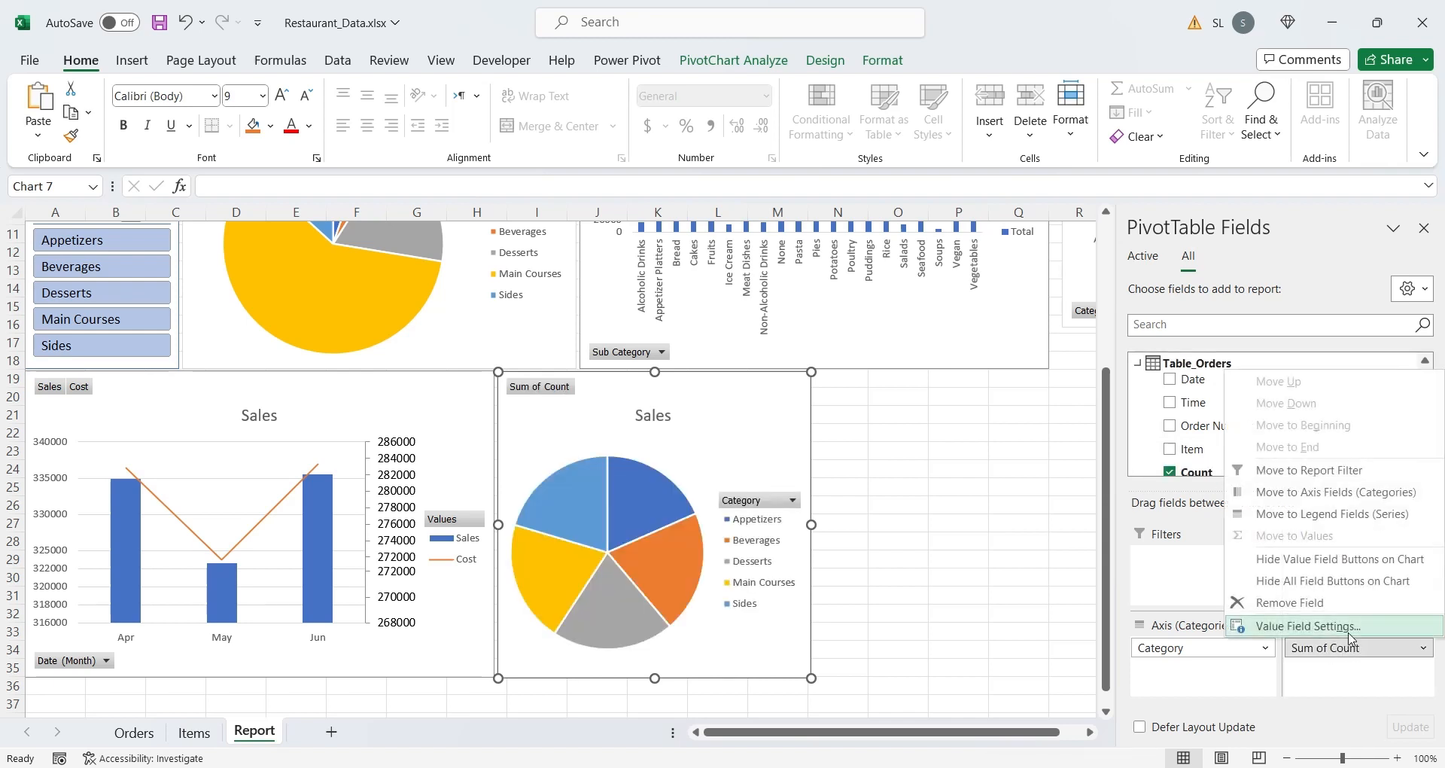
click(1308, 626)
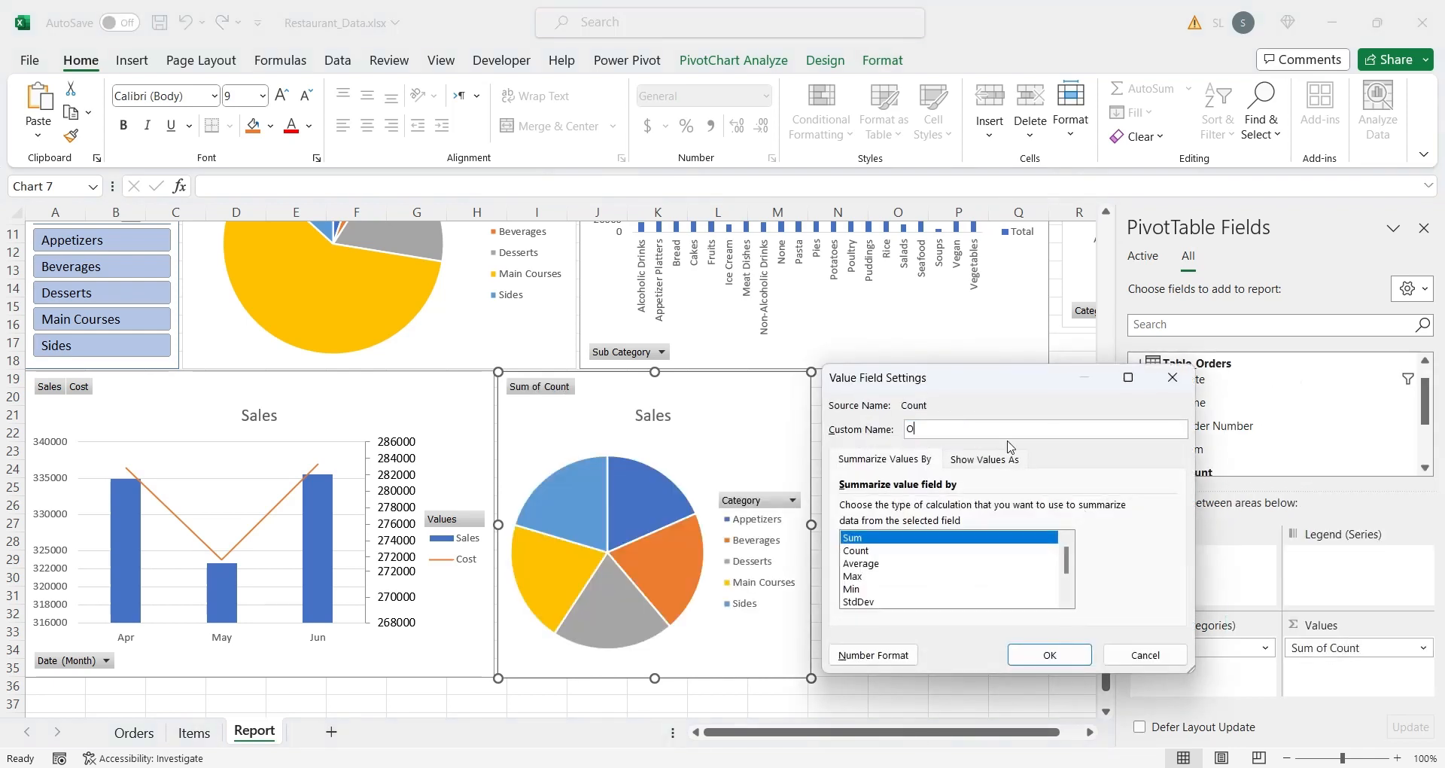
text(rders)
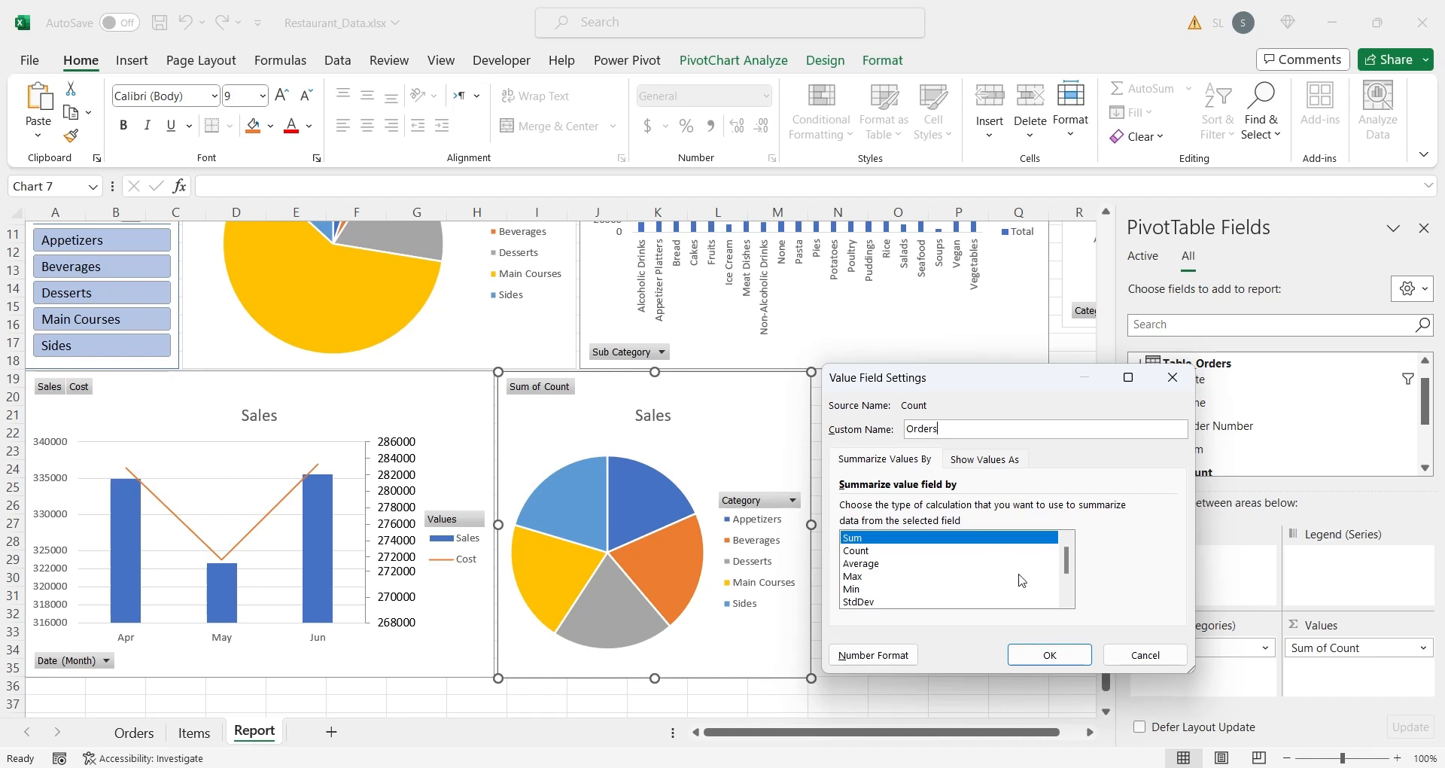
click(1049, 654)
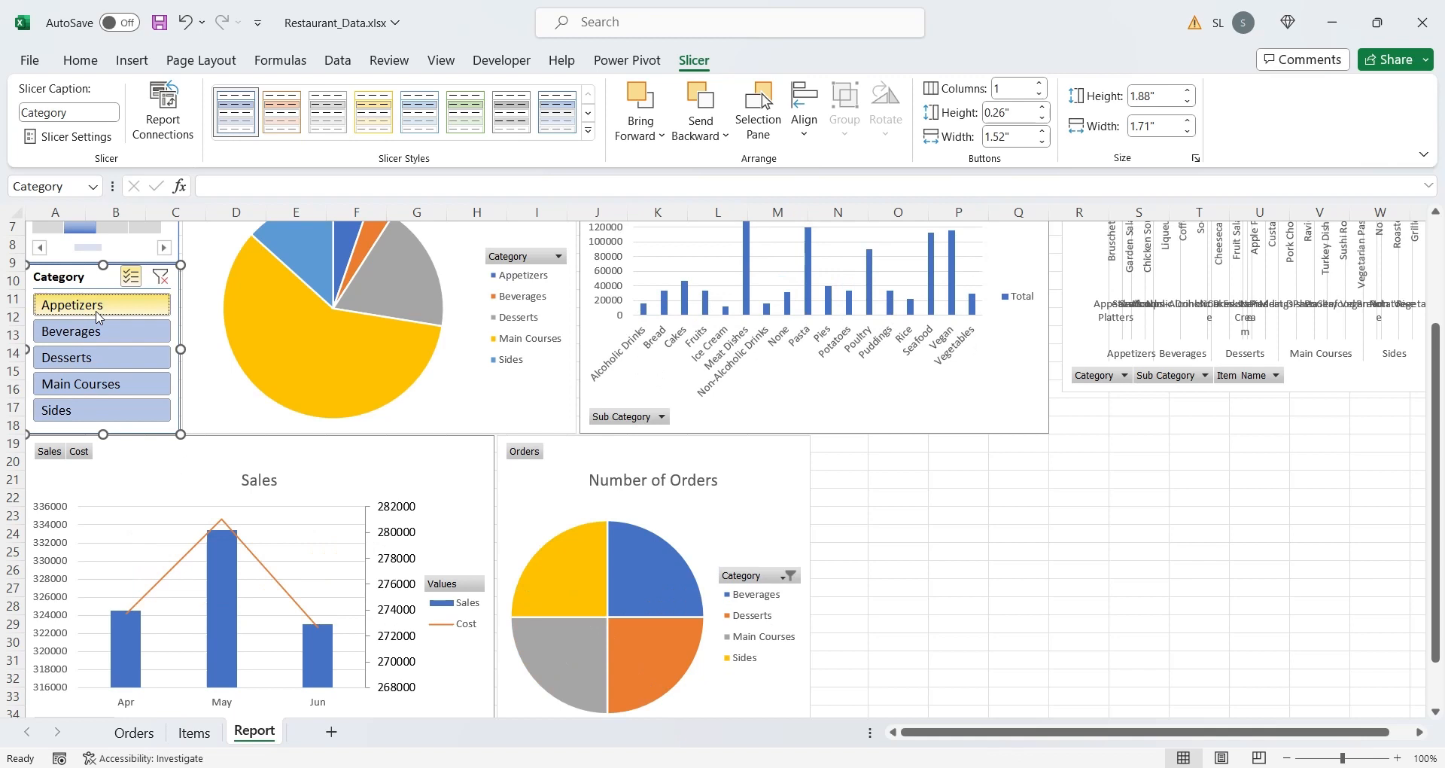
click(102, 305)
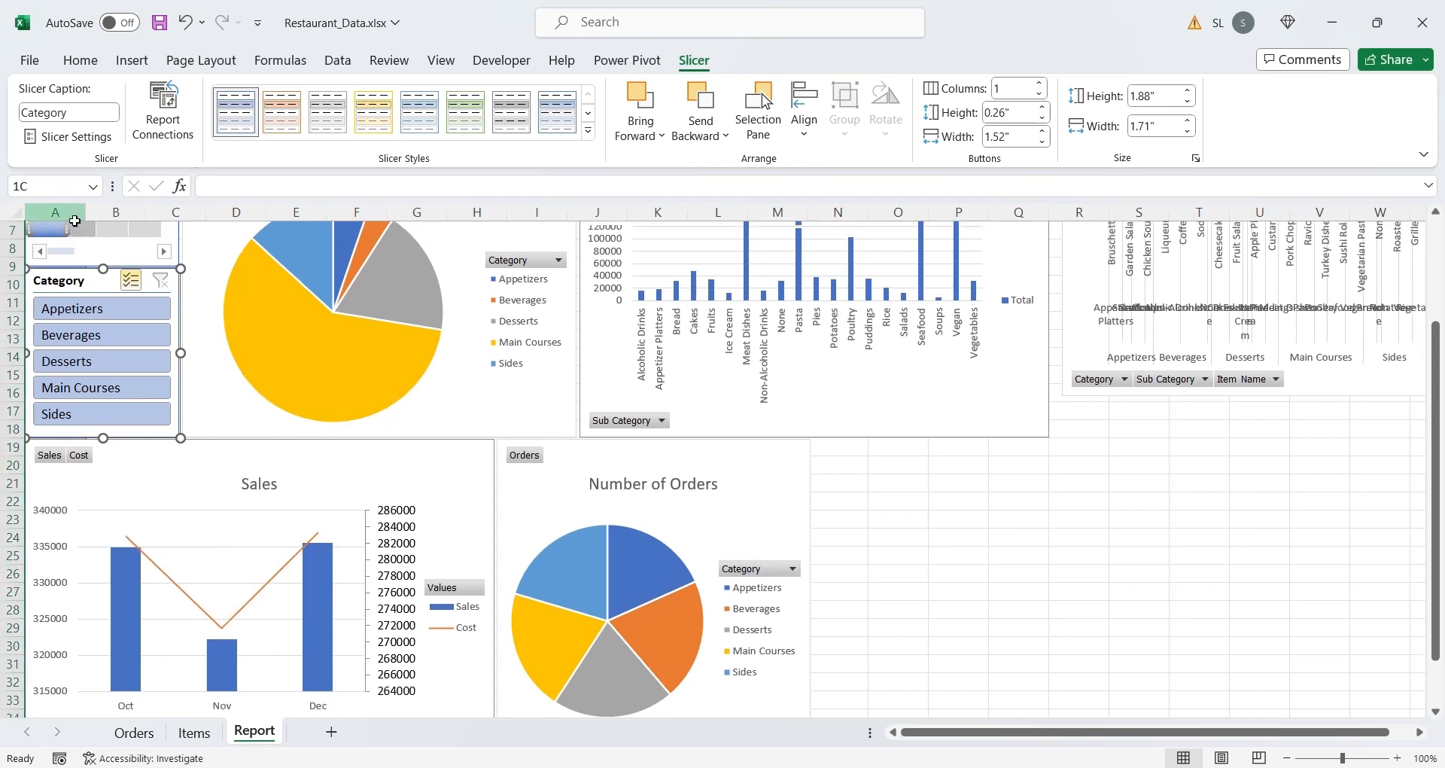
click(860, 532)
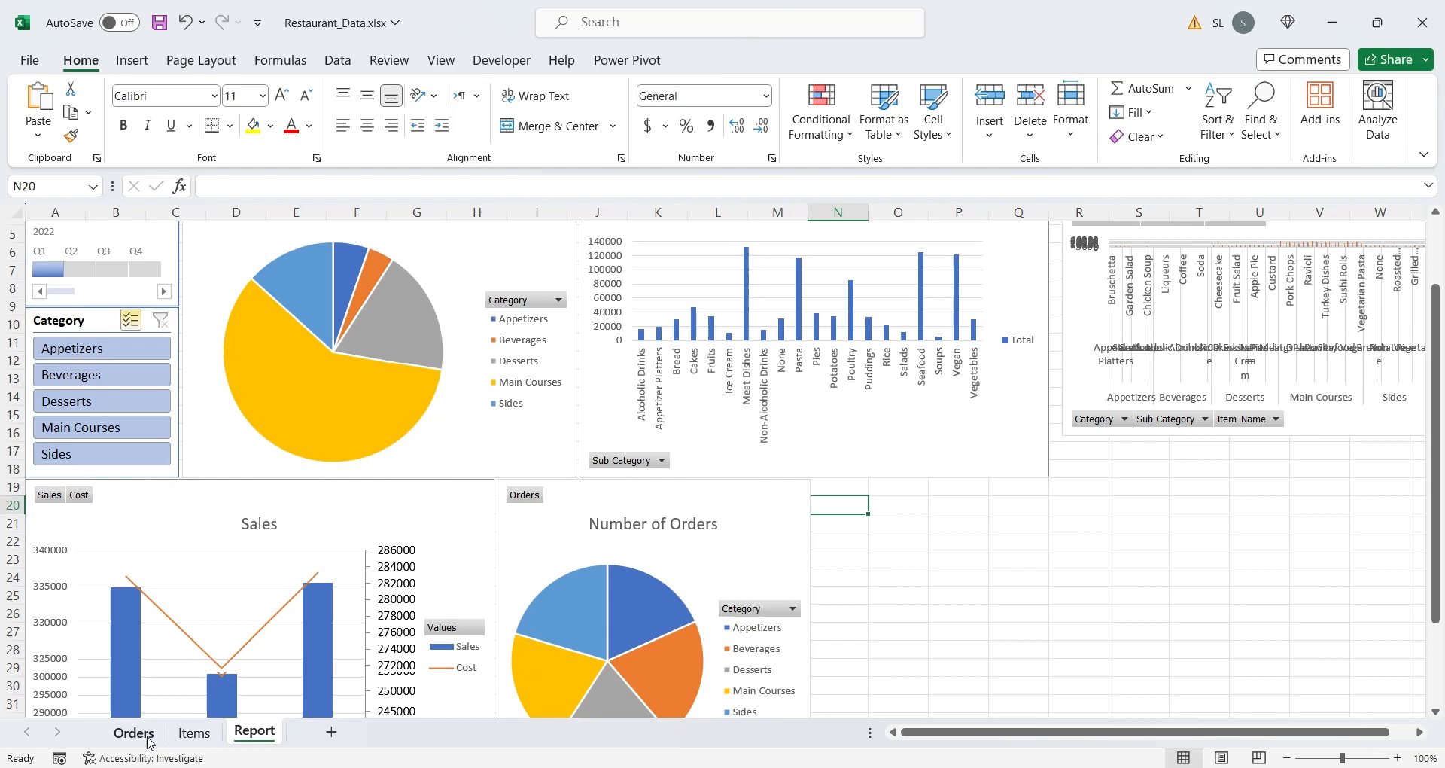
Insert a Price vs Cost scatter chart from the Orders sheet and move it to Report
click(133, 732)
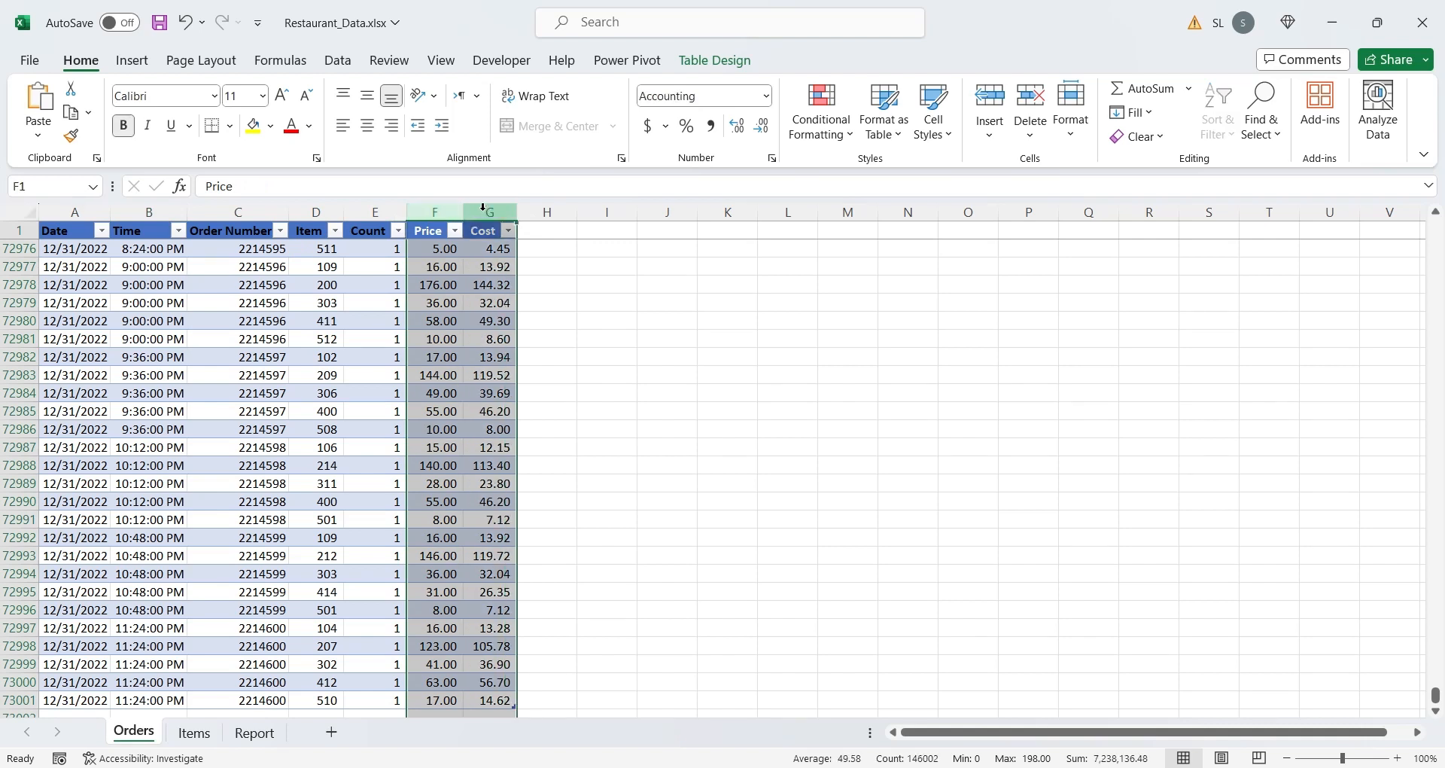
click(131, 60)
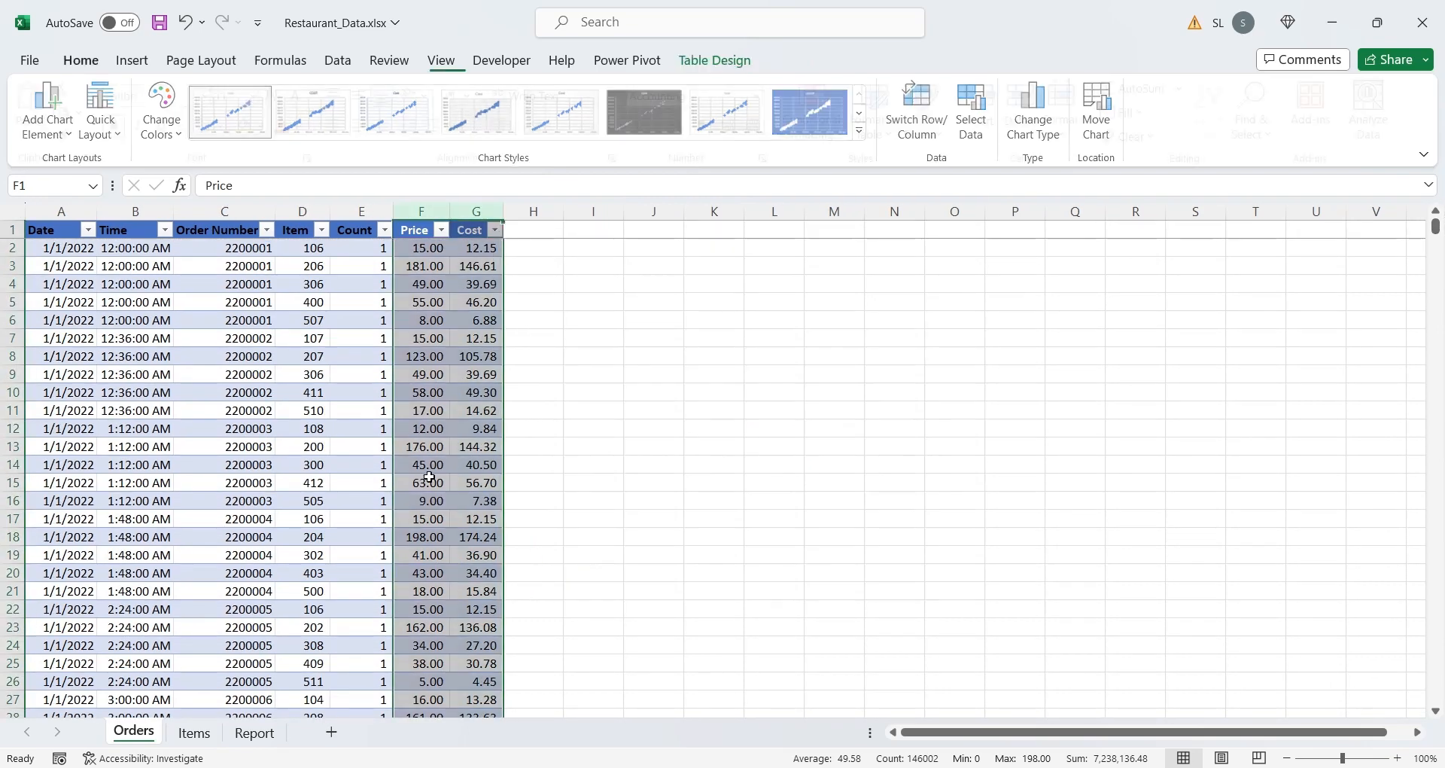
click(254, 732)
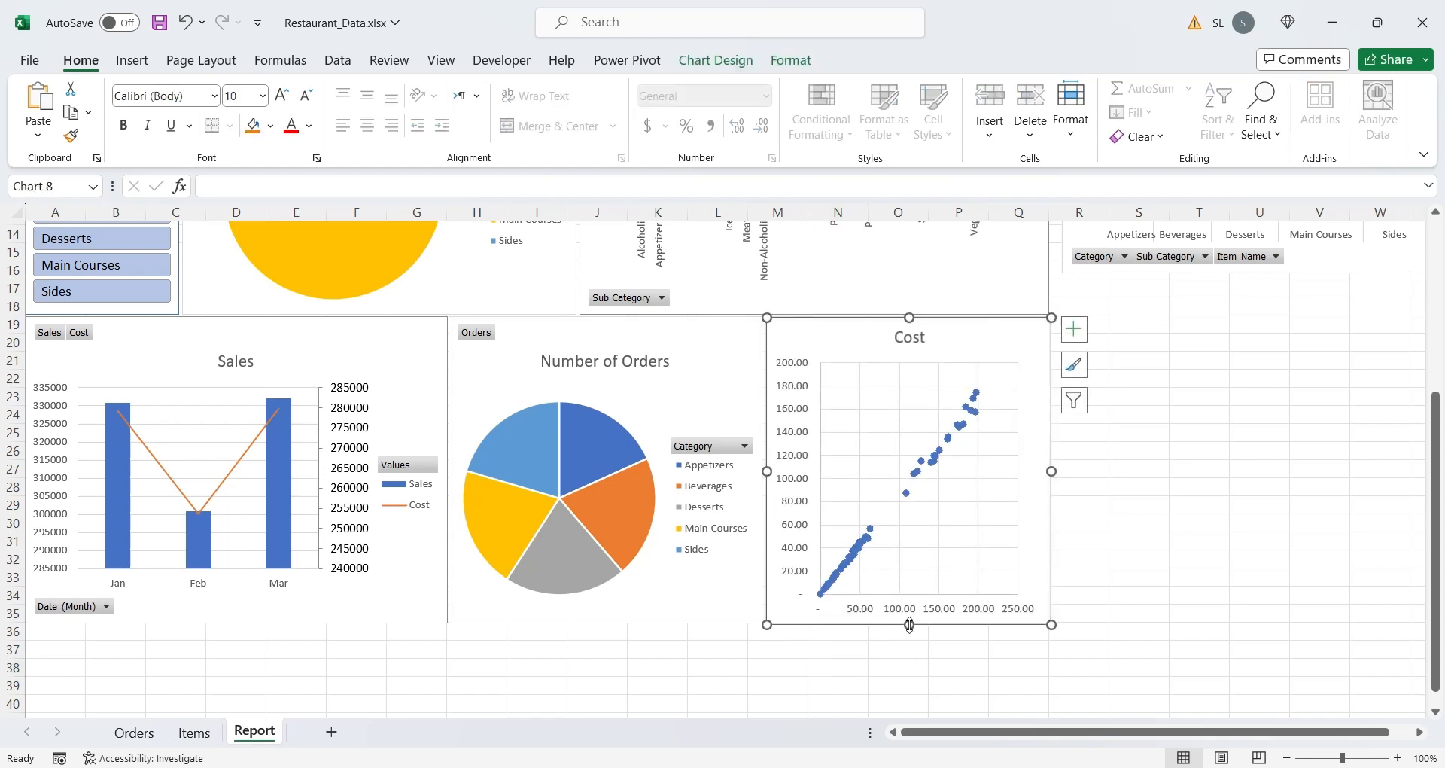
Retitle the scatter chart 'Sales vs Cost' and hide columns from R onward
click(829, 674)
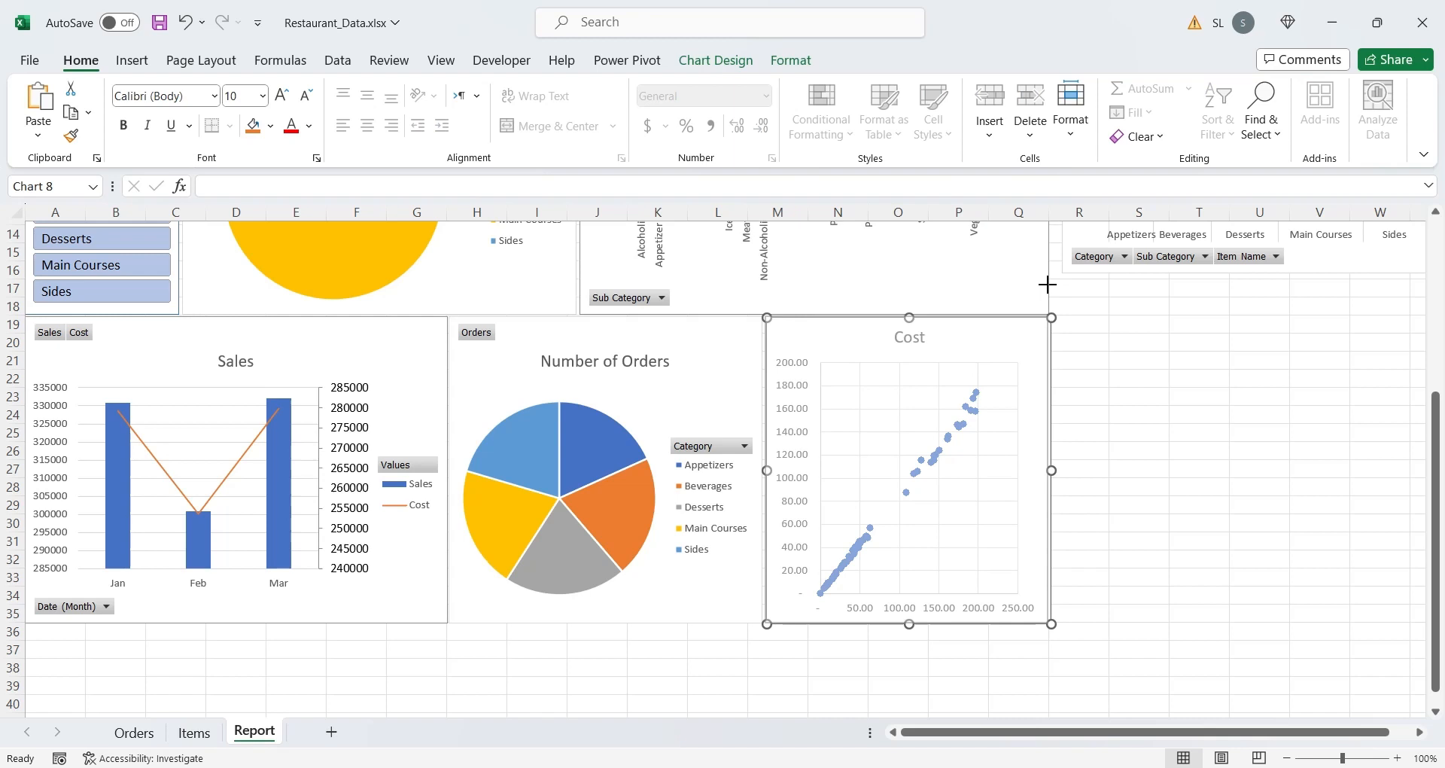
mouse_move(917, 339)
text(Sales vs )
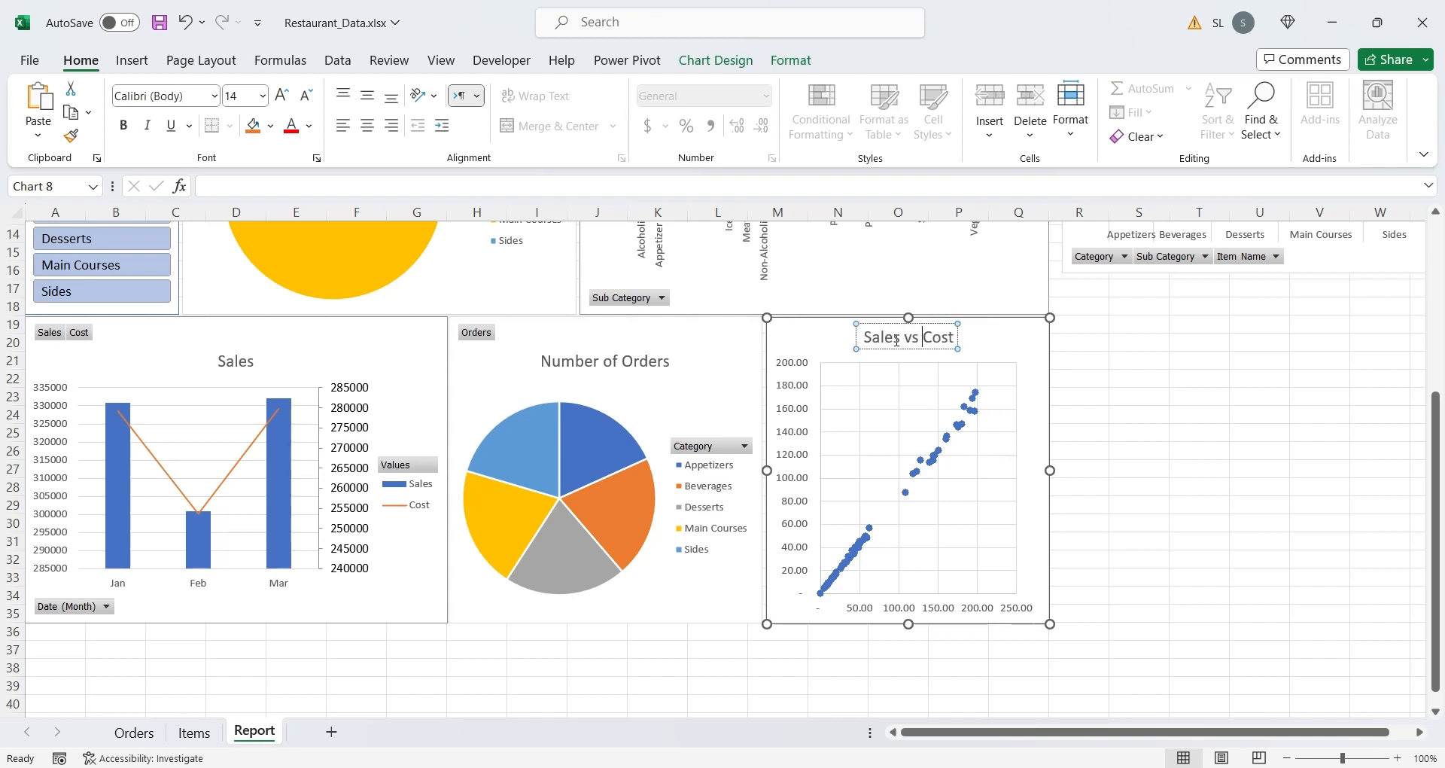
click(1040, 534)
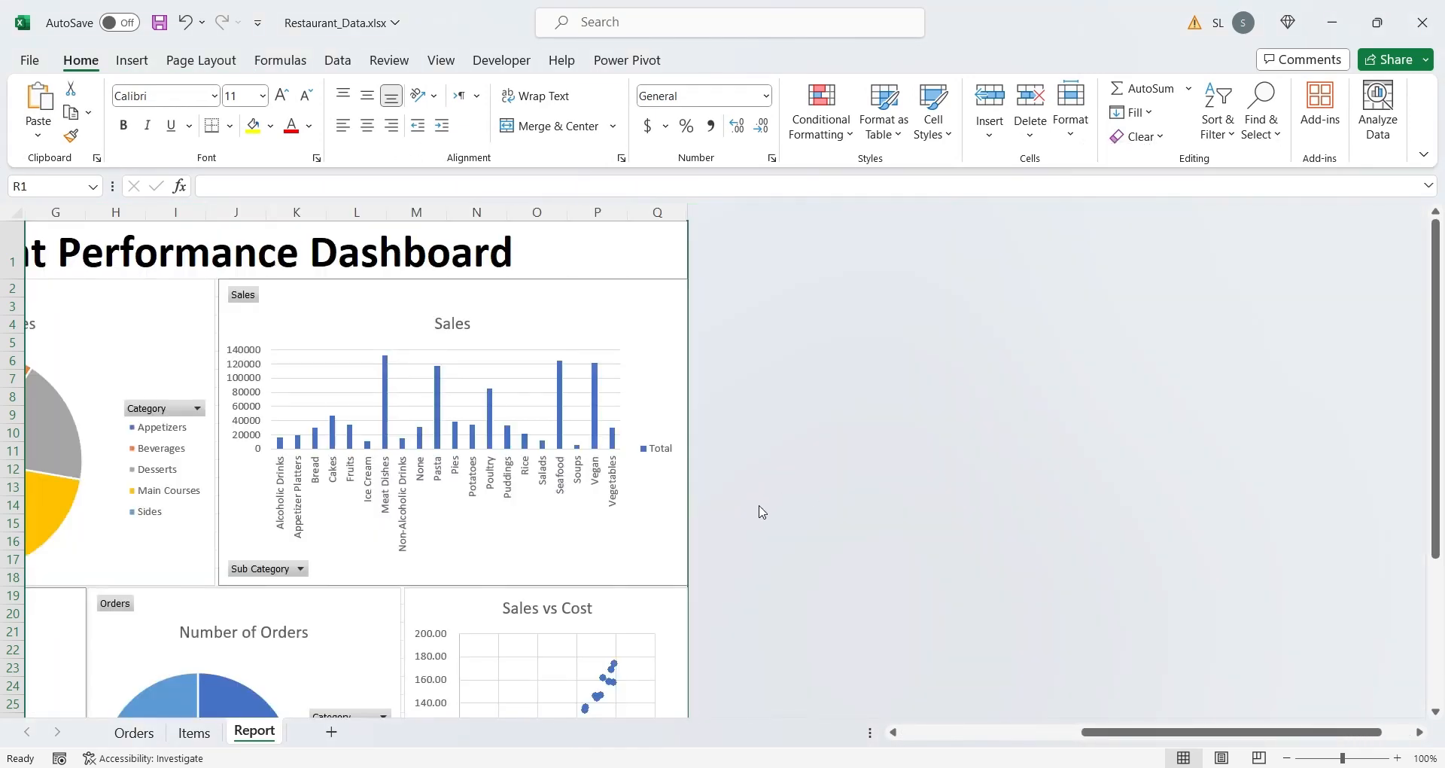
Turn off gridlines on the Report sheet from the View settings
scroll(down, 3)
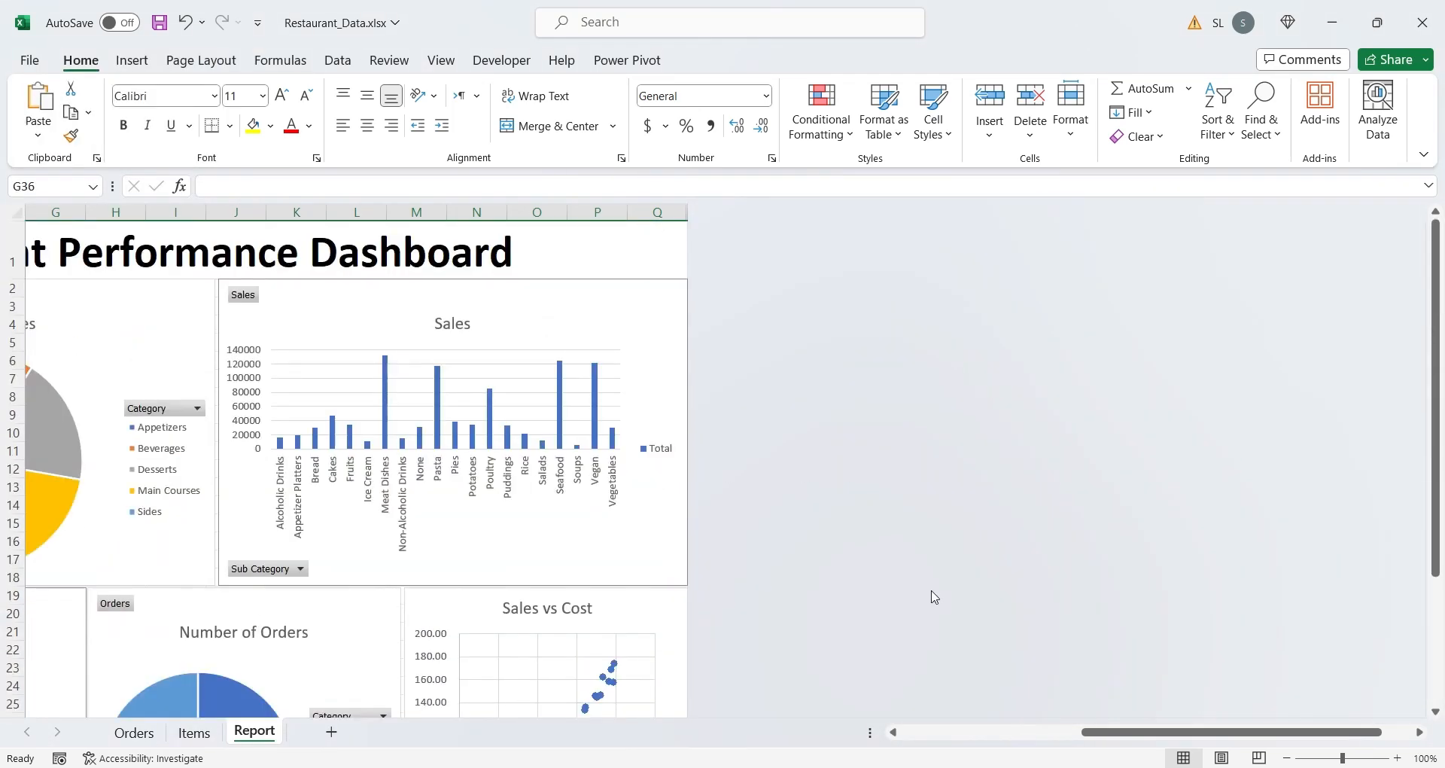
scroll(left, 3)
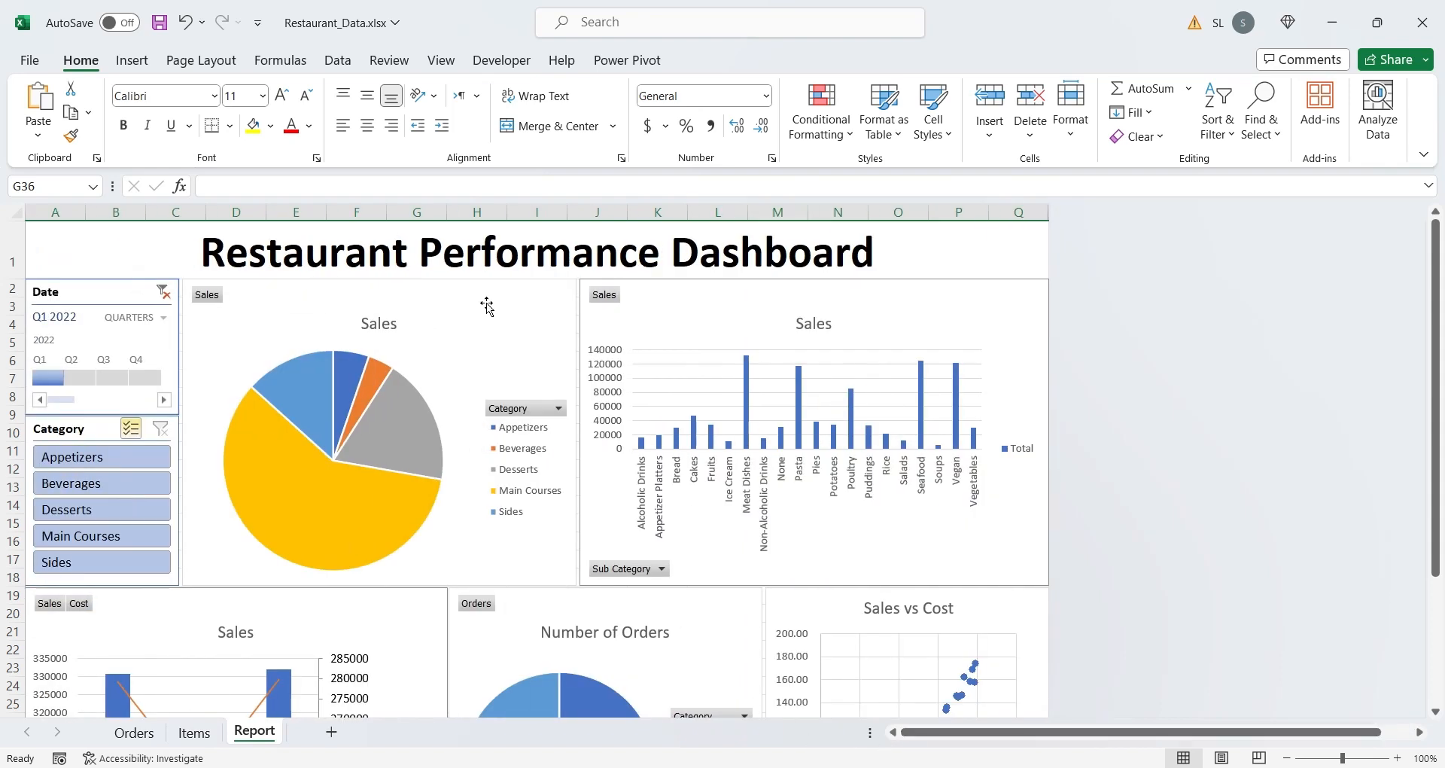
click(441, 61)
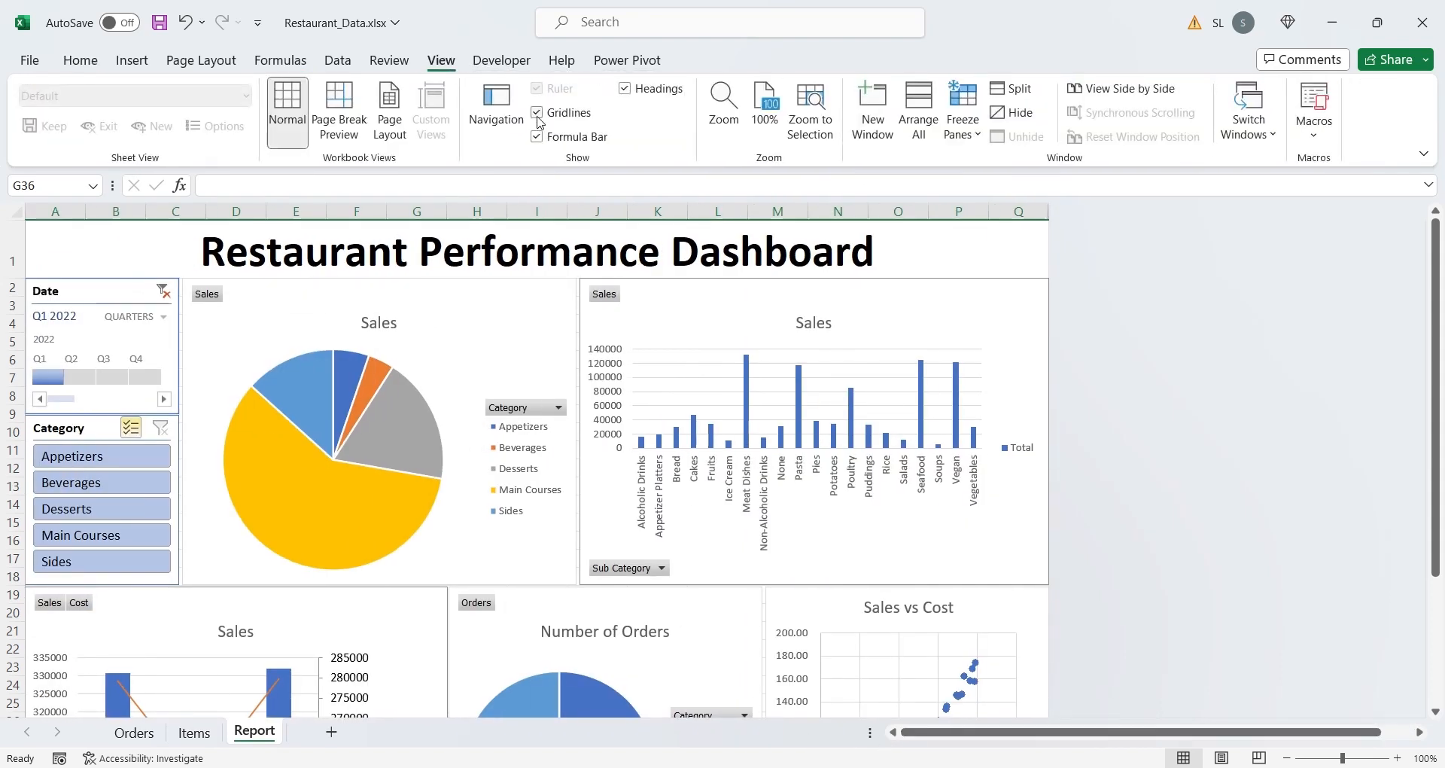
click(537, 112)
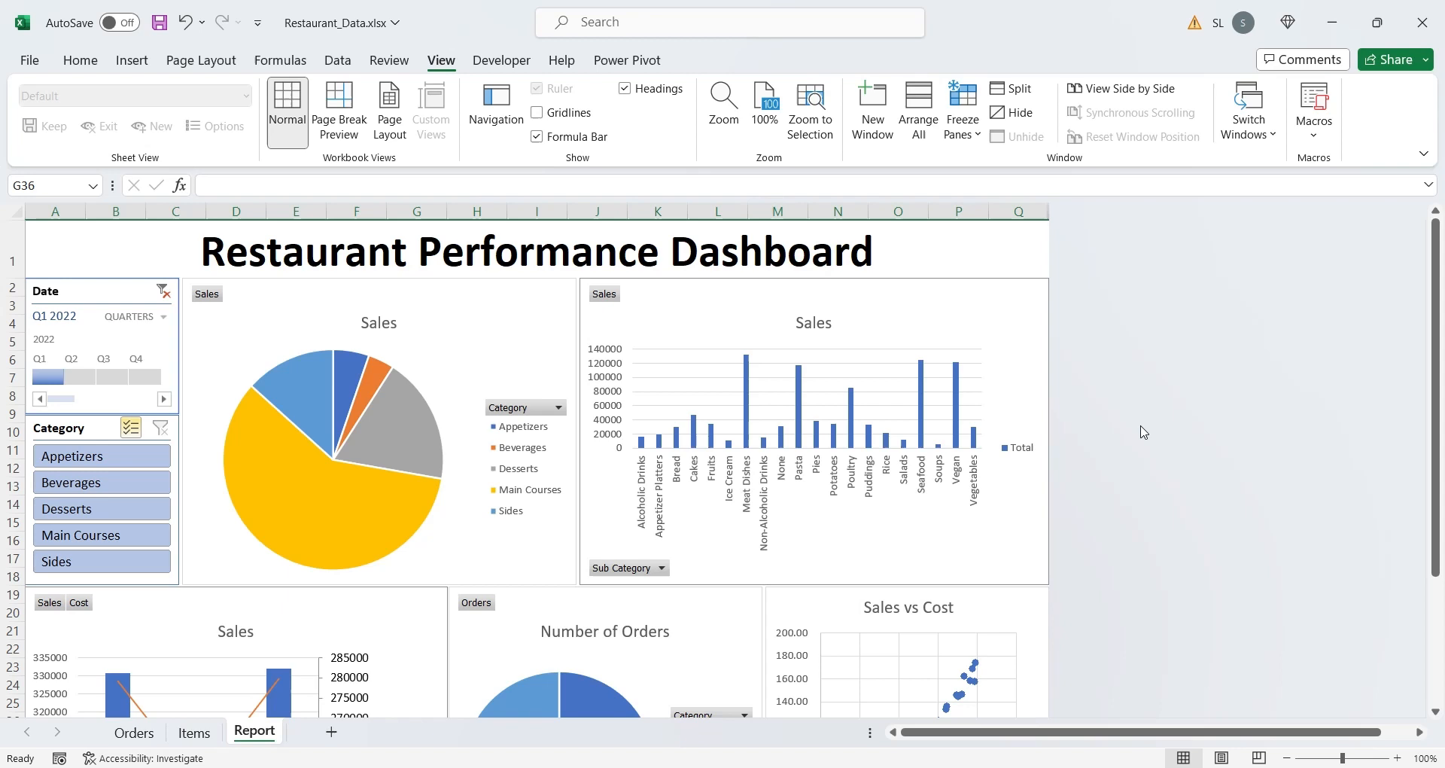
scroll(down, 3)
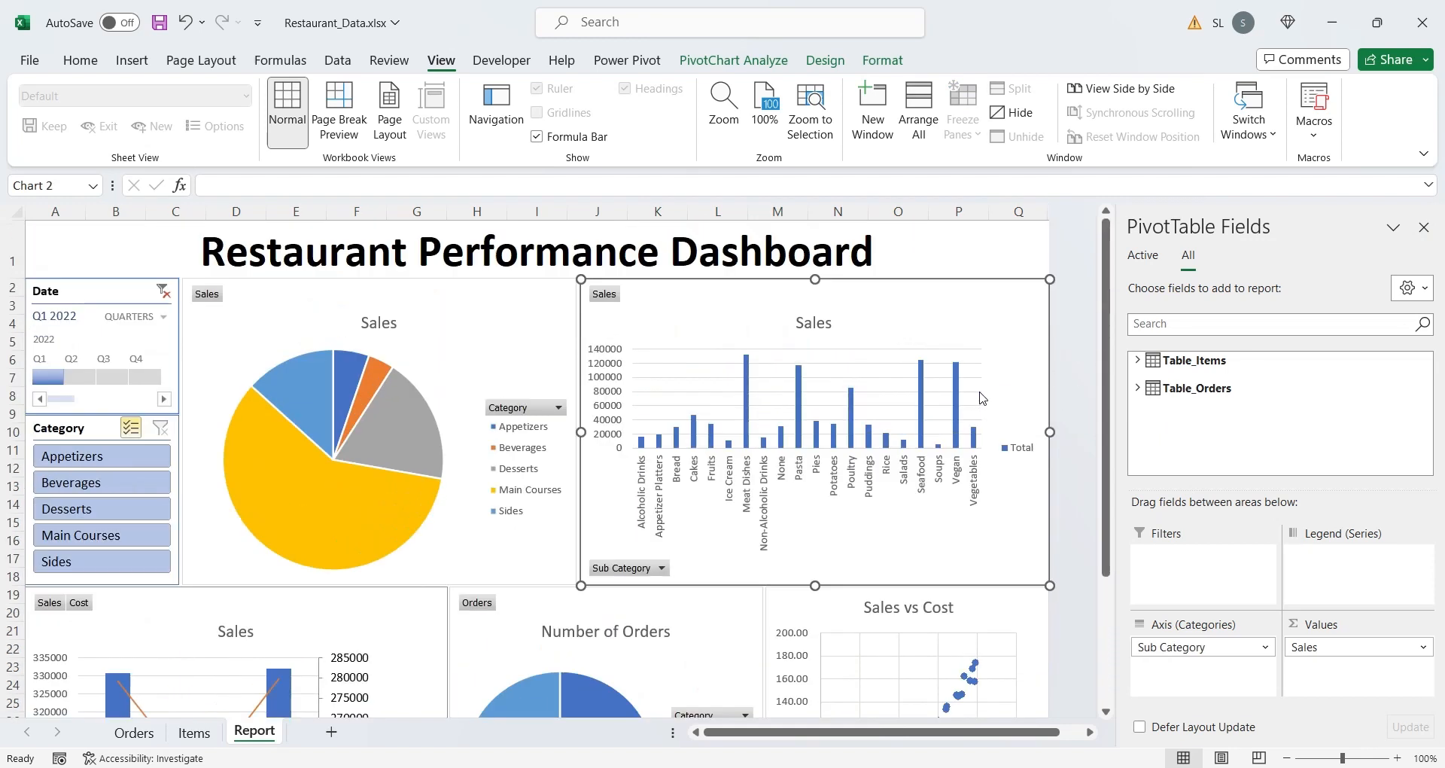
Set the timeline to Q4 2022 and categories to Beverages, Desserts, Main Courses and Sides
drag(46, 377, 92, 377)
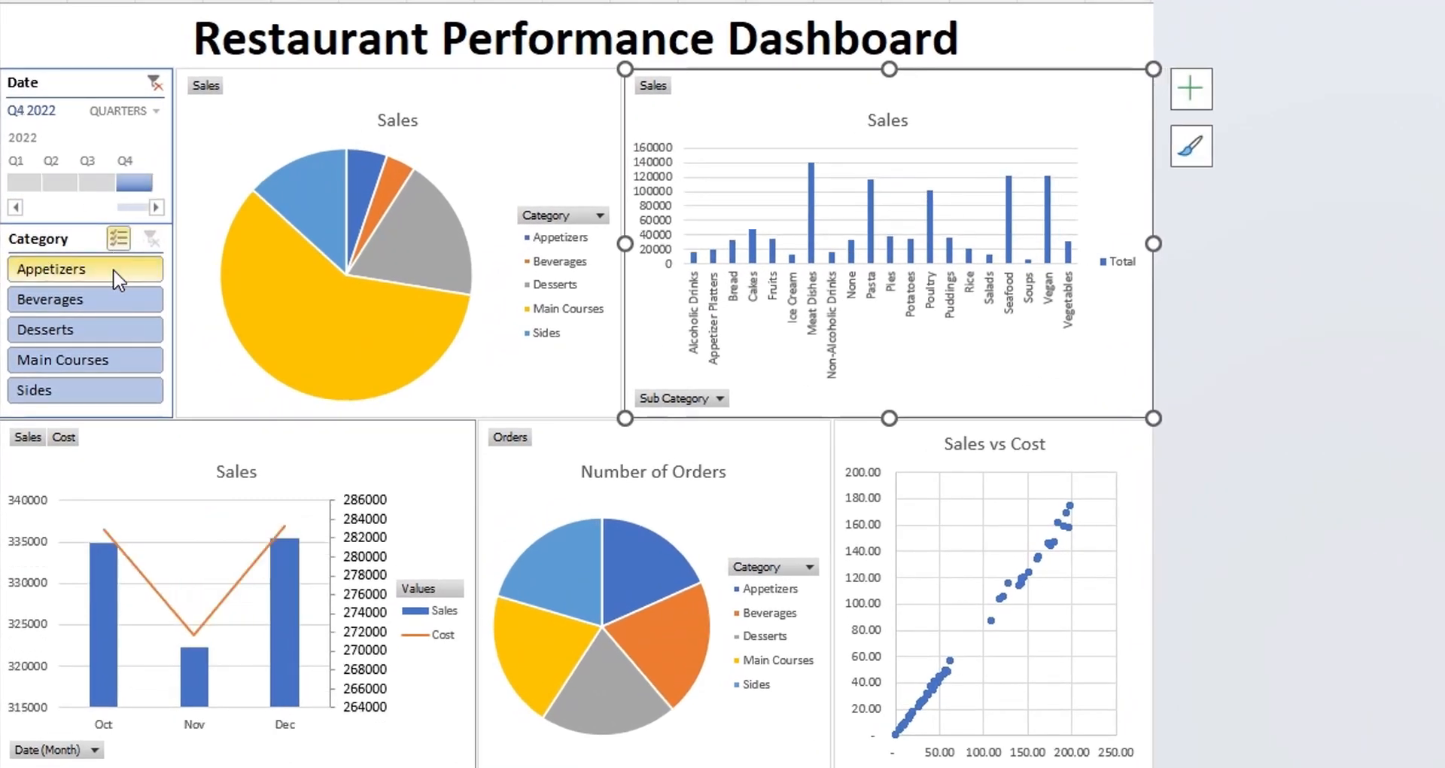
click(72, 299)
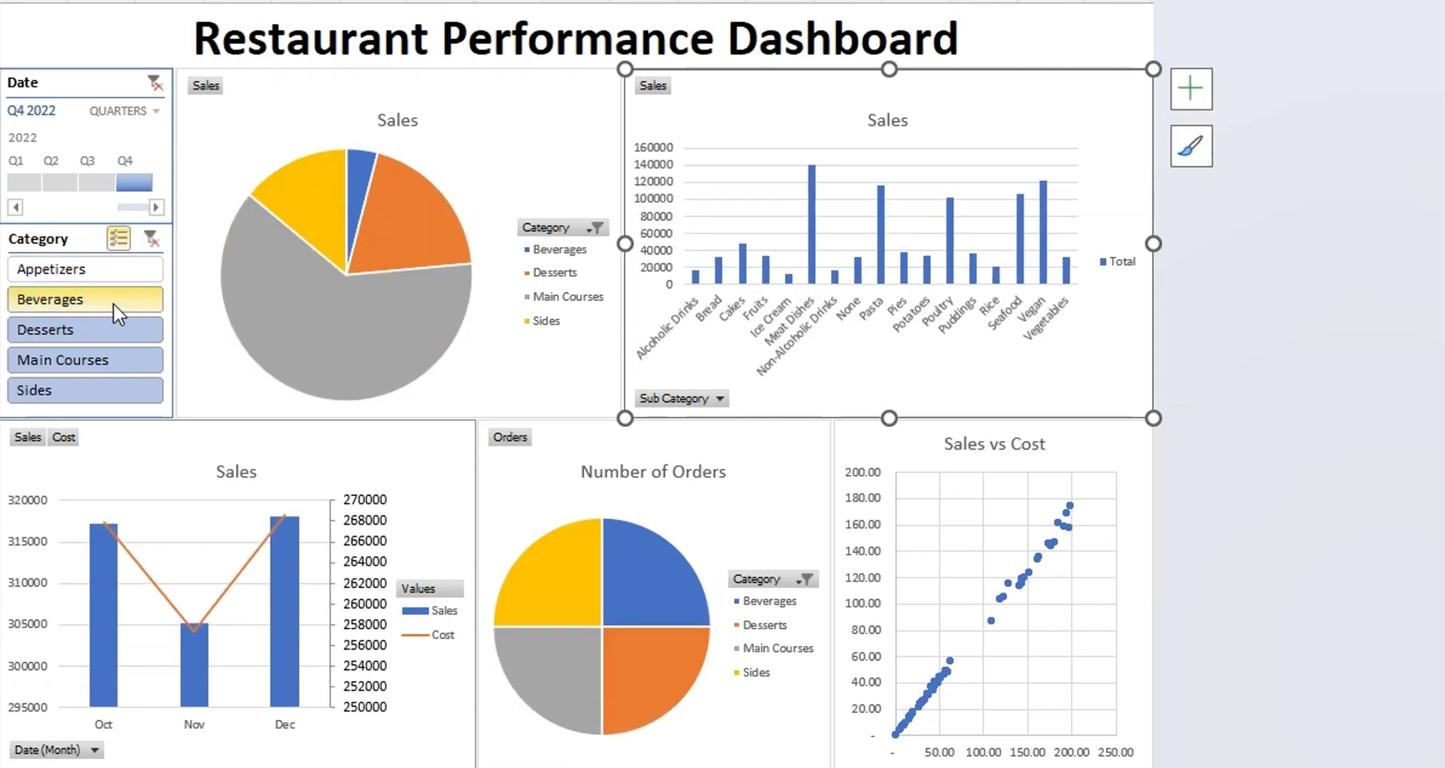
click(85, 360)
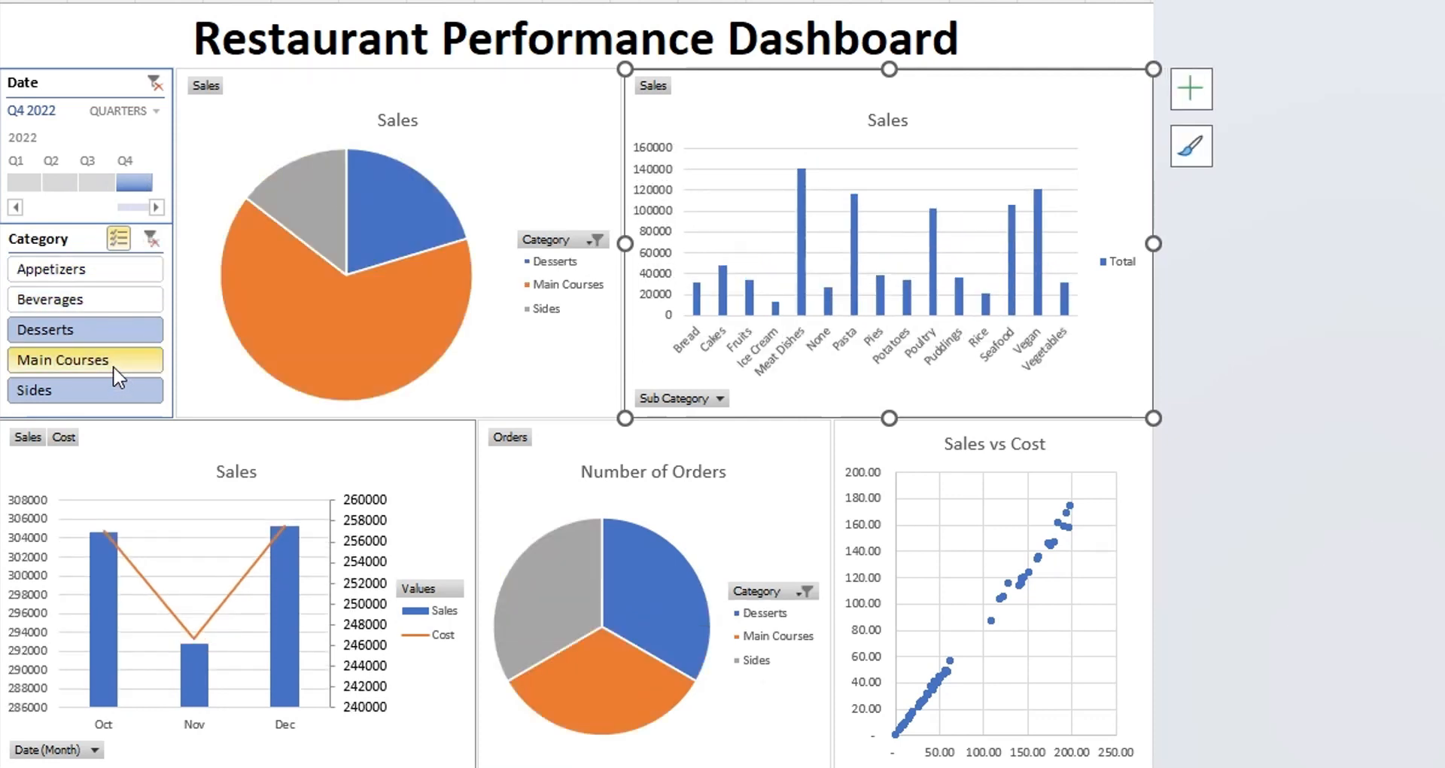
click(84, 360)
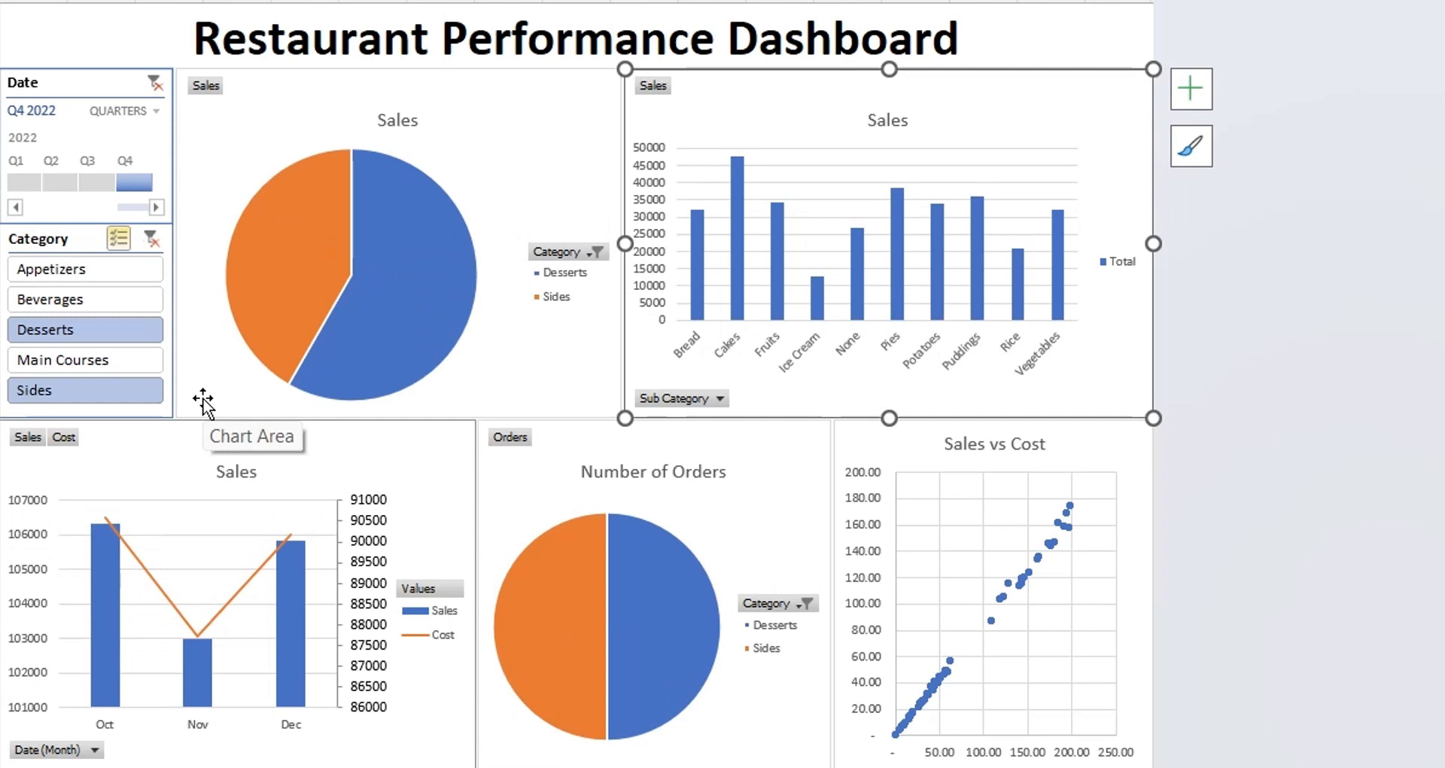
mouse_move(112, 313)
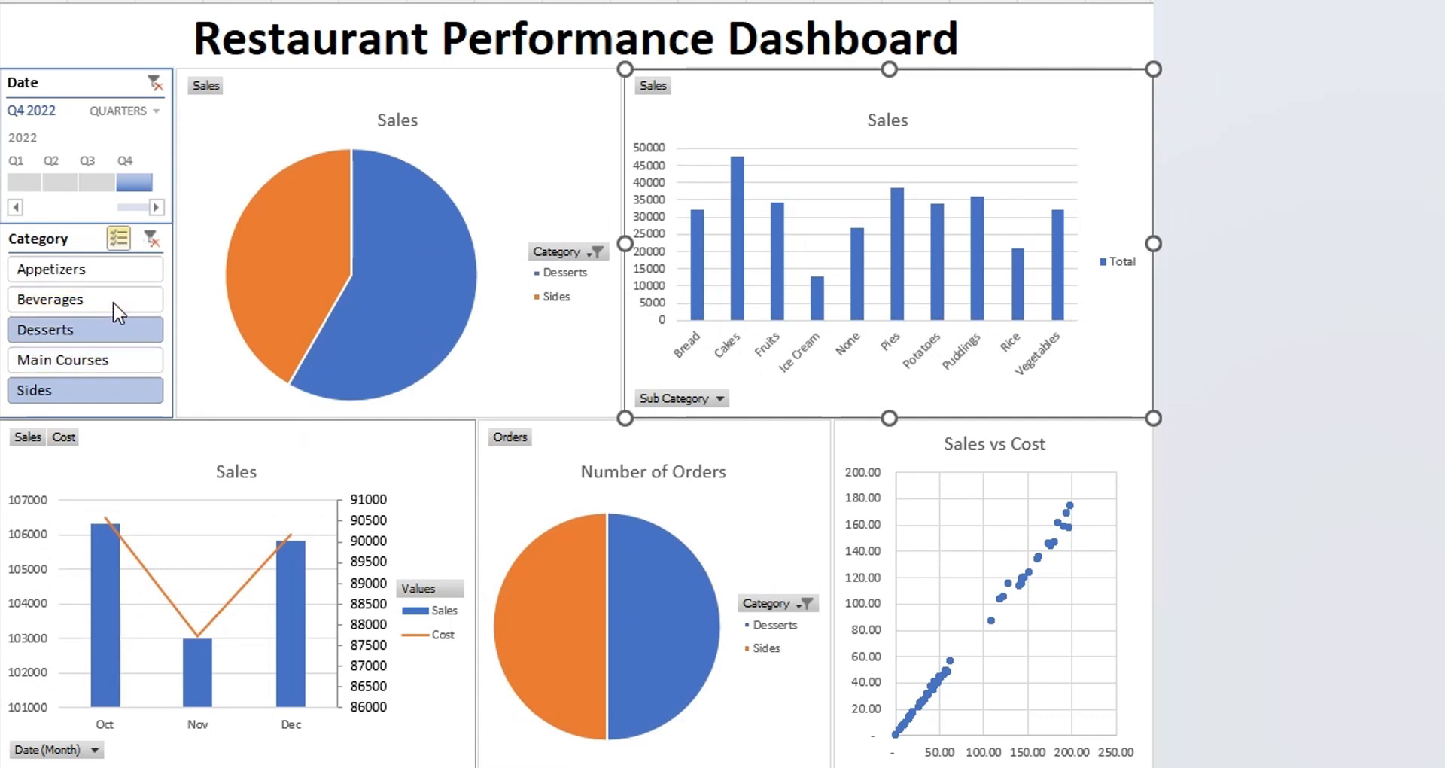
click(85, 299)
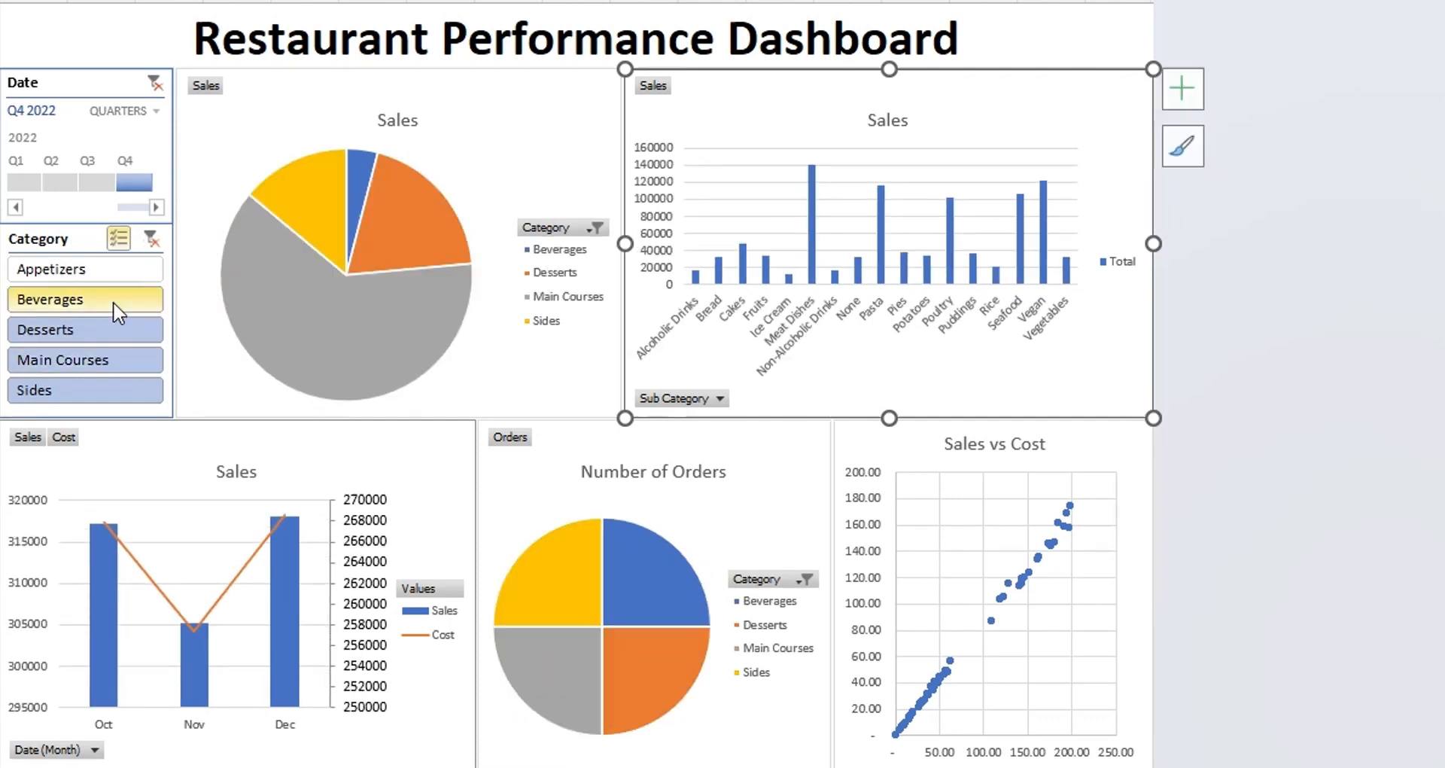